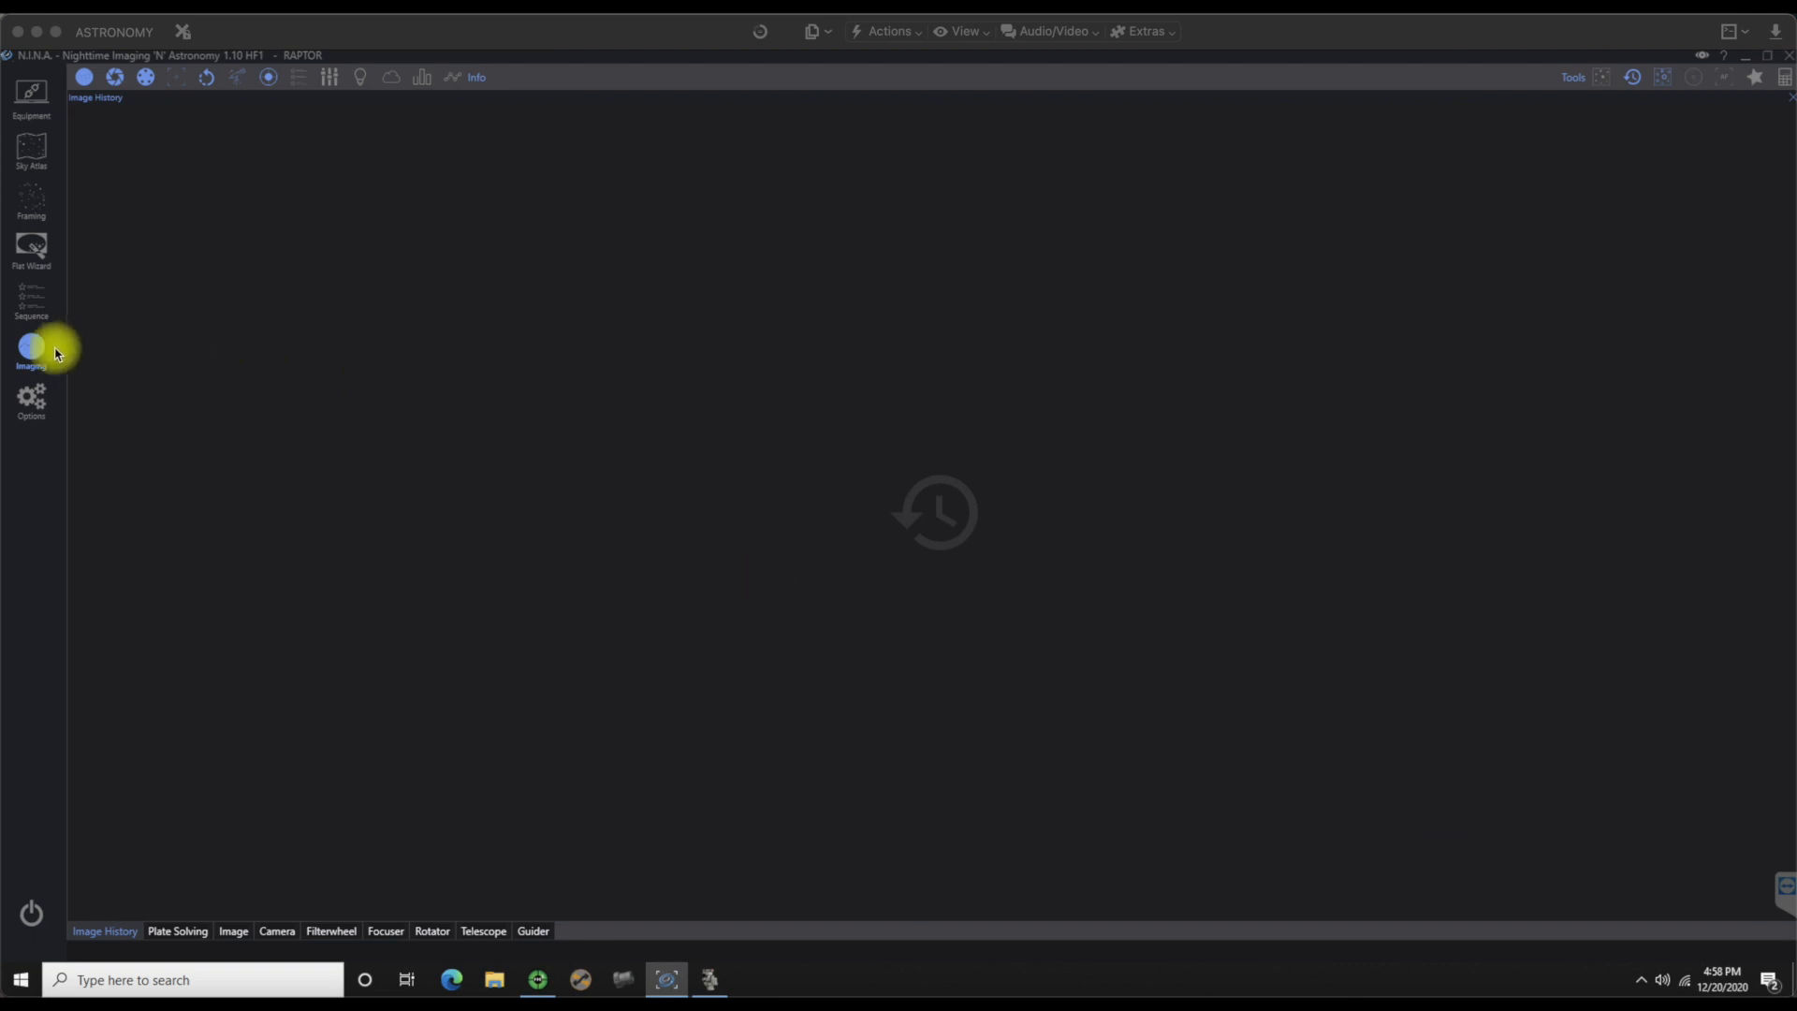
mouse_move(203, 339)
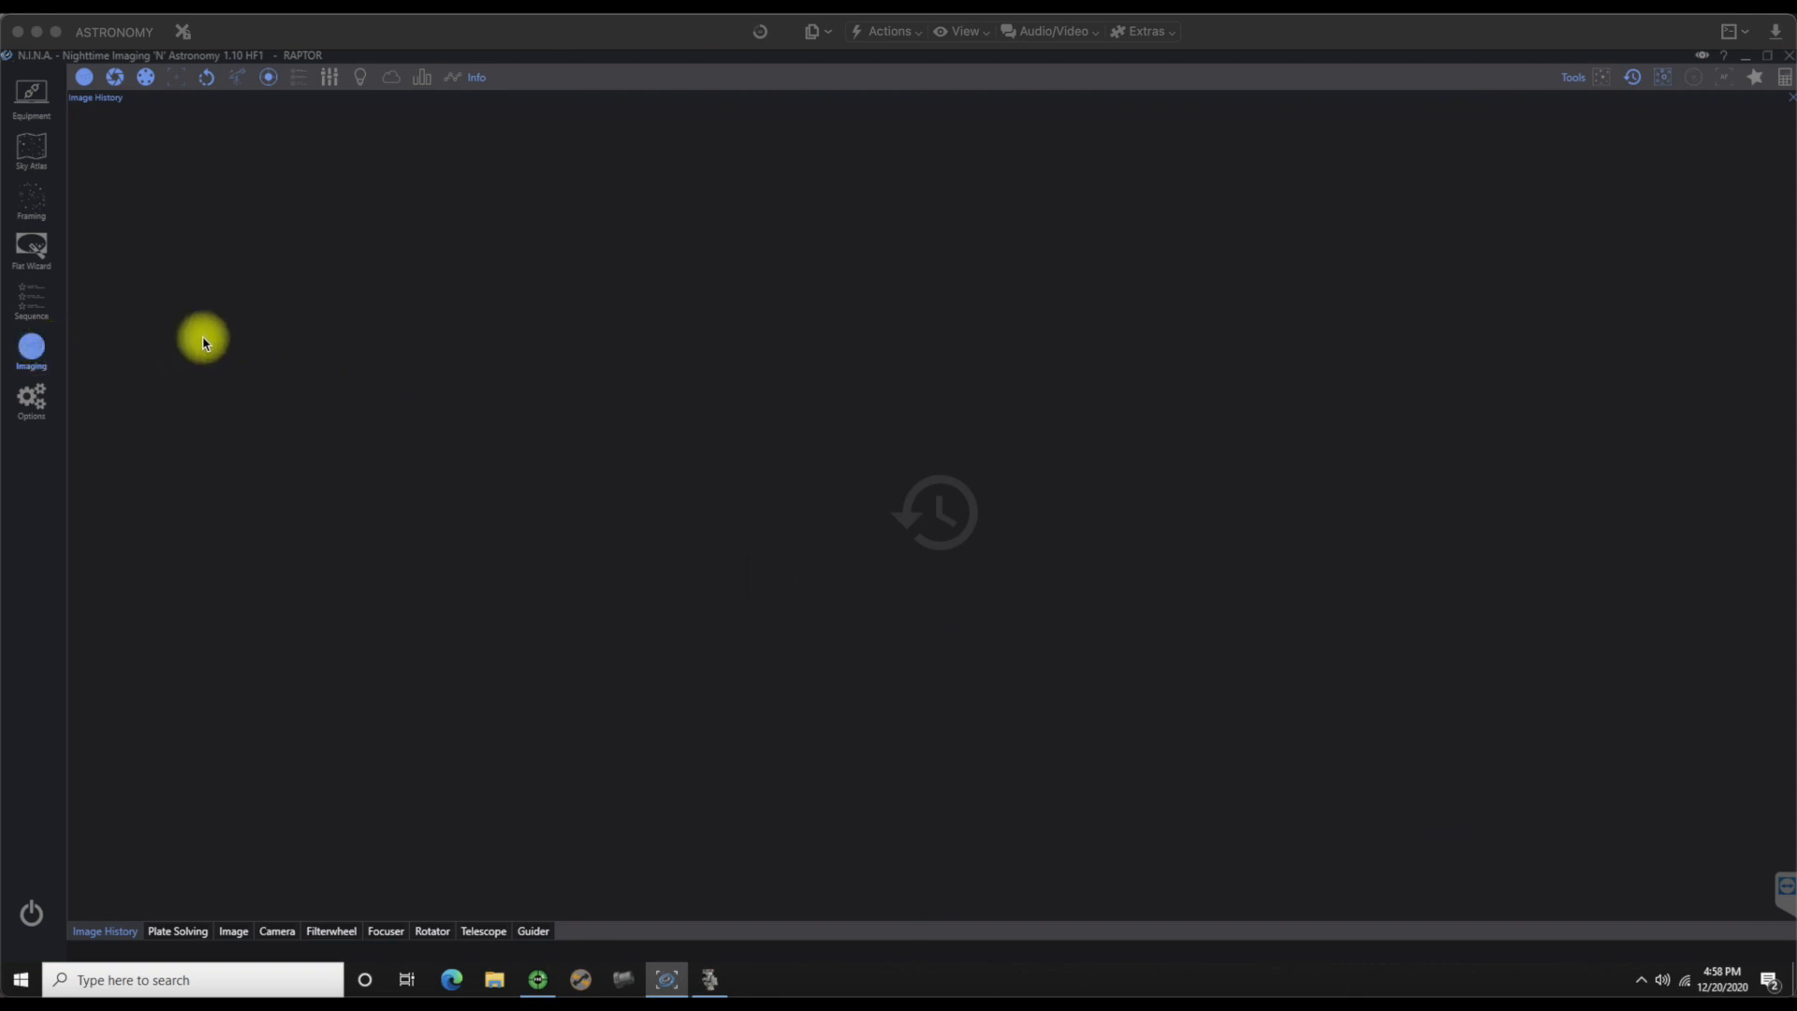
mouse_move(1071, 289)
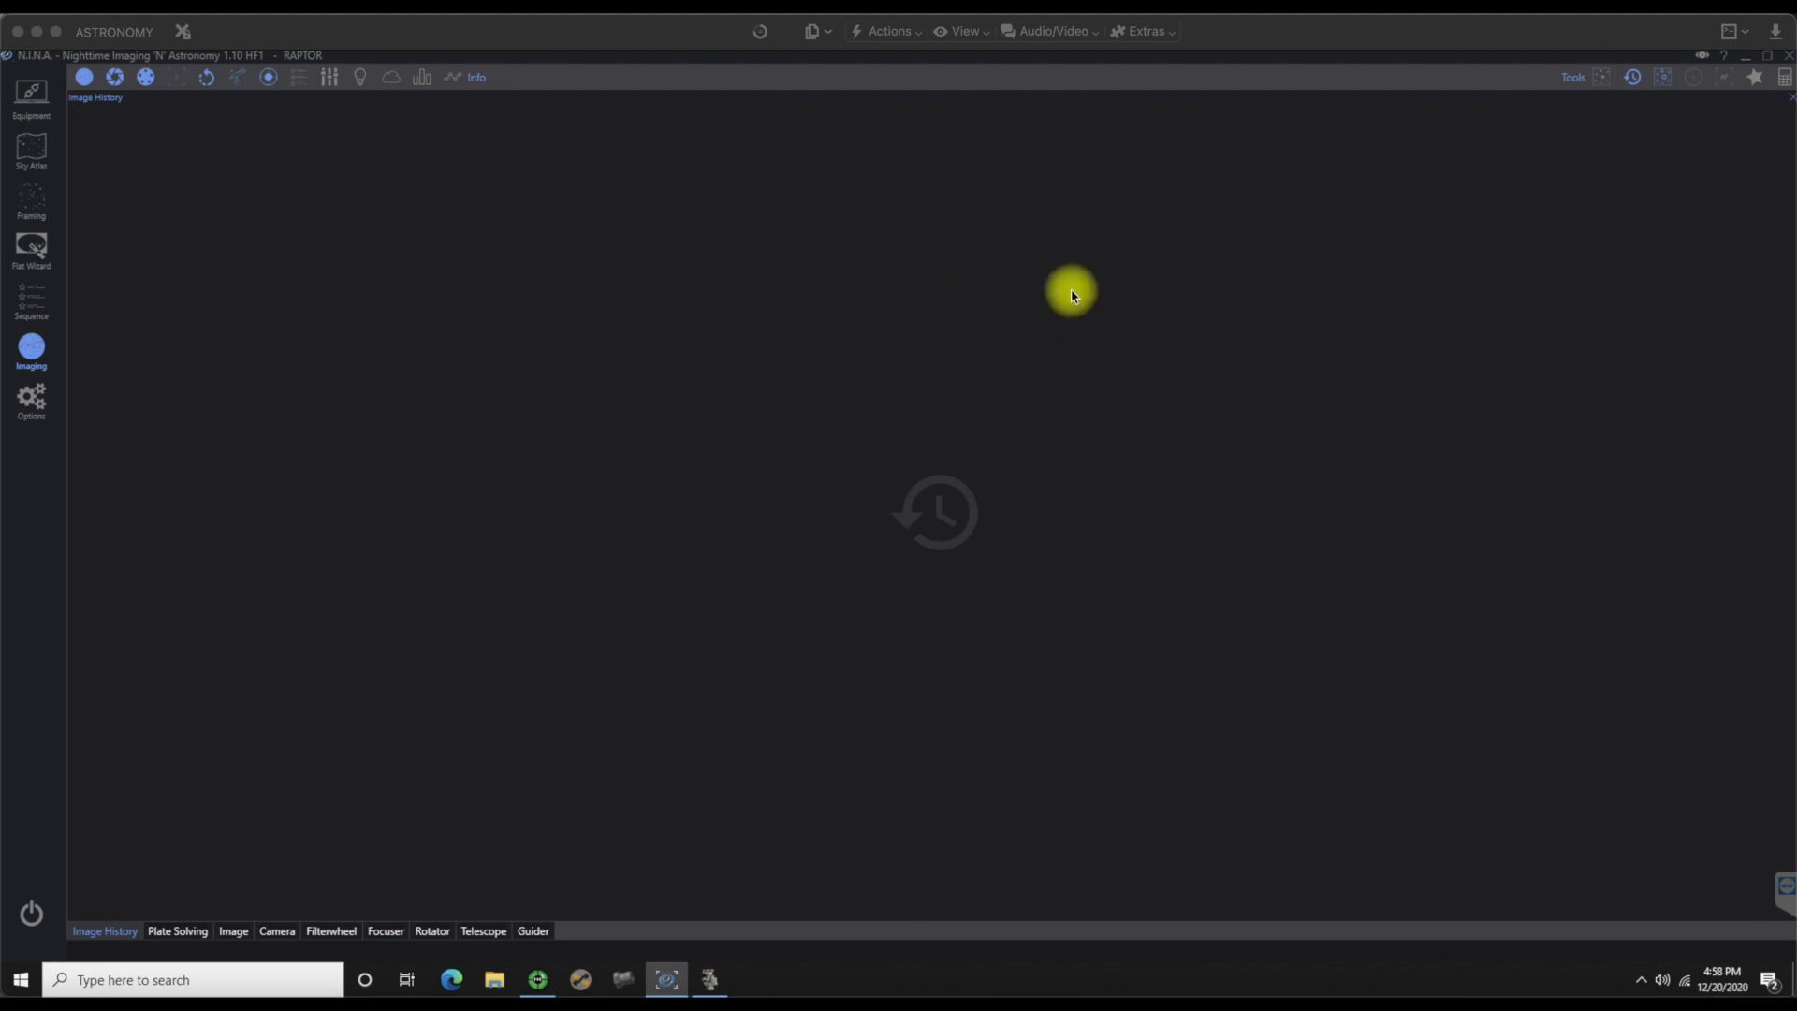
mouse_move(814, 363)
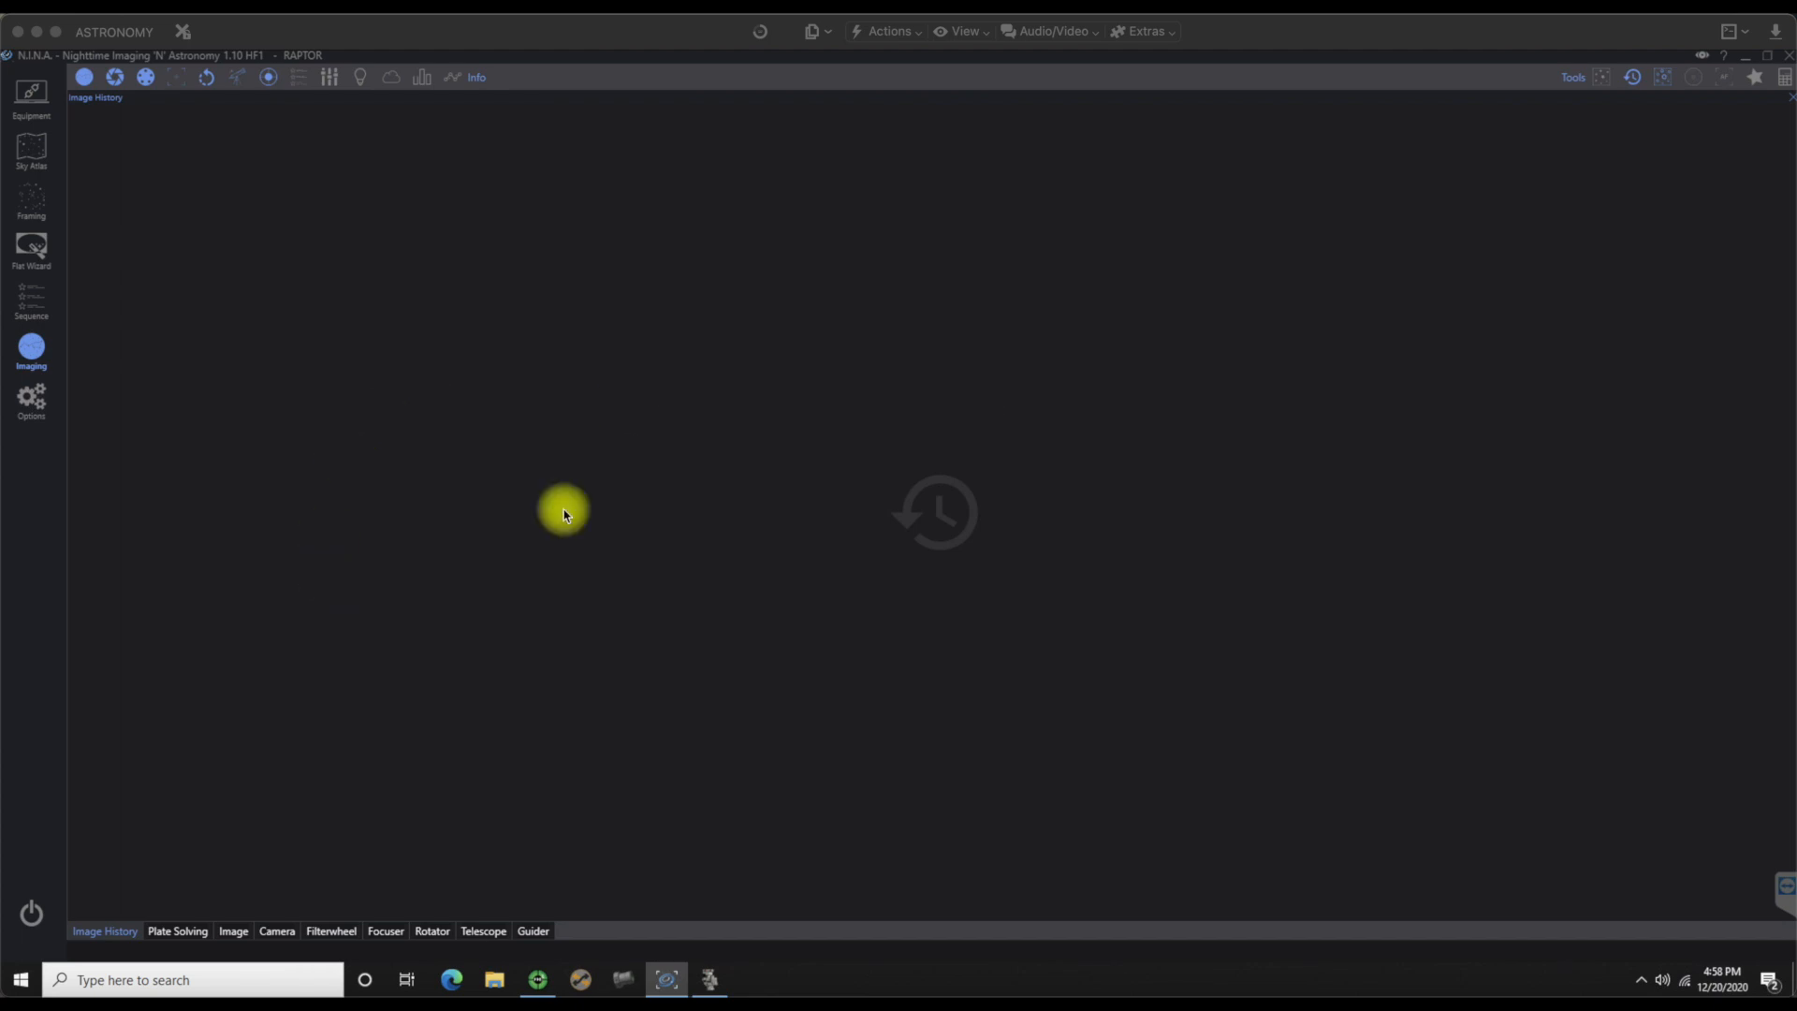
mouse_move(31, 349)
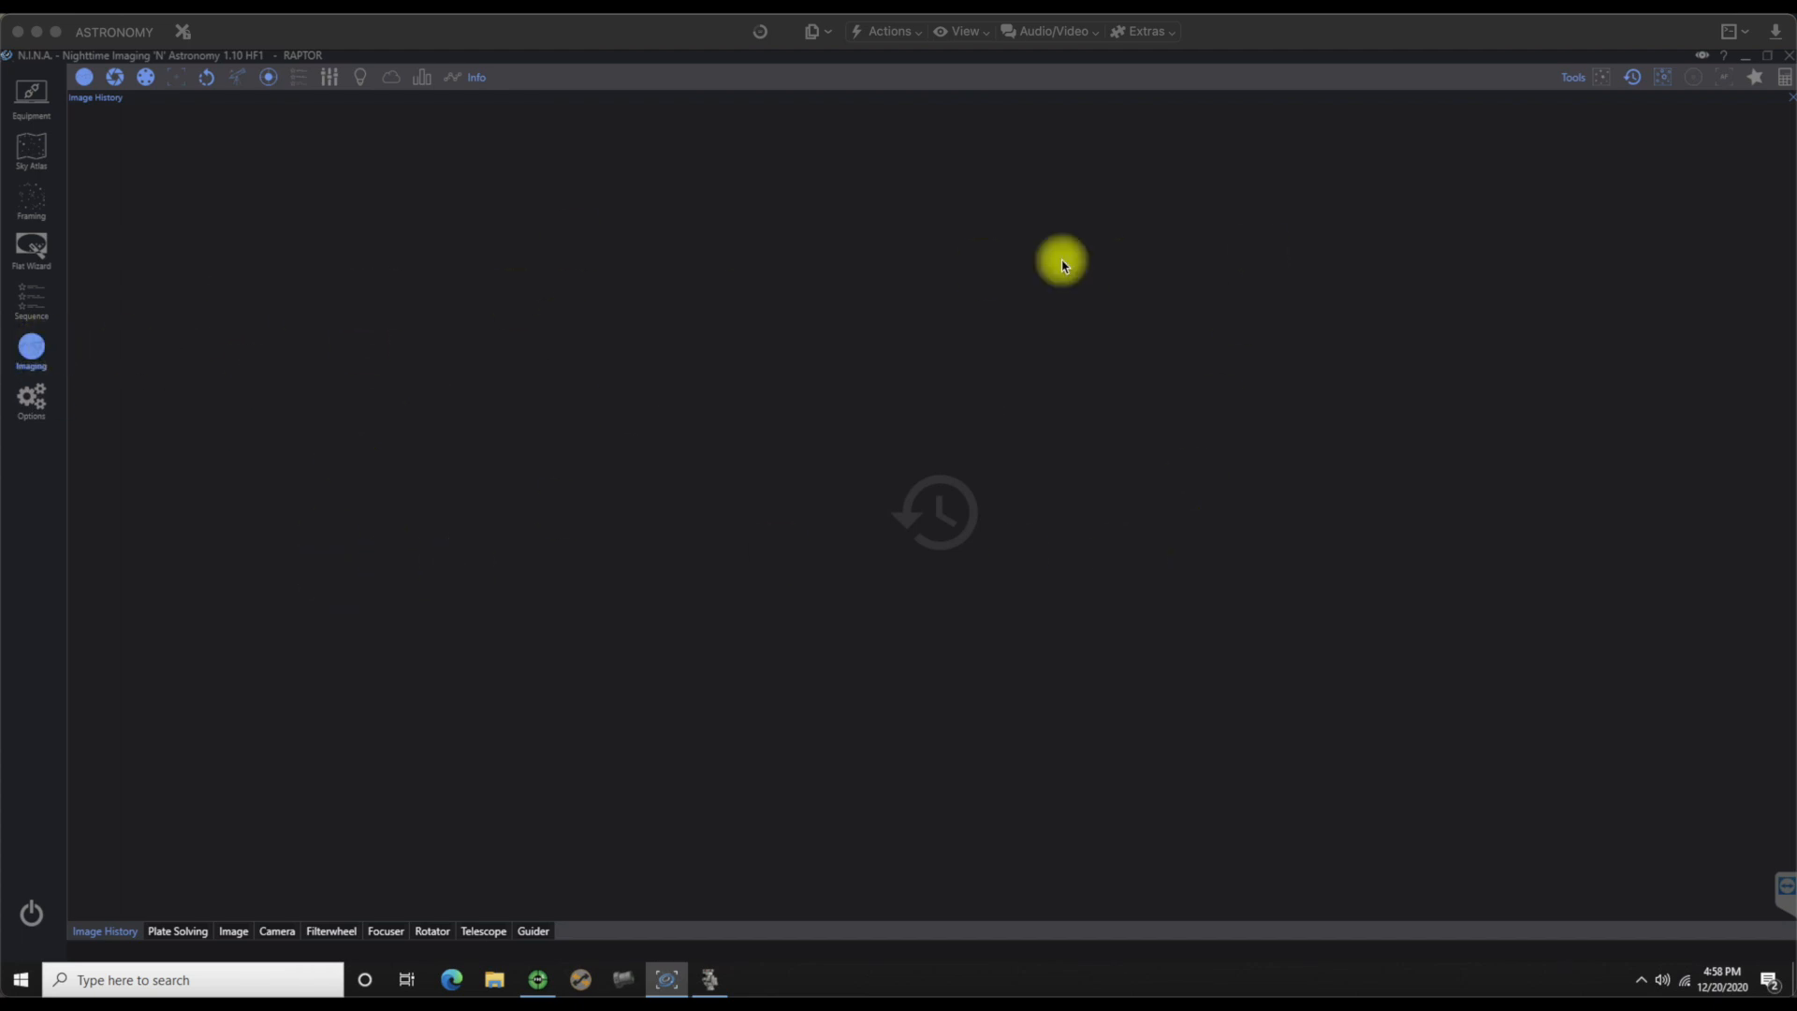
mouse_move(469, 368)
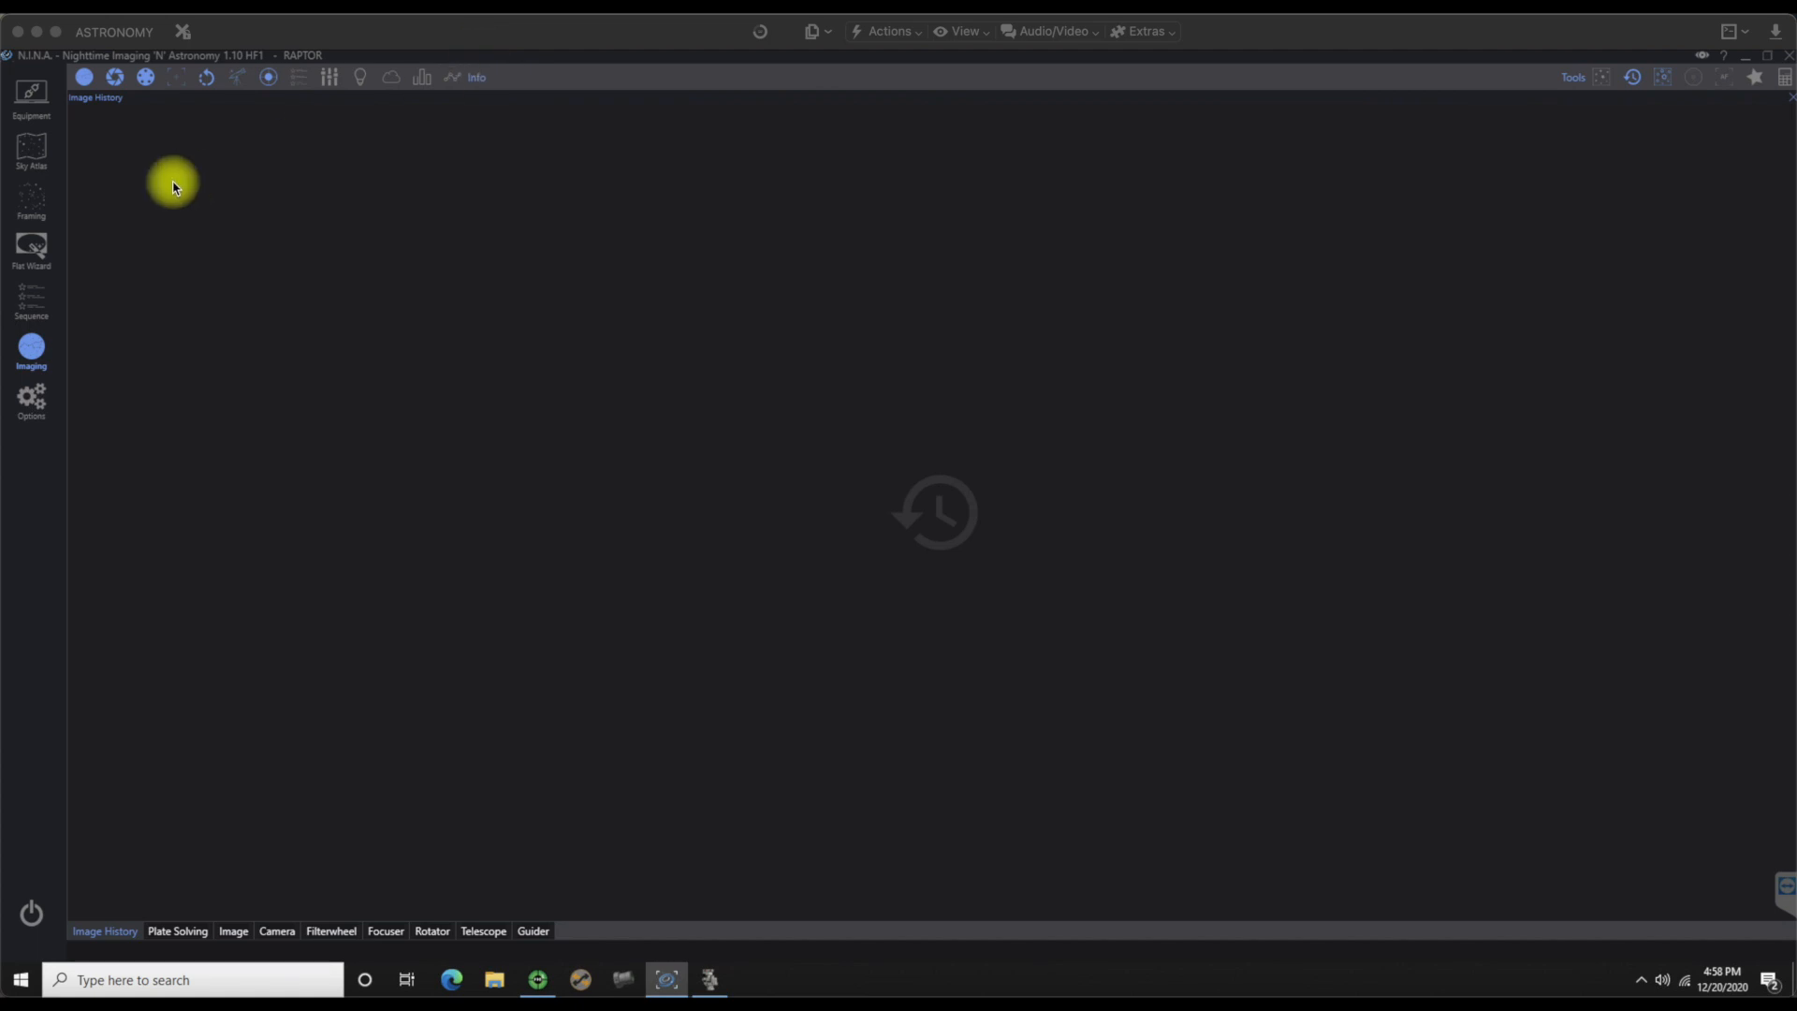
mouse_move(84, 85)
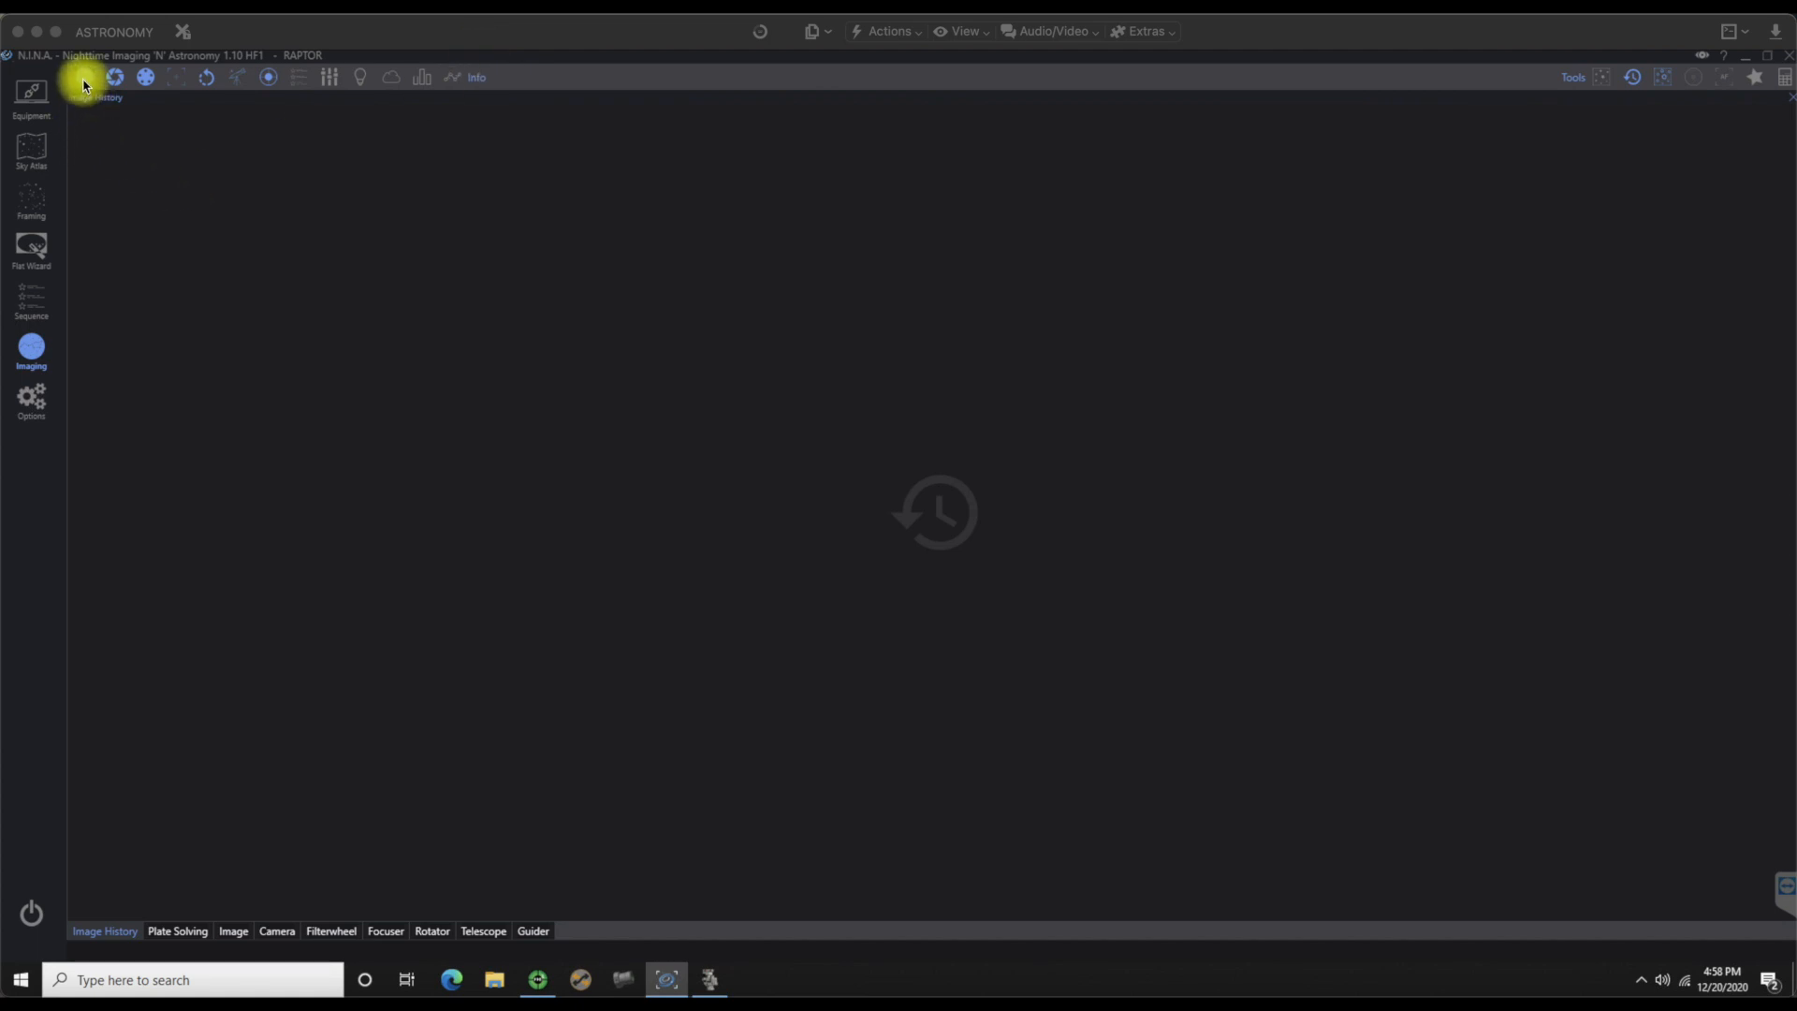
mouse_move(166, 206)
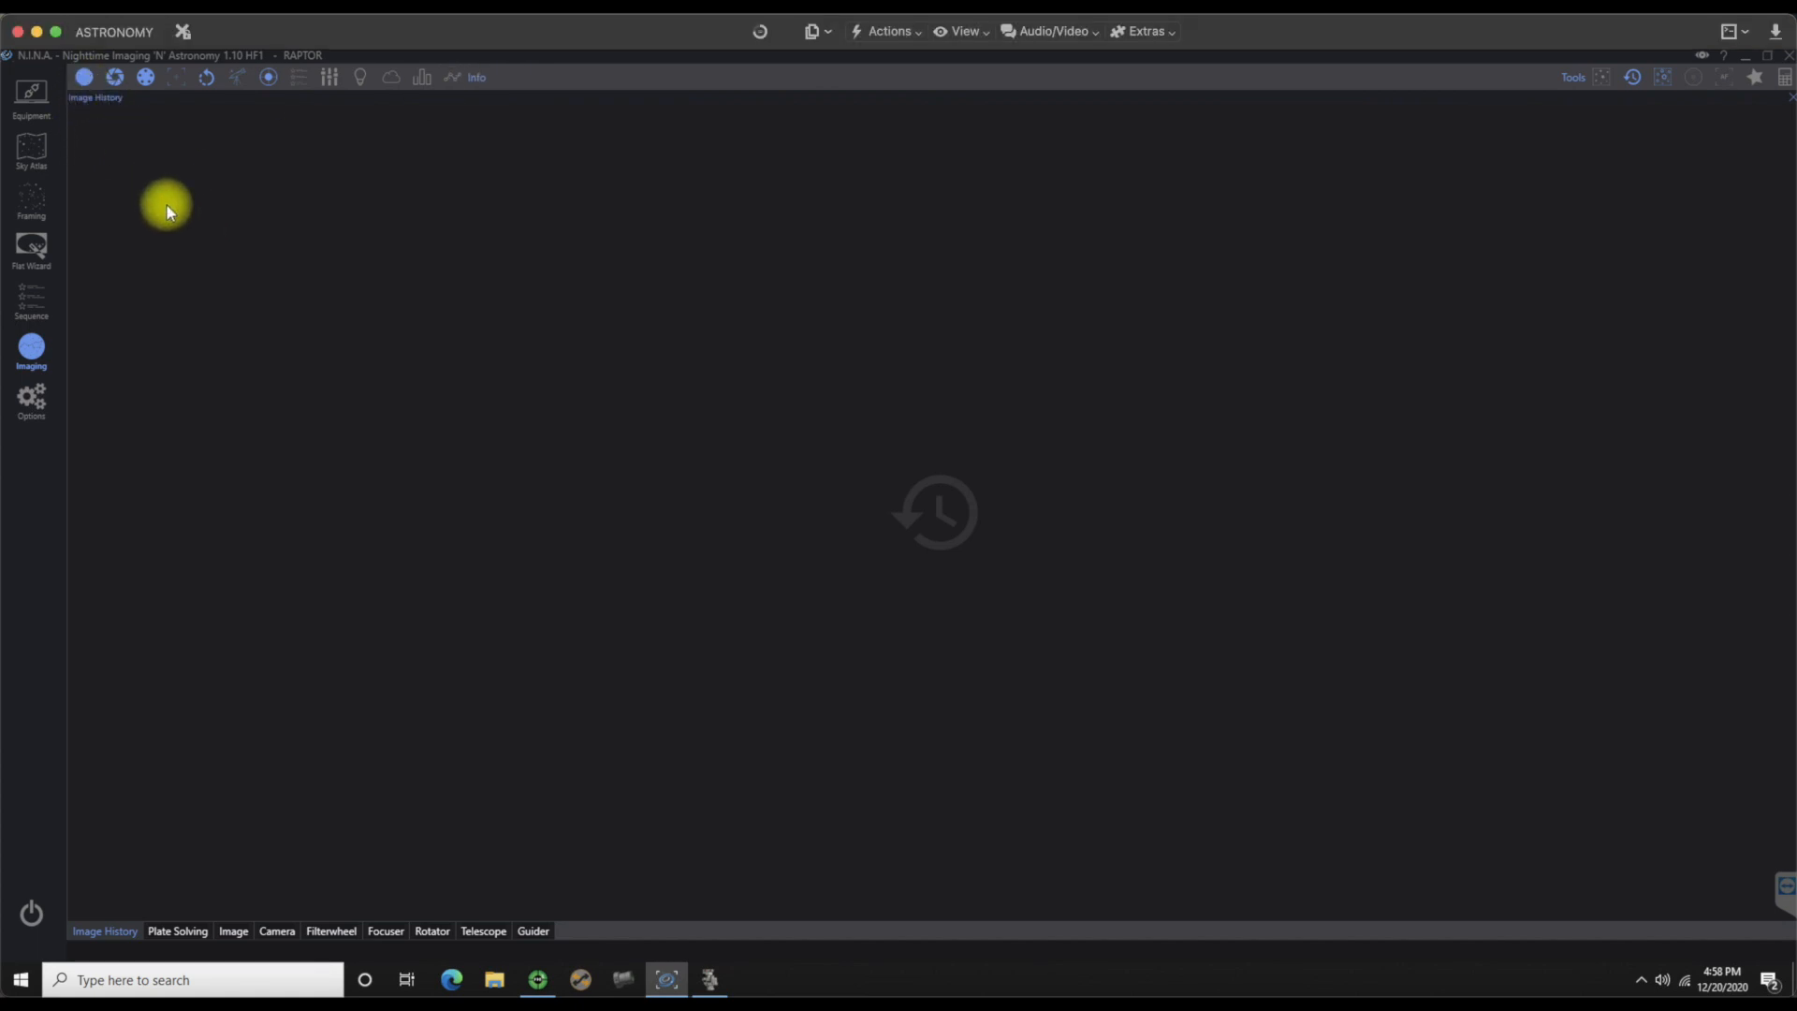
mouse_move(206, 76)
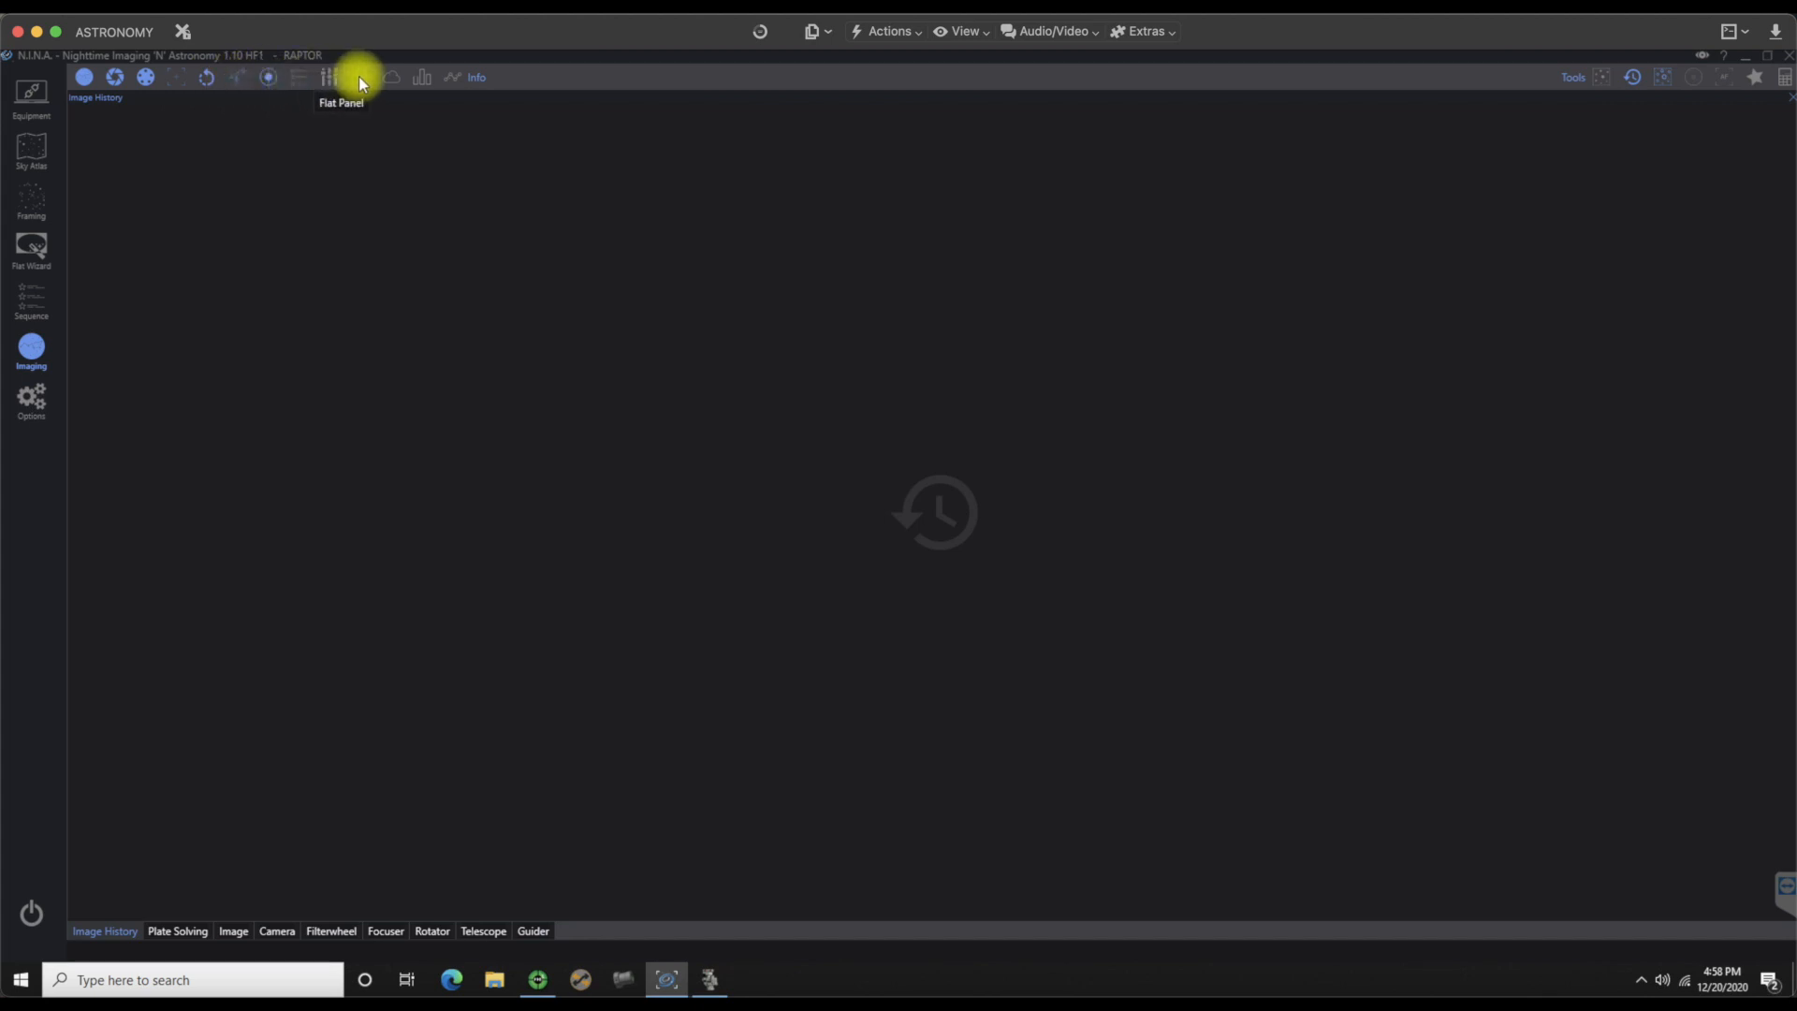
mouse_move(393, 173)
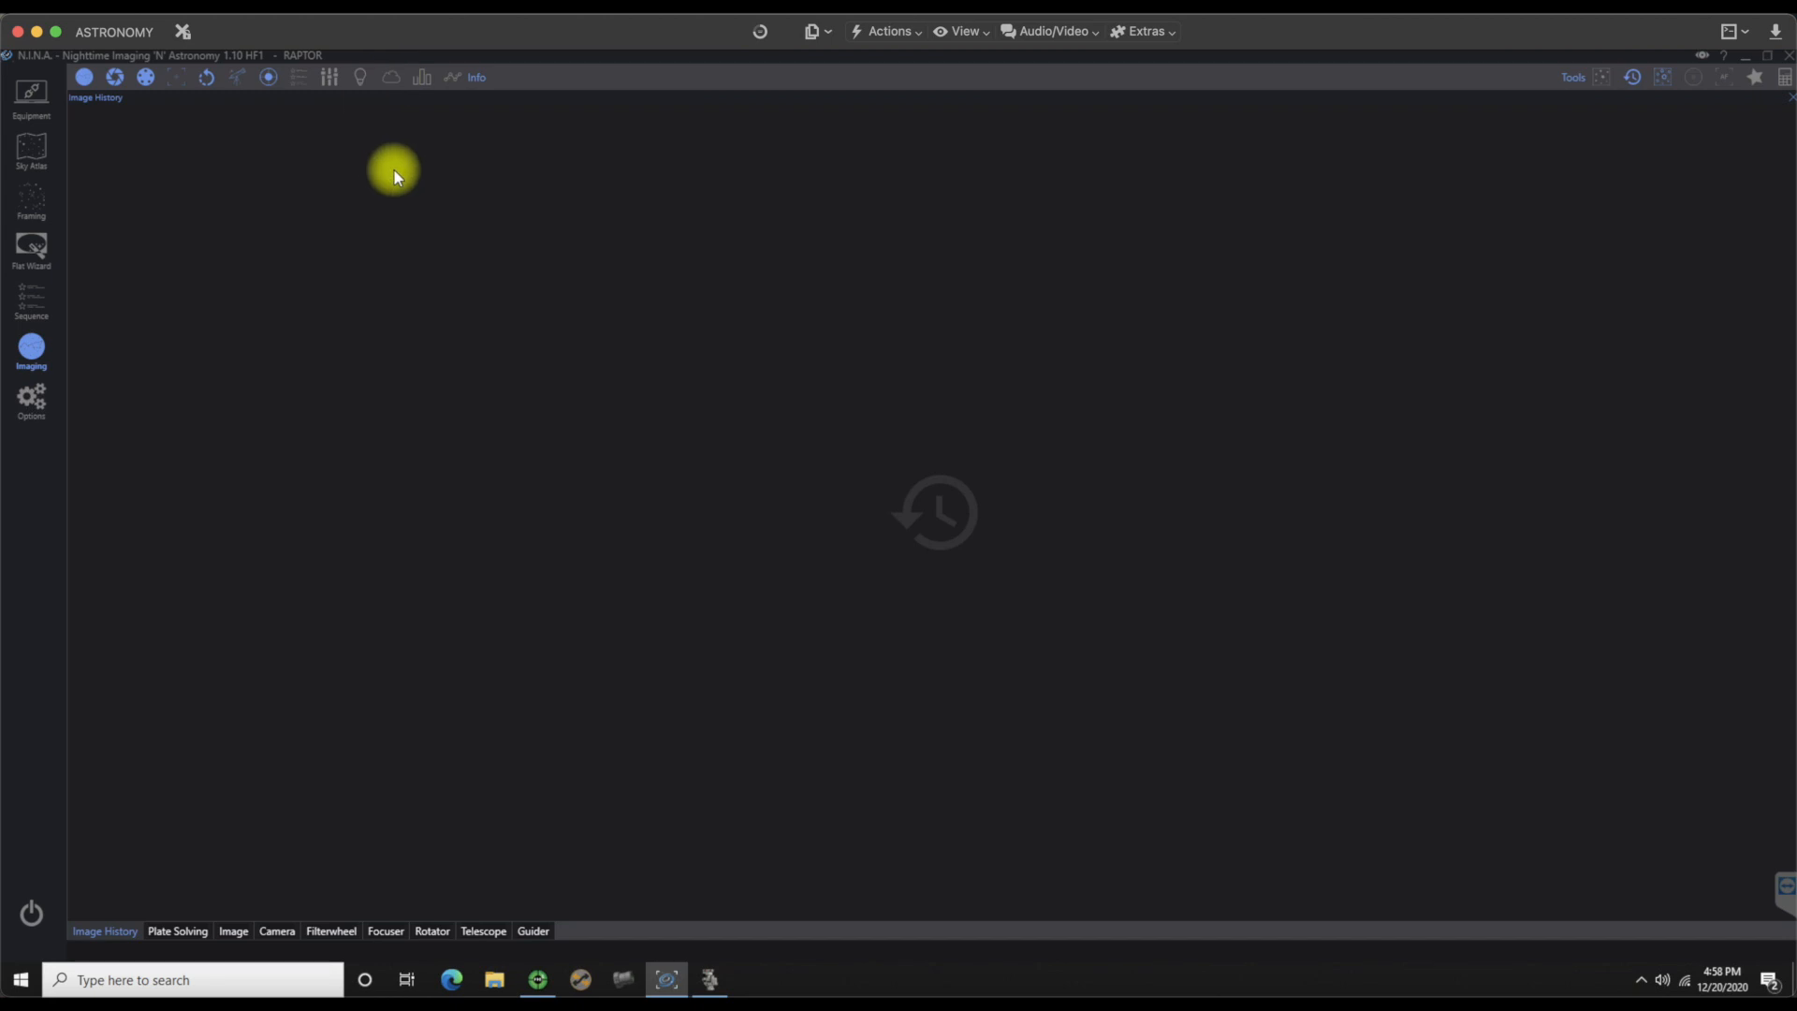
mouse_move(418, 55)
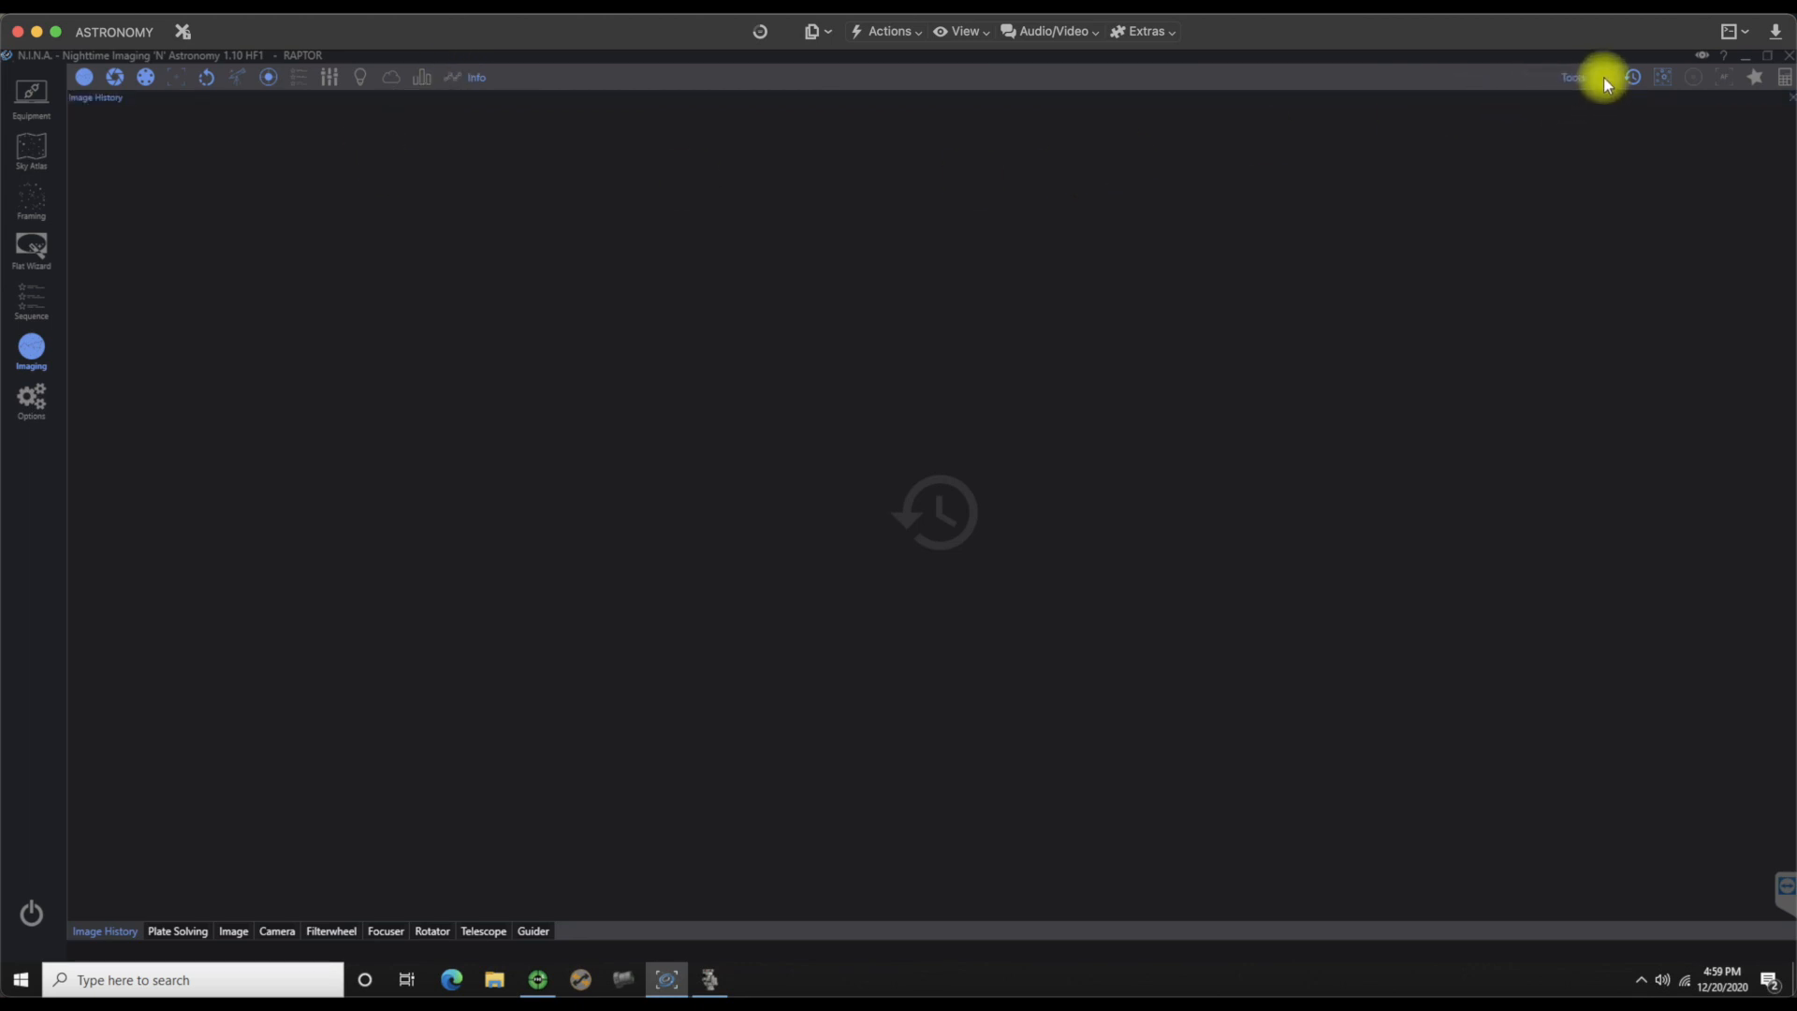
mouse_move(1604, 78)
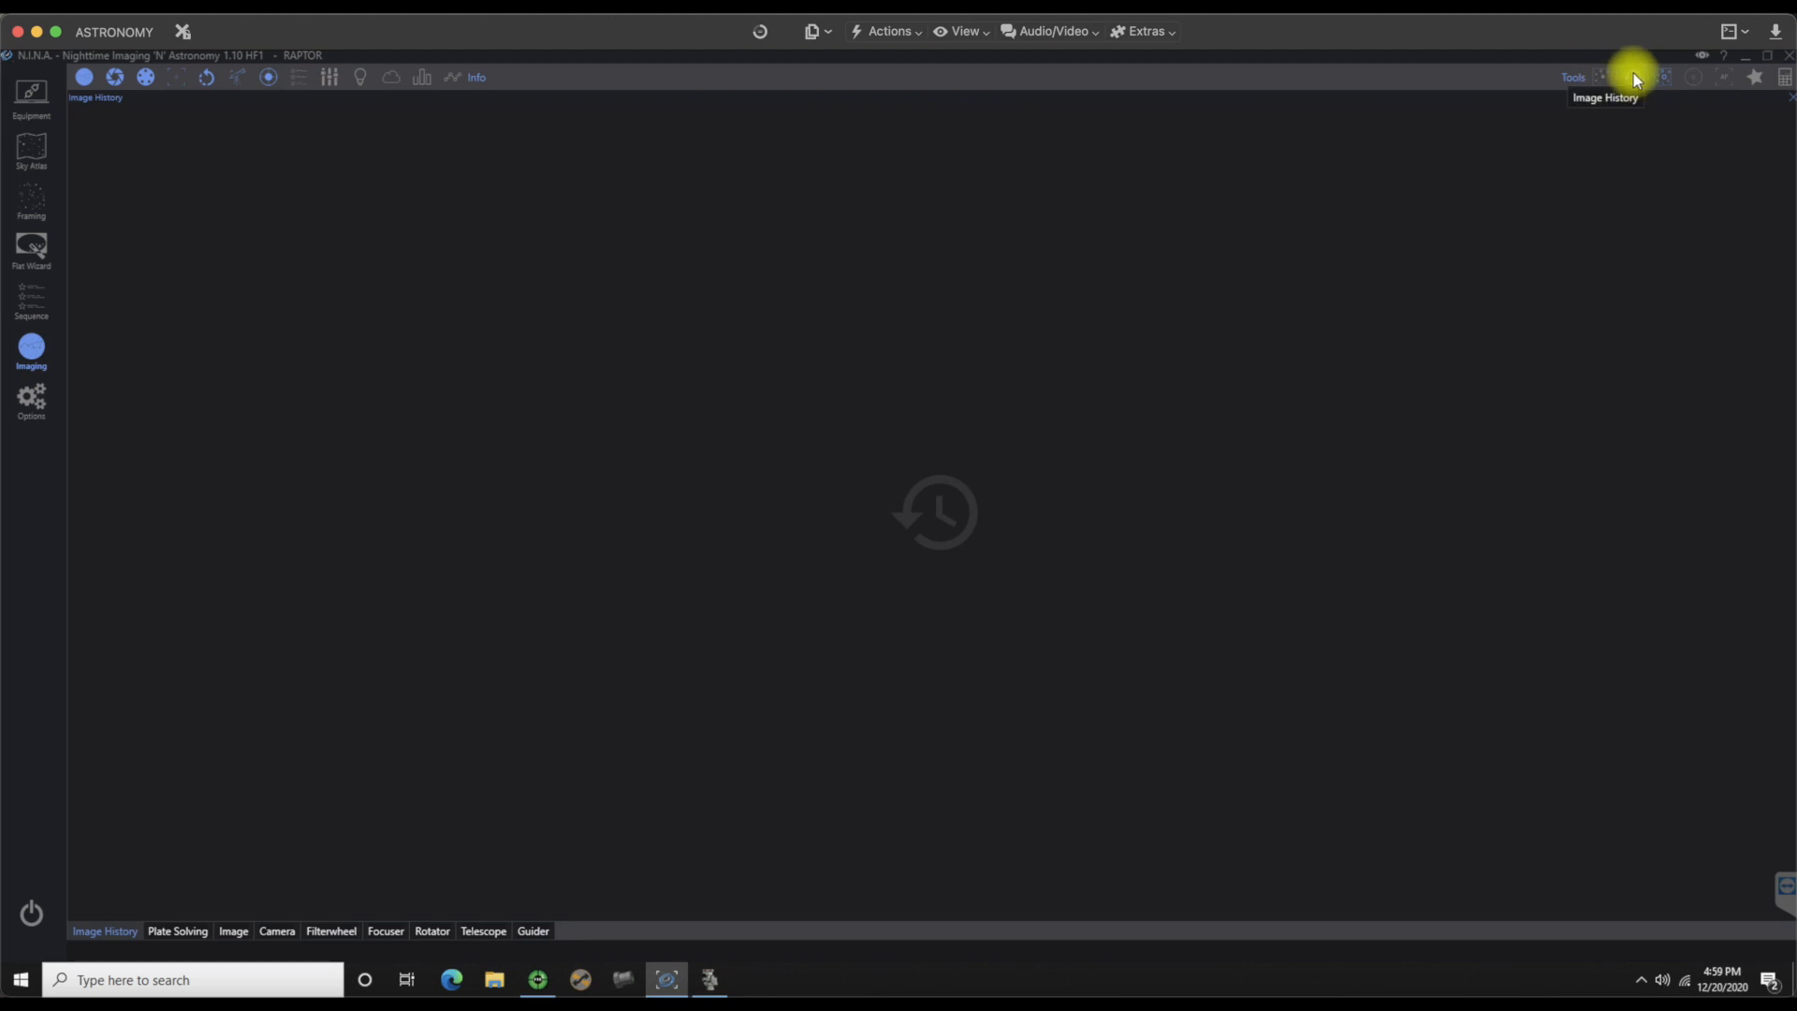
mouse_move(1203, 313)
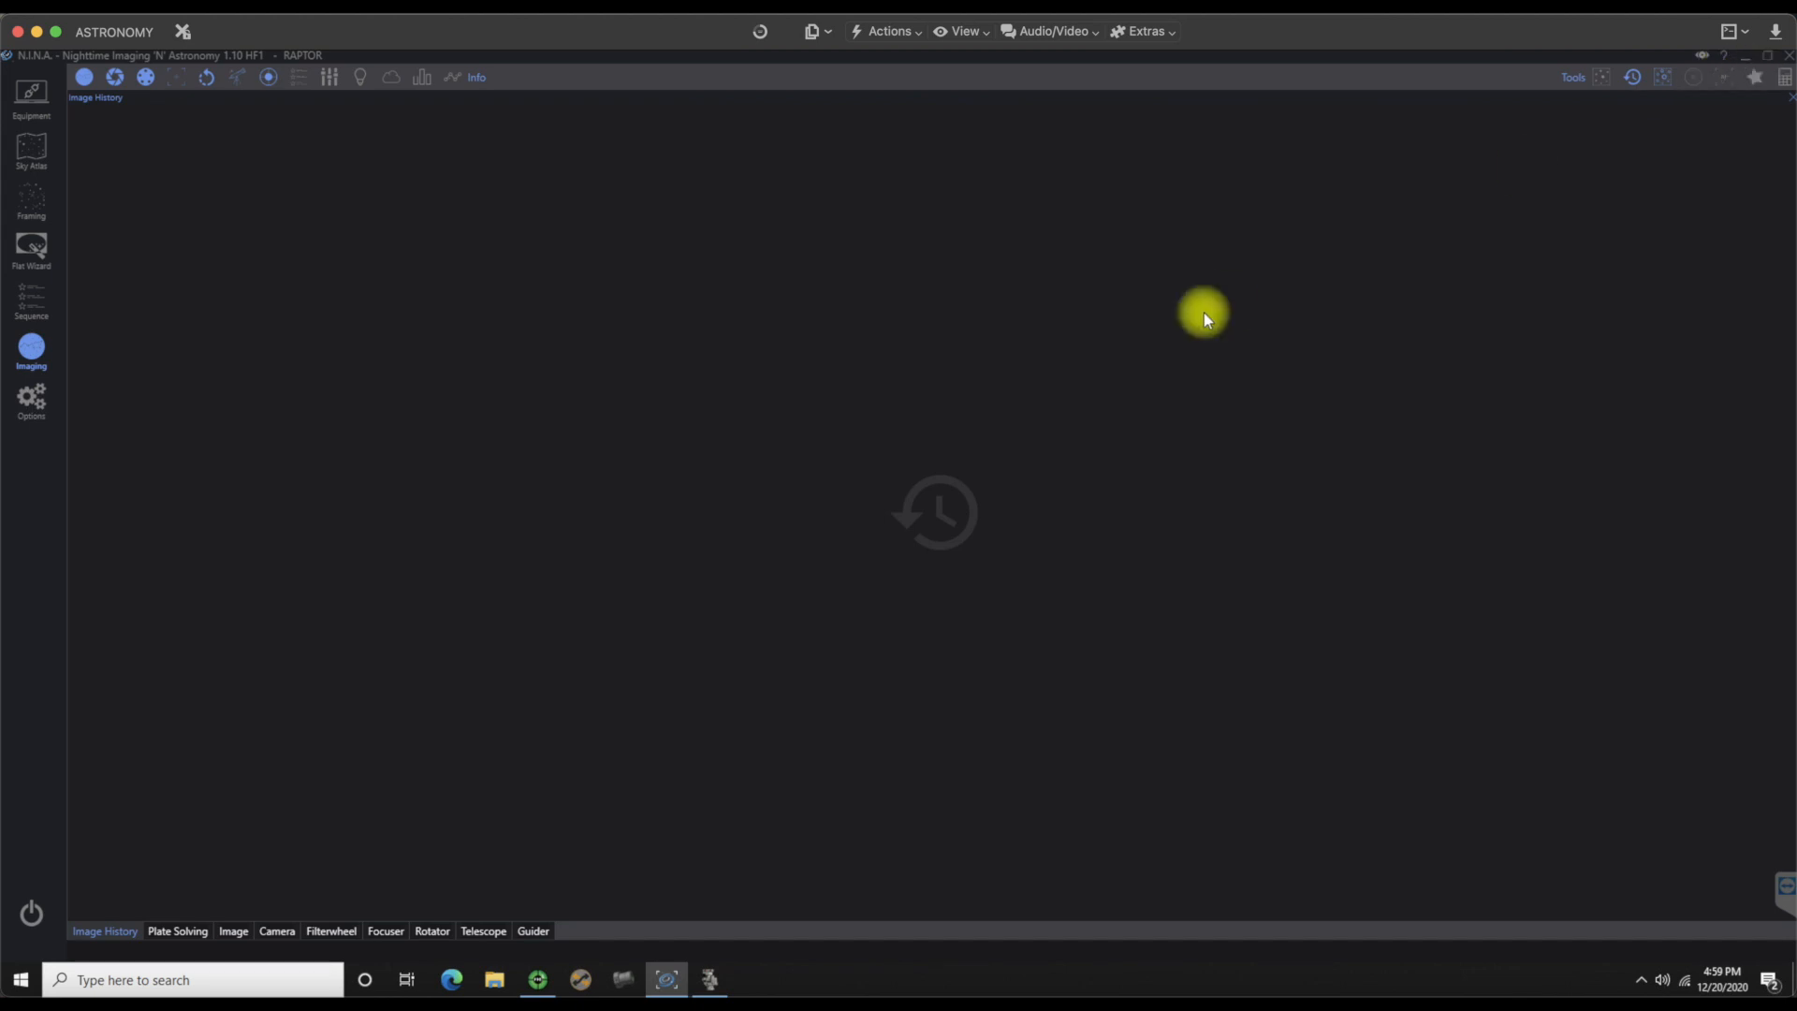
Step: Cycle through the Plate Solving, Image, Camera, Focuser, Telescope and Guider panels, returning to Image History
click(177, 931)
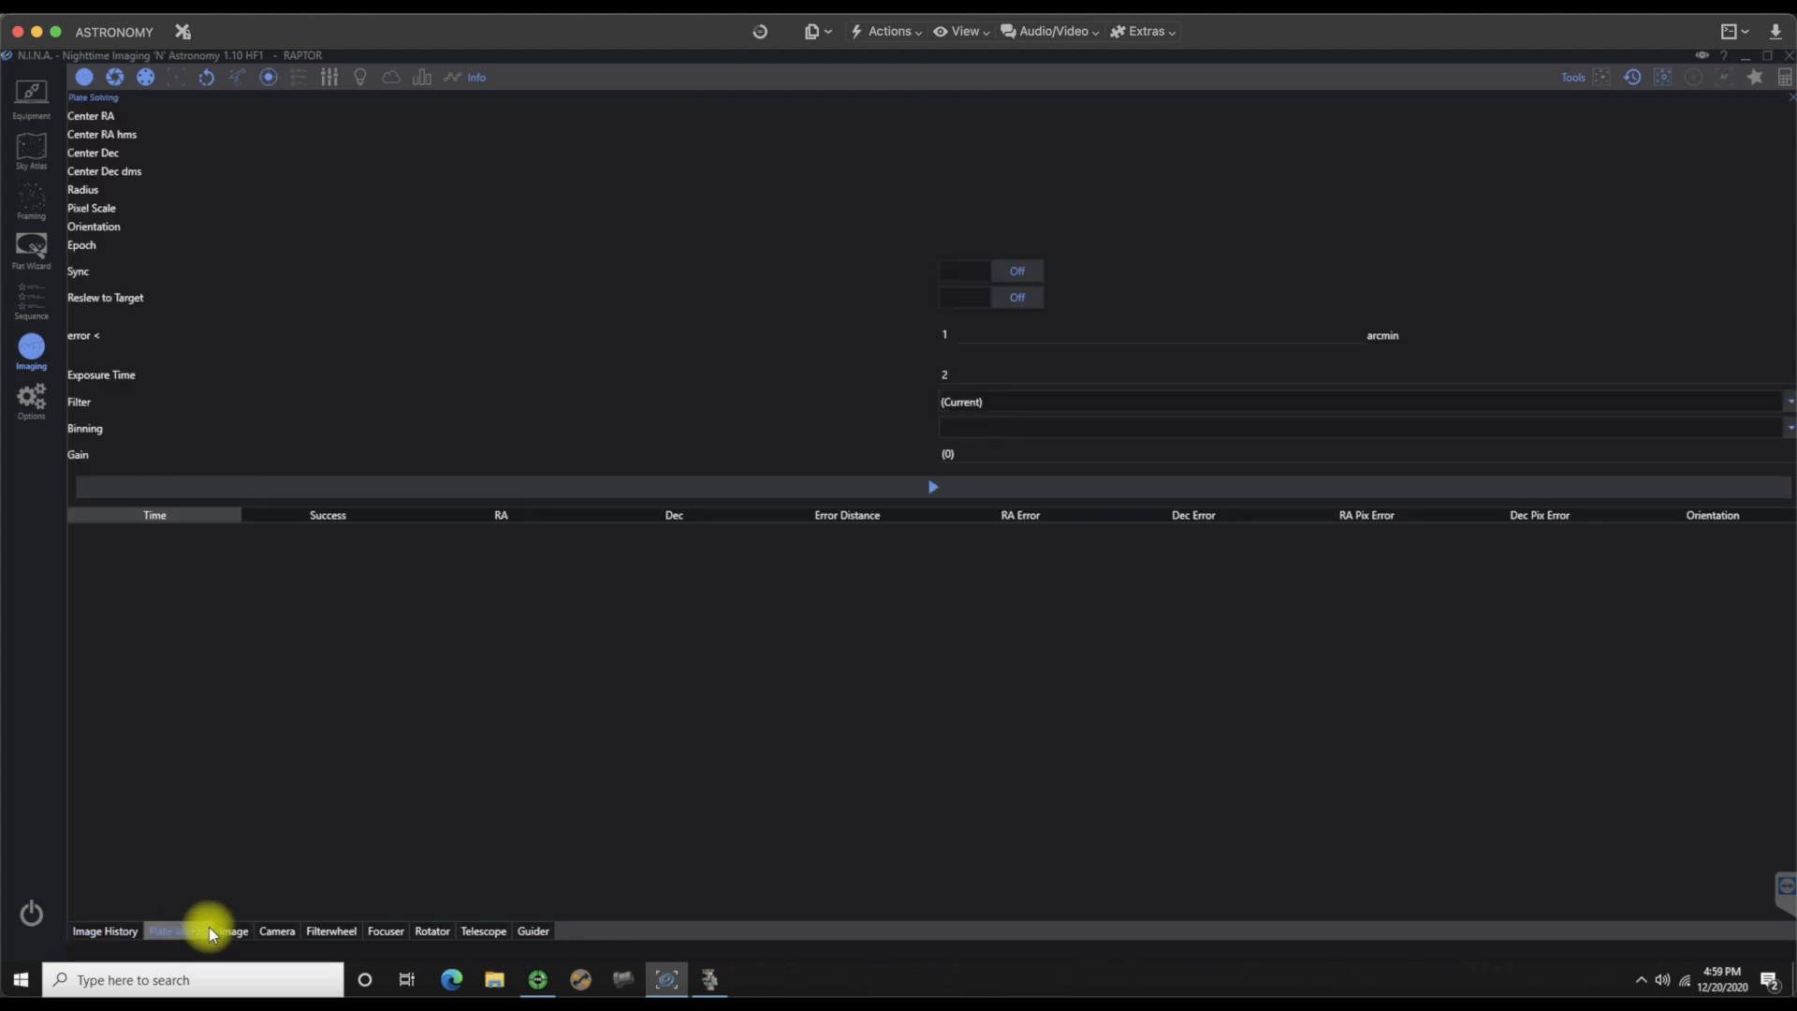
click(234, 931)
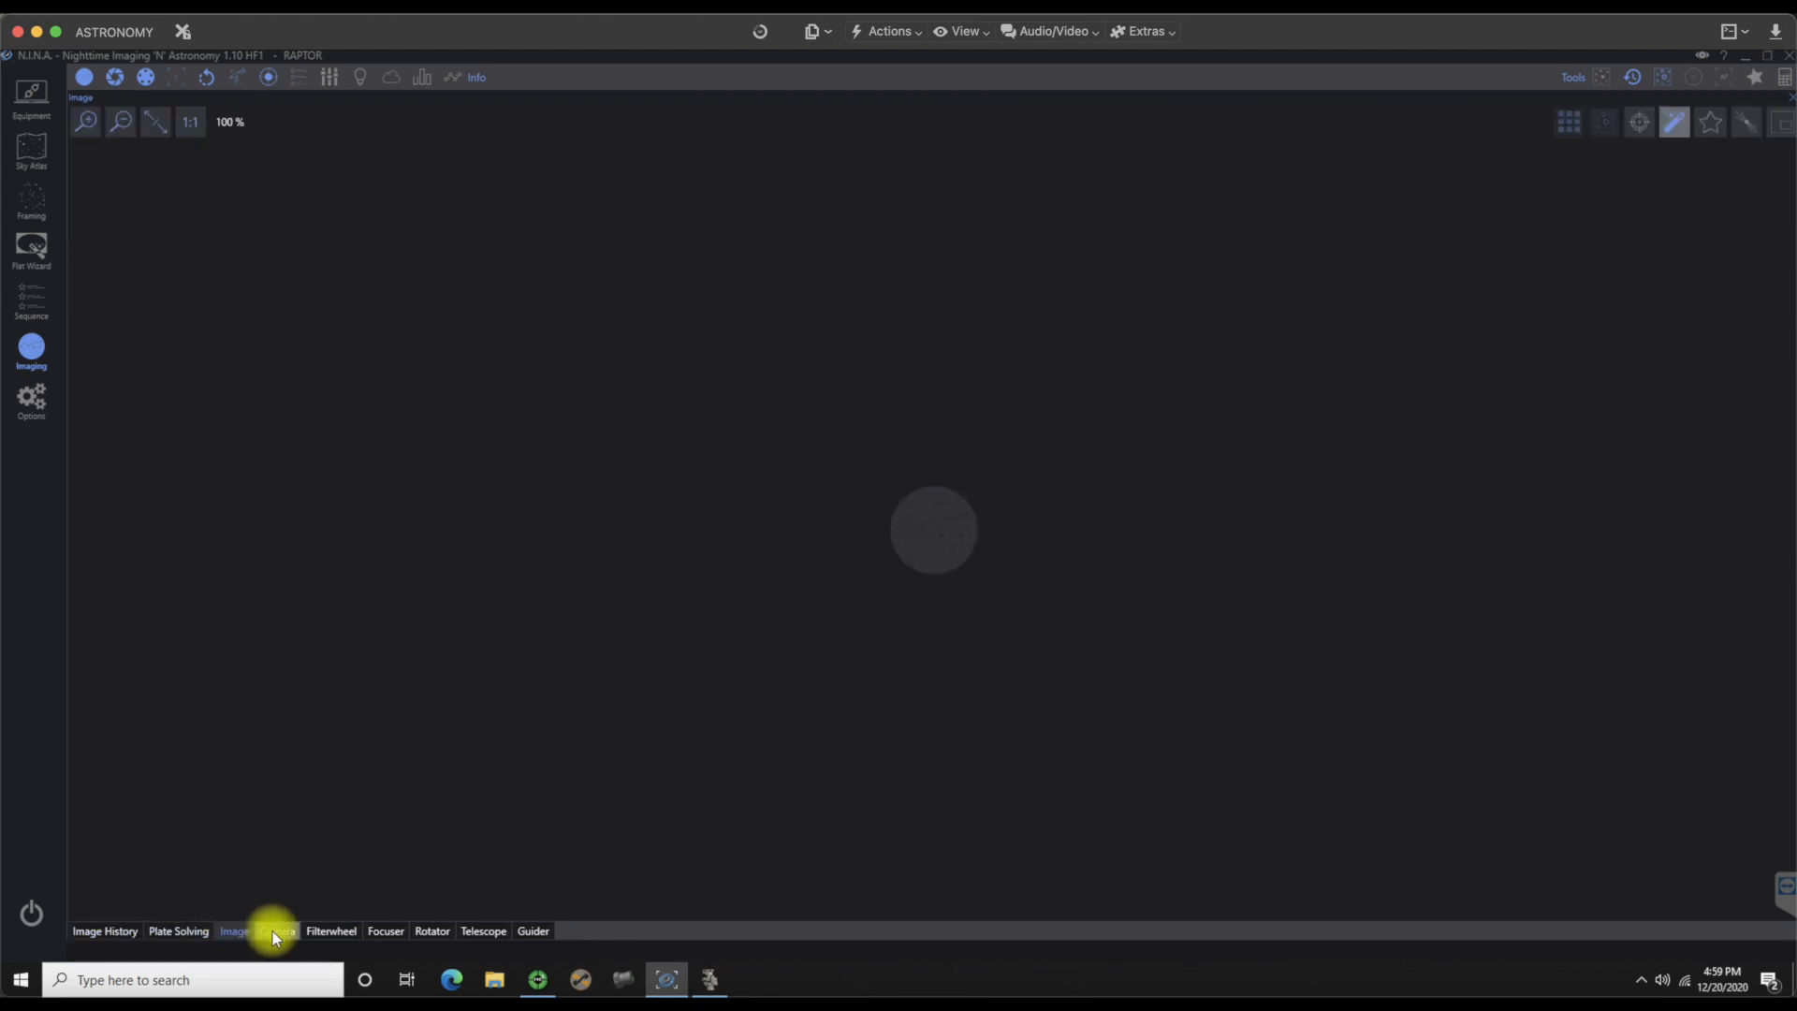
click(276, 930)
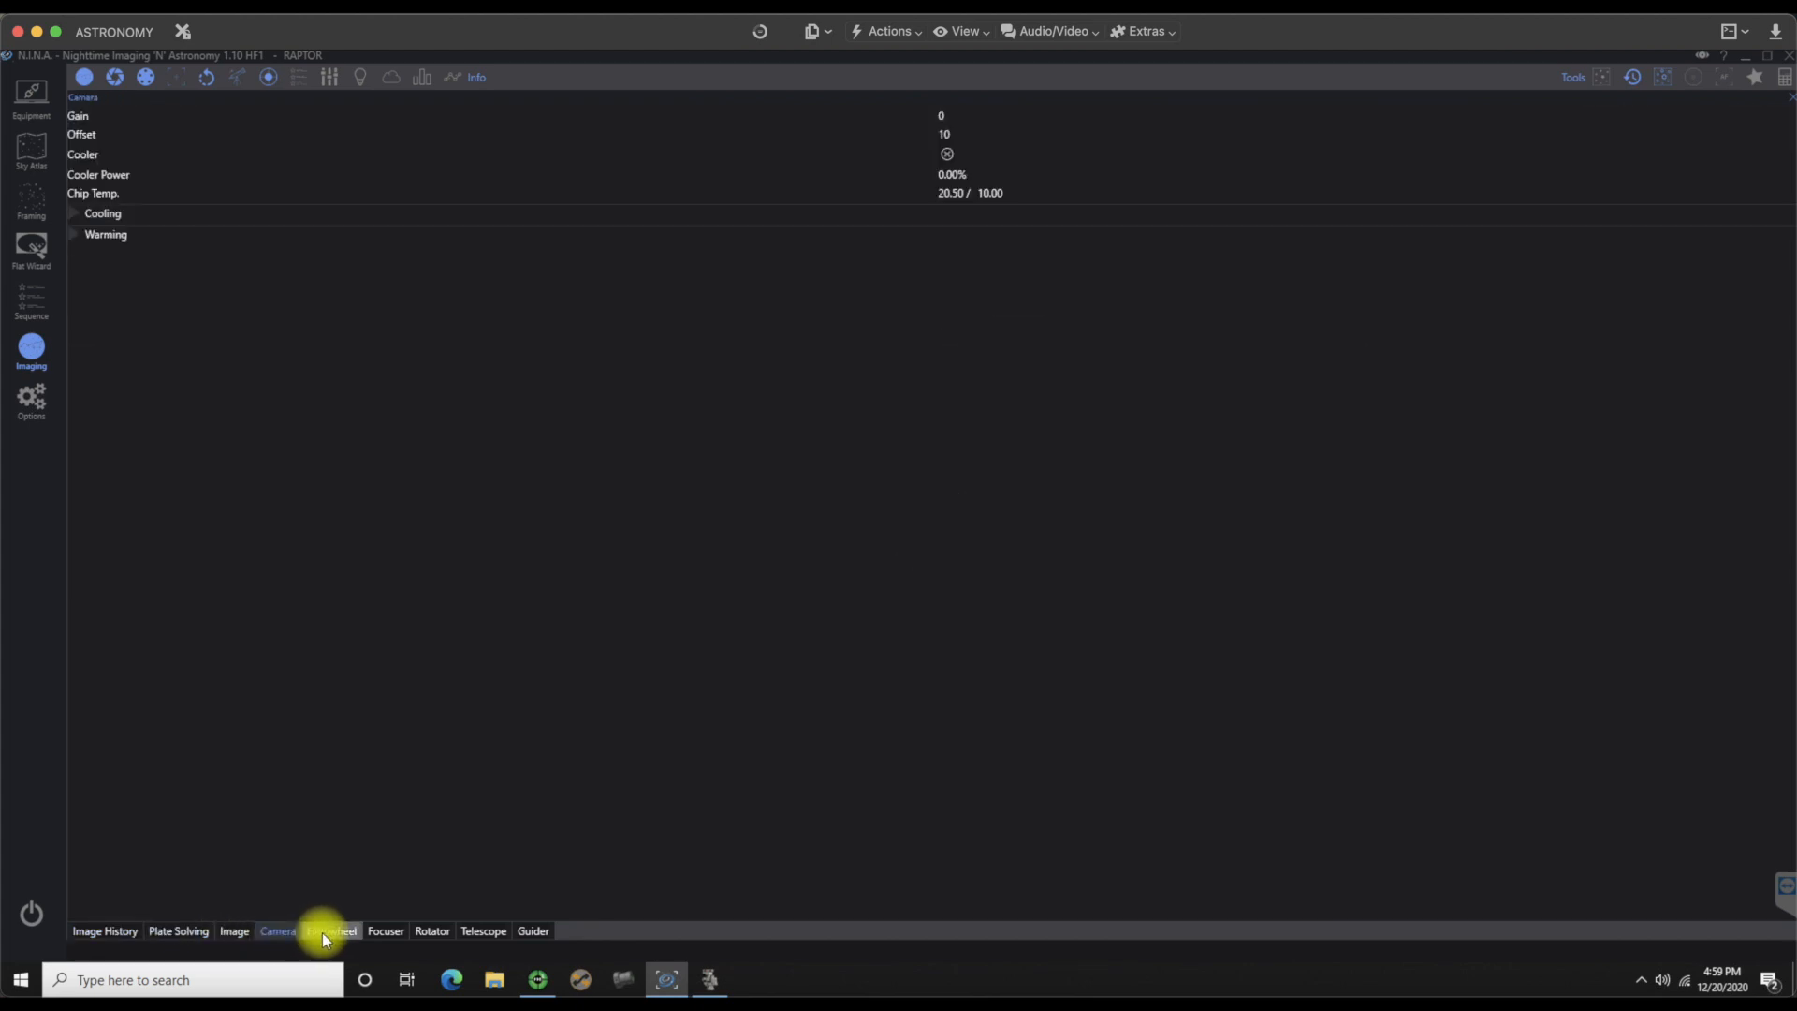
click(387, 929)
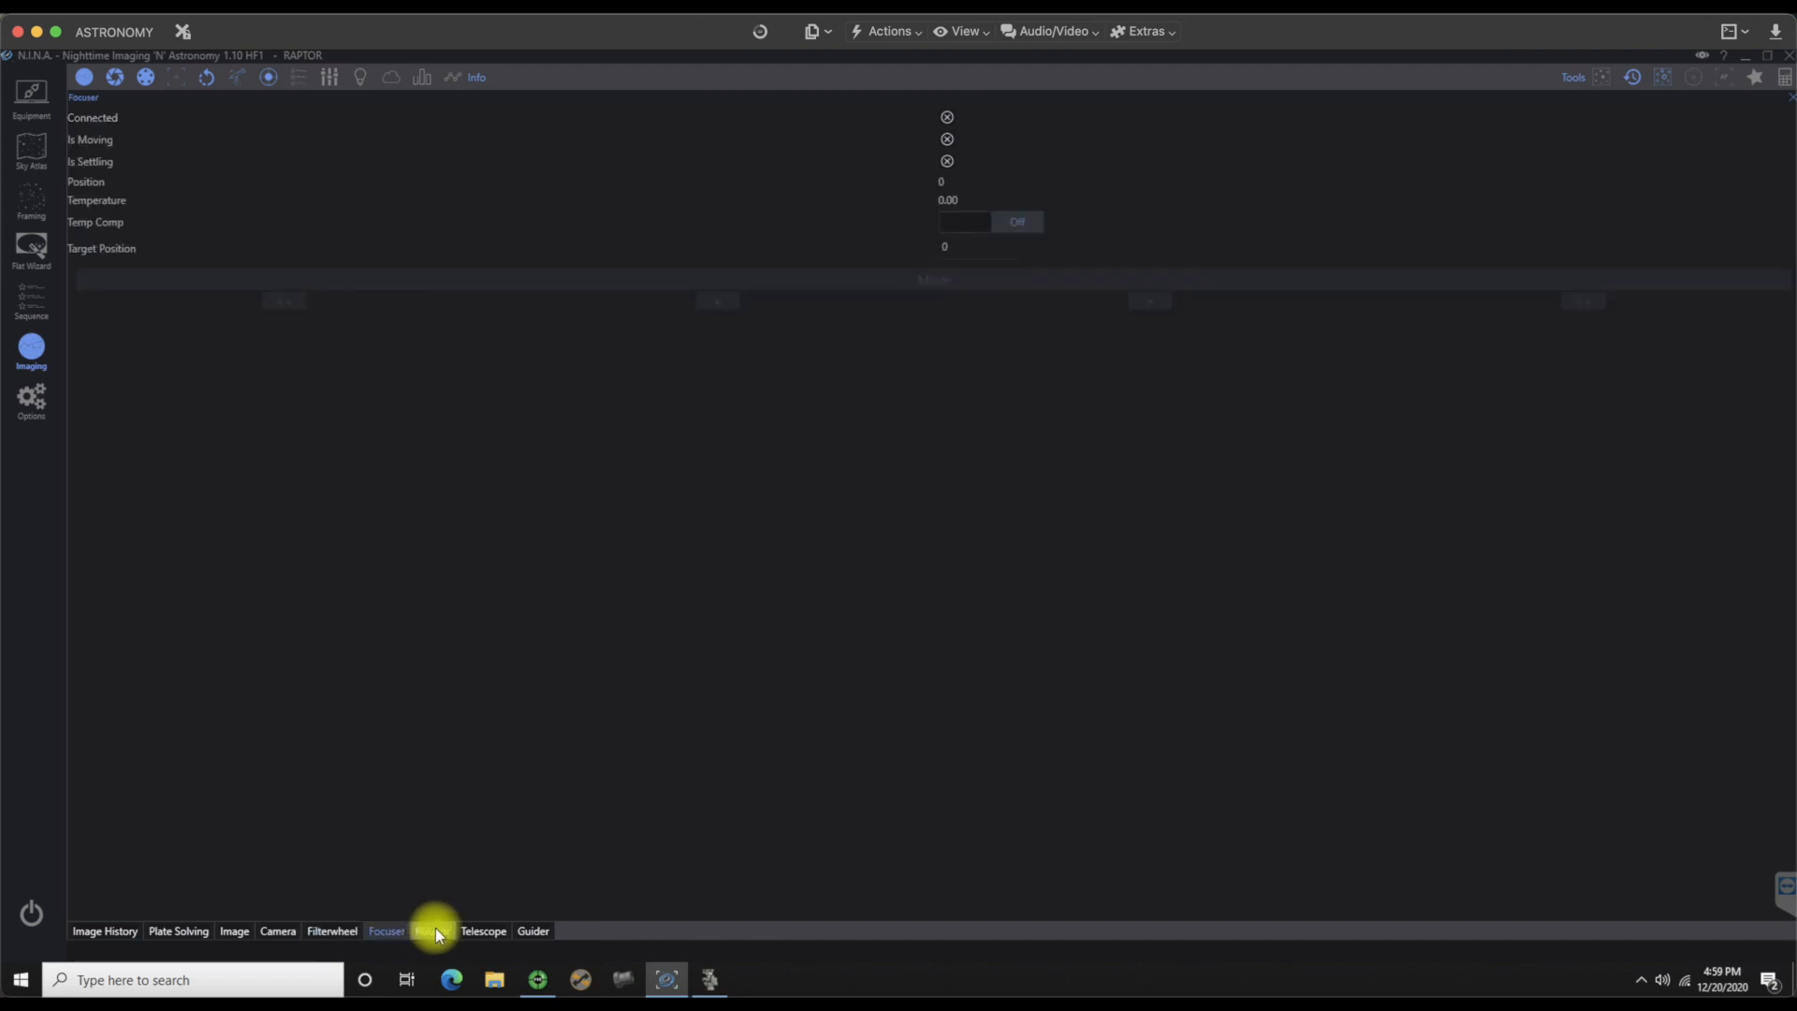
click(483, 929)
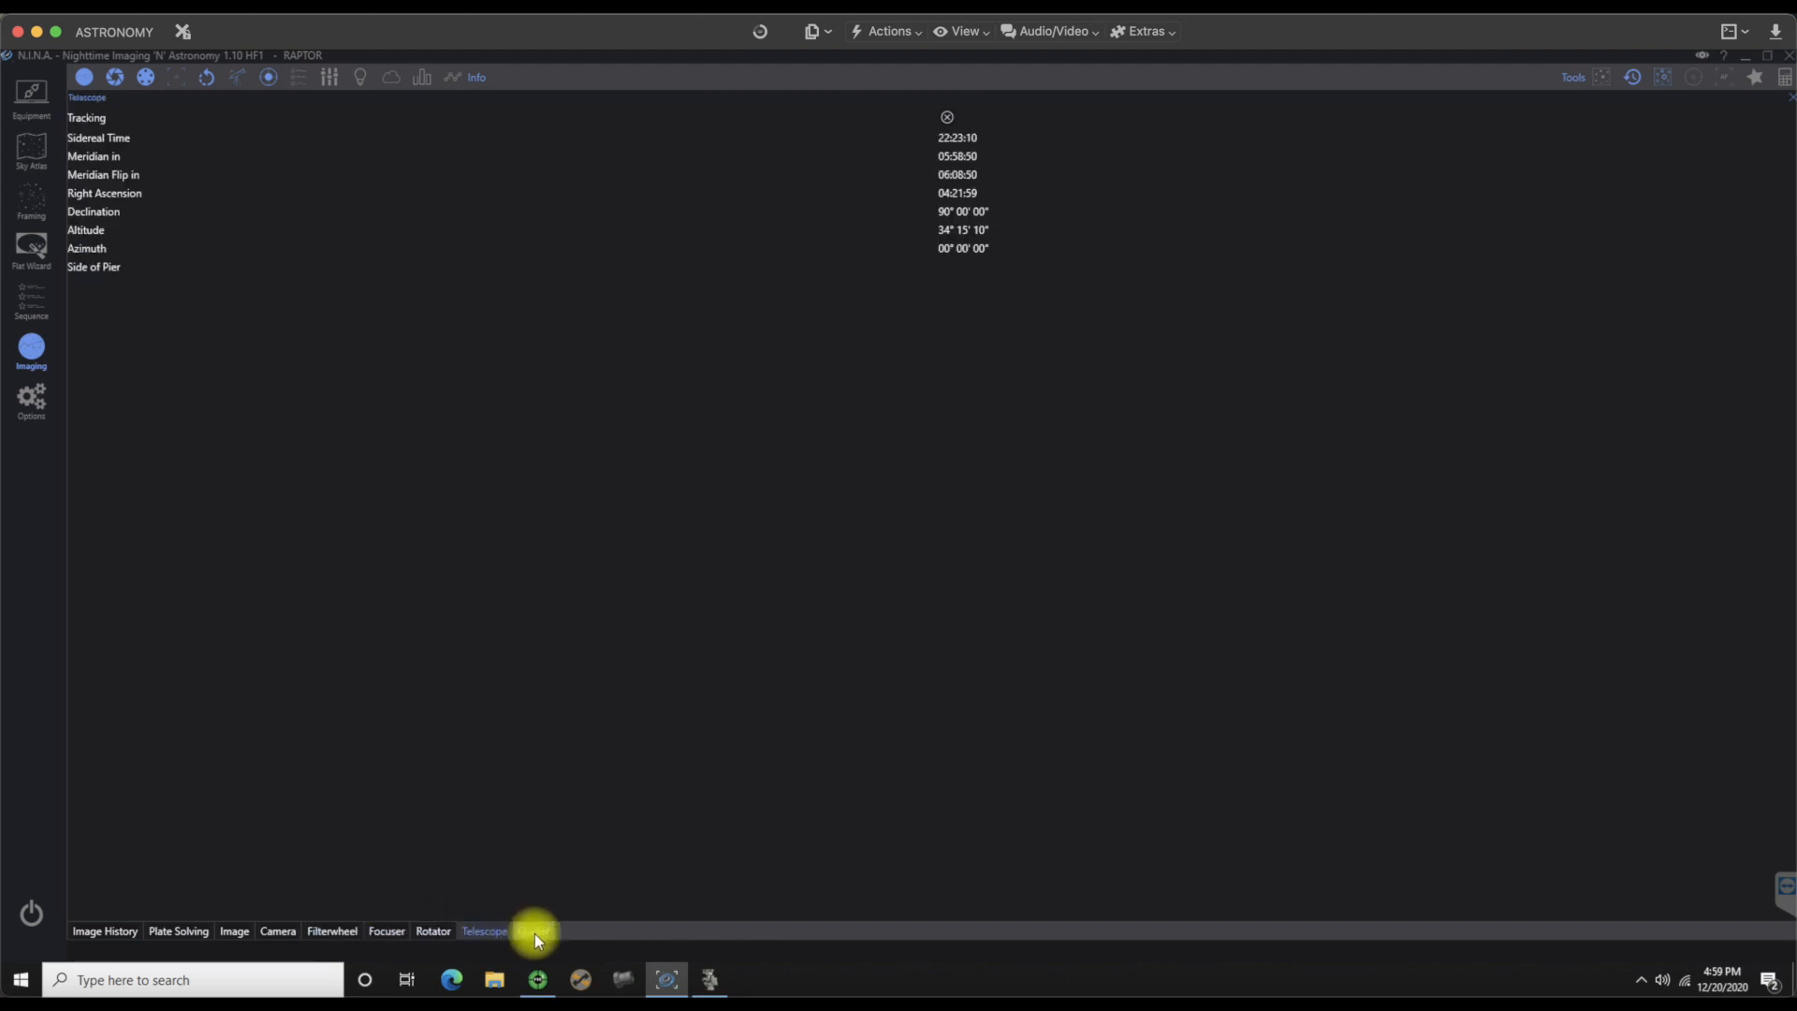
click(533, 929)
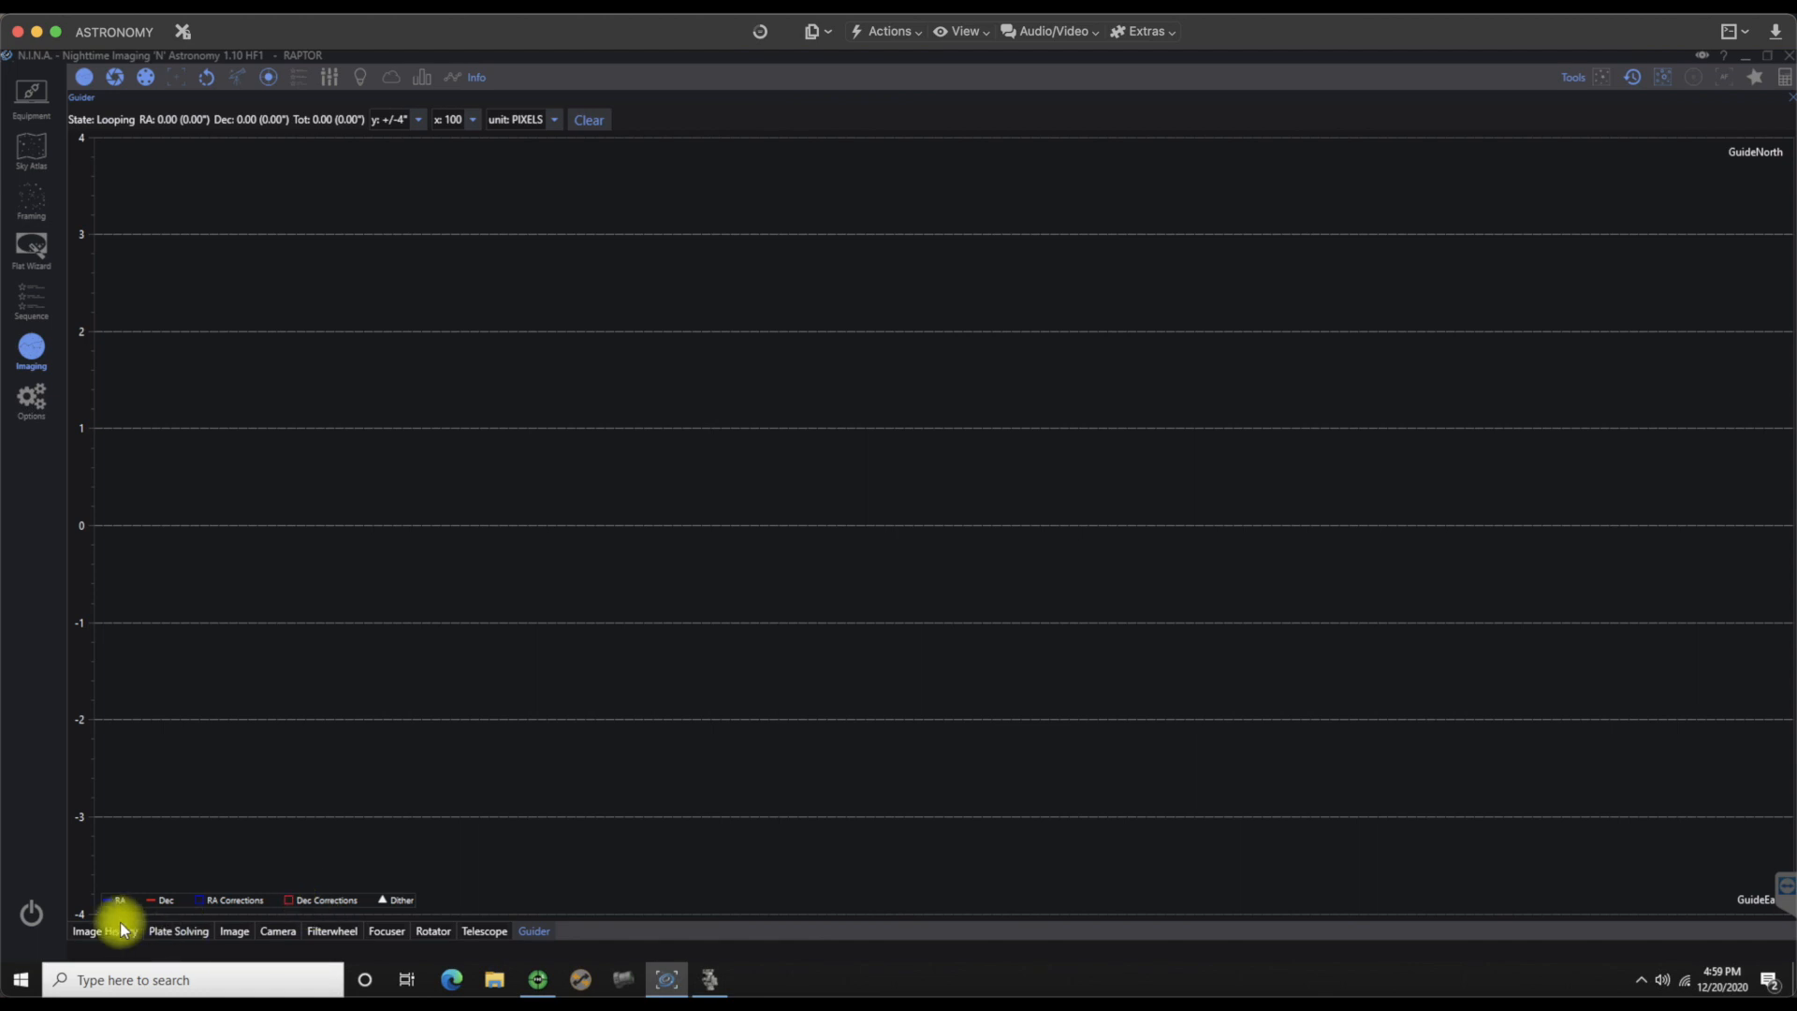
click(104, 929)
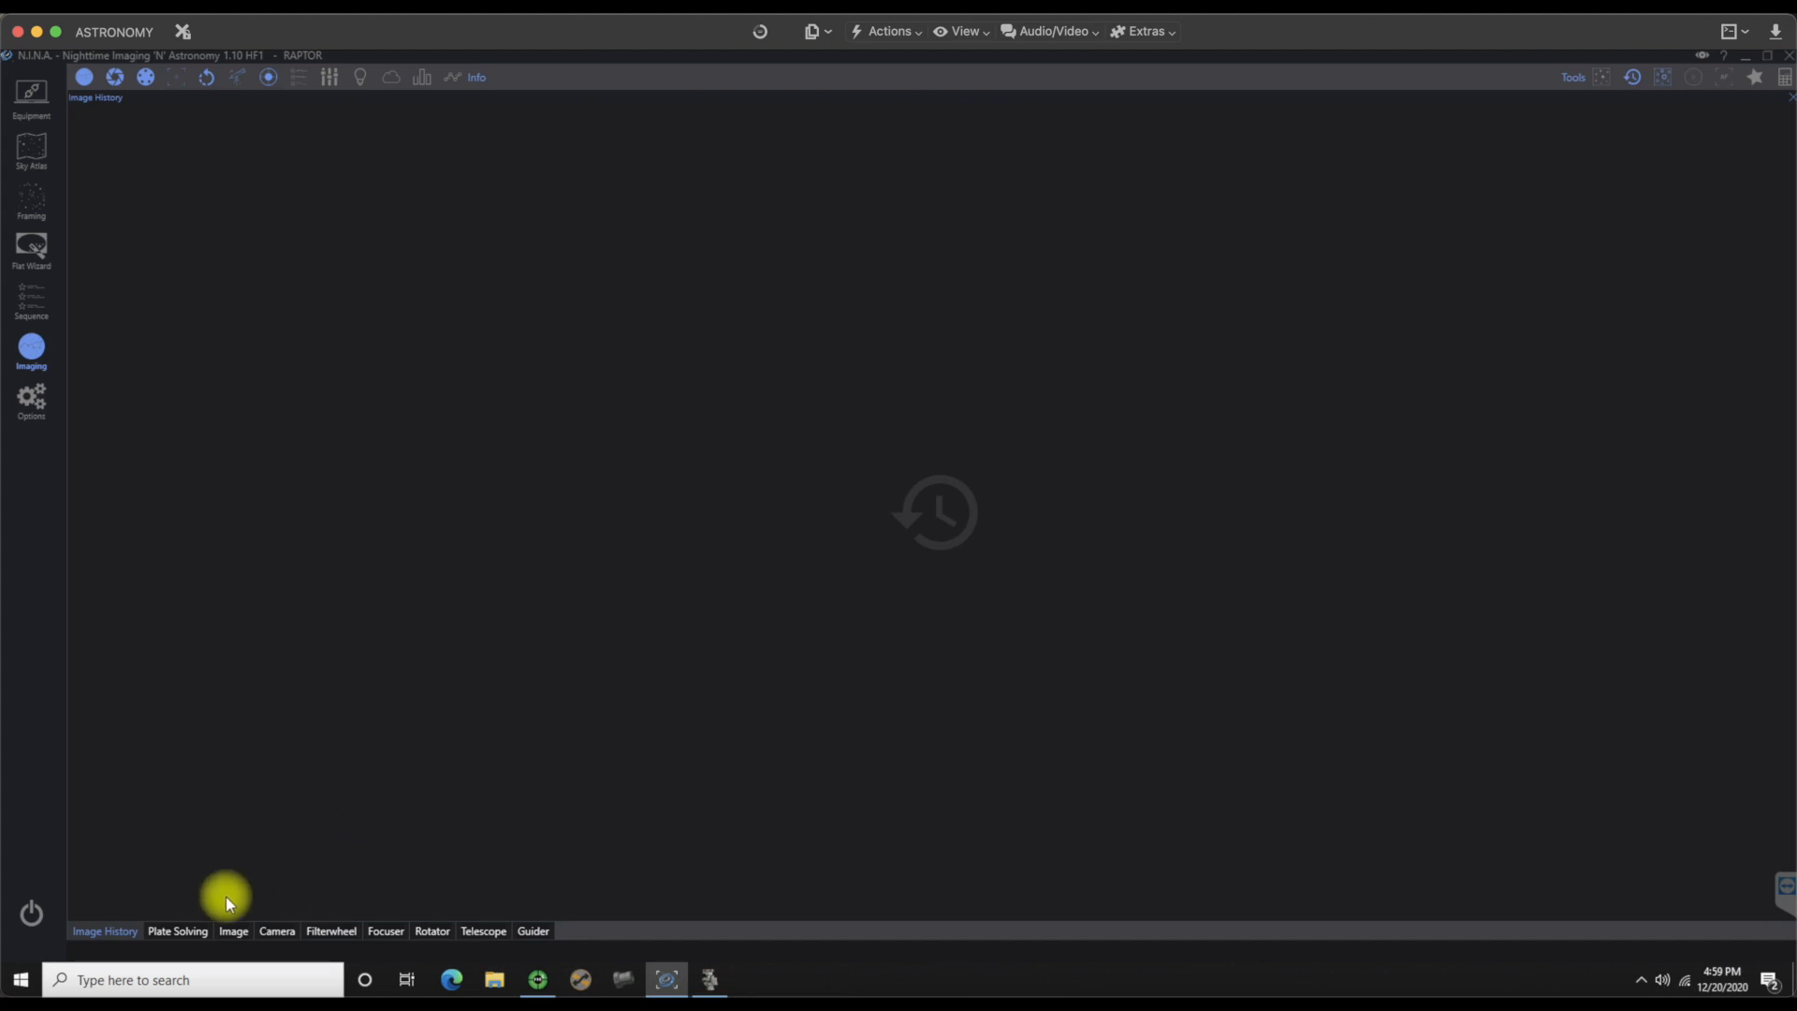
mouse_move(1160, 439)
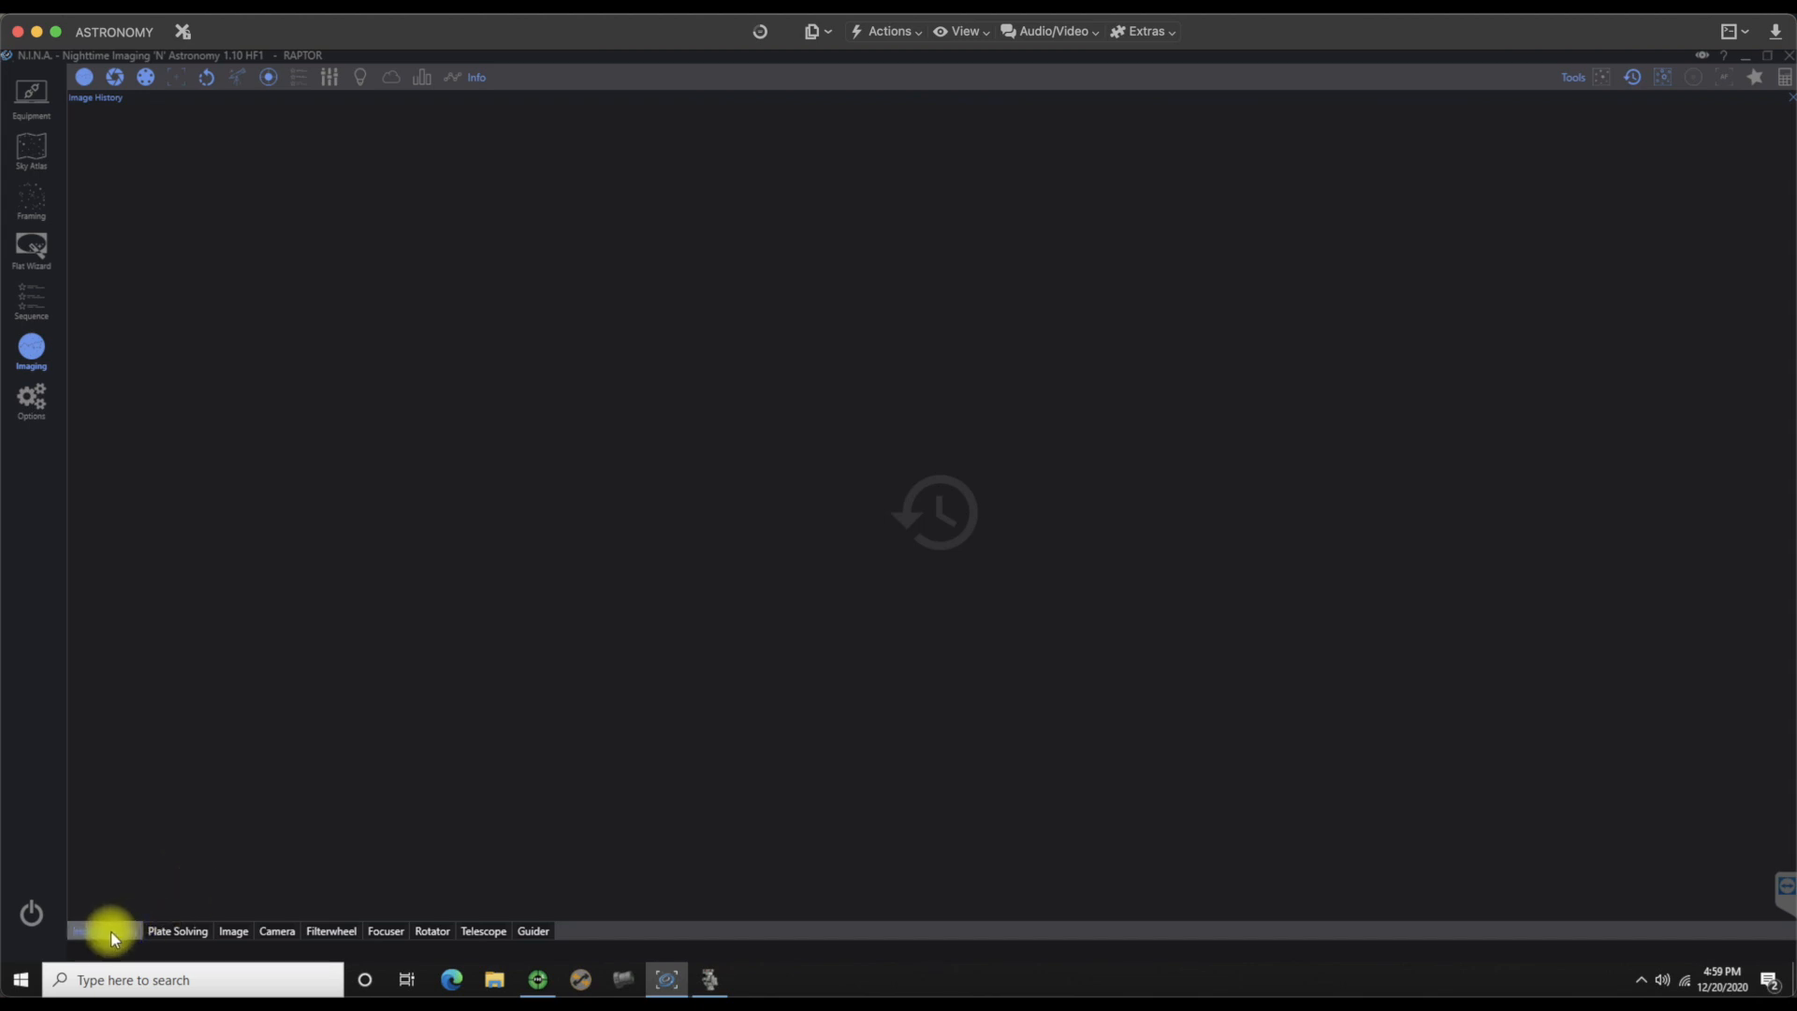
Step: Dock Image History on the right half and put the Image viewer in front on the left
click(103, 930)
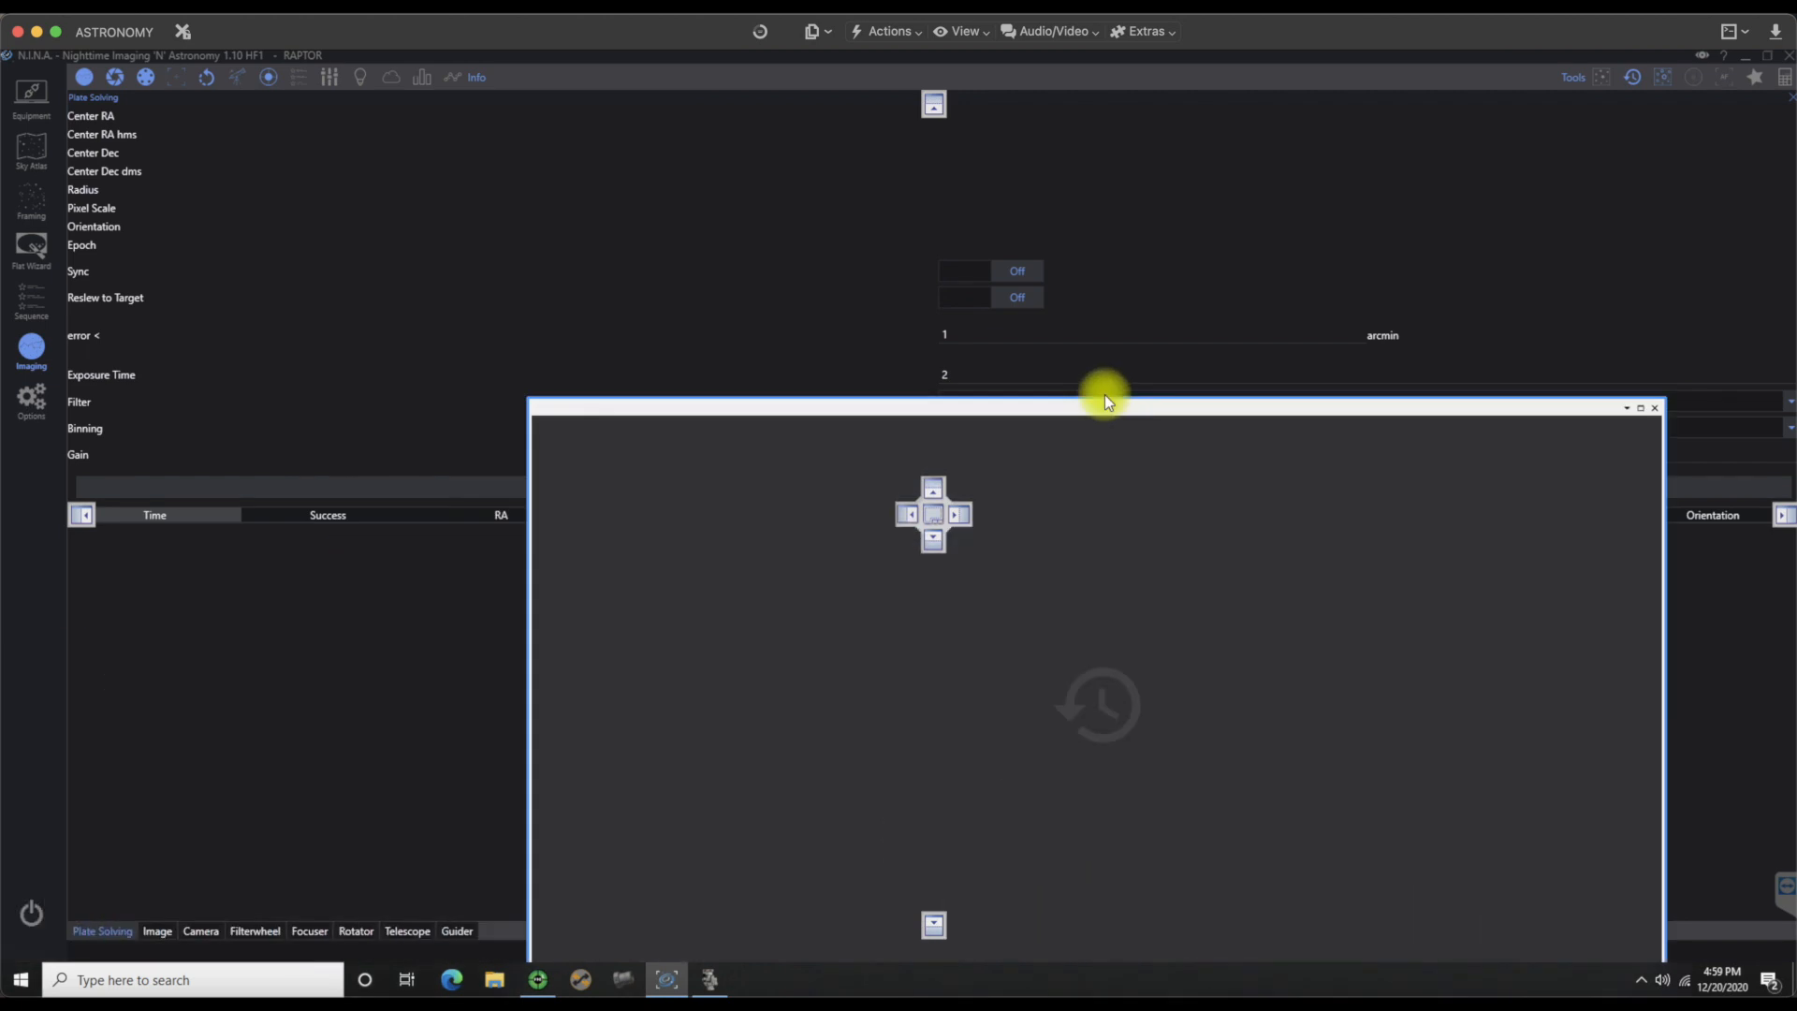
drag(1104, 403, 957, 240)
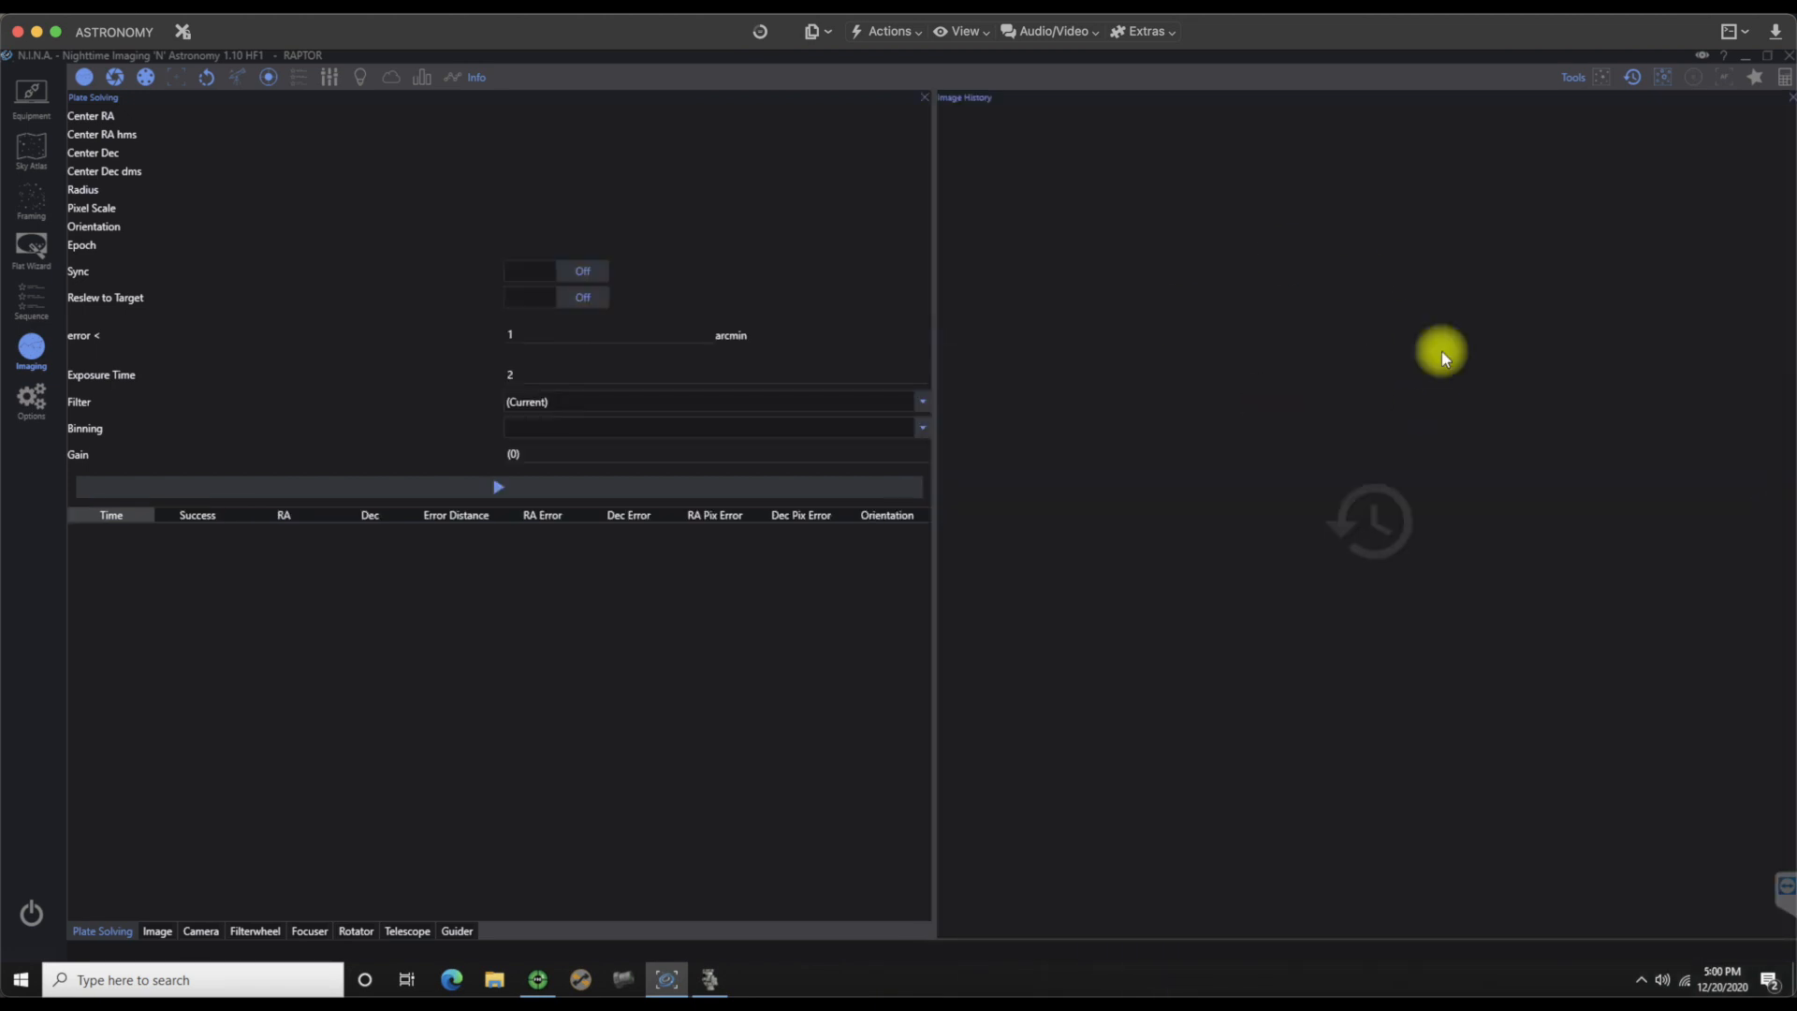
mouse_move(960, 310)
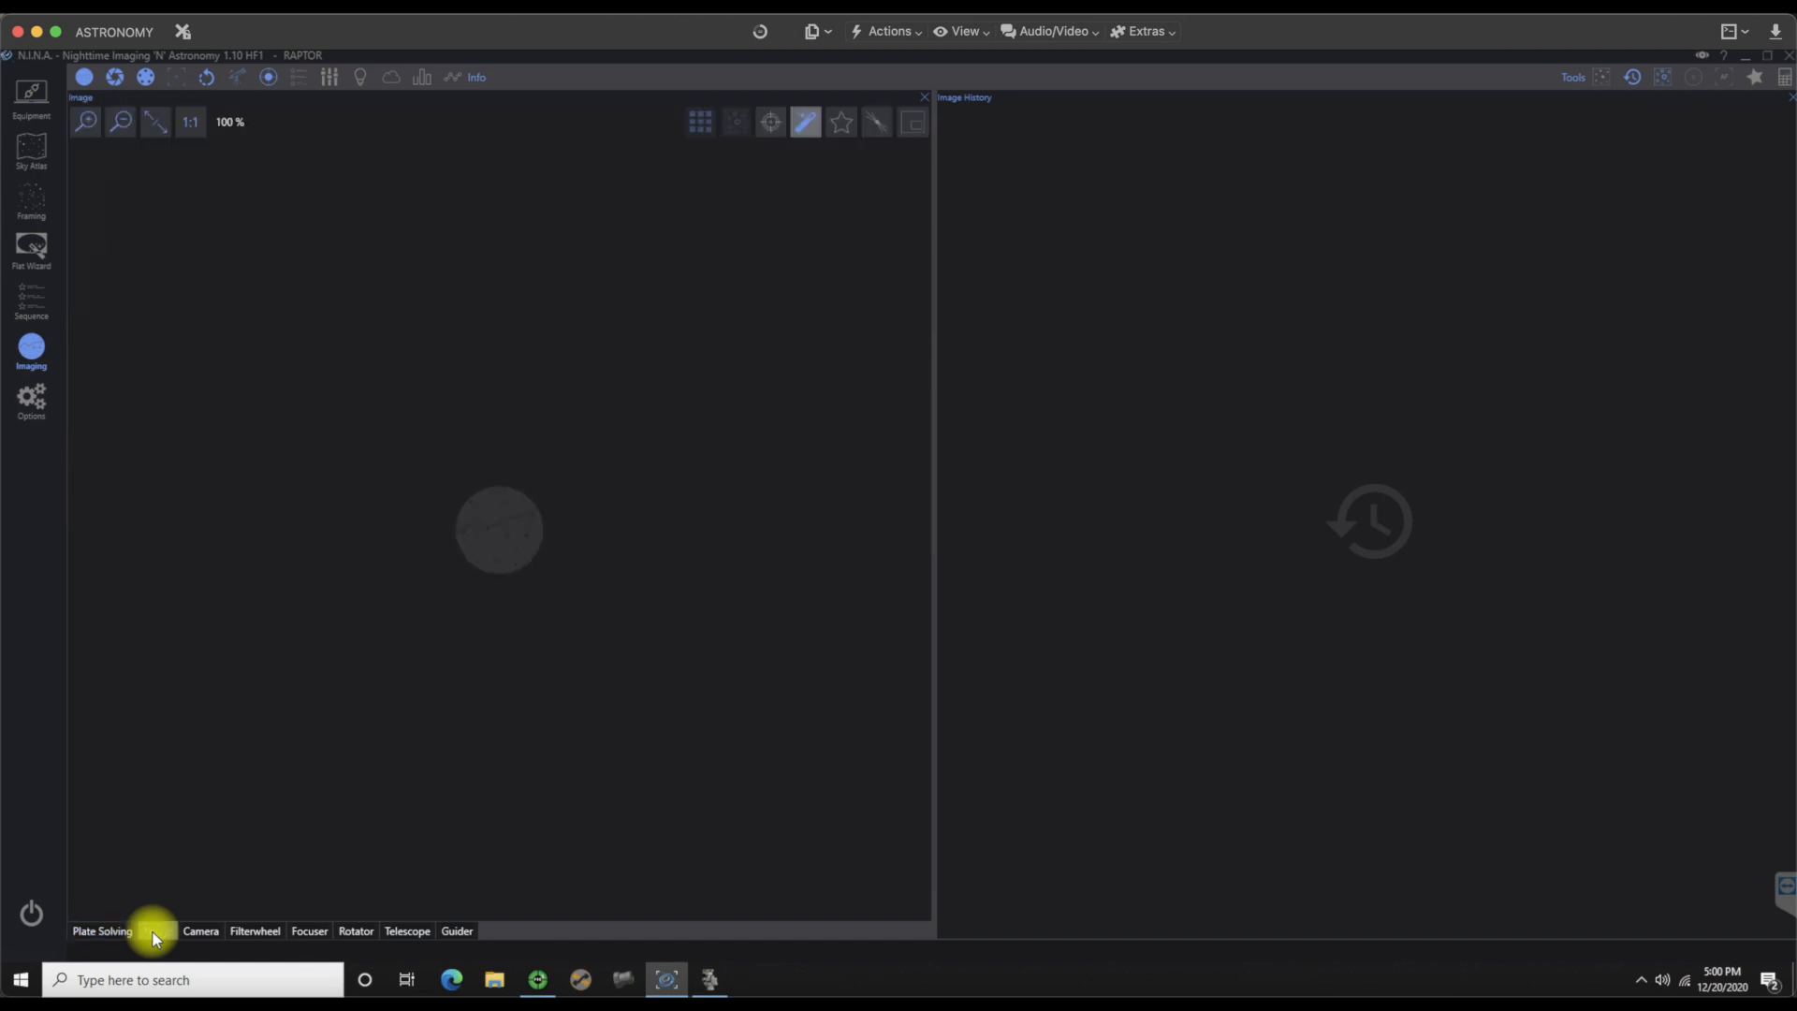
click(200, 931)
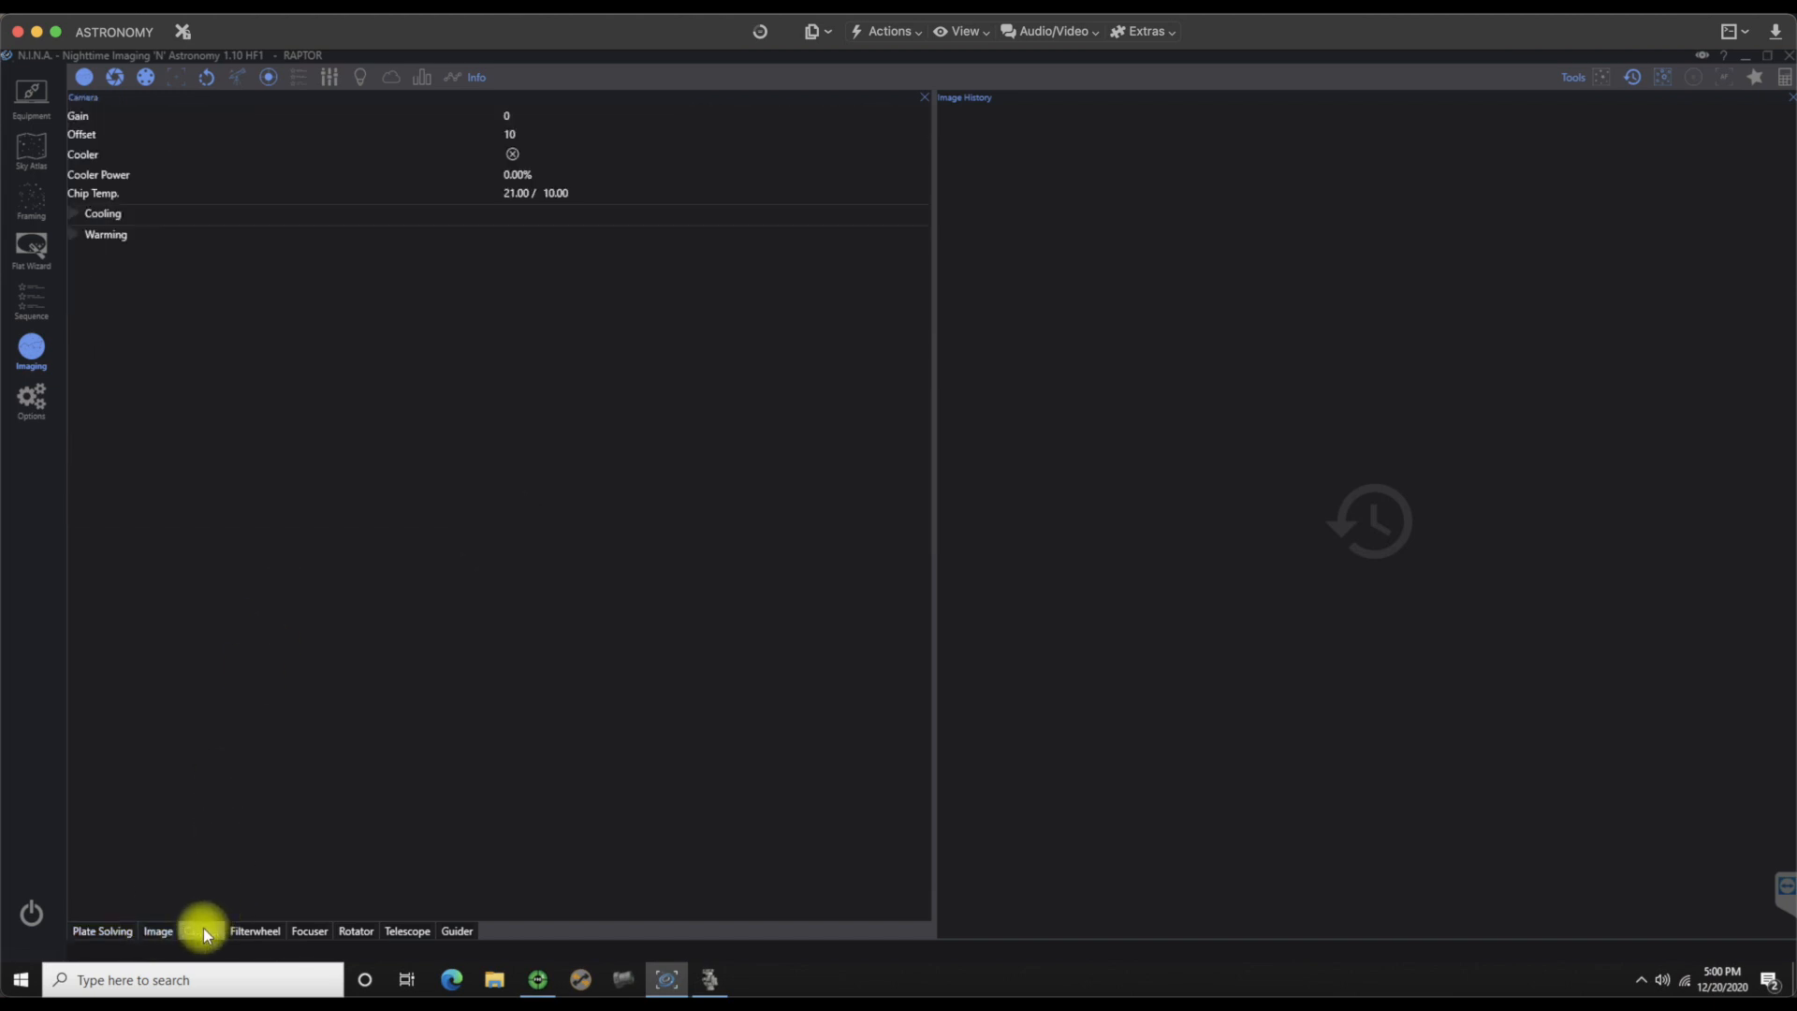
click(254, 930)
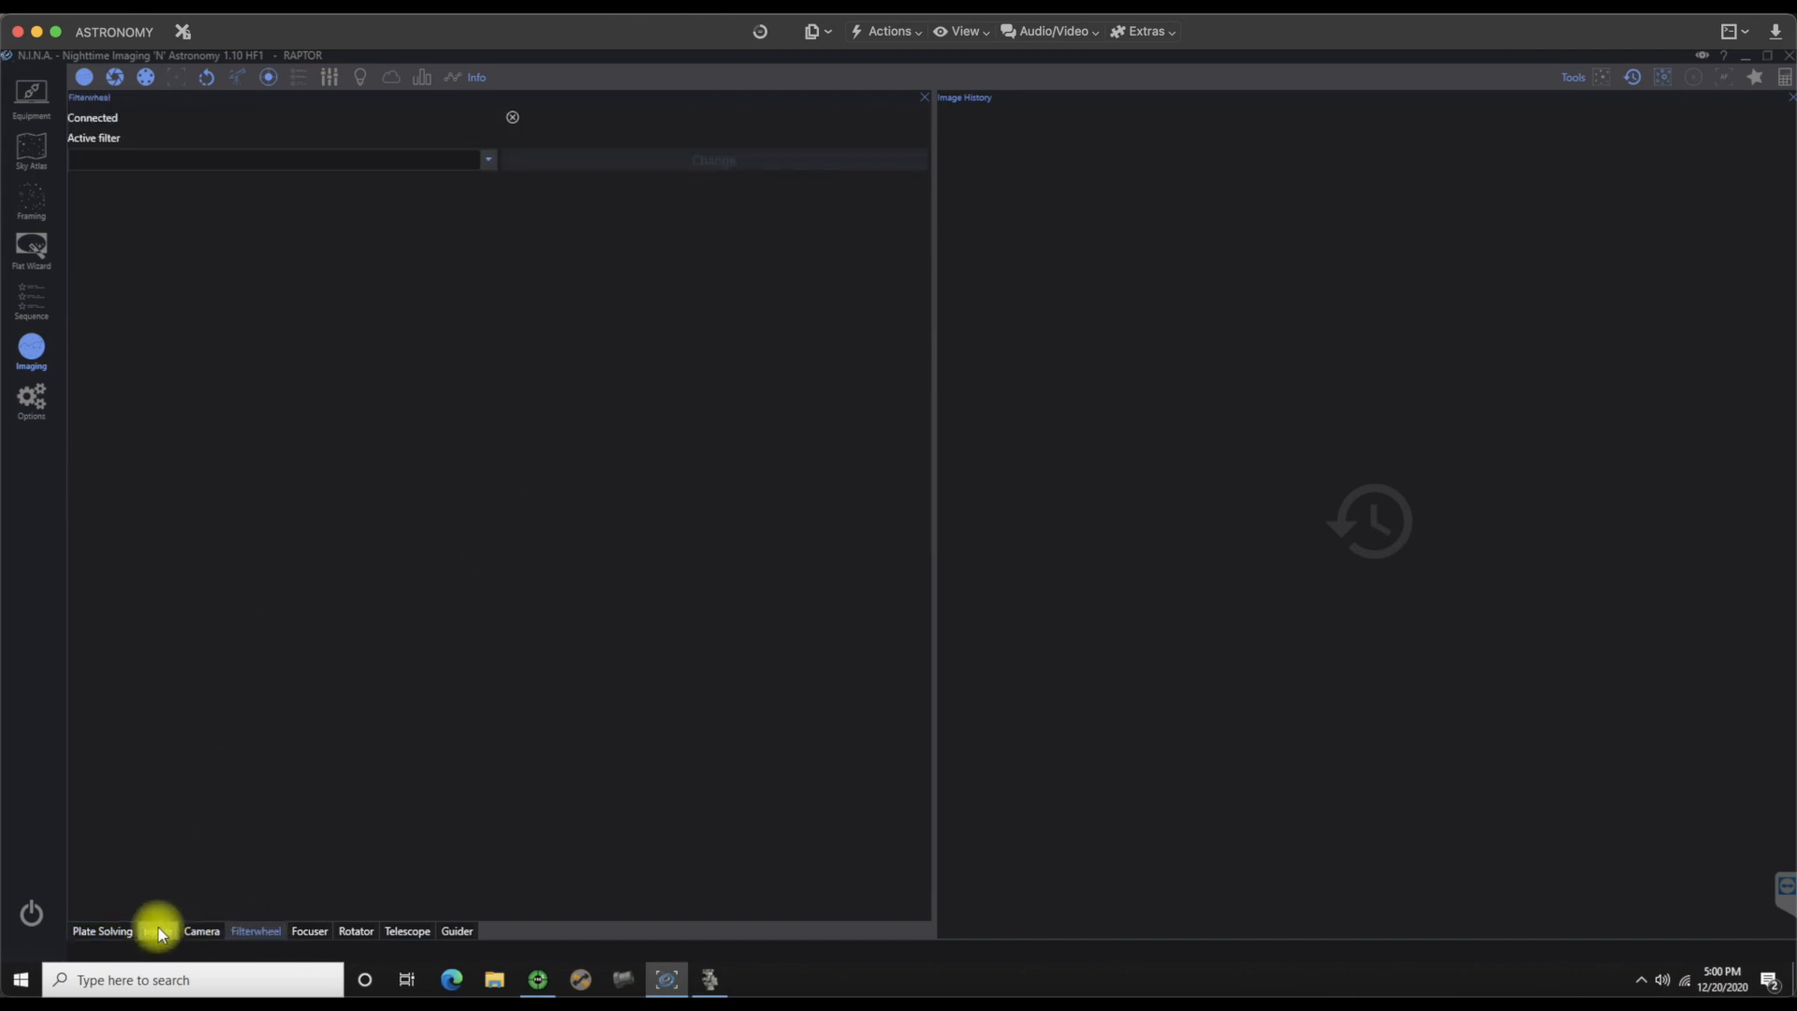
click(157, 930)
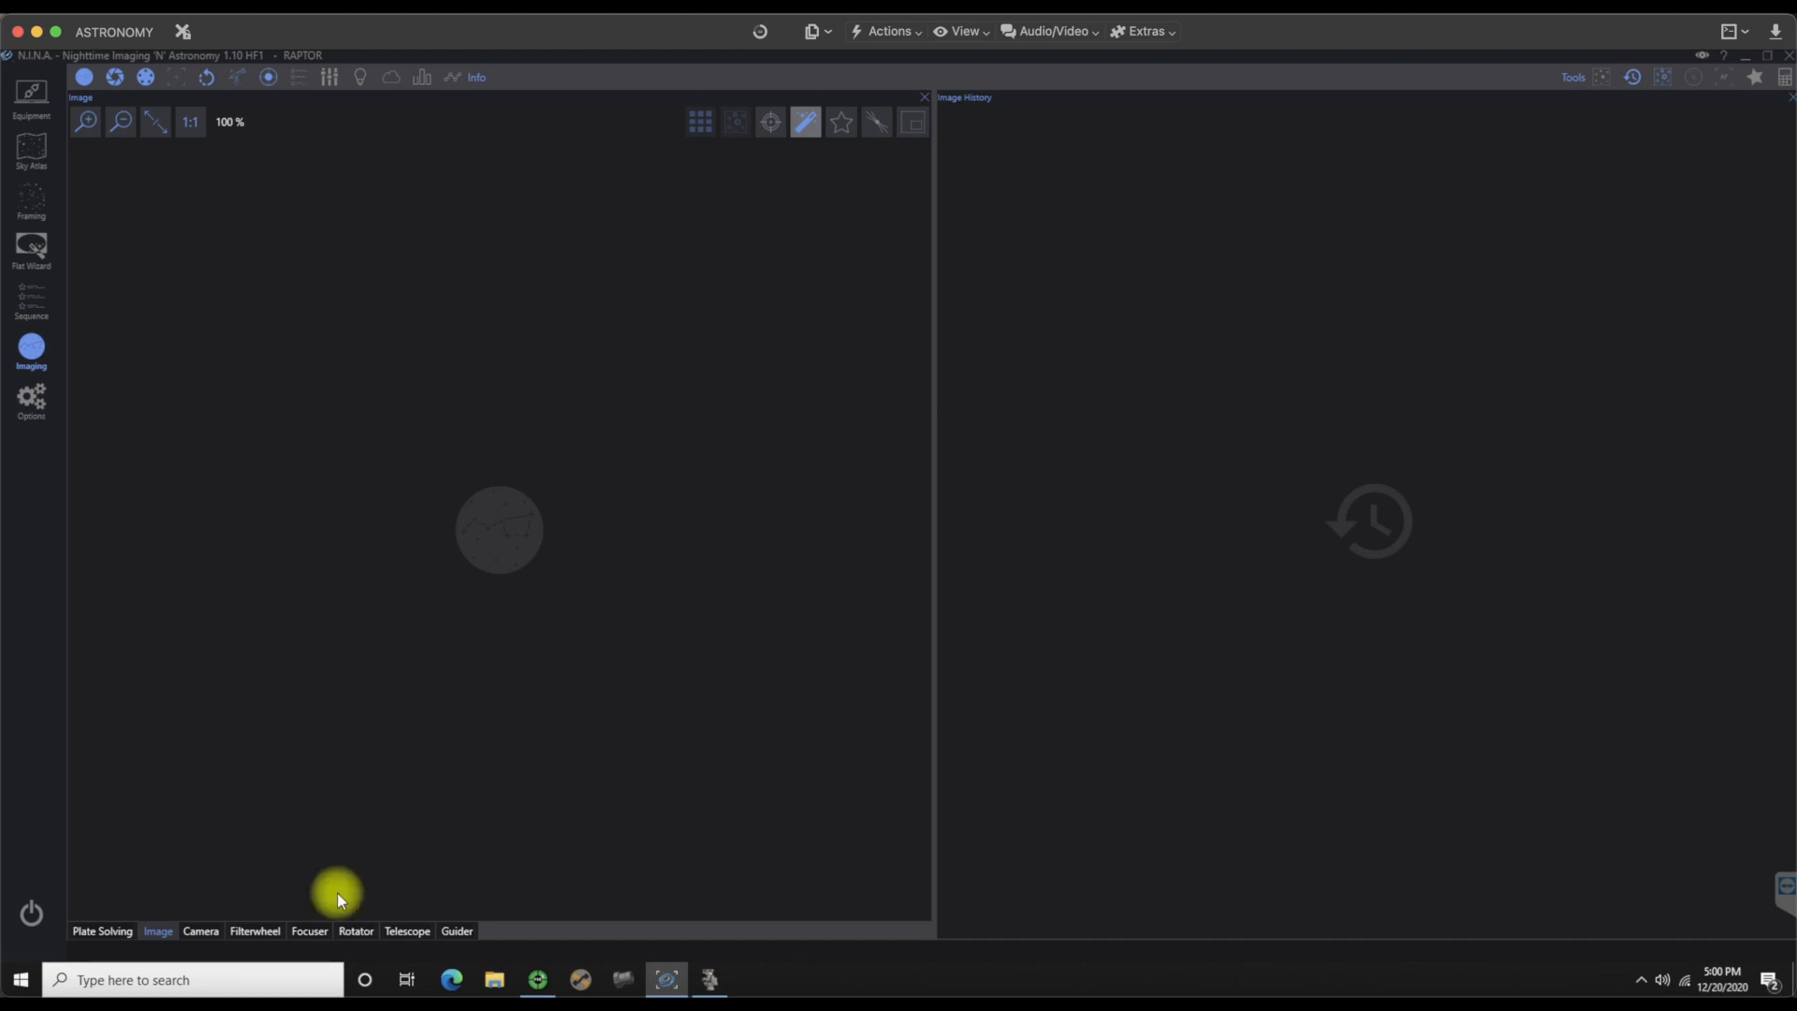
Step: Split the Camera panel off into its own column on the left edge
click(103, 930)
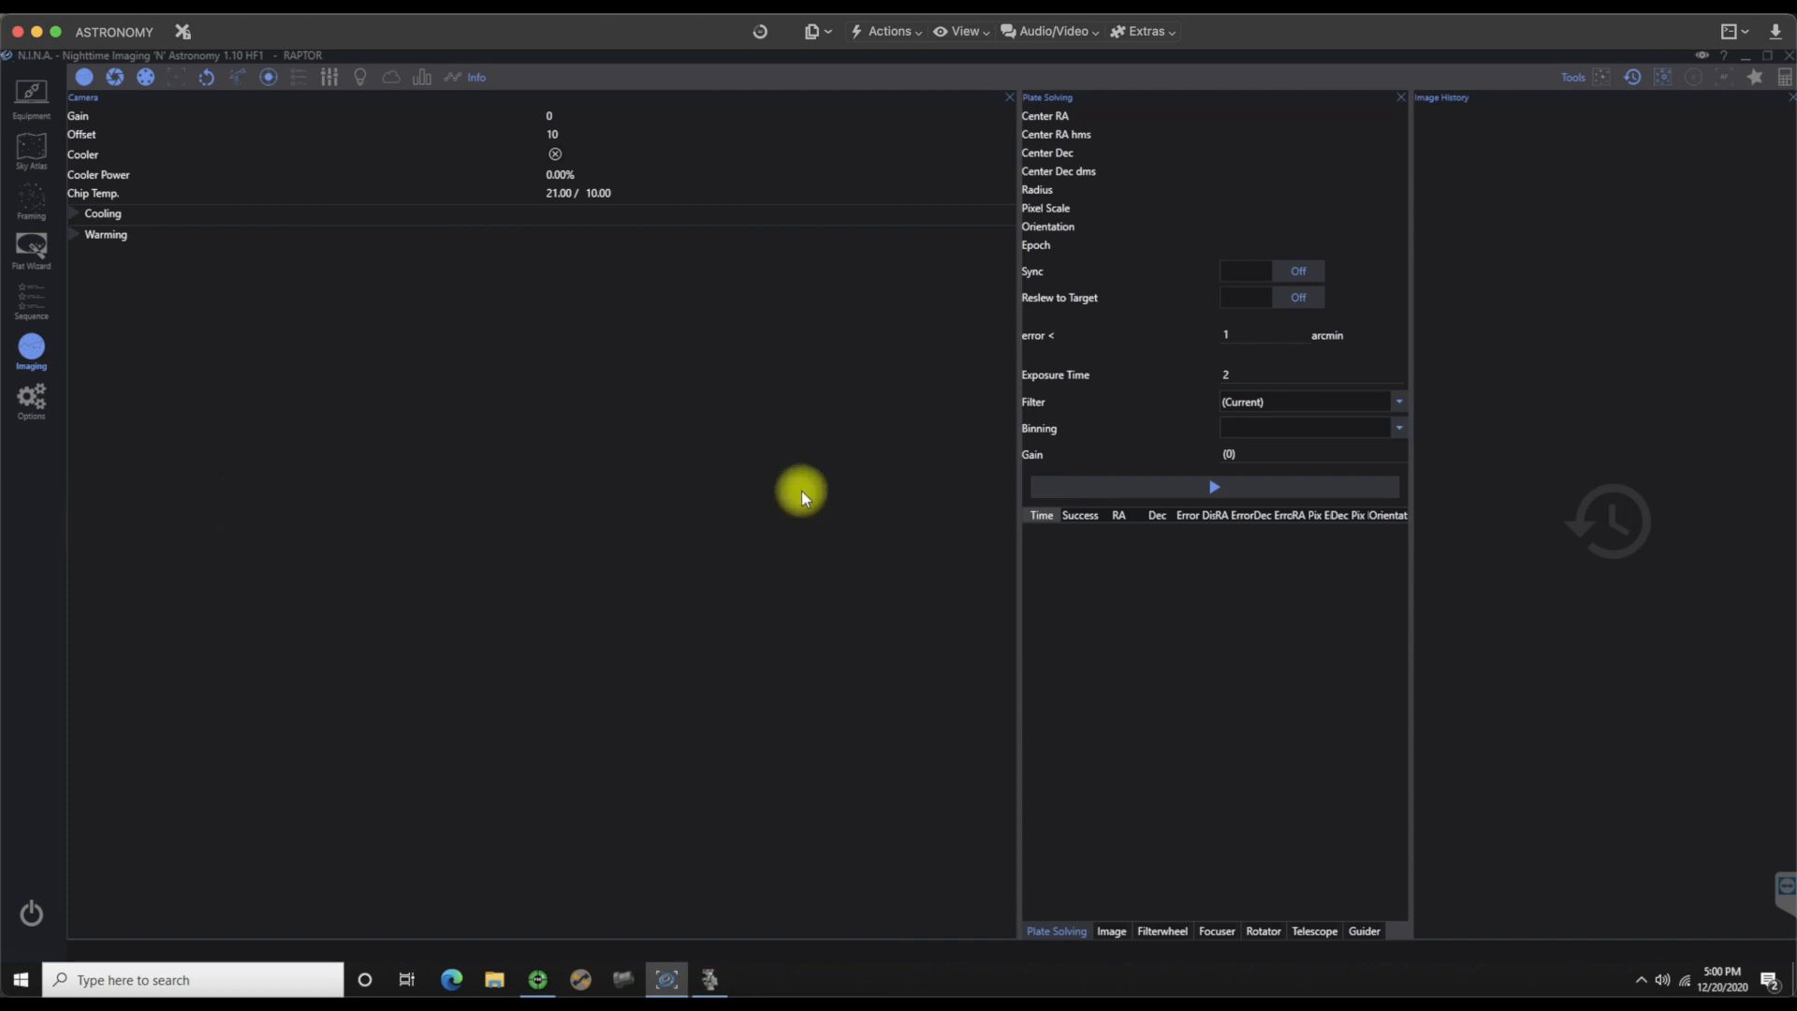
mouse_move(903, 486)
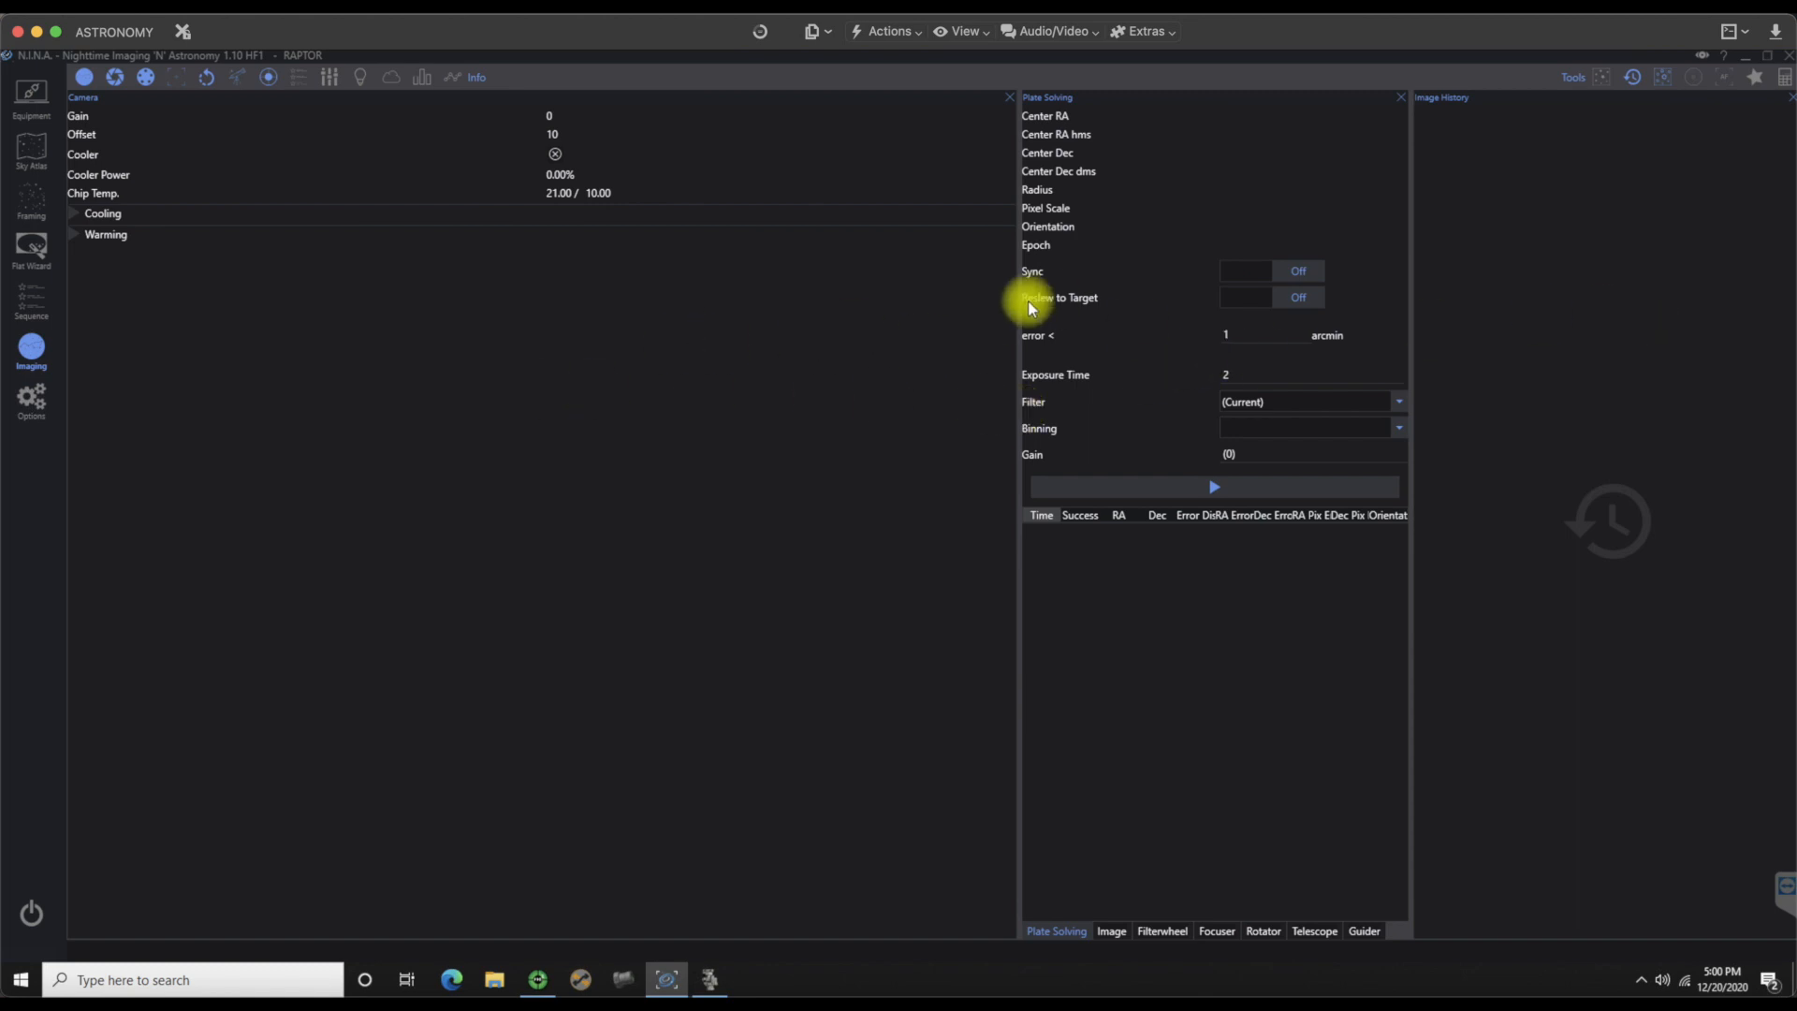
mouse_move(1023, 319)
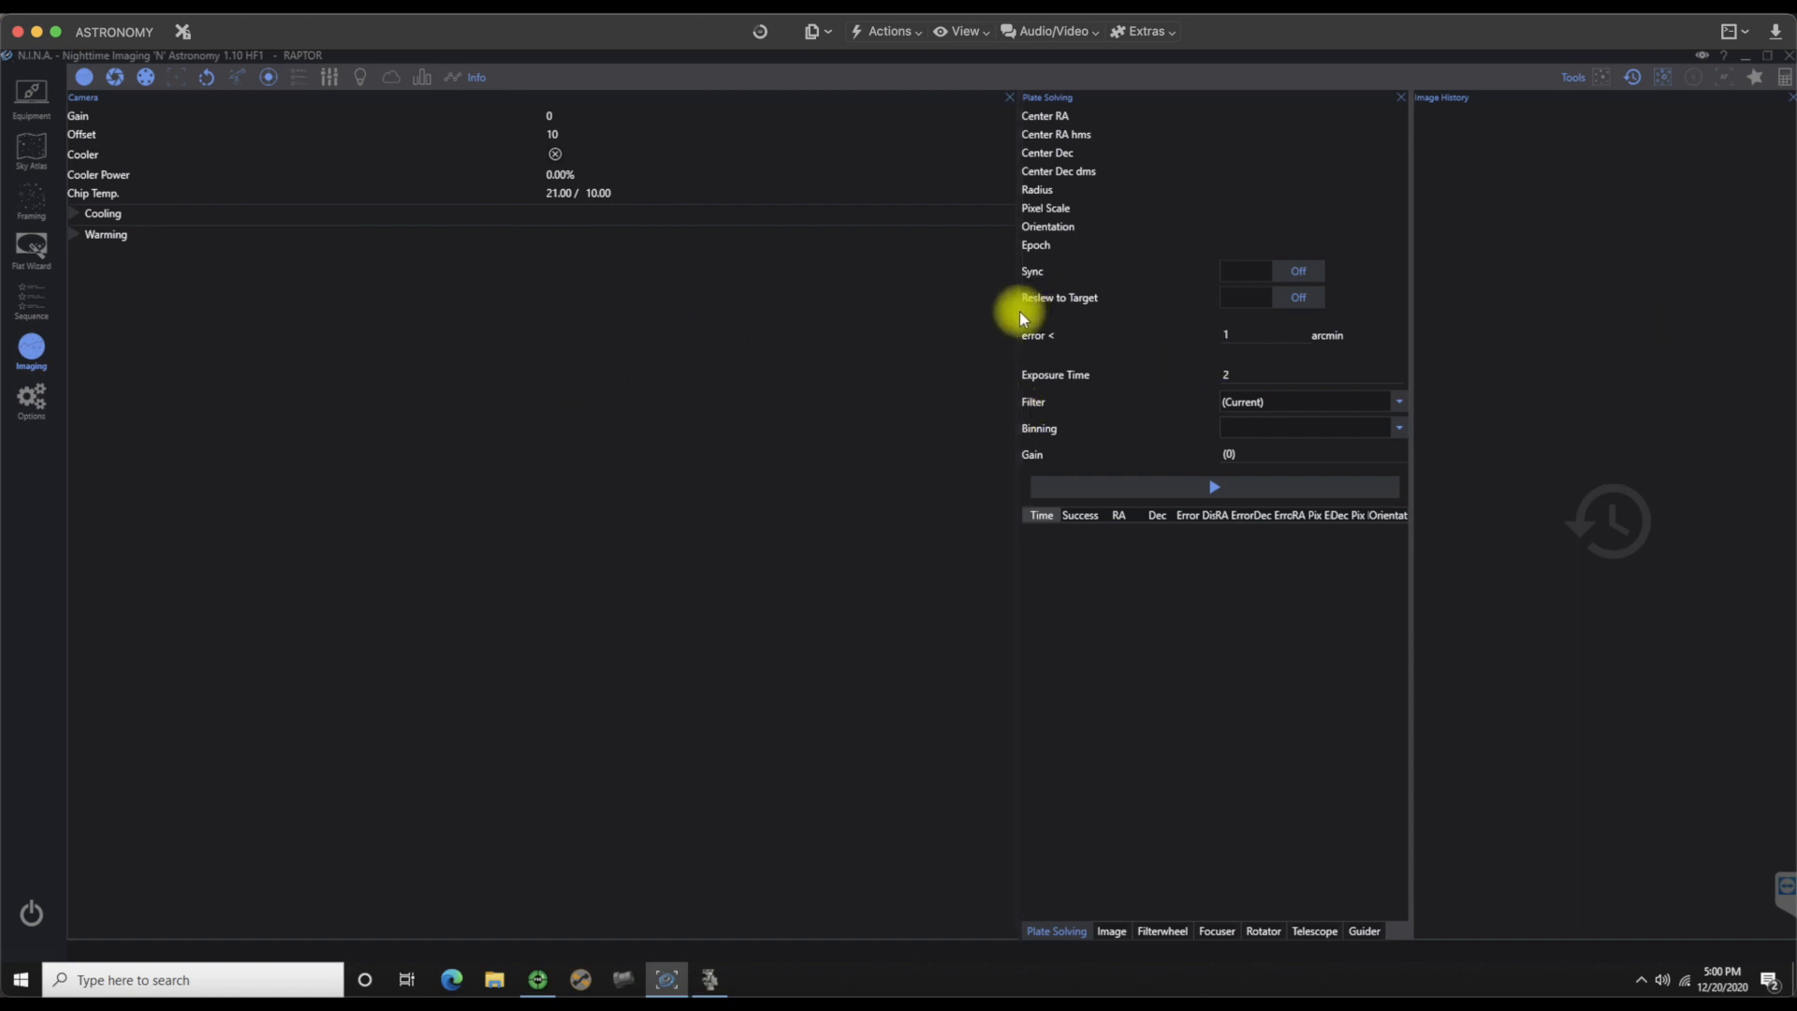
mouse_move(490, 310)
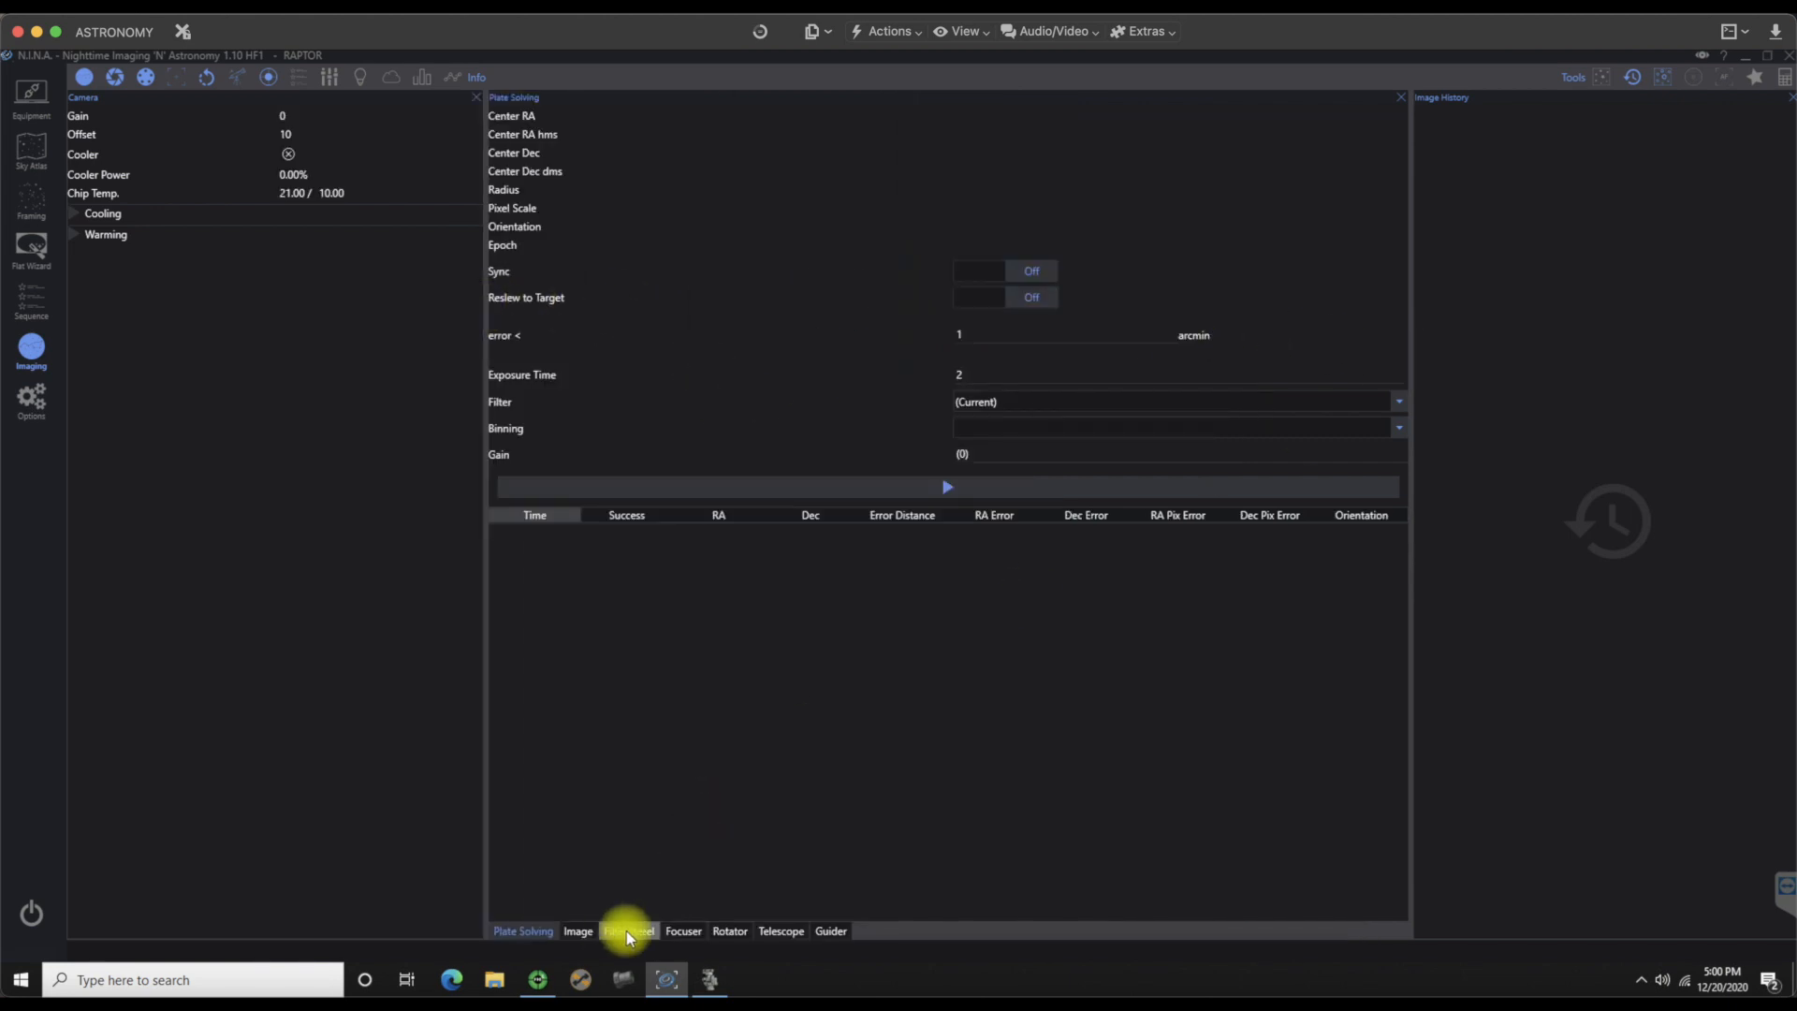
Step: Hide the Filter Wheel and Rotator panels and bring the Image viewer to the front
click(629, 930)
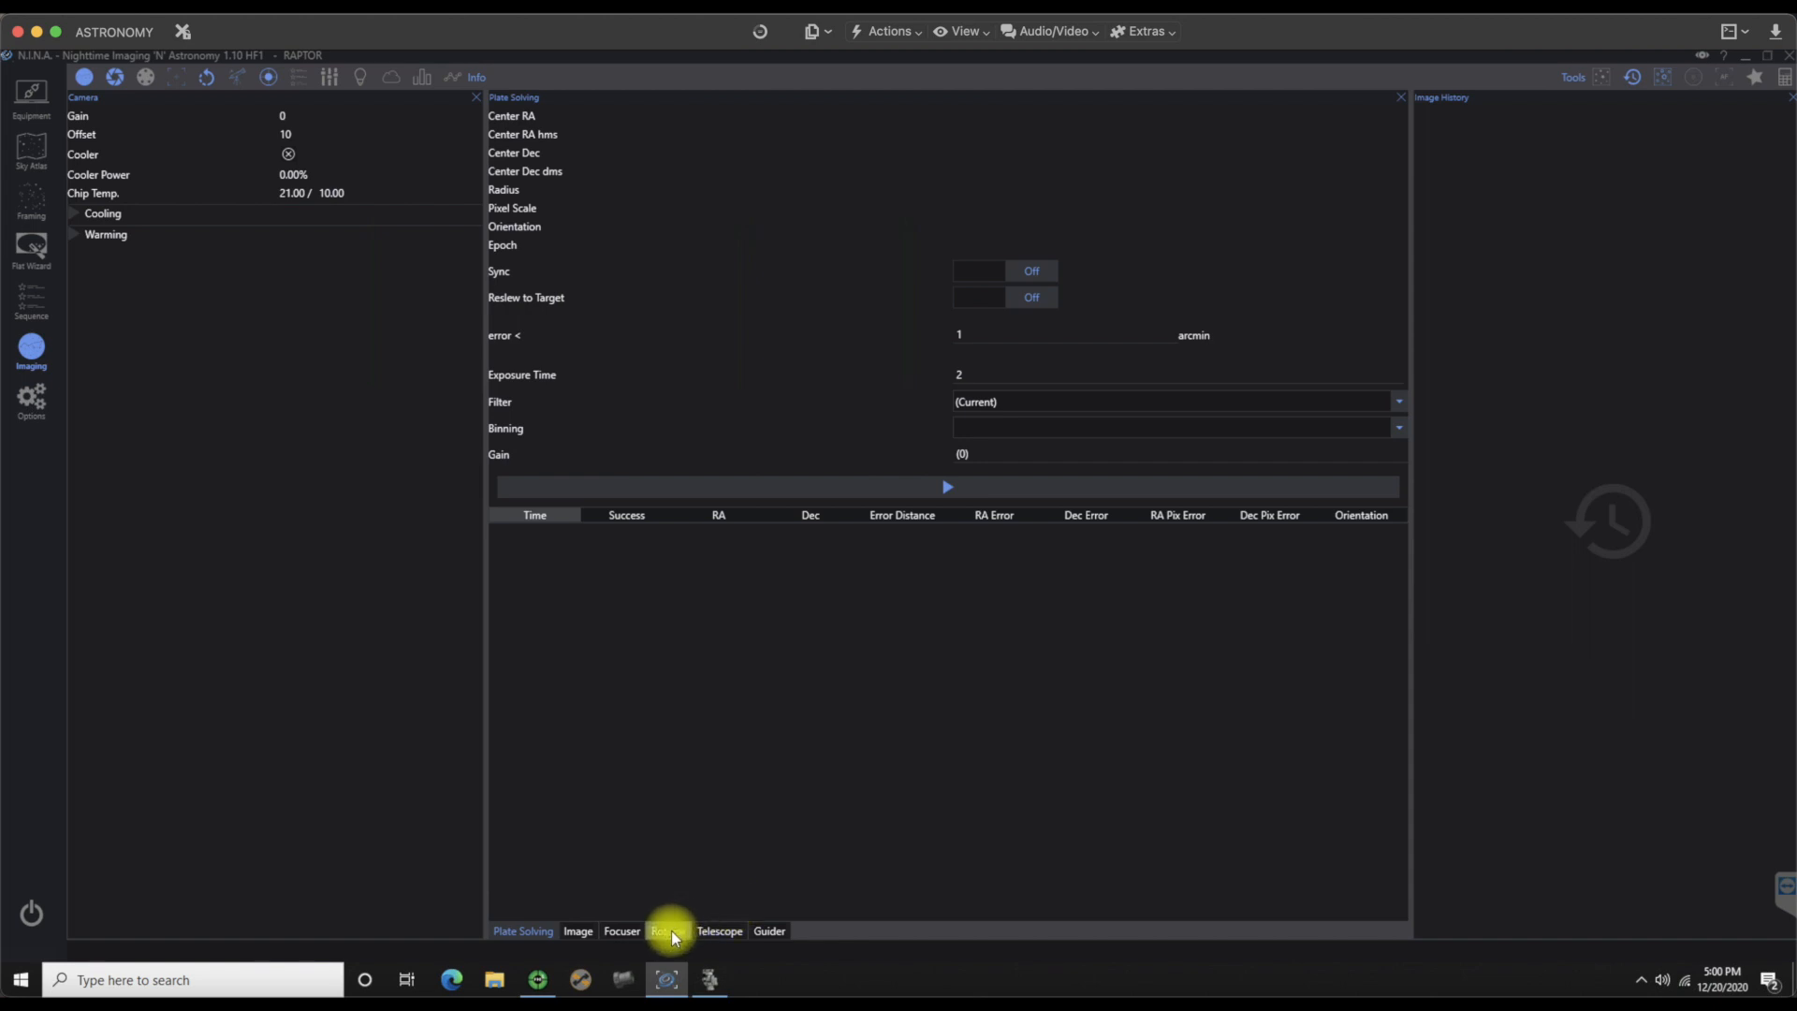
click(669, 930)
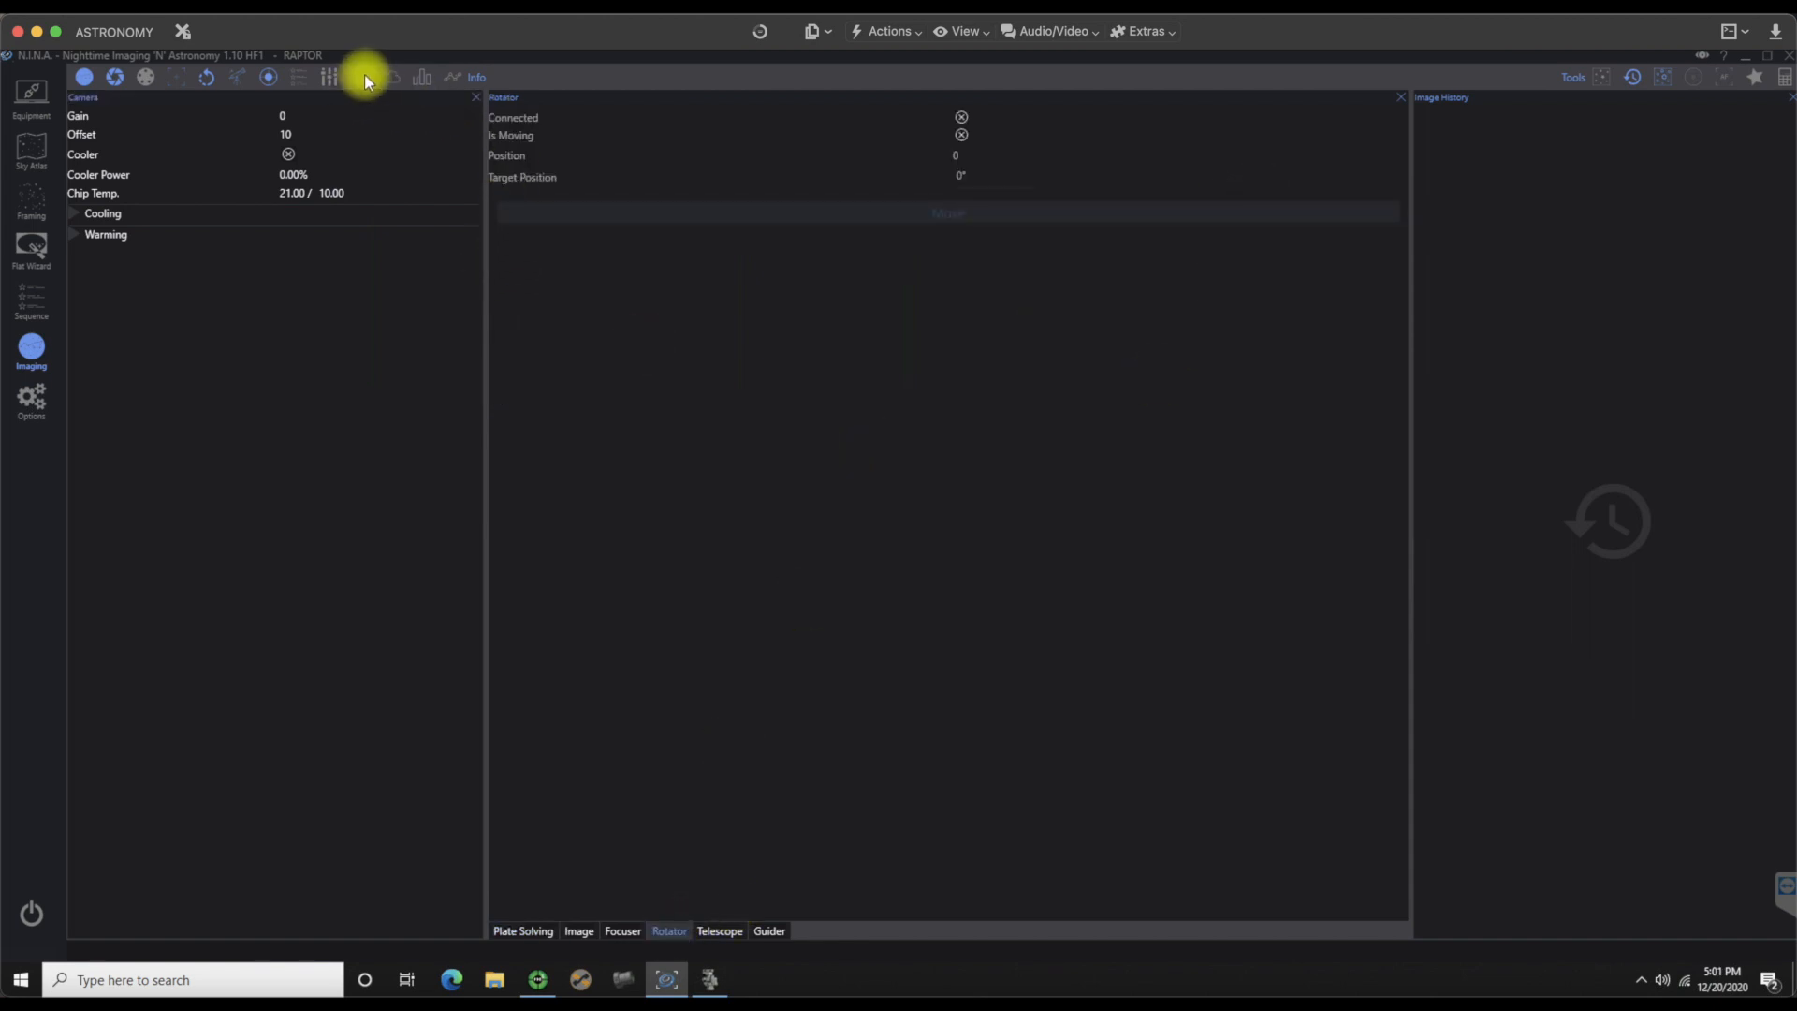
mouse_move(210, 82)
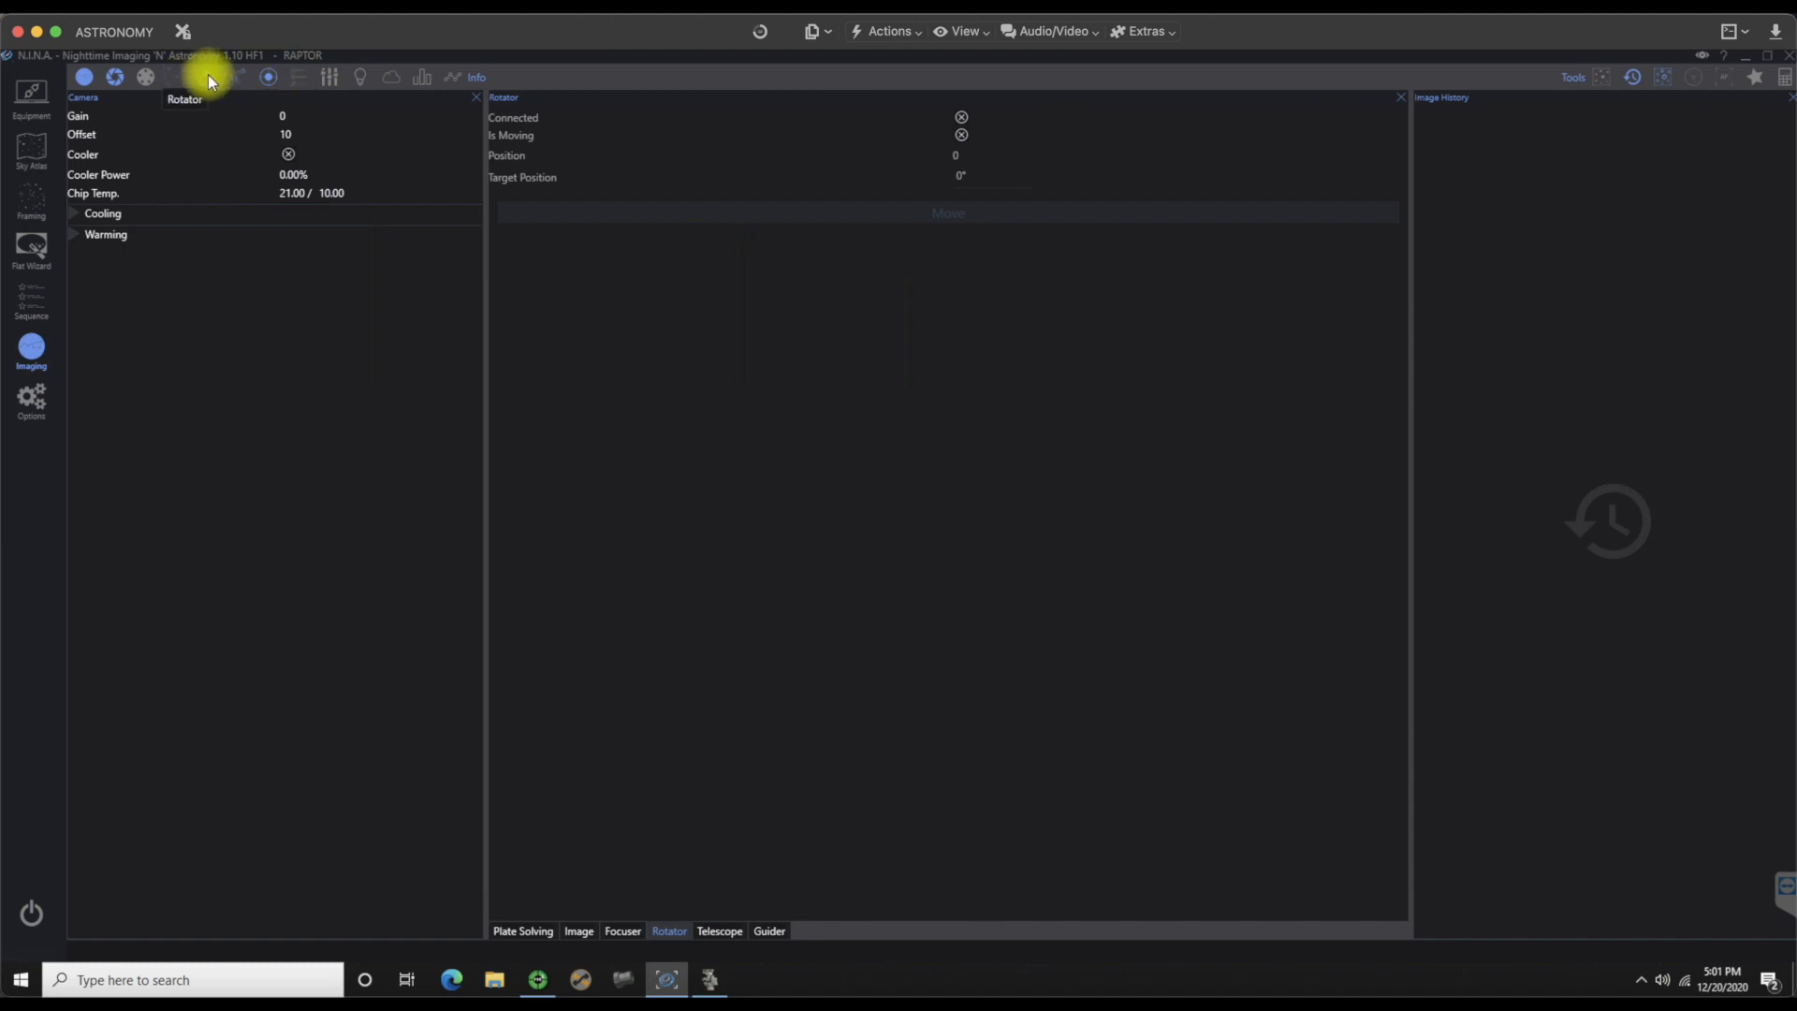
click(523, 930)
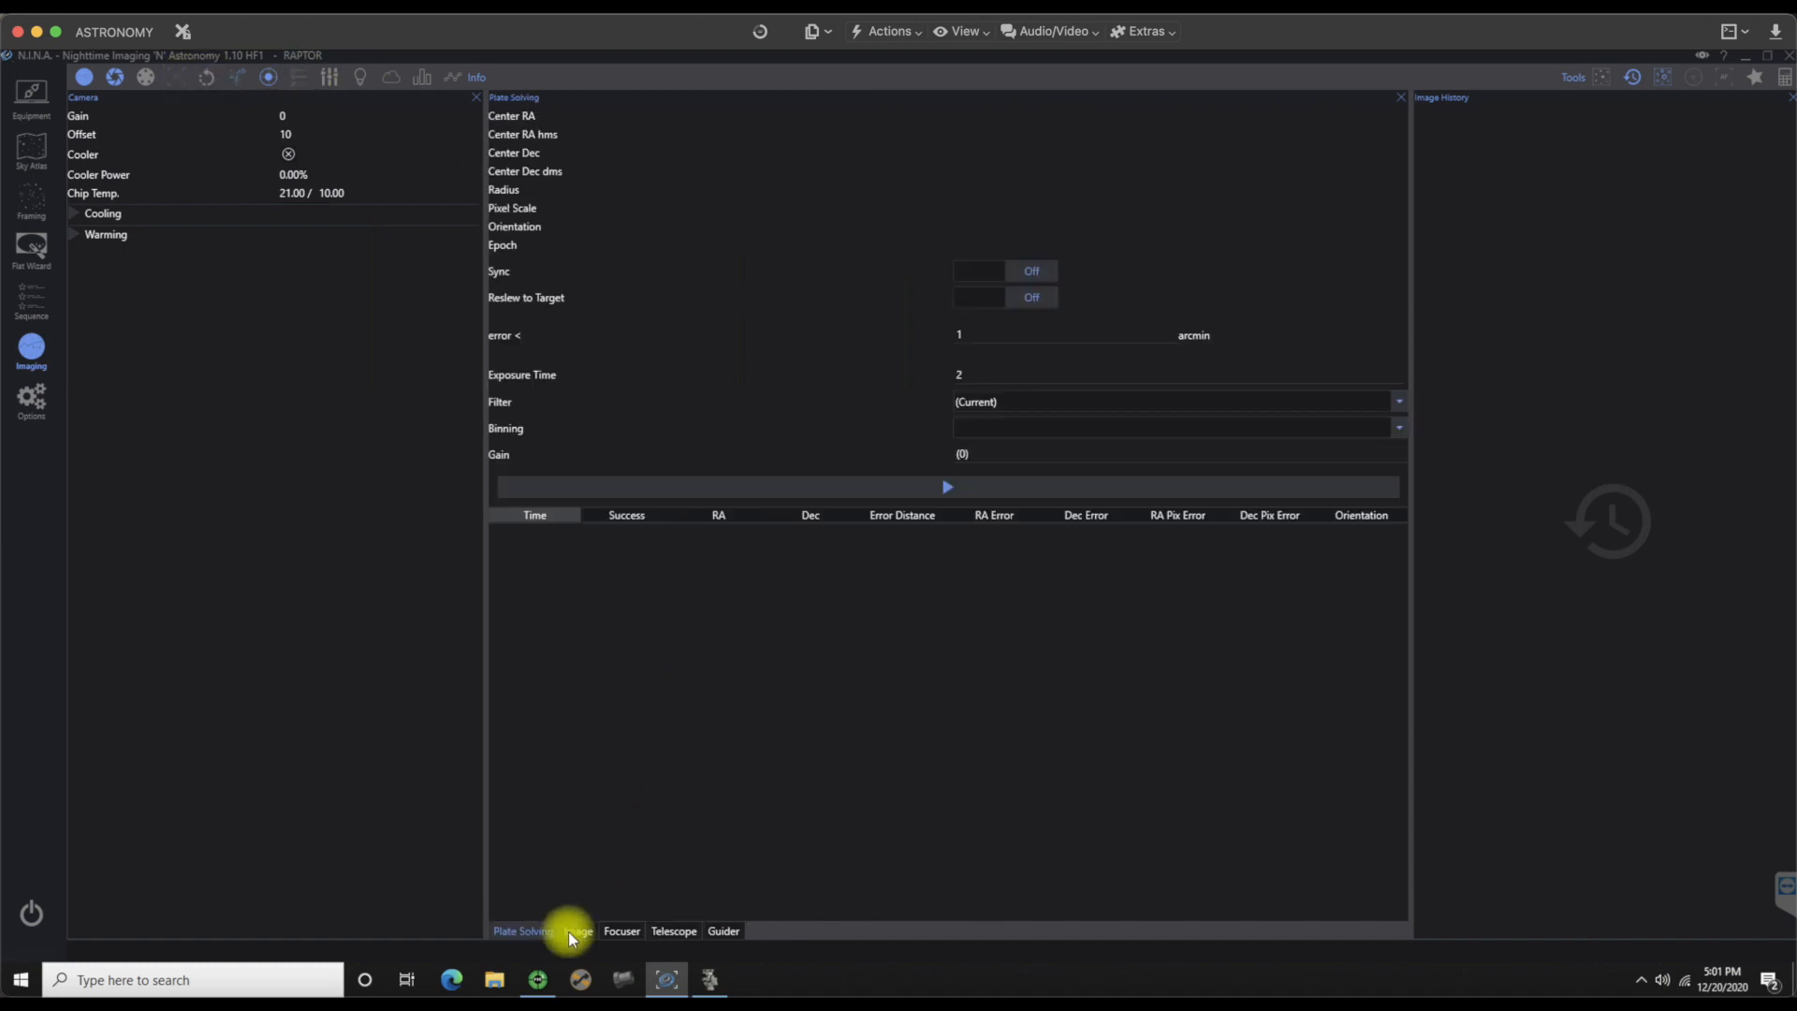
click(579, 930)
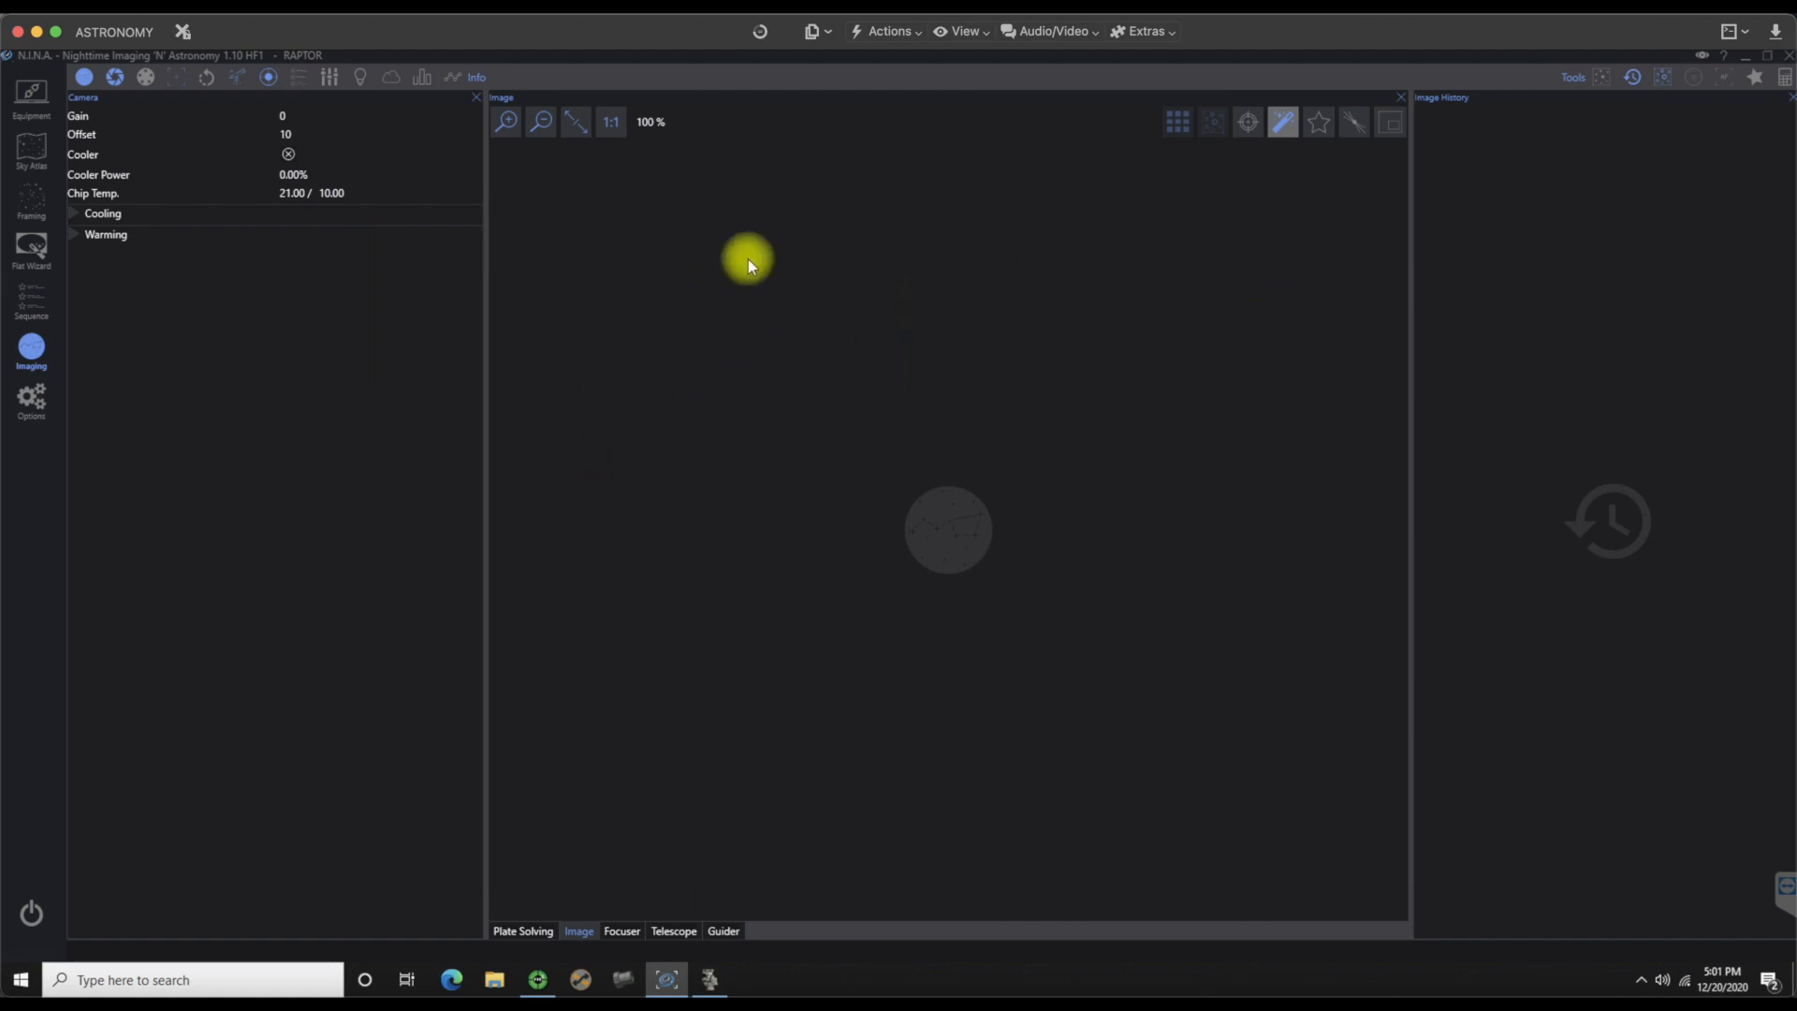
mouse_move(1149, 604)
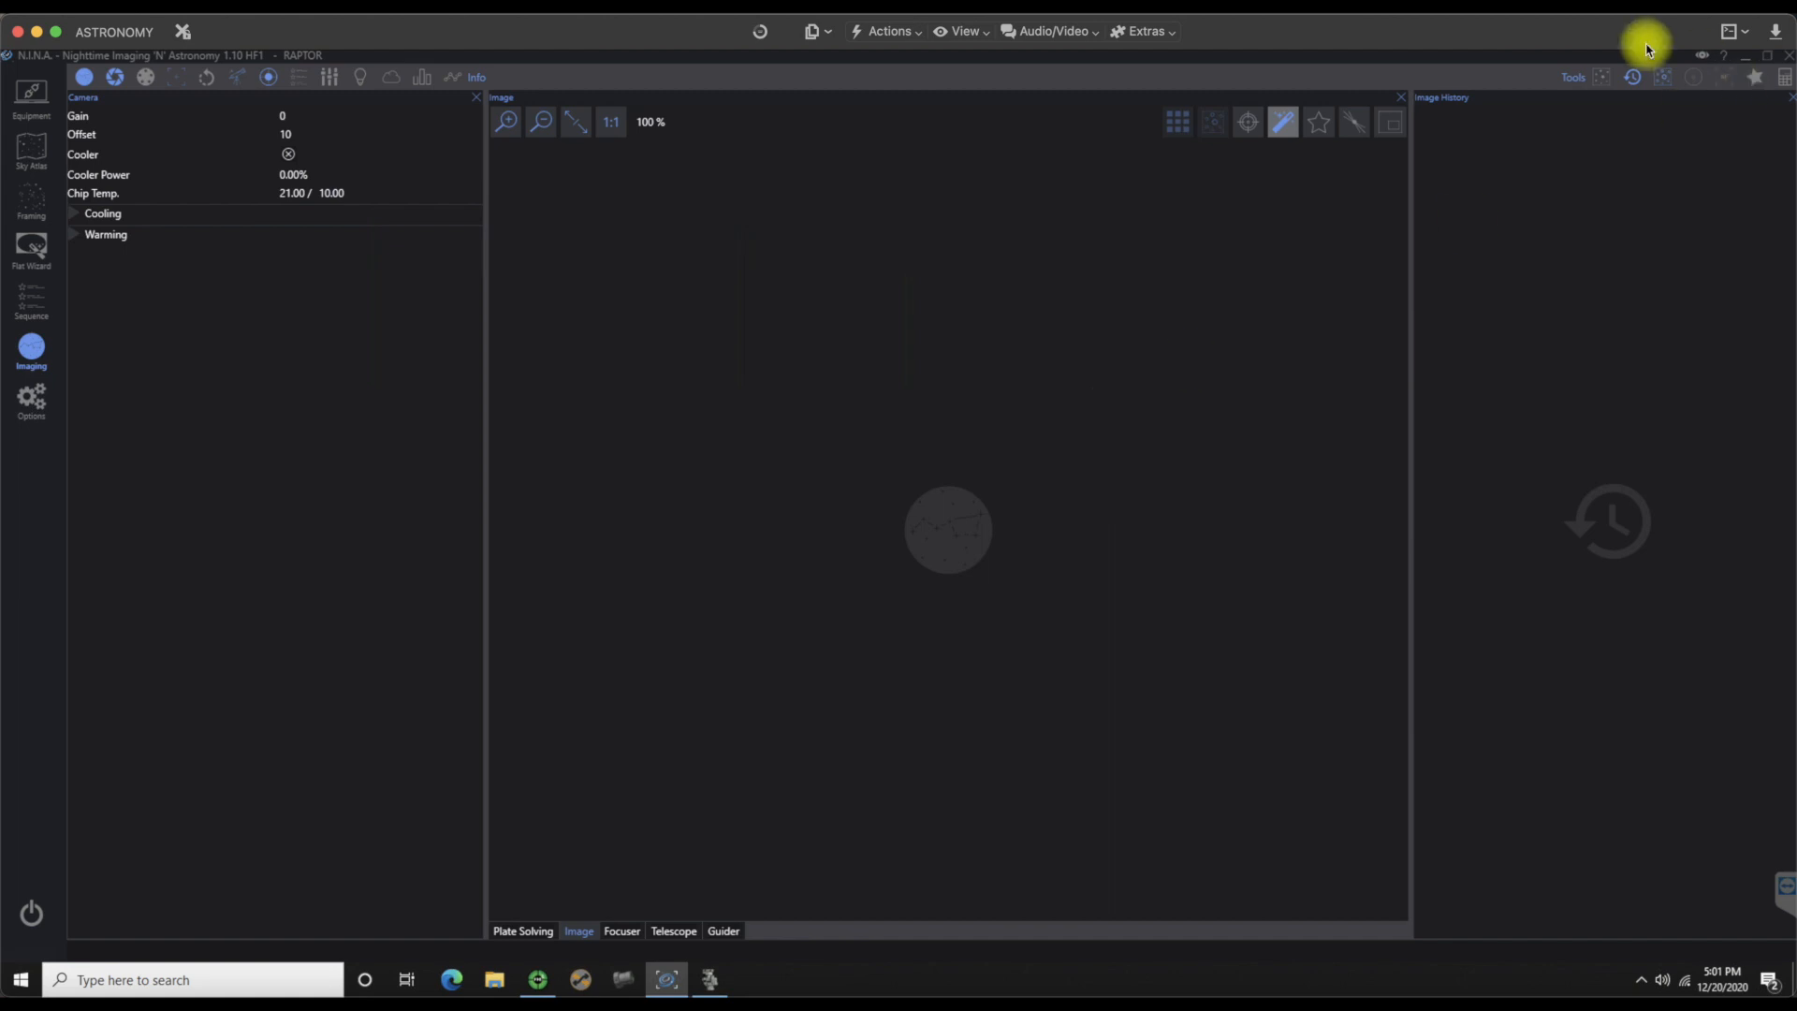
mouse_move(1604, 76)
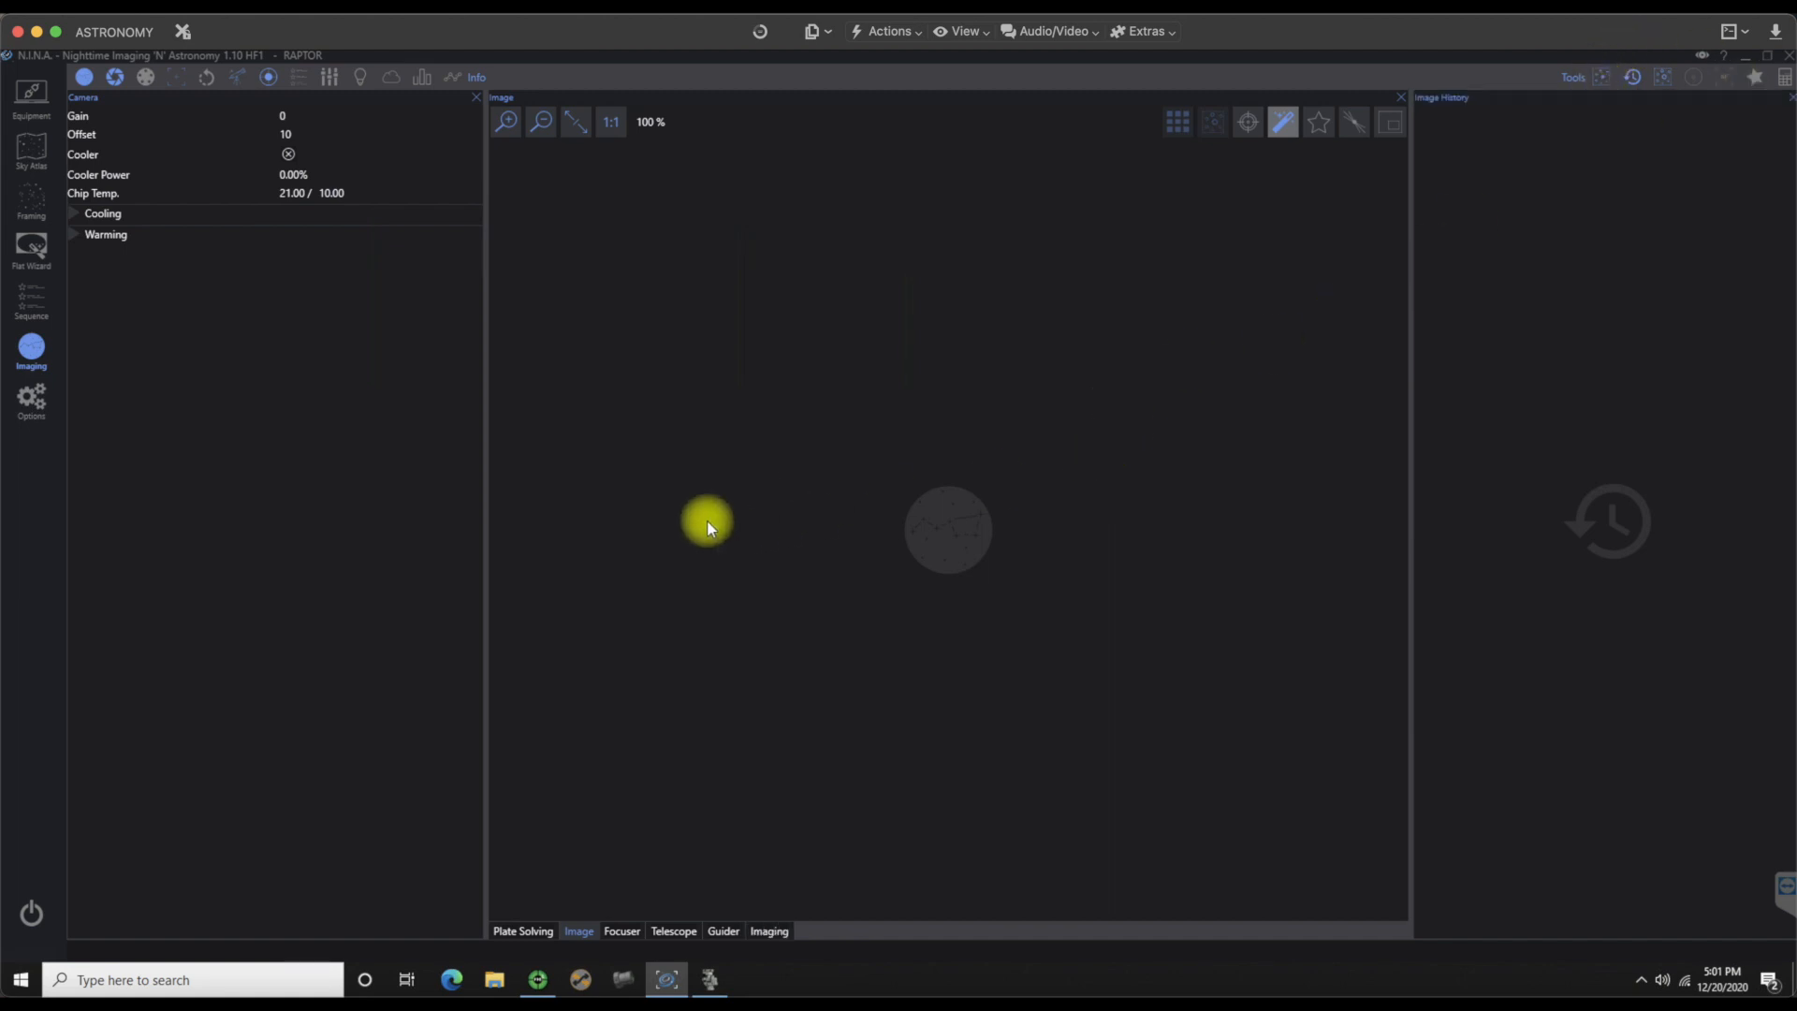
mouse_move(768, 931)
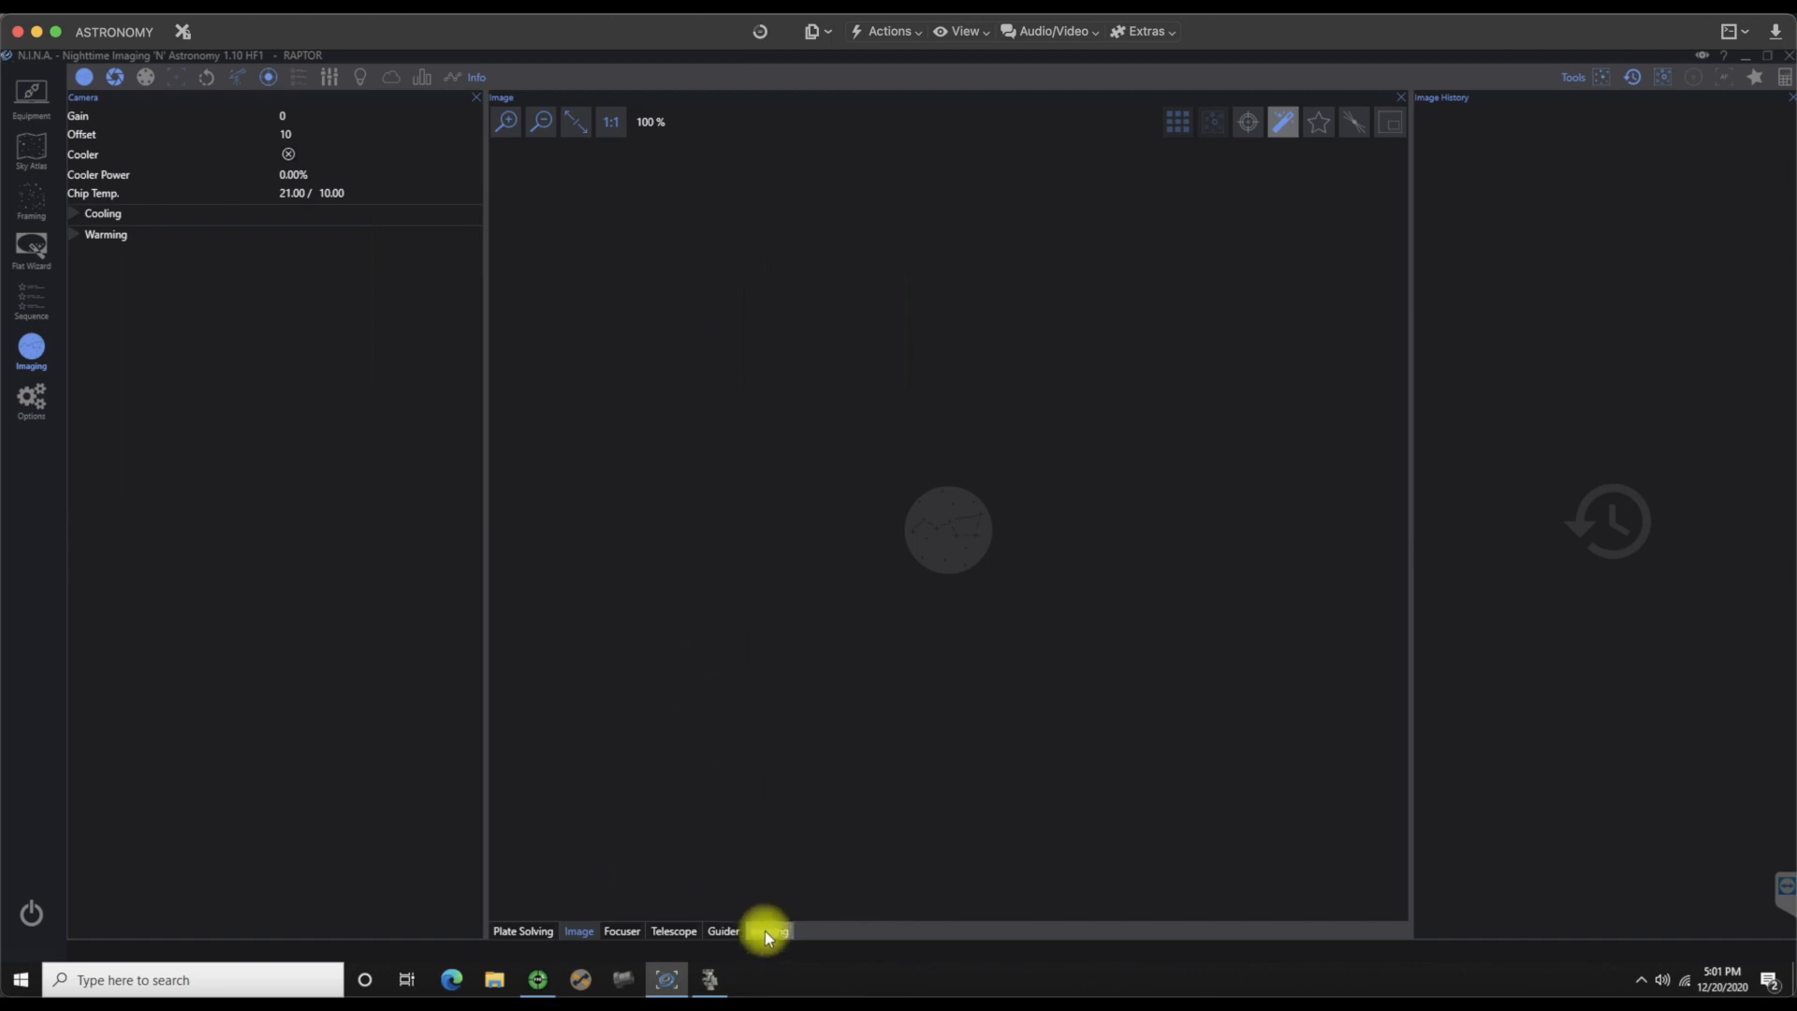
Step: Dock the Imaging panel in its own section above Image History
click(522, 929)
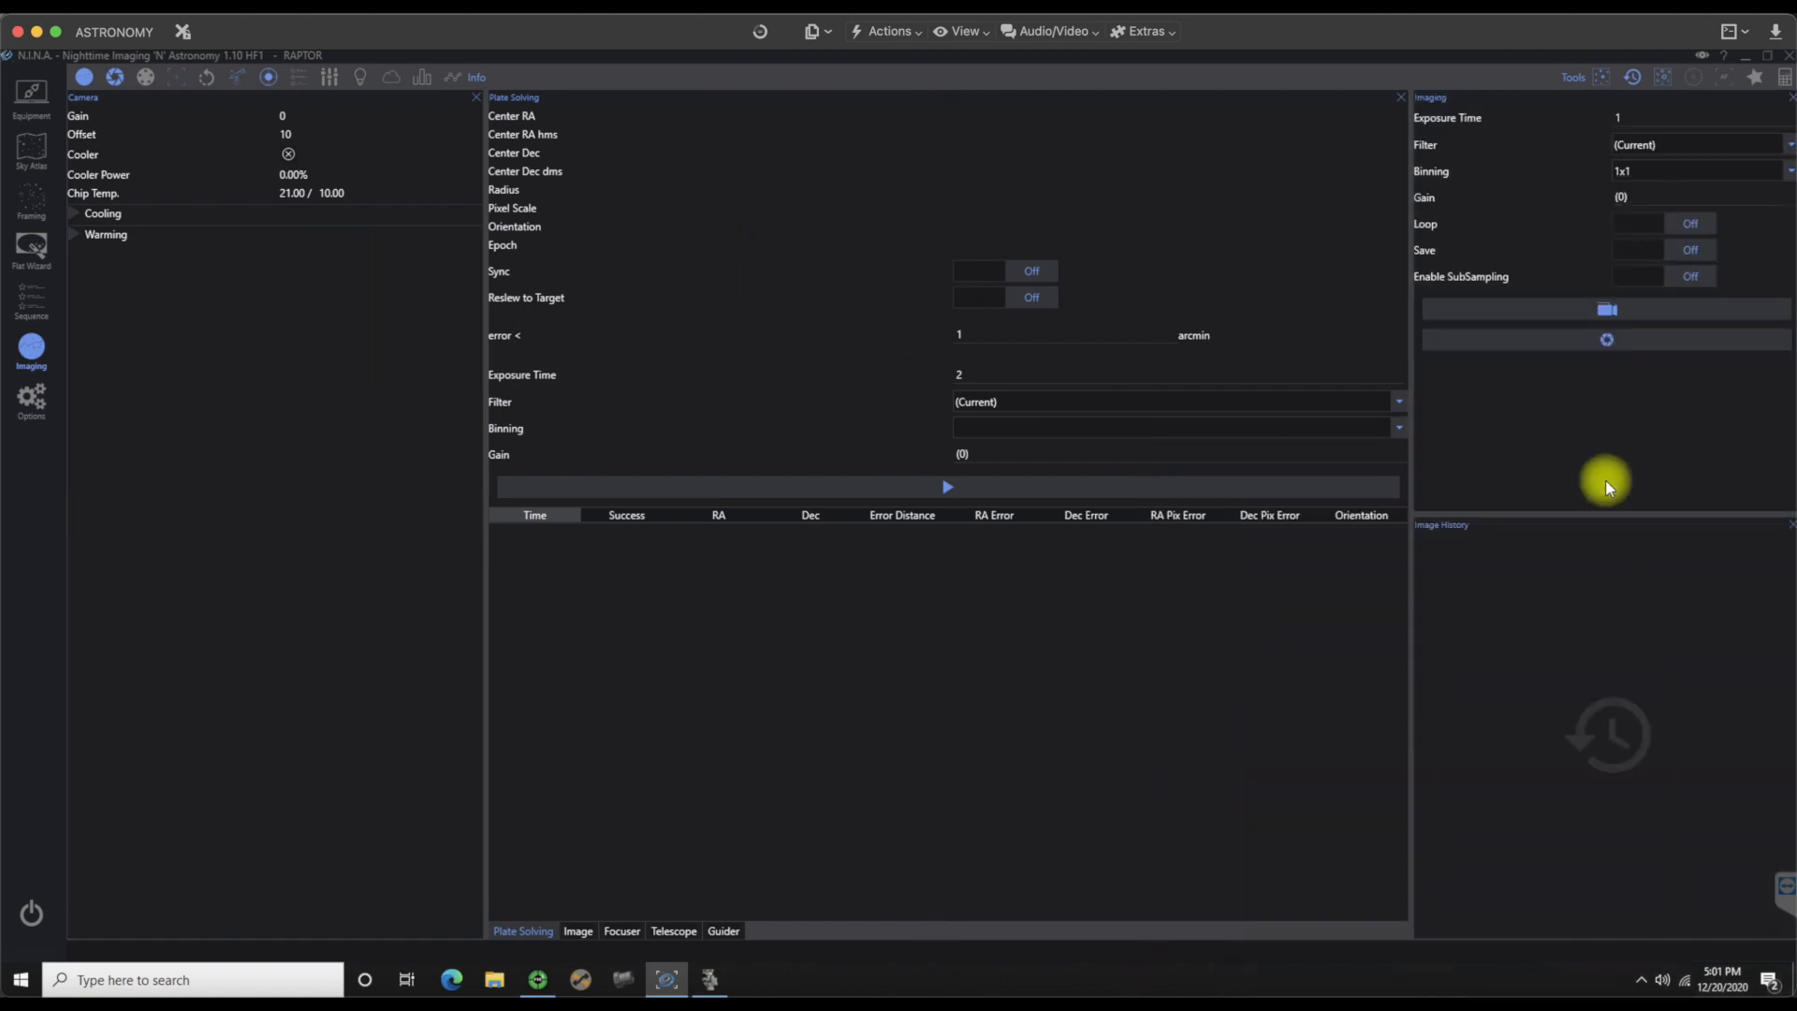
mouse_move(1511, 120)
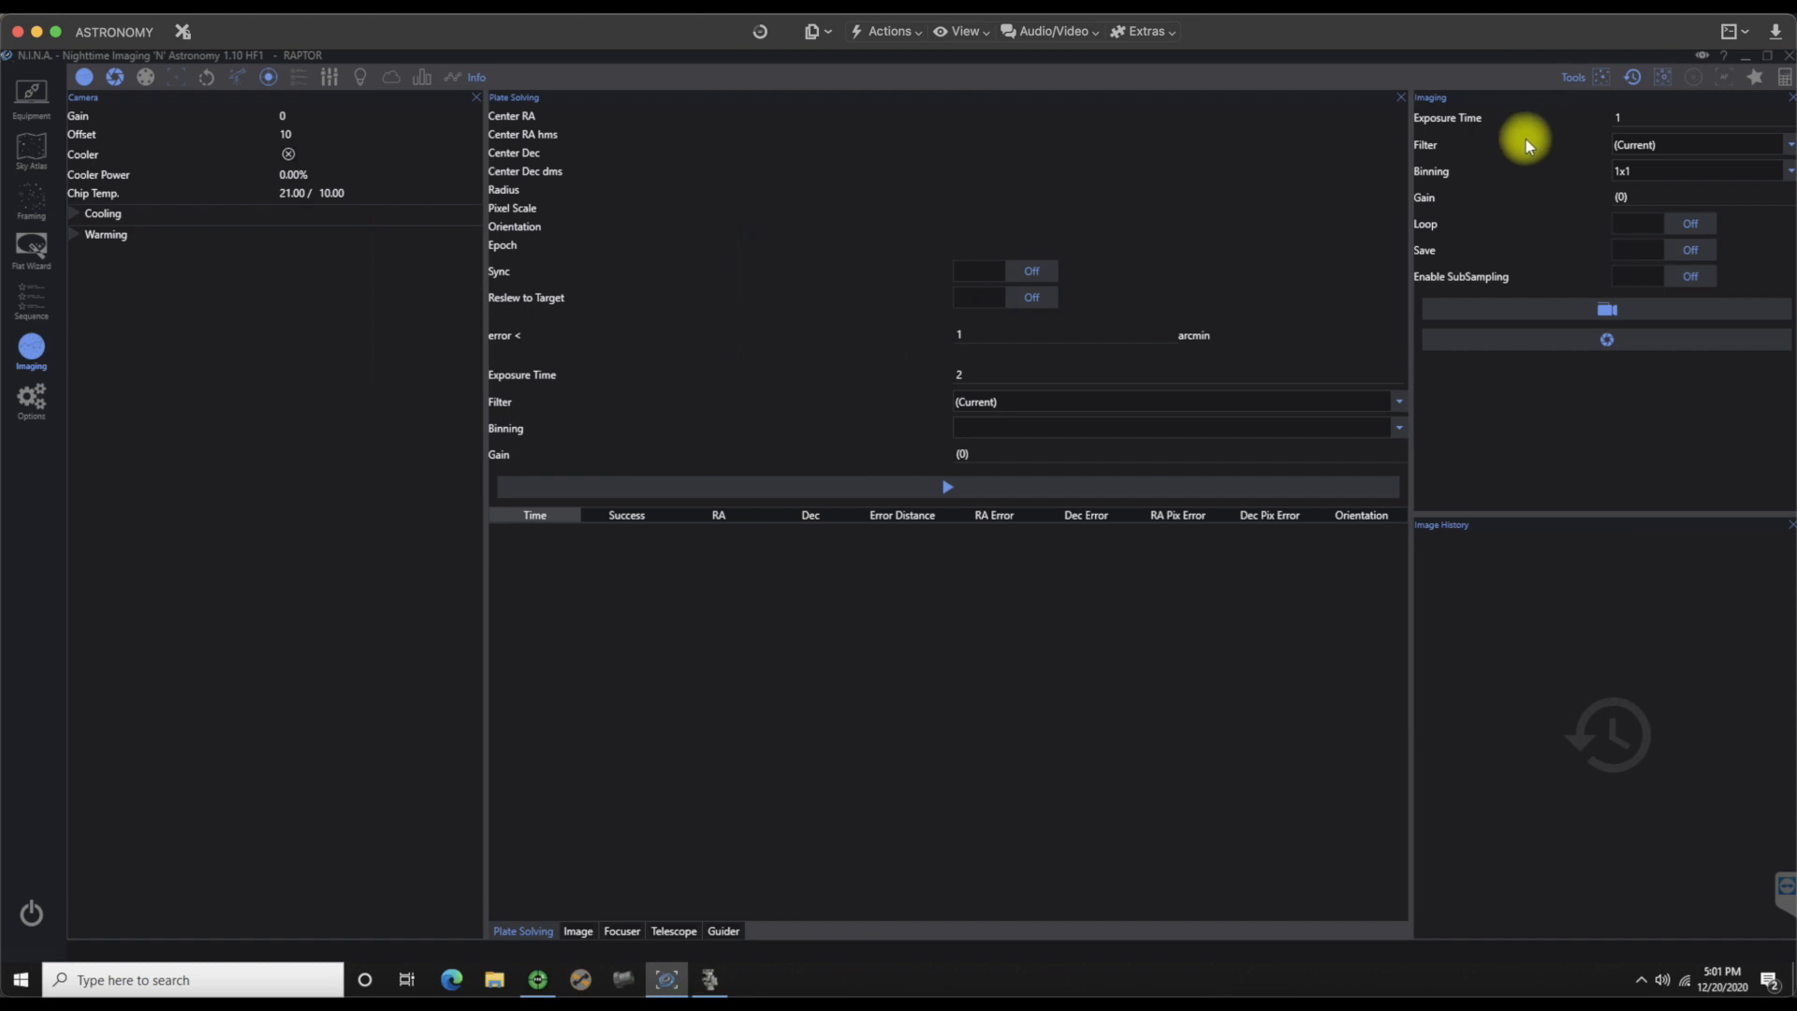
mouse_move(1593, 139)
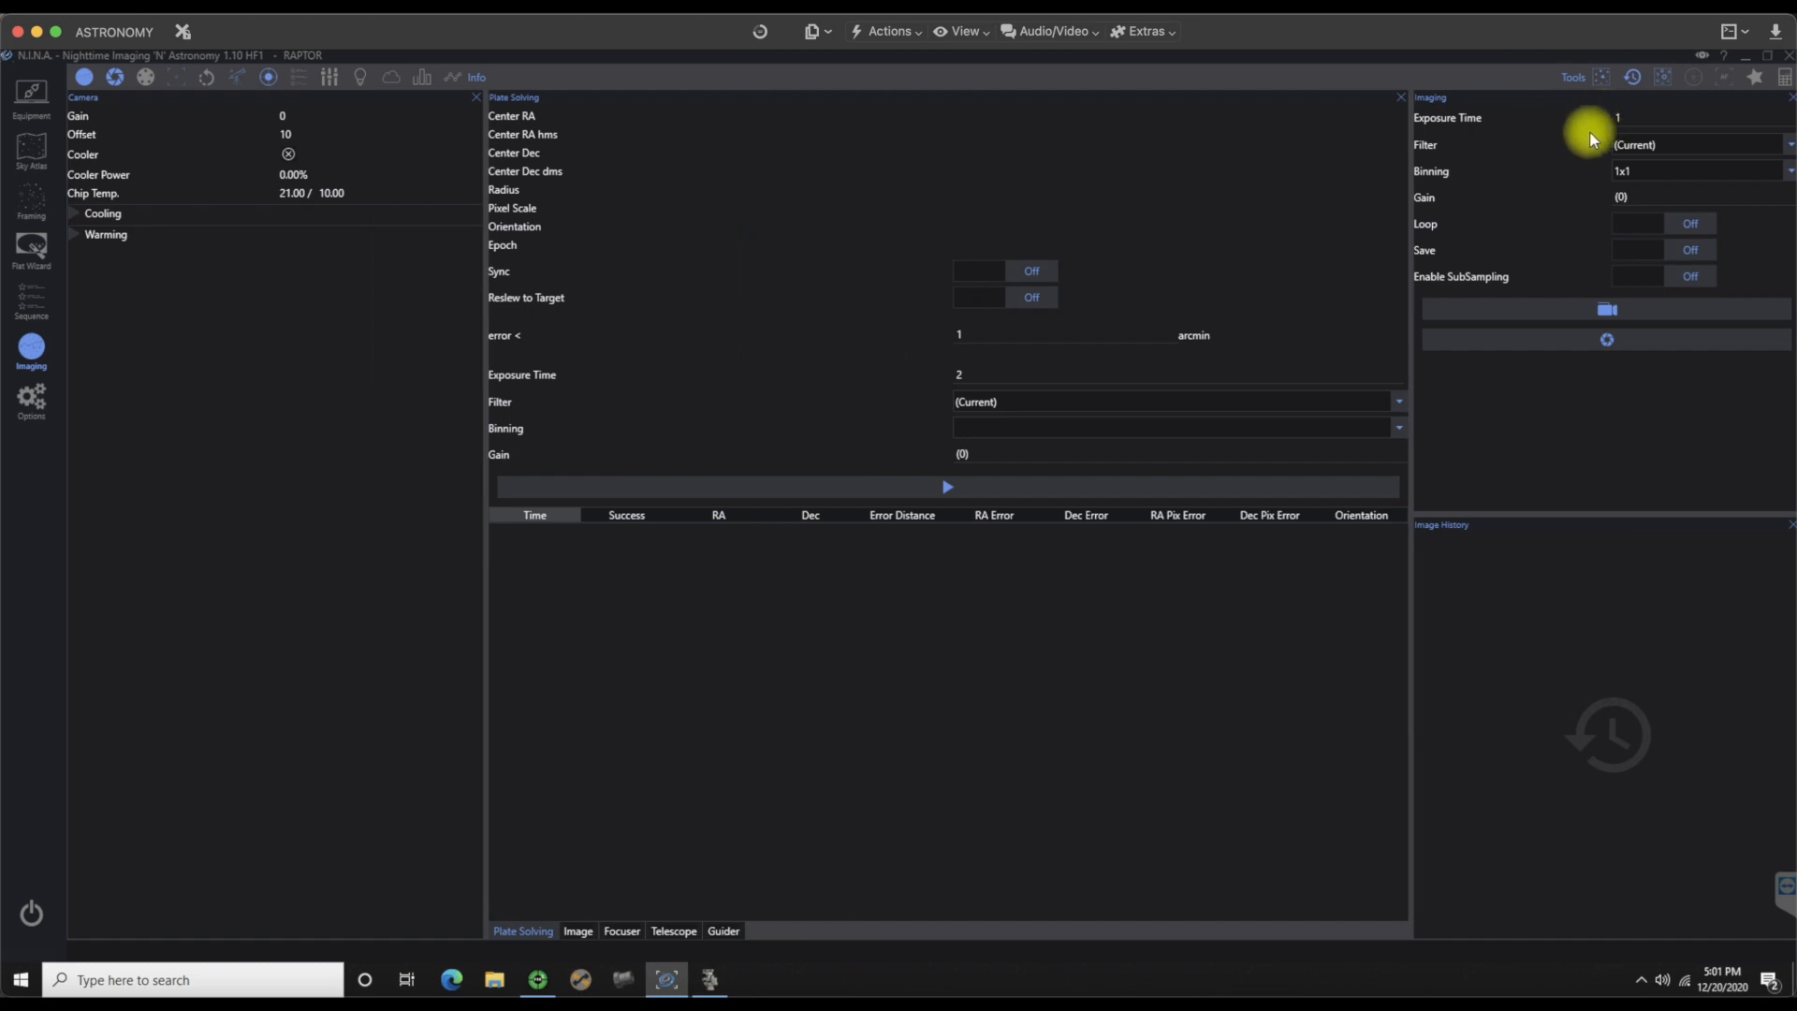
mouse_move(1591, 194)
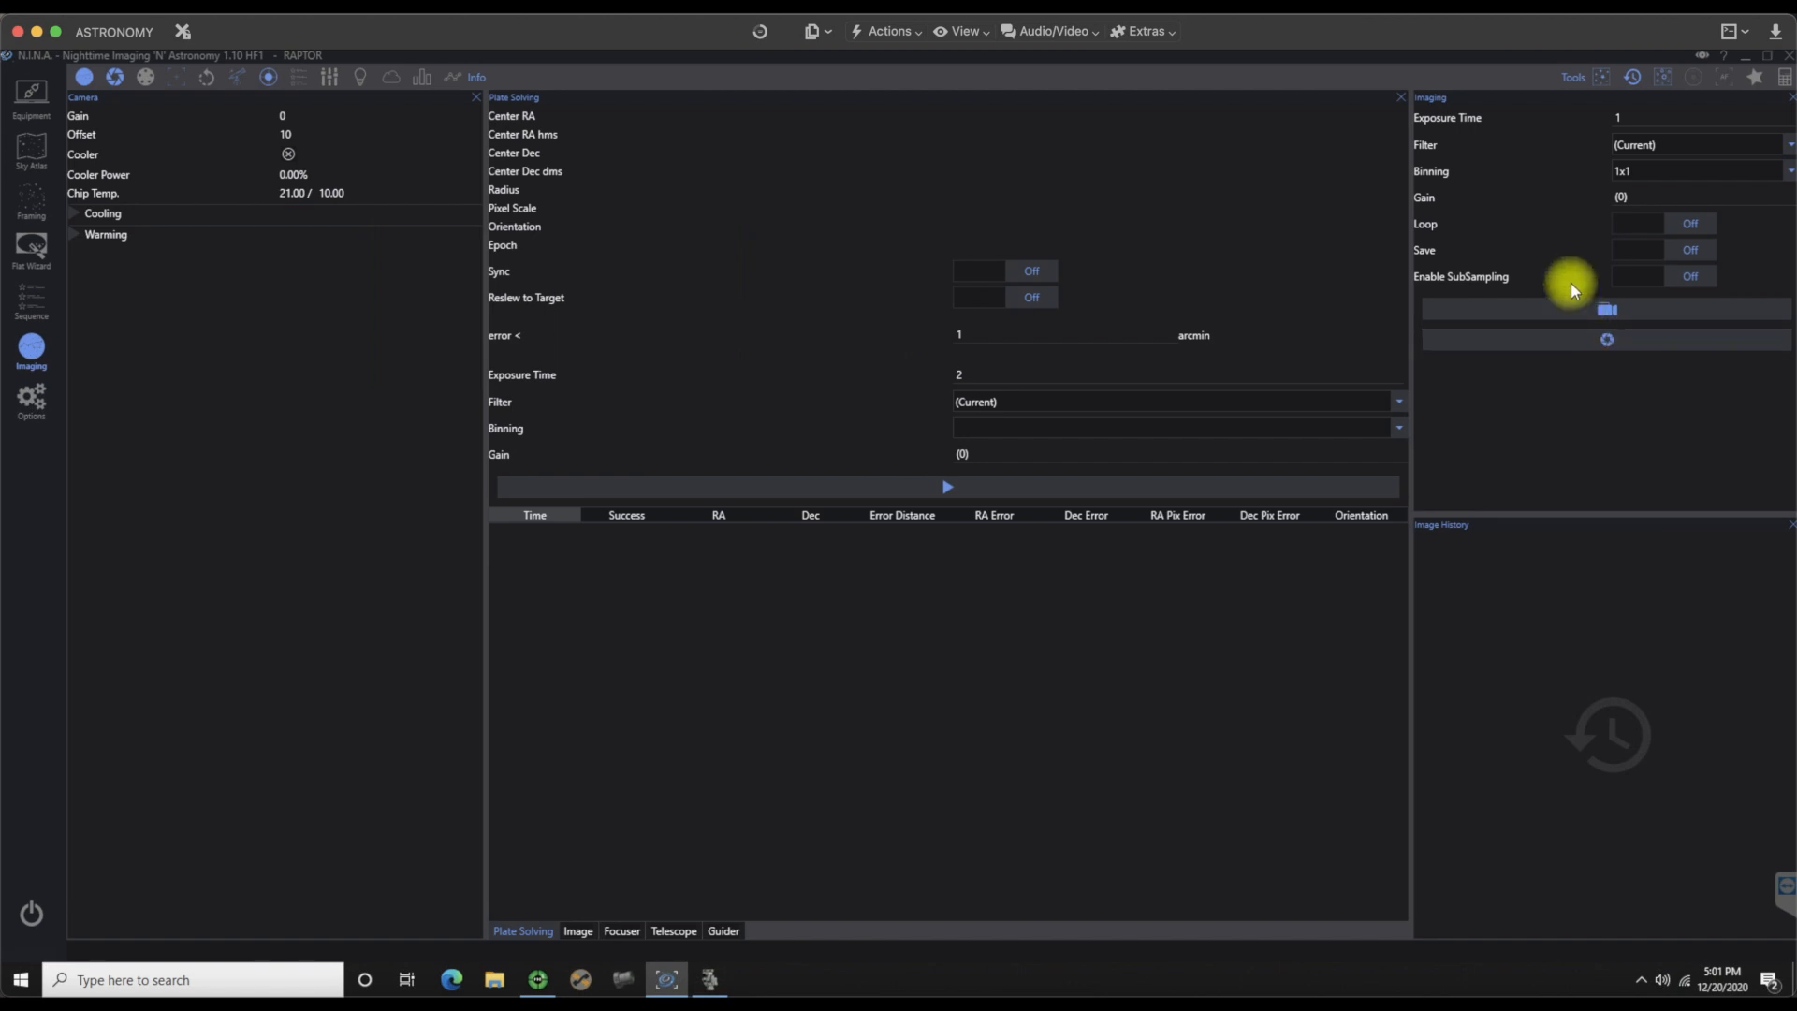
mouse_move(1597, 179)
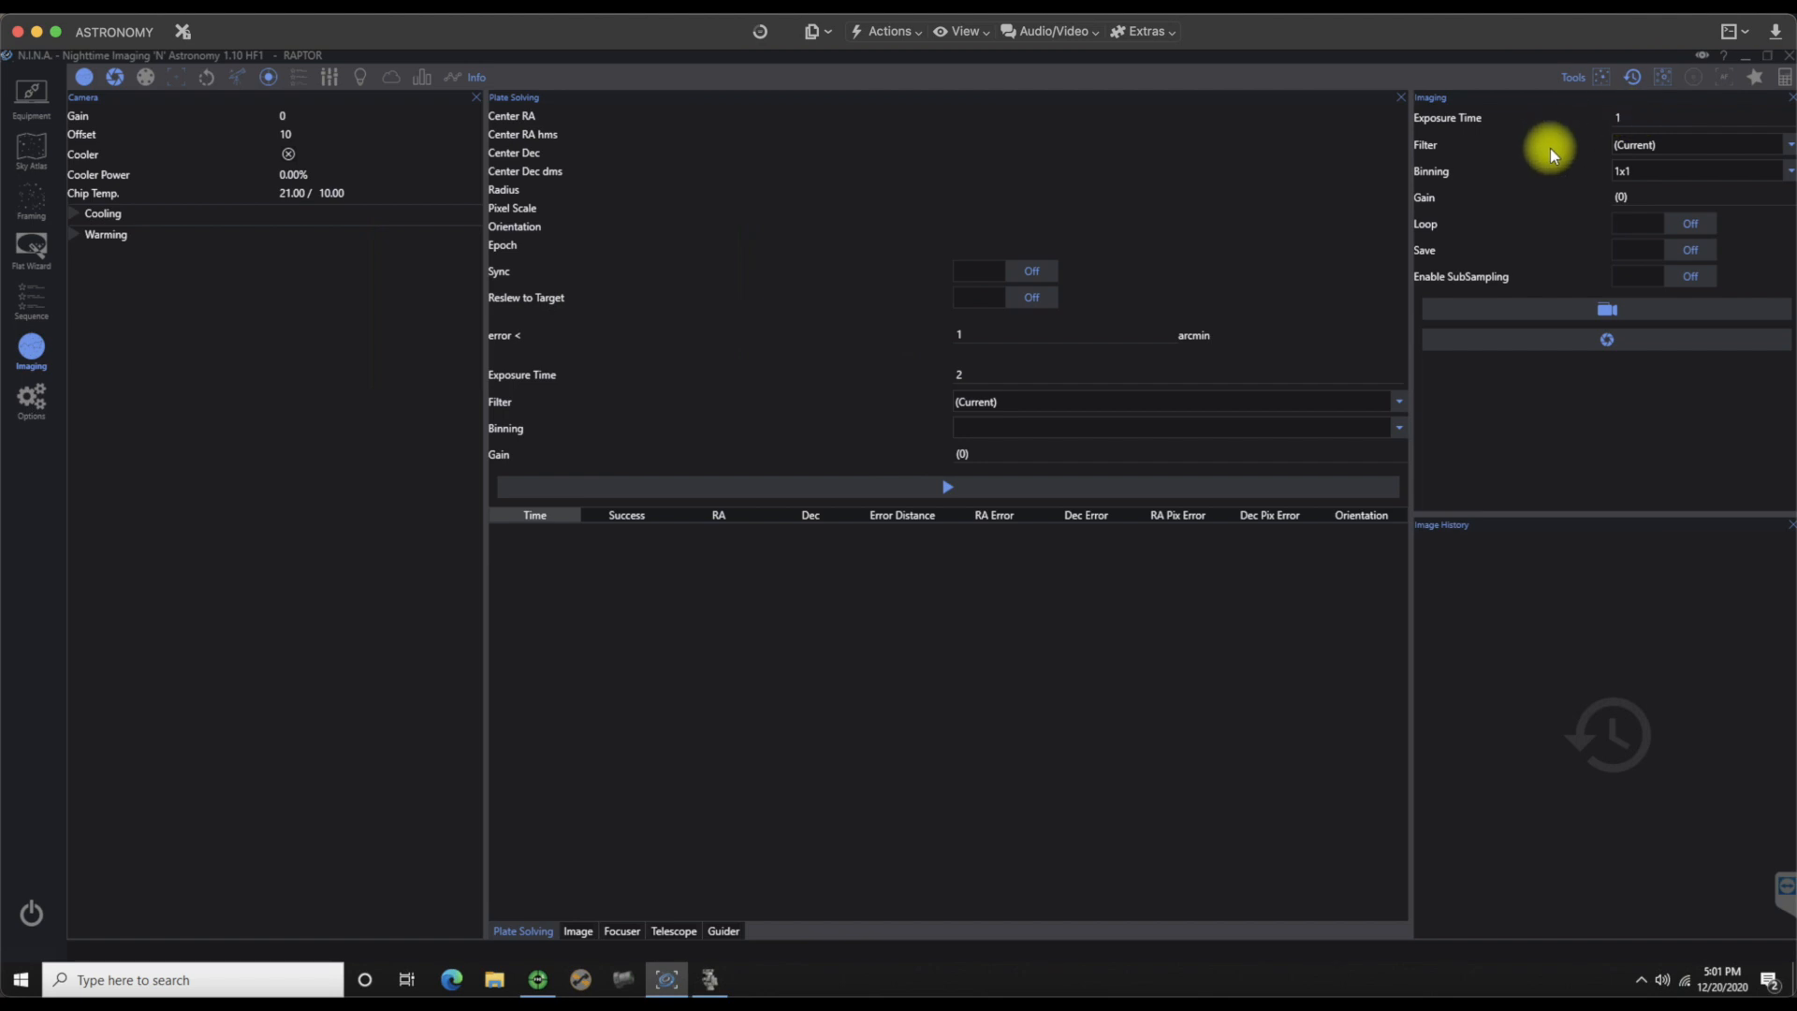
mouse_move(1599, 289)
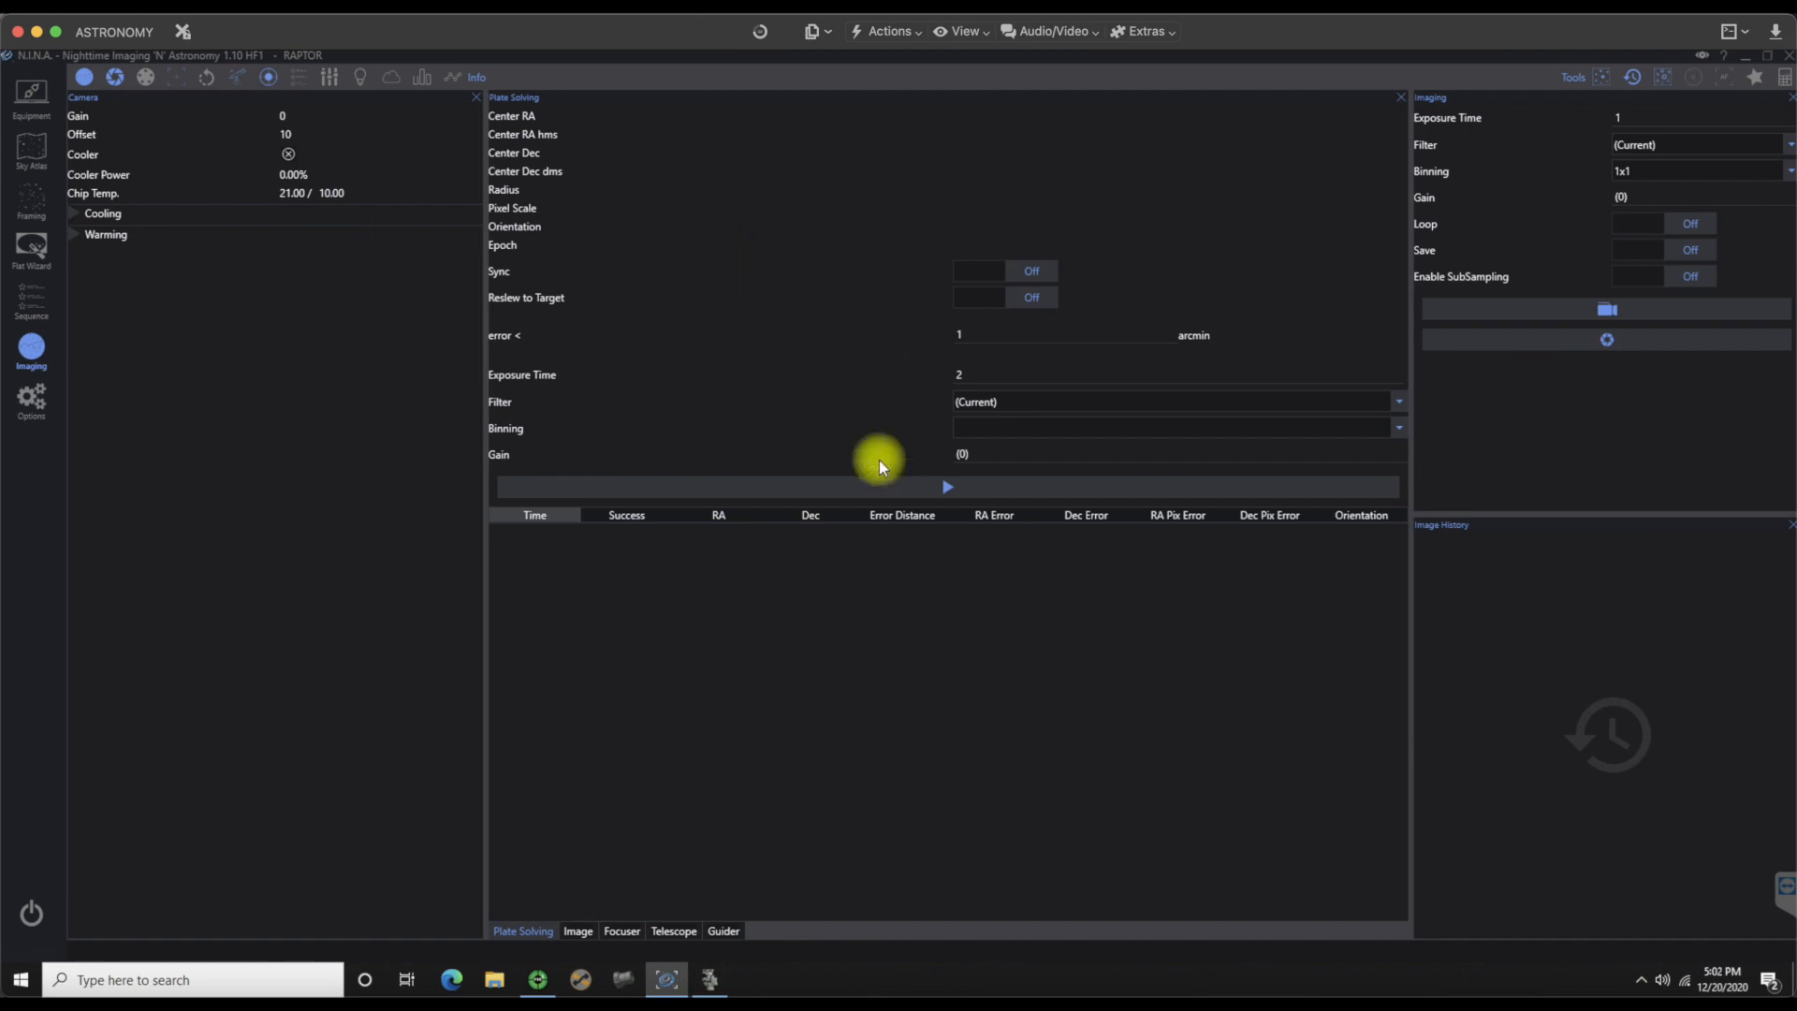
mouse_move(573, 917)
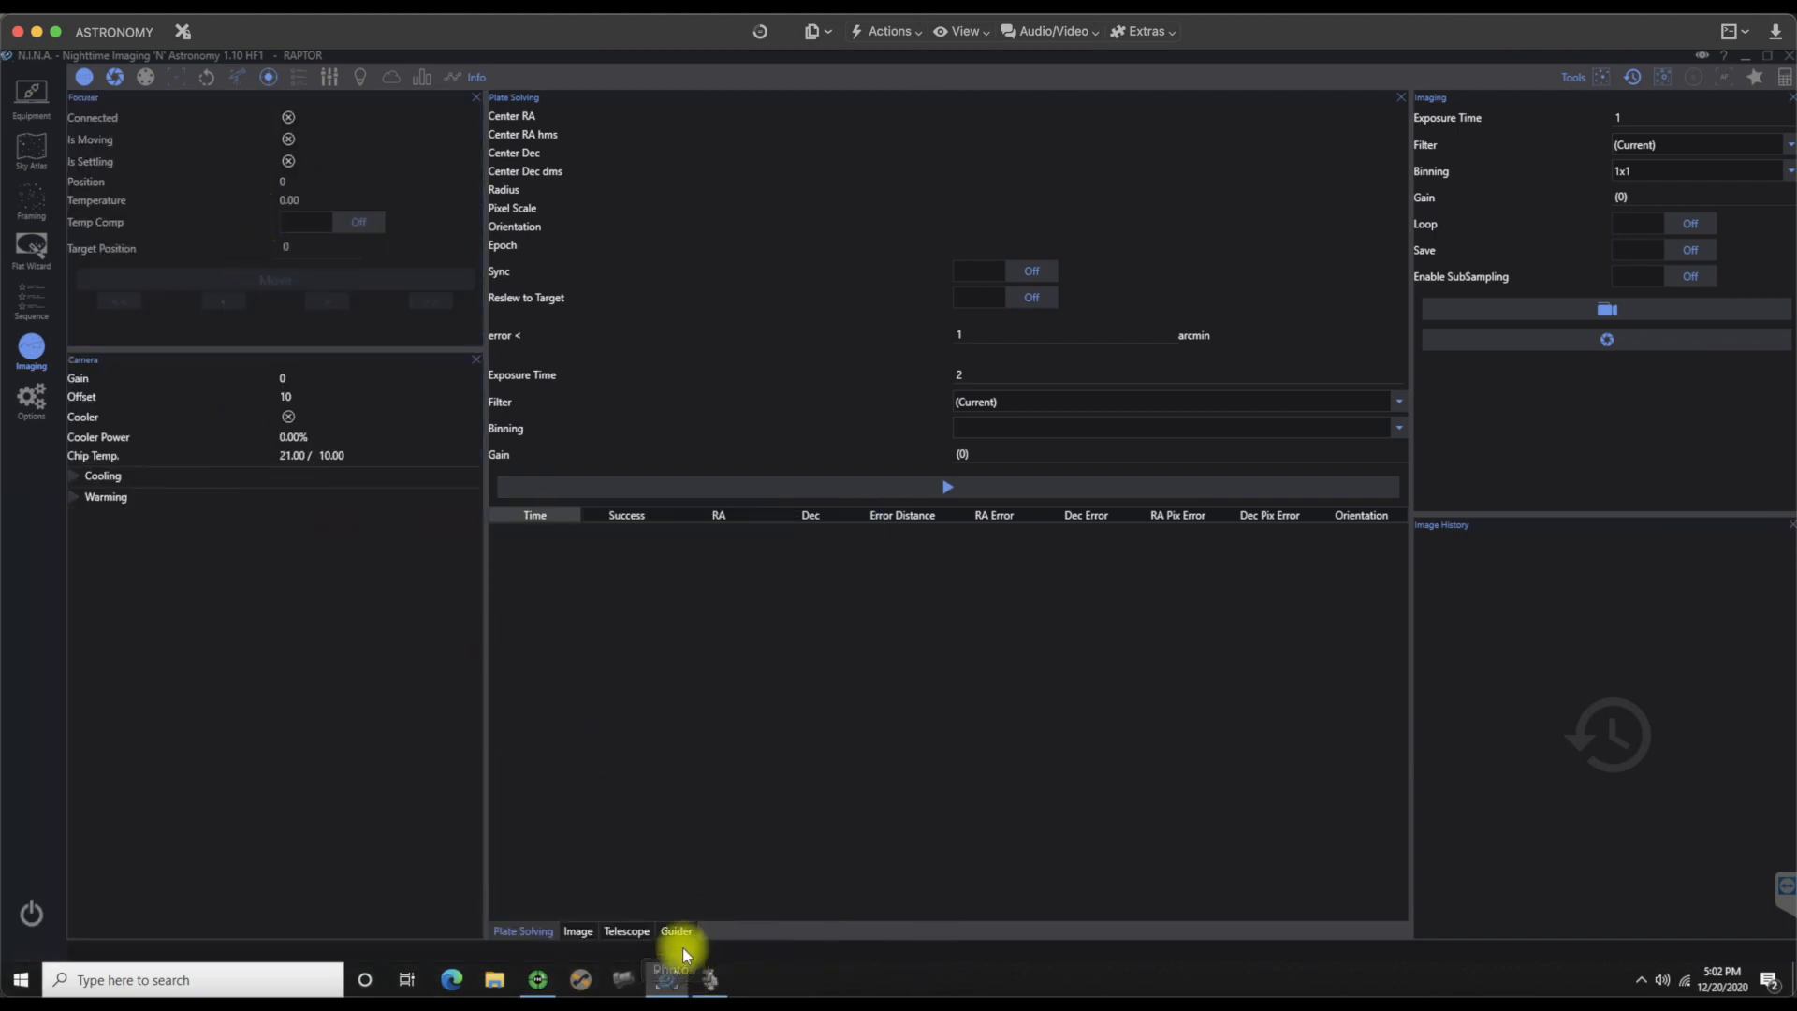
Step: Dock the Telescope panel in the left column and the Guider graph at the bottom right
click(626, 930)
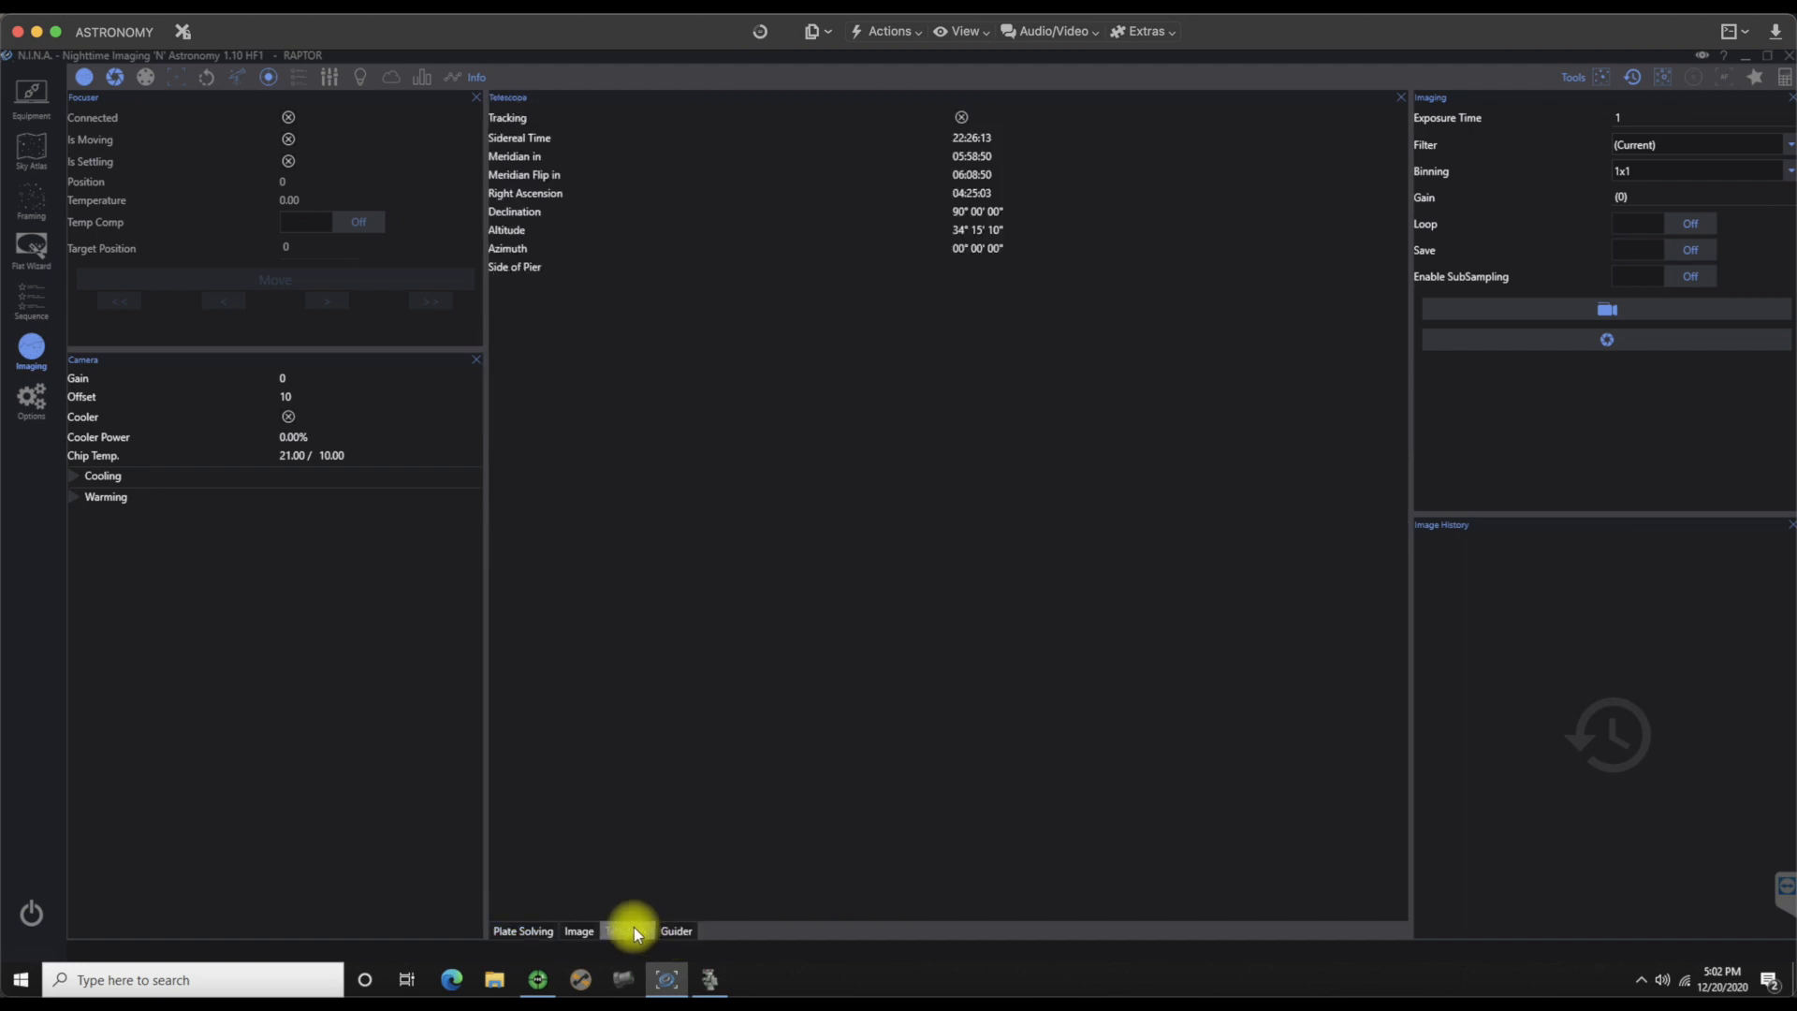
click(523, 929)
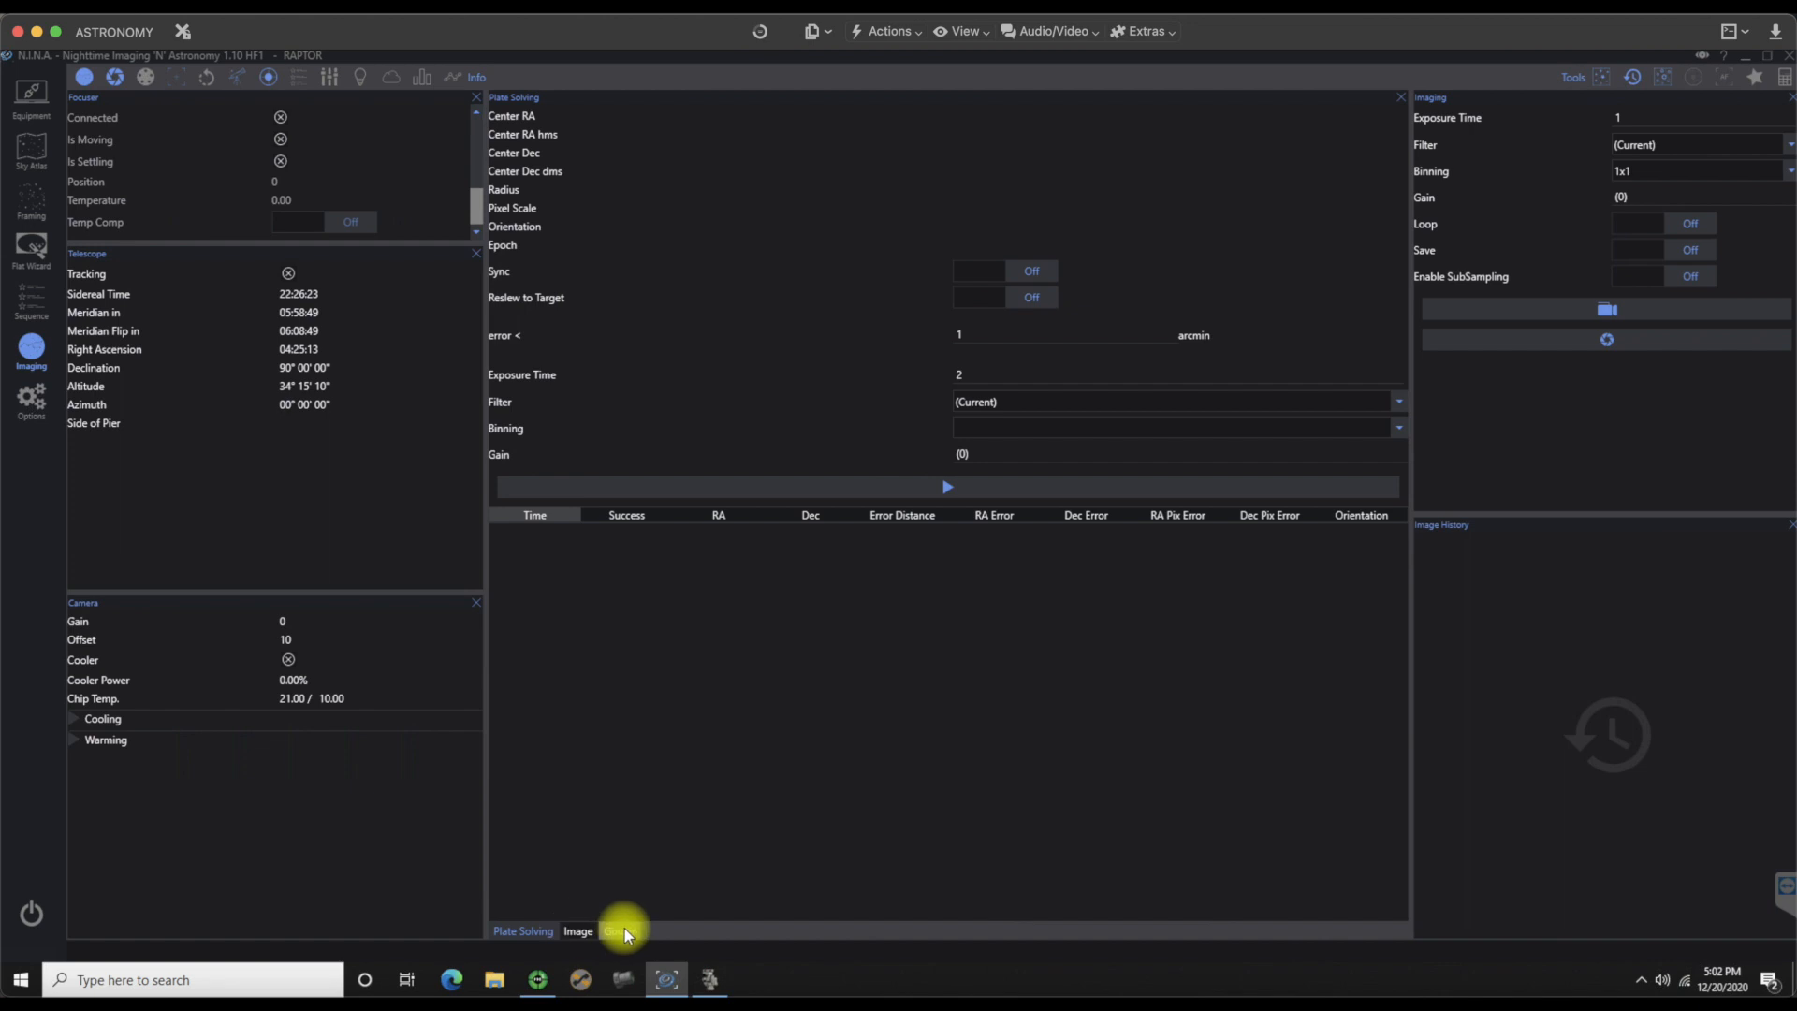
click(616, 930)
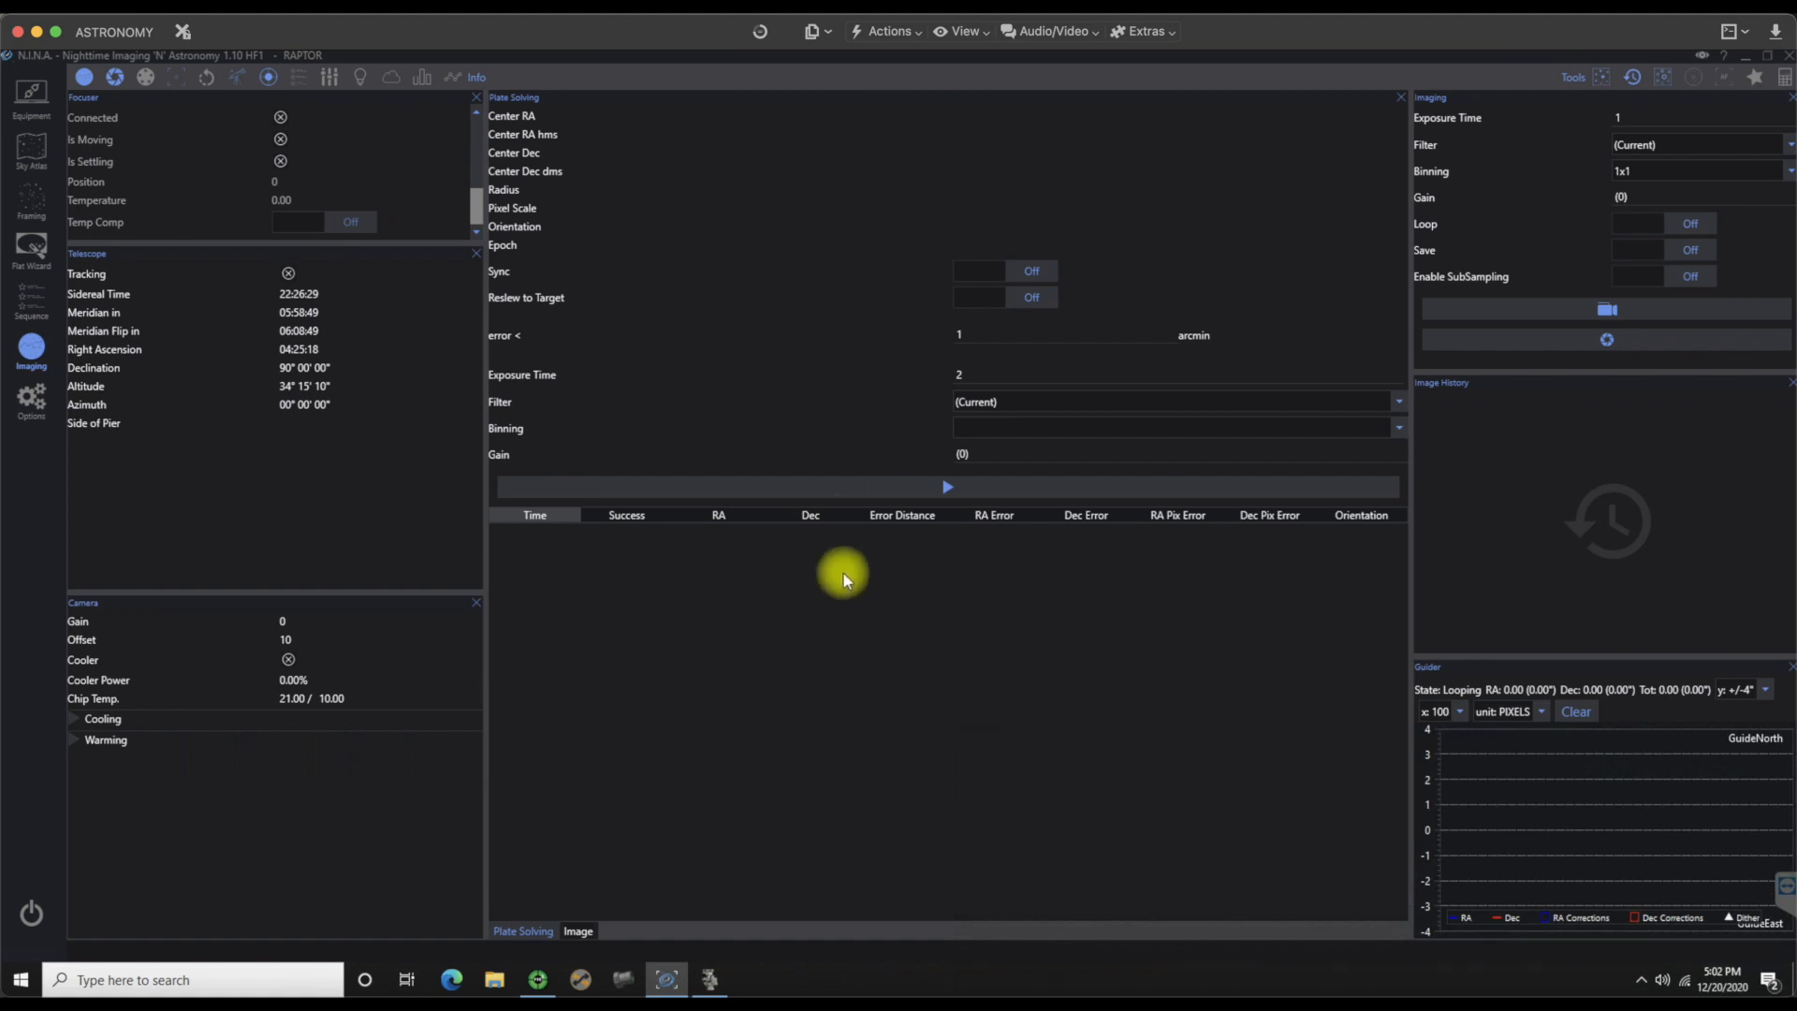
mouse_move(1186, 473)
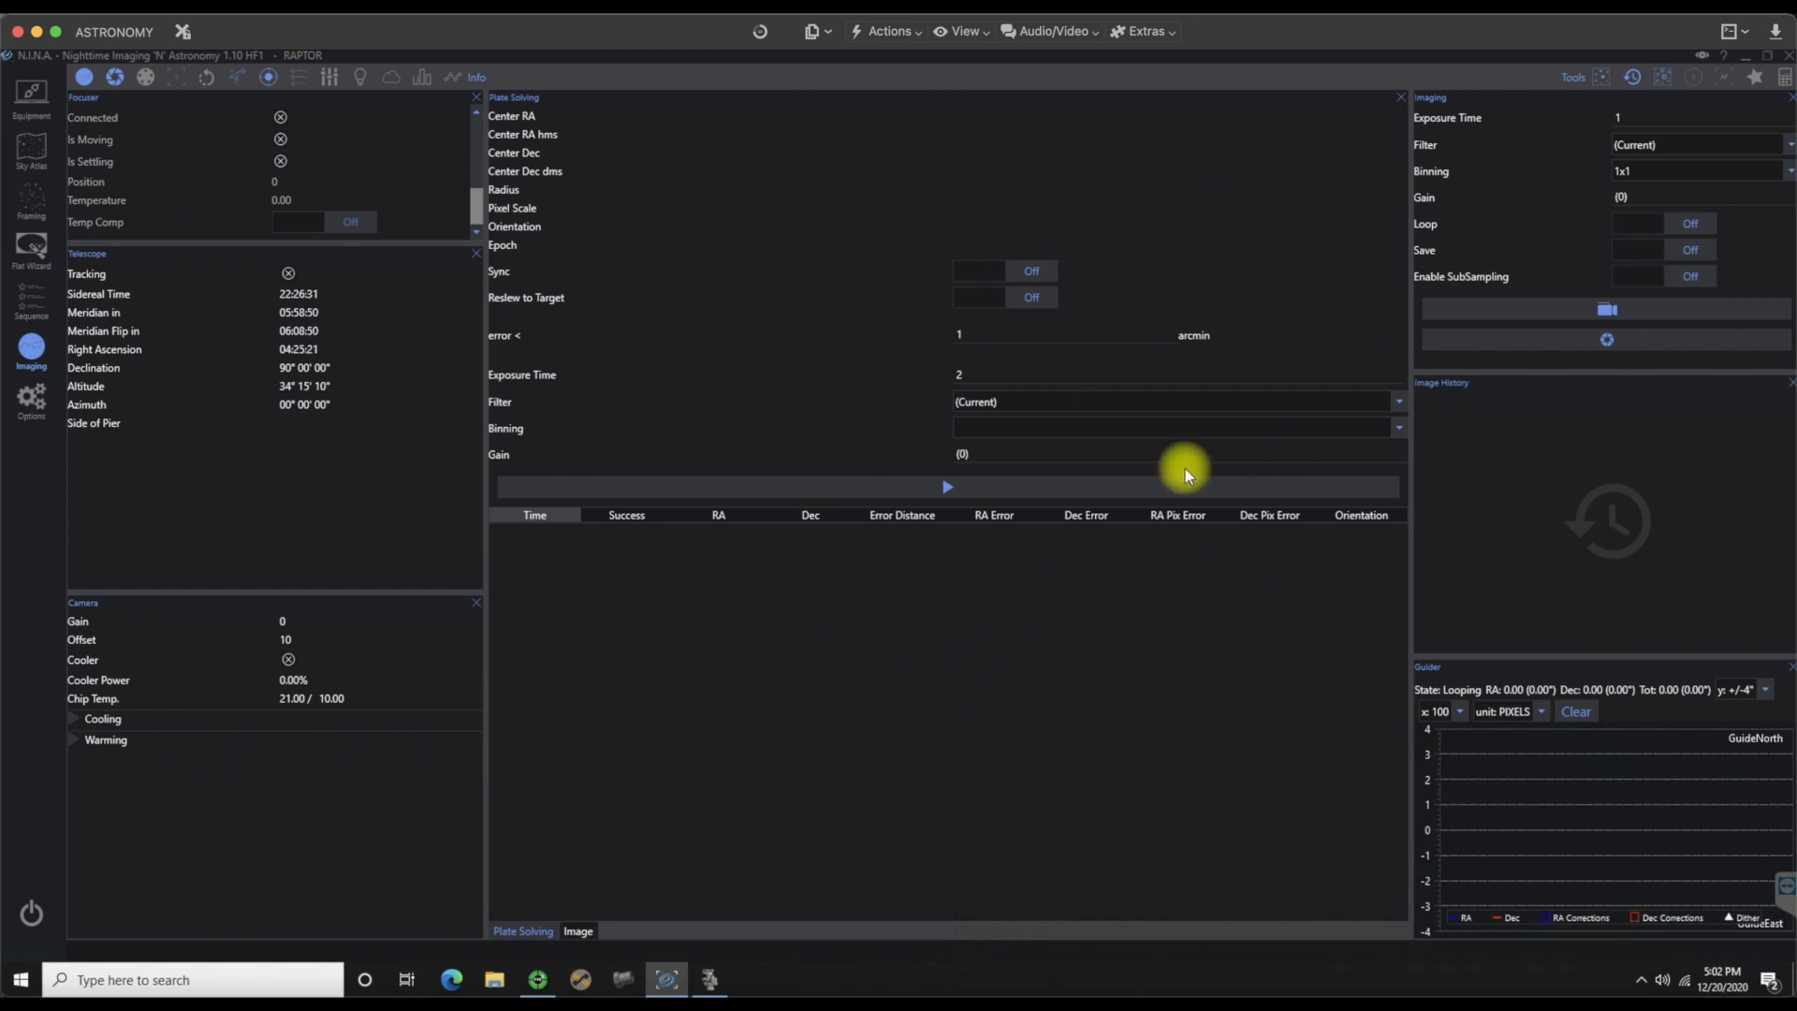
mouse_move(1013, 703)
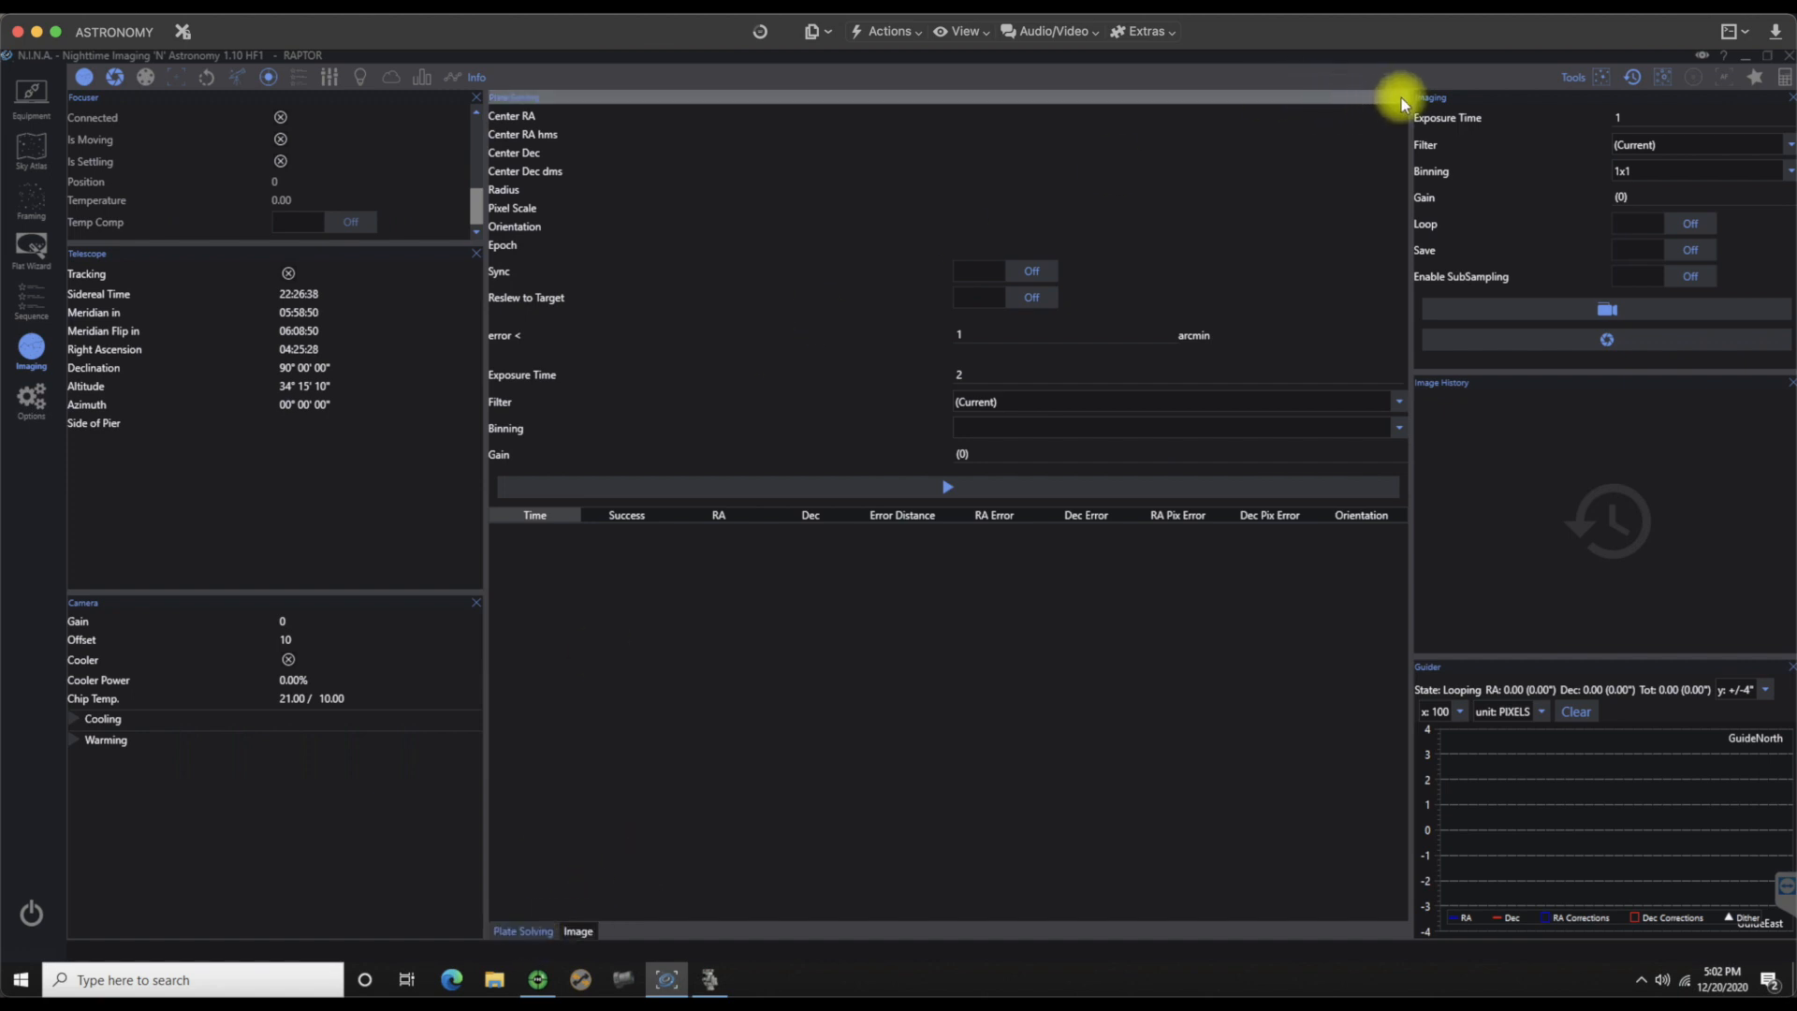
Step: Close the Plate Solving pane so the Image viewer is in front
click(578, 929)
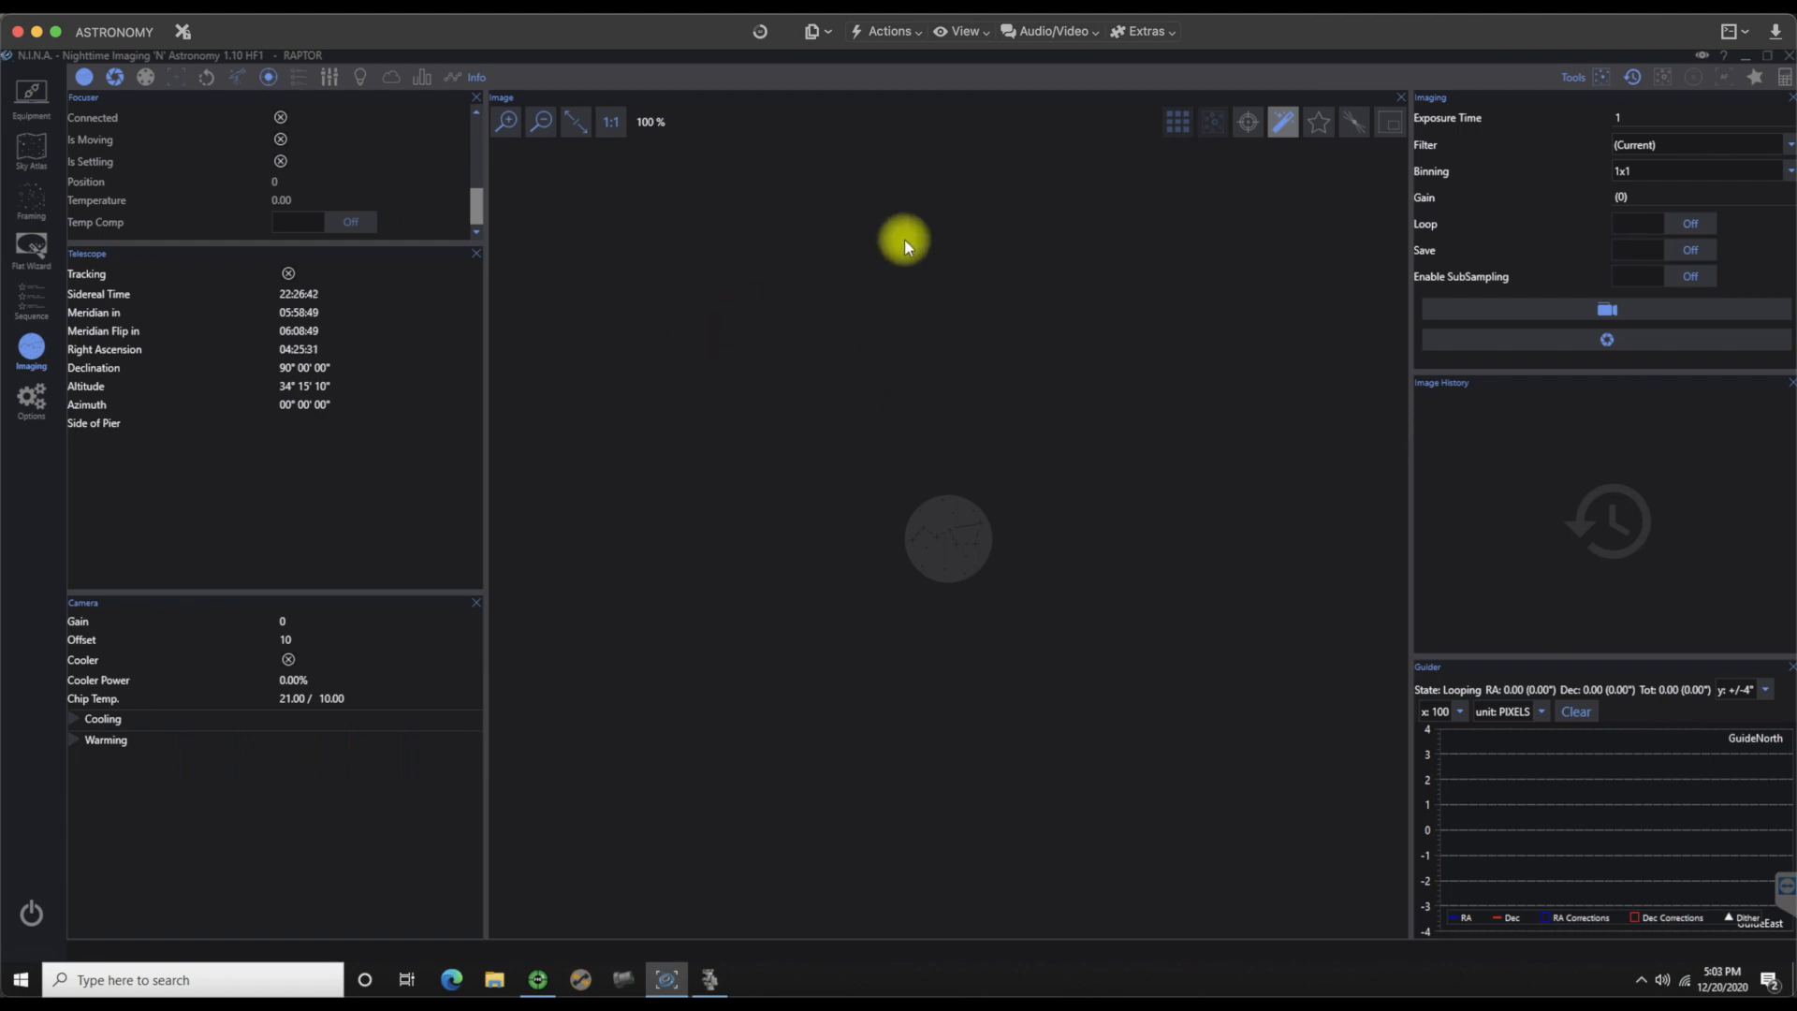
mouse_move(464, 628)
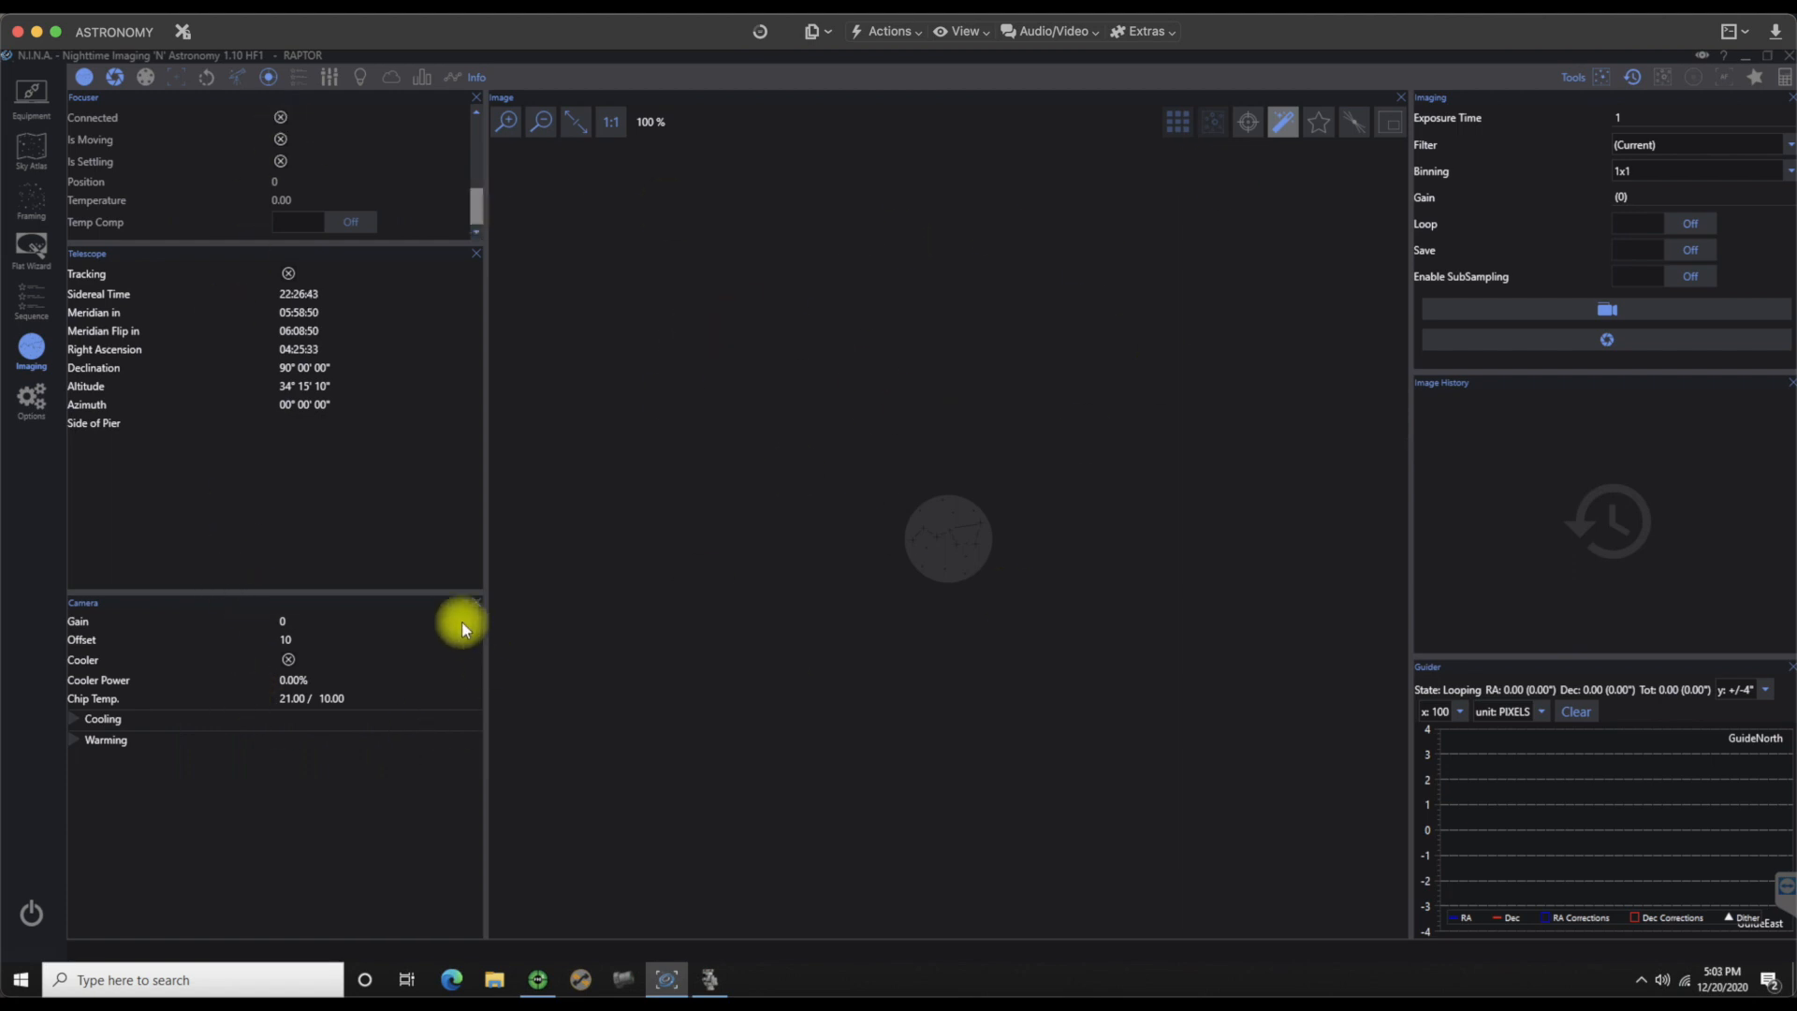
mouse_move(496, 259)
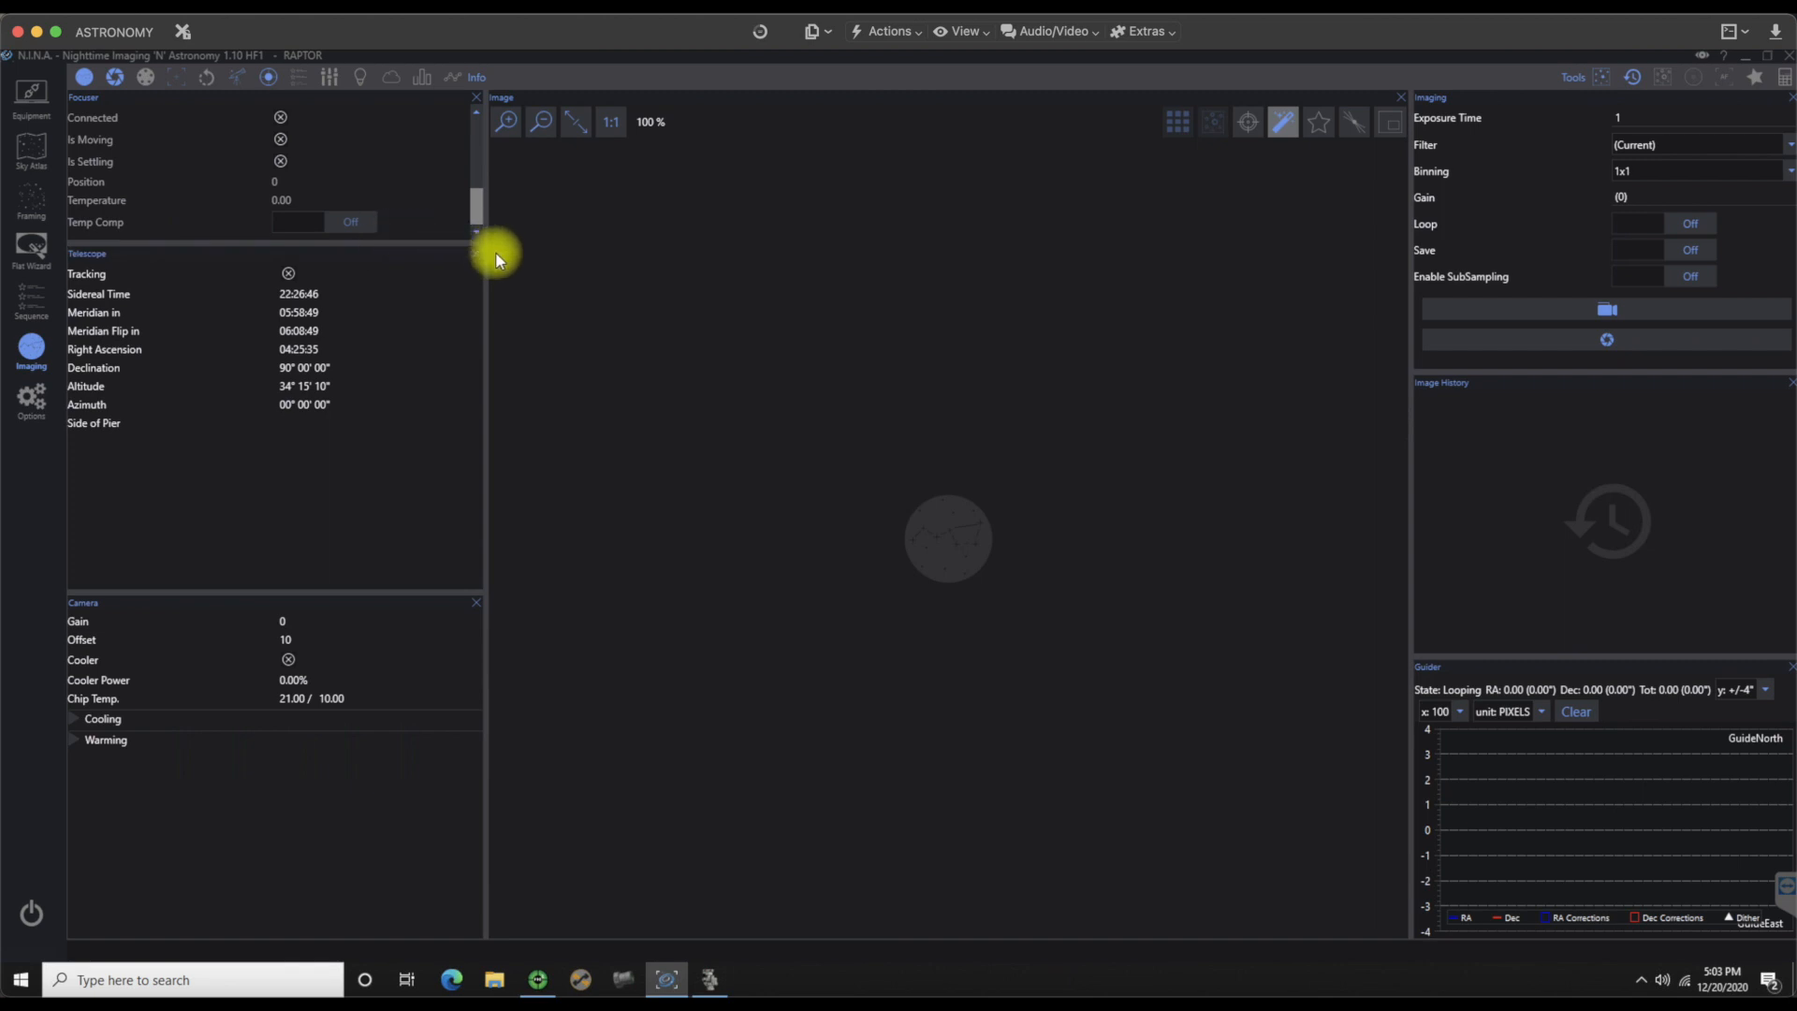
mouse_move(1419, 321)
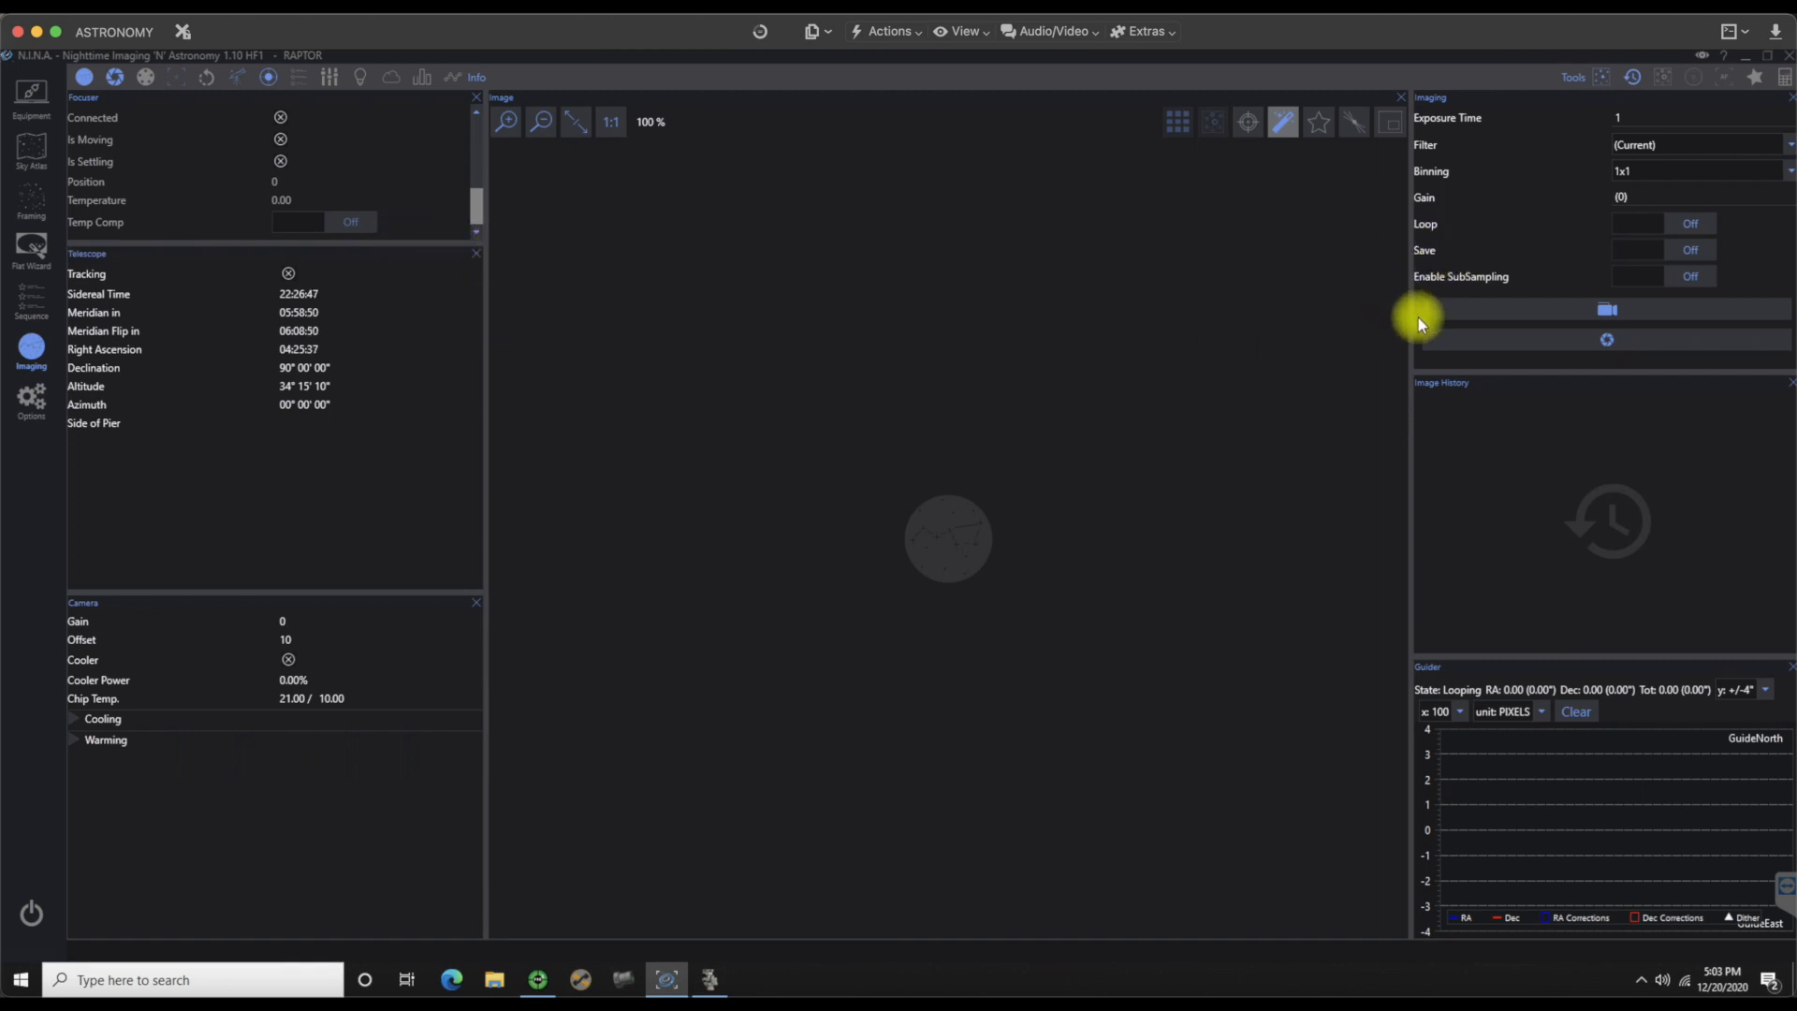
mouse_move(1704, 62)
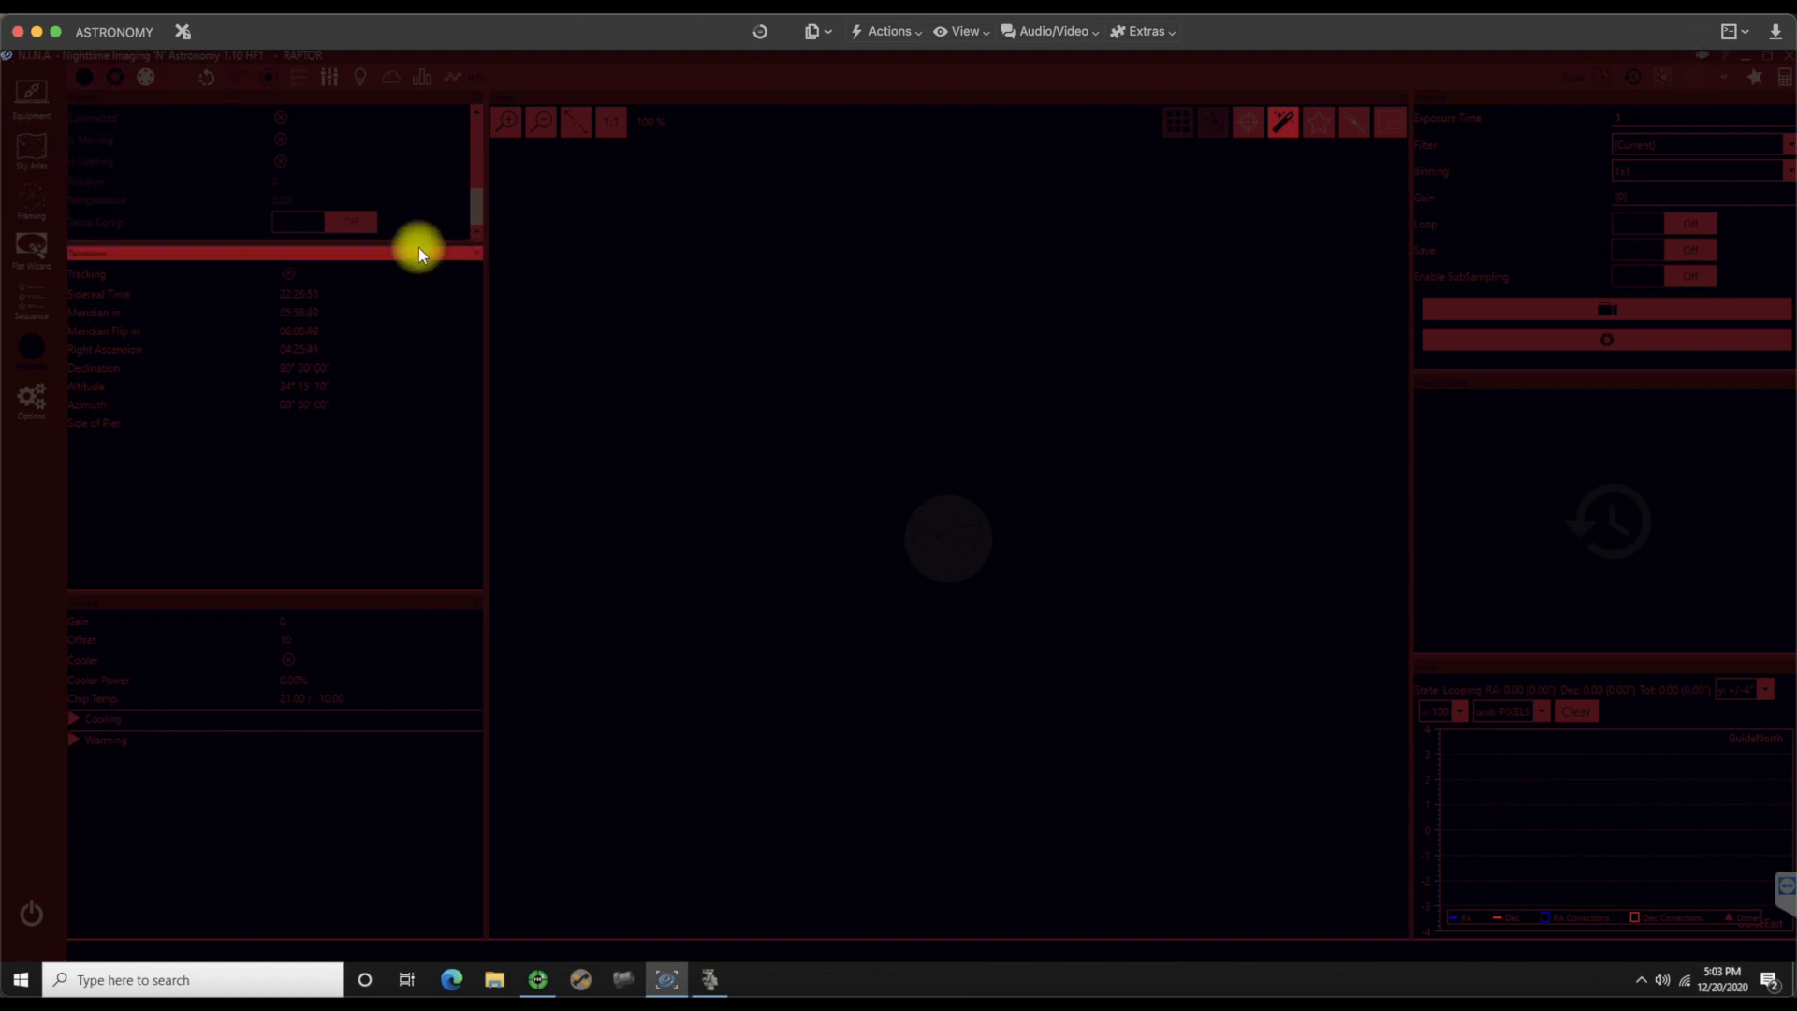
mouse_move(318, 255)
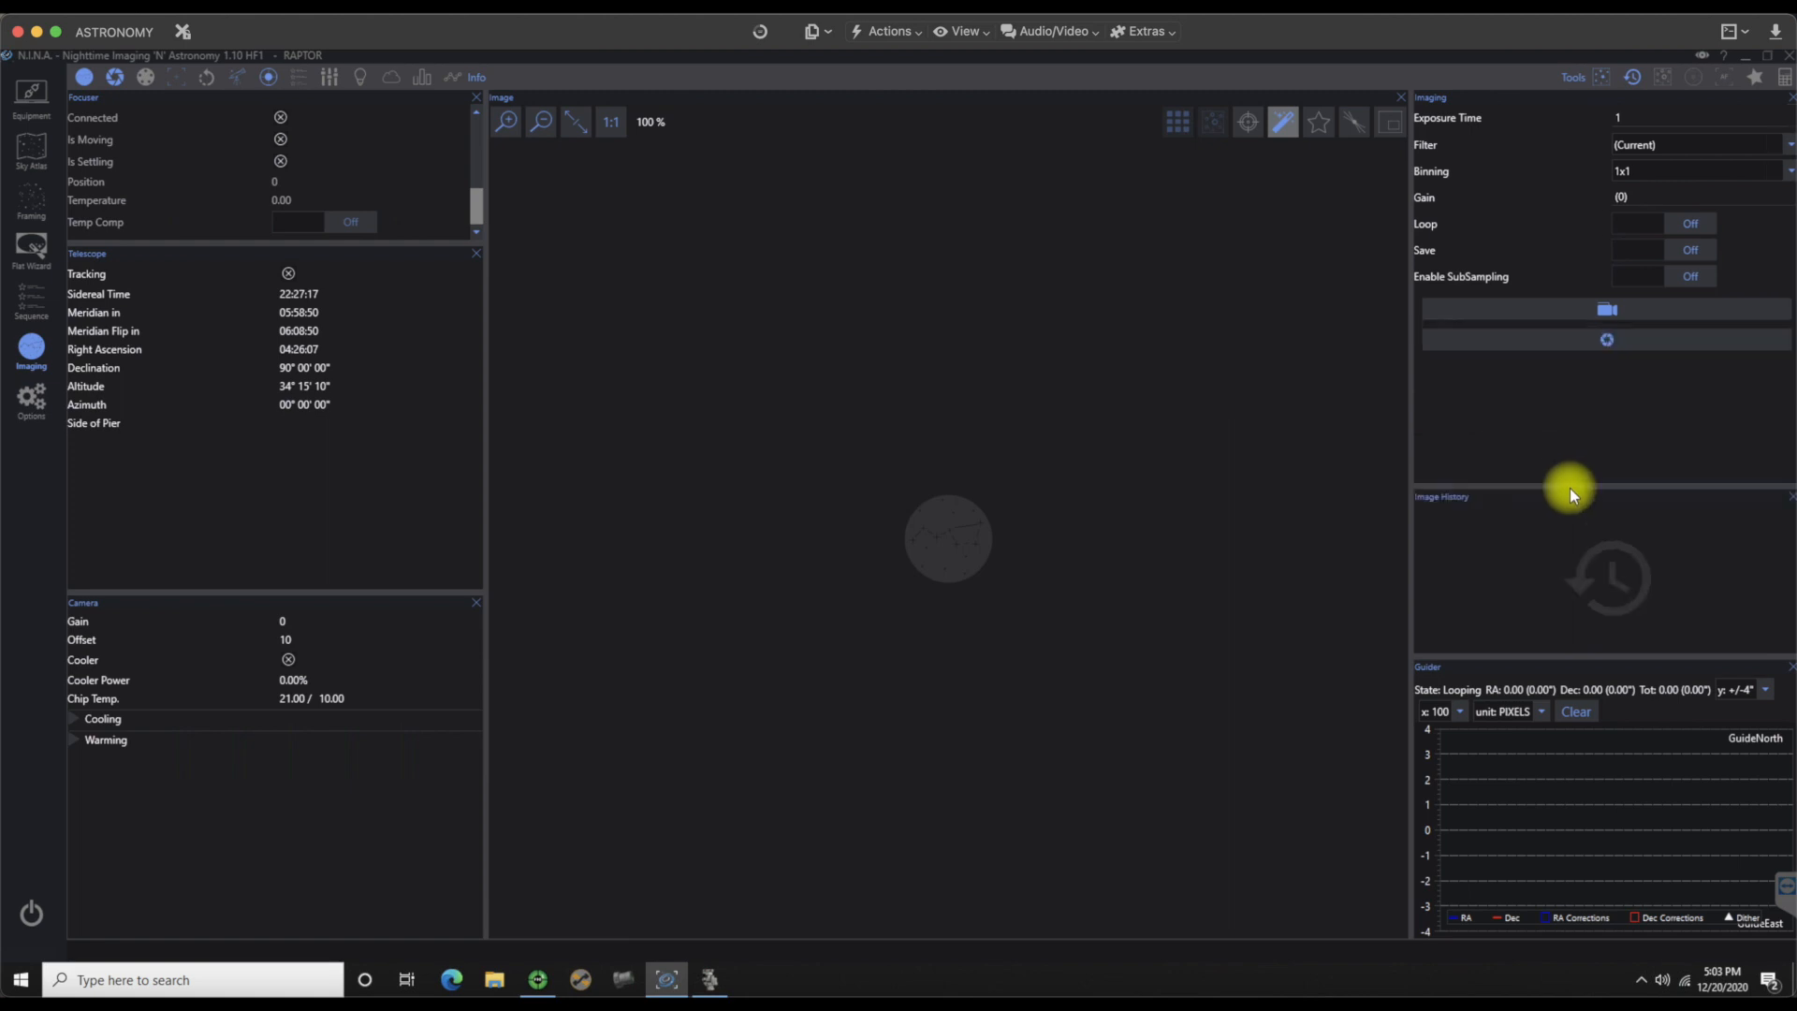
mouse_move(1609, 483)
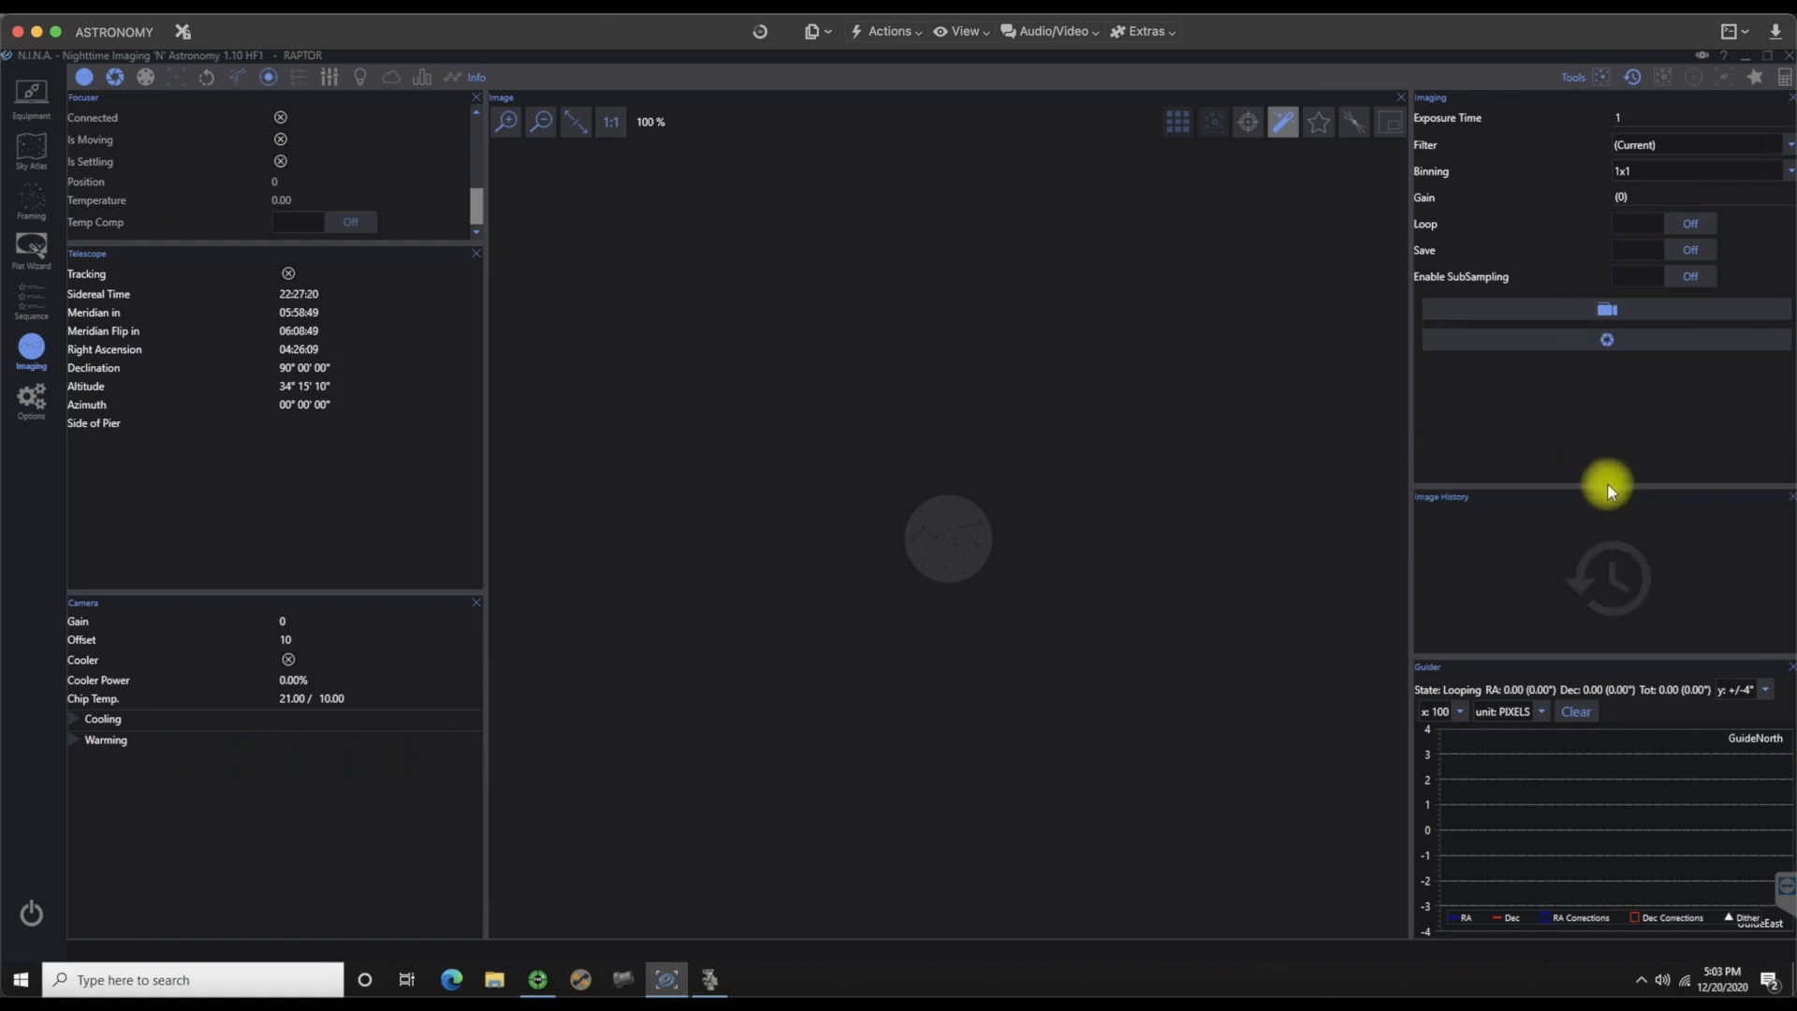
mouse_move(1410, 369)
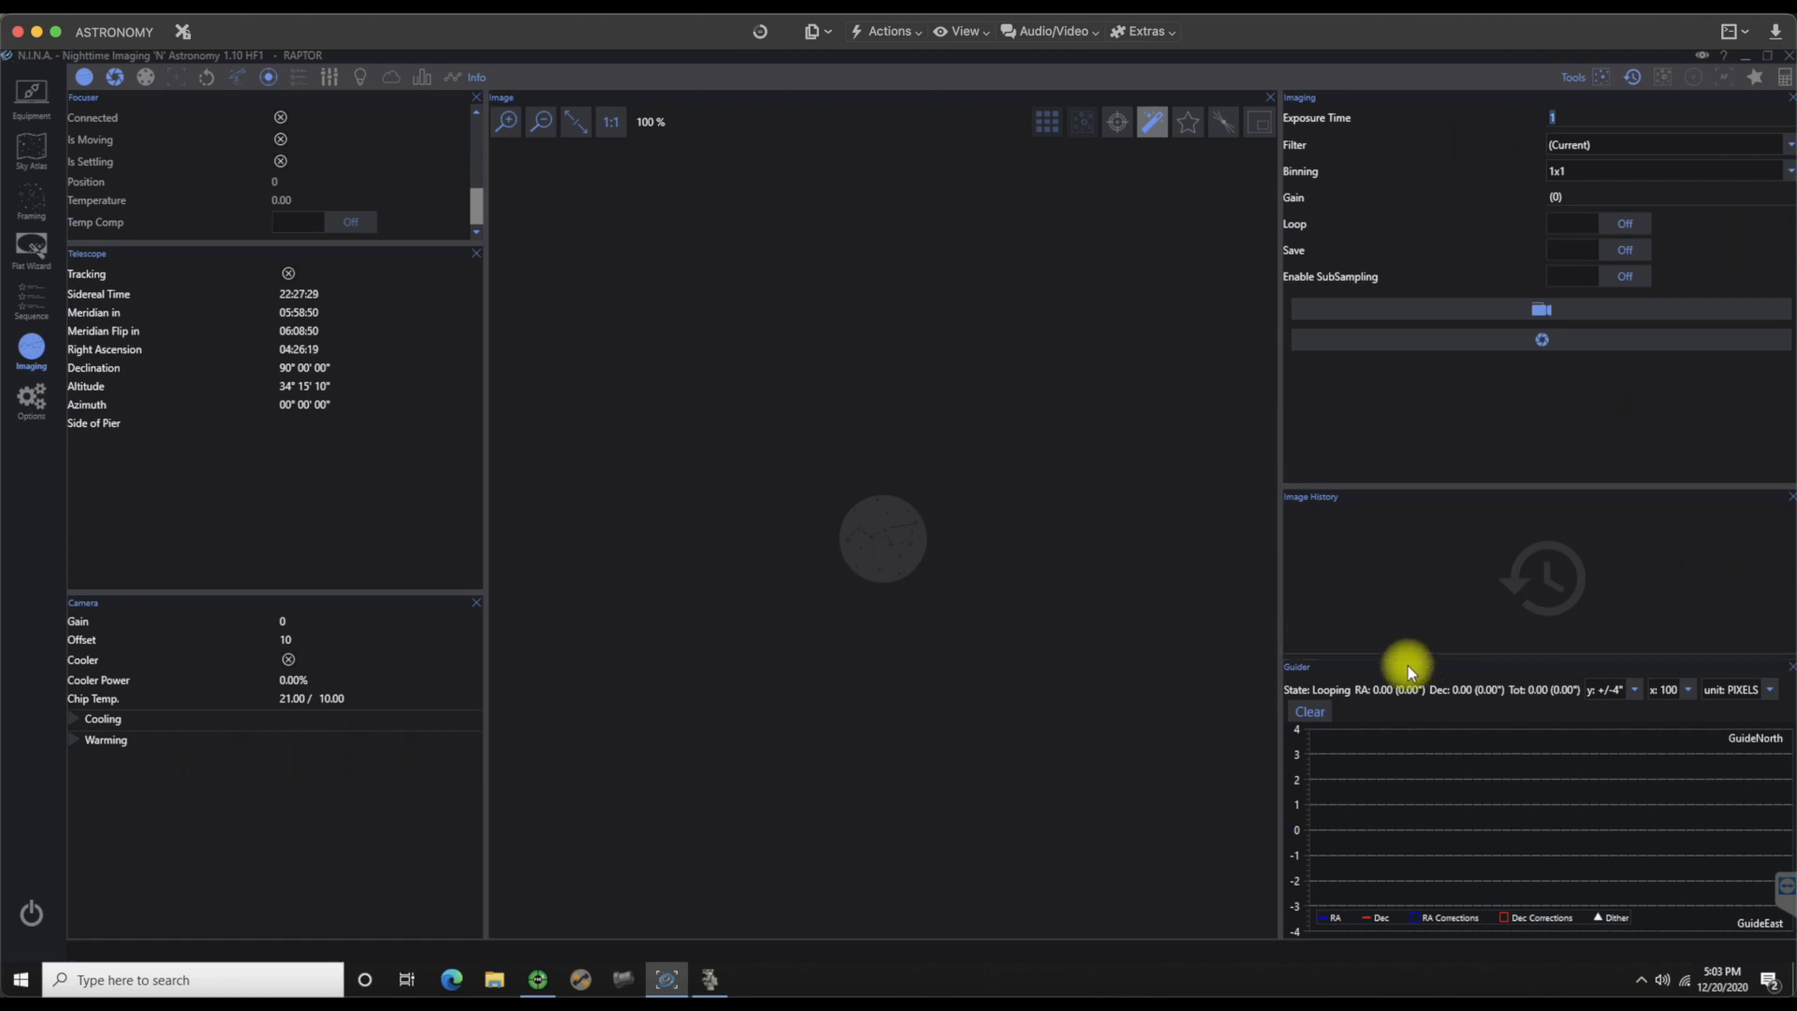
Step: Stretch the Guider graph along the bottom, then reopen Focuser and move it under Camera
drag(1410, 666, 997, 802)
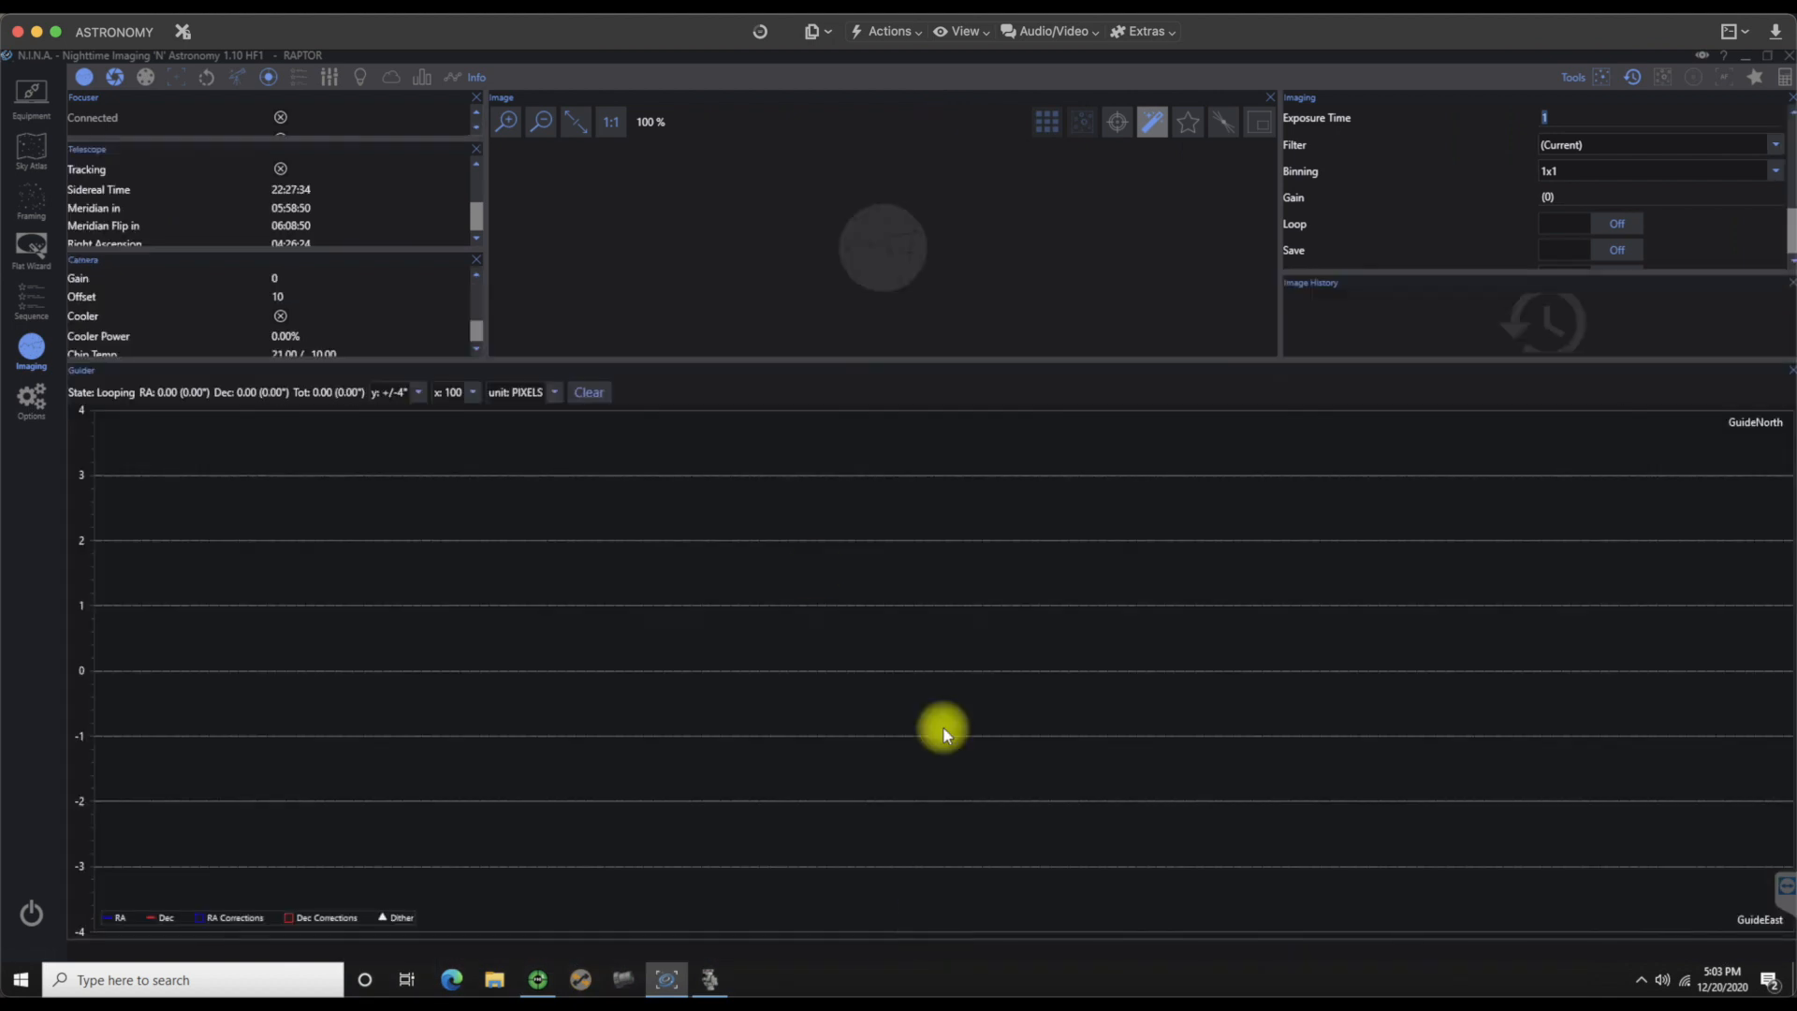
mouse_move(883, 367)
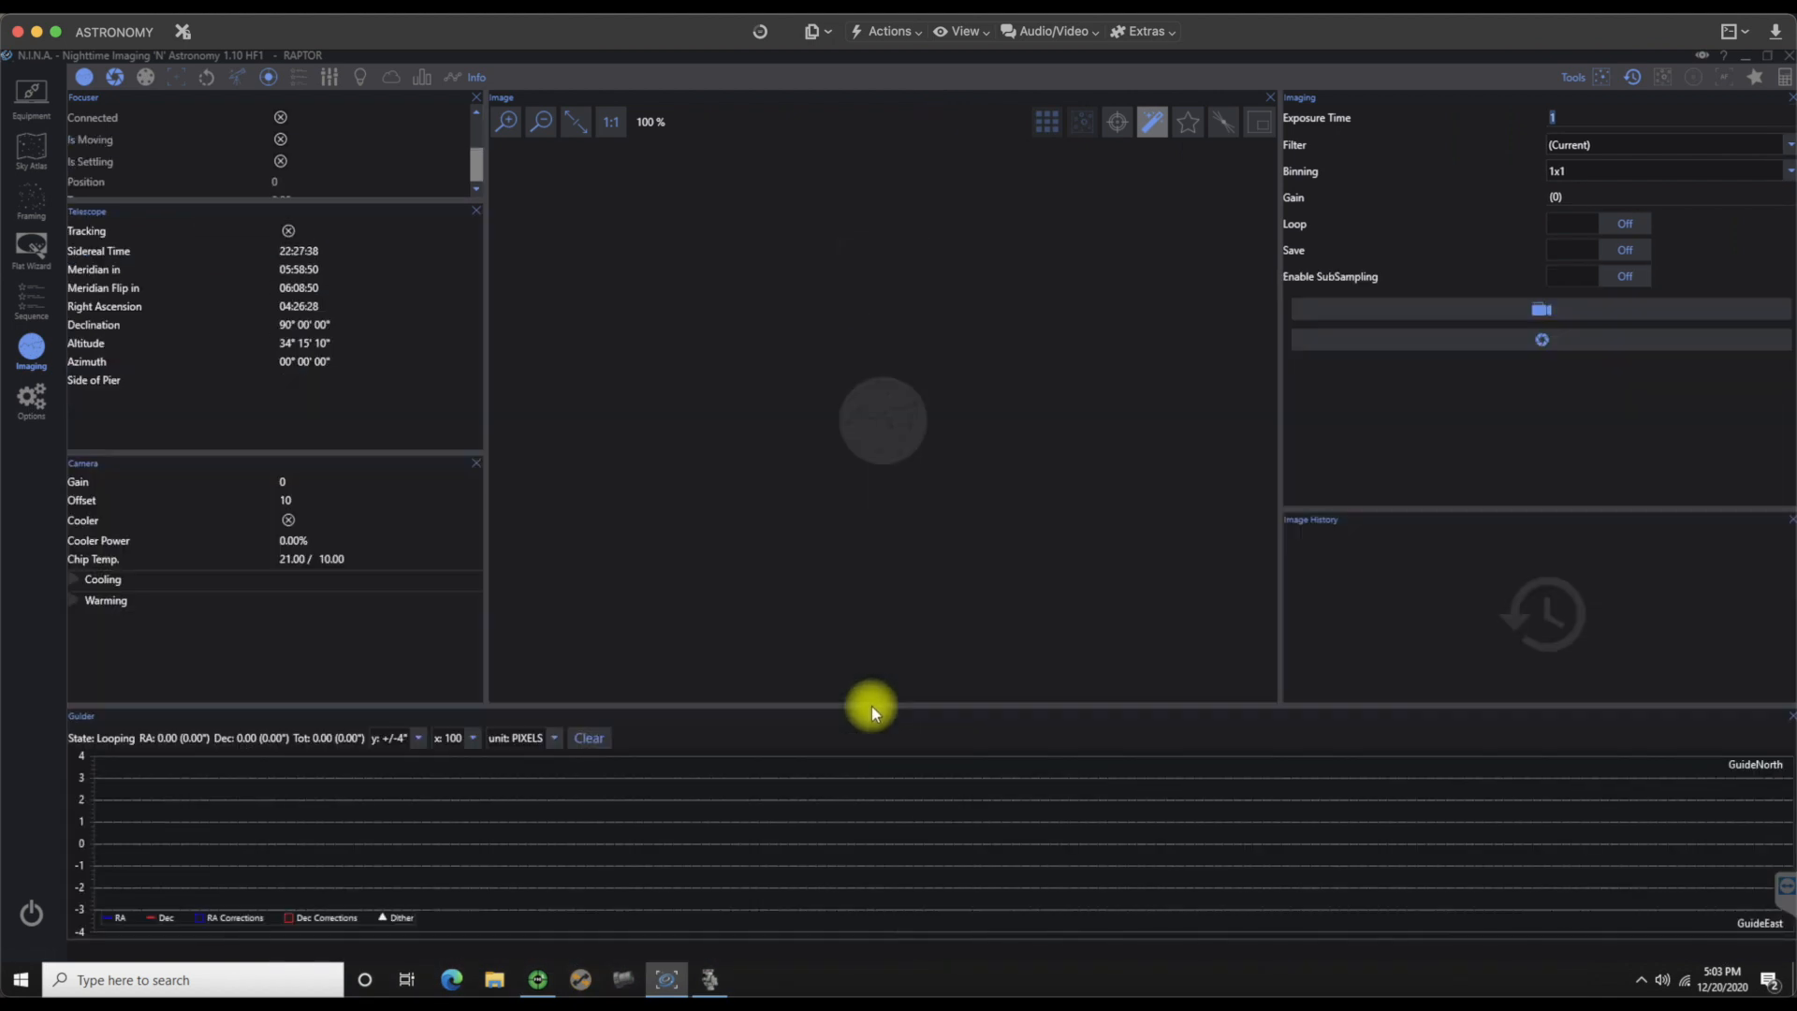
mouse_move(215, 846)
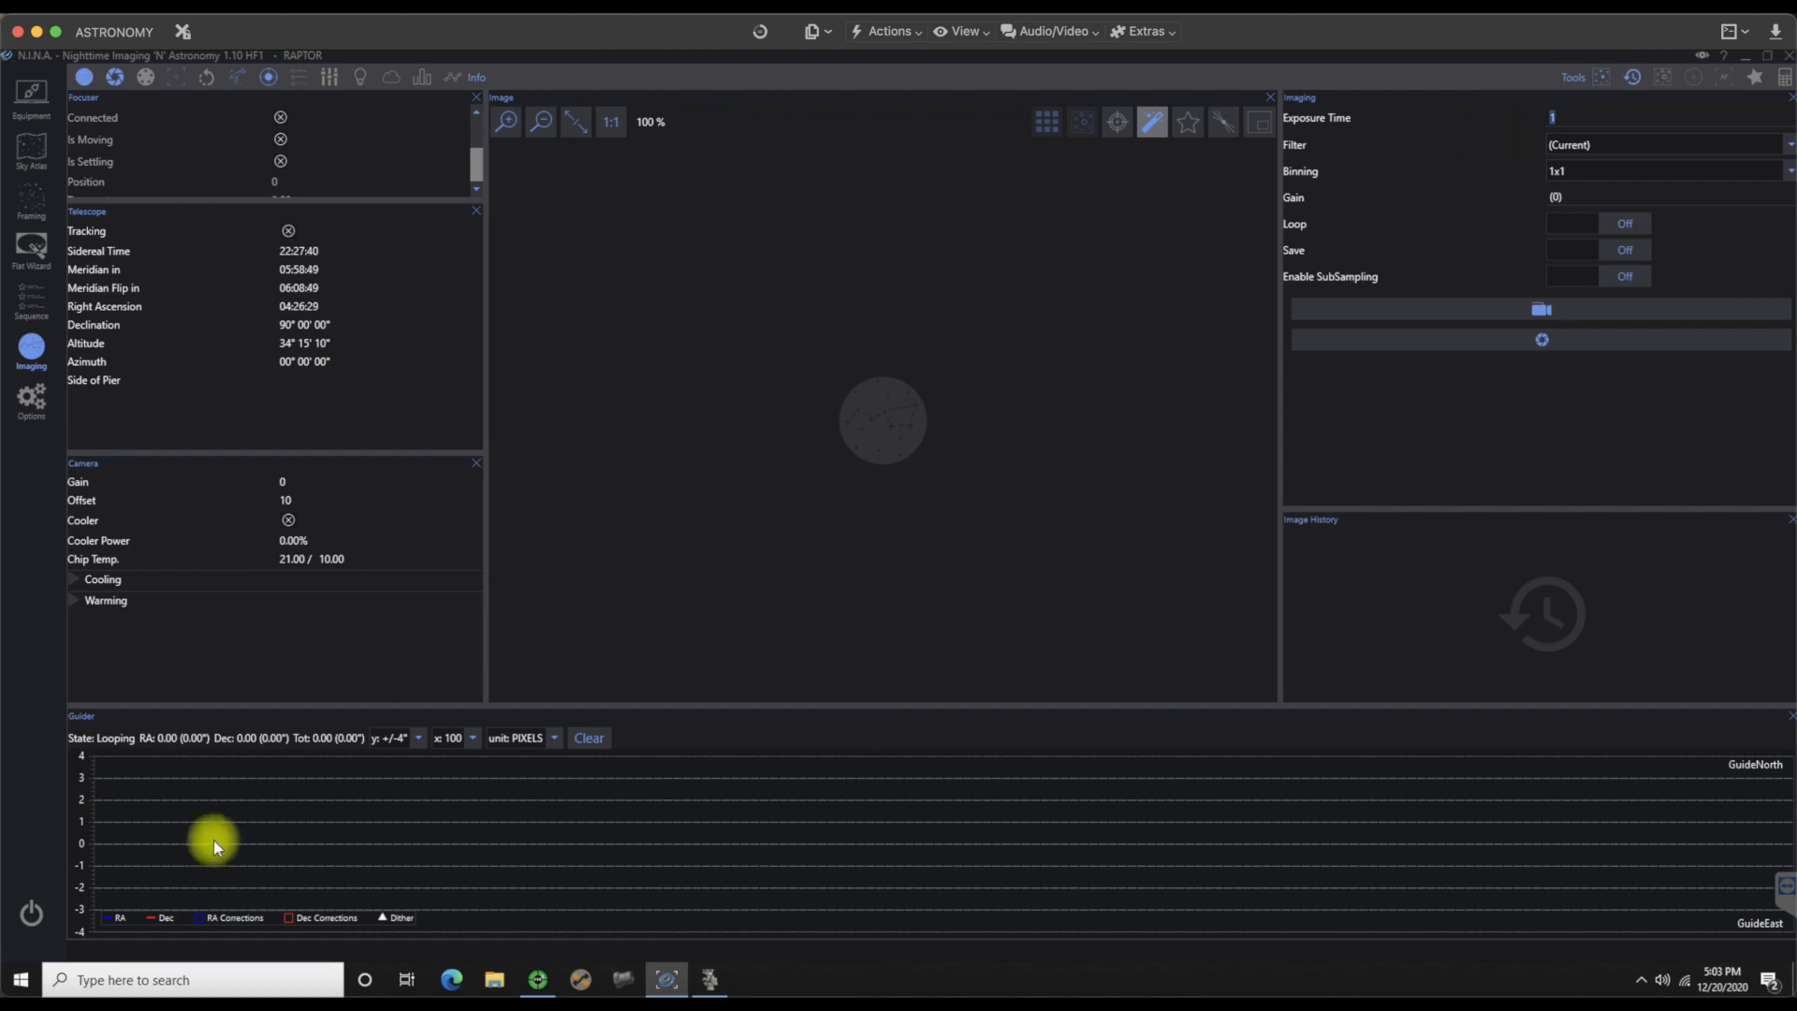
mouse_move(841, 828)
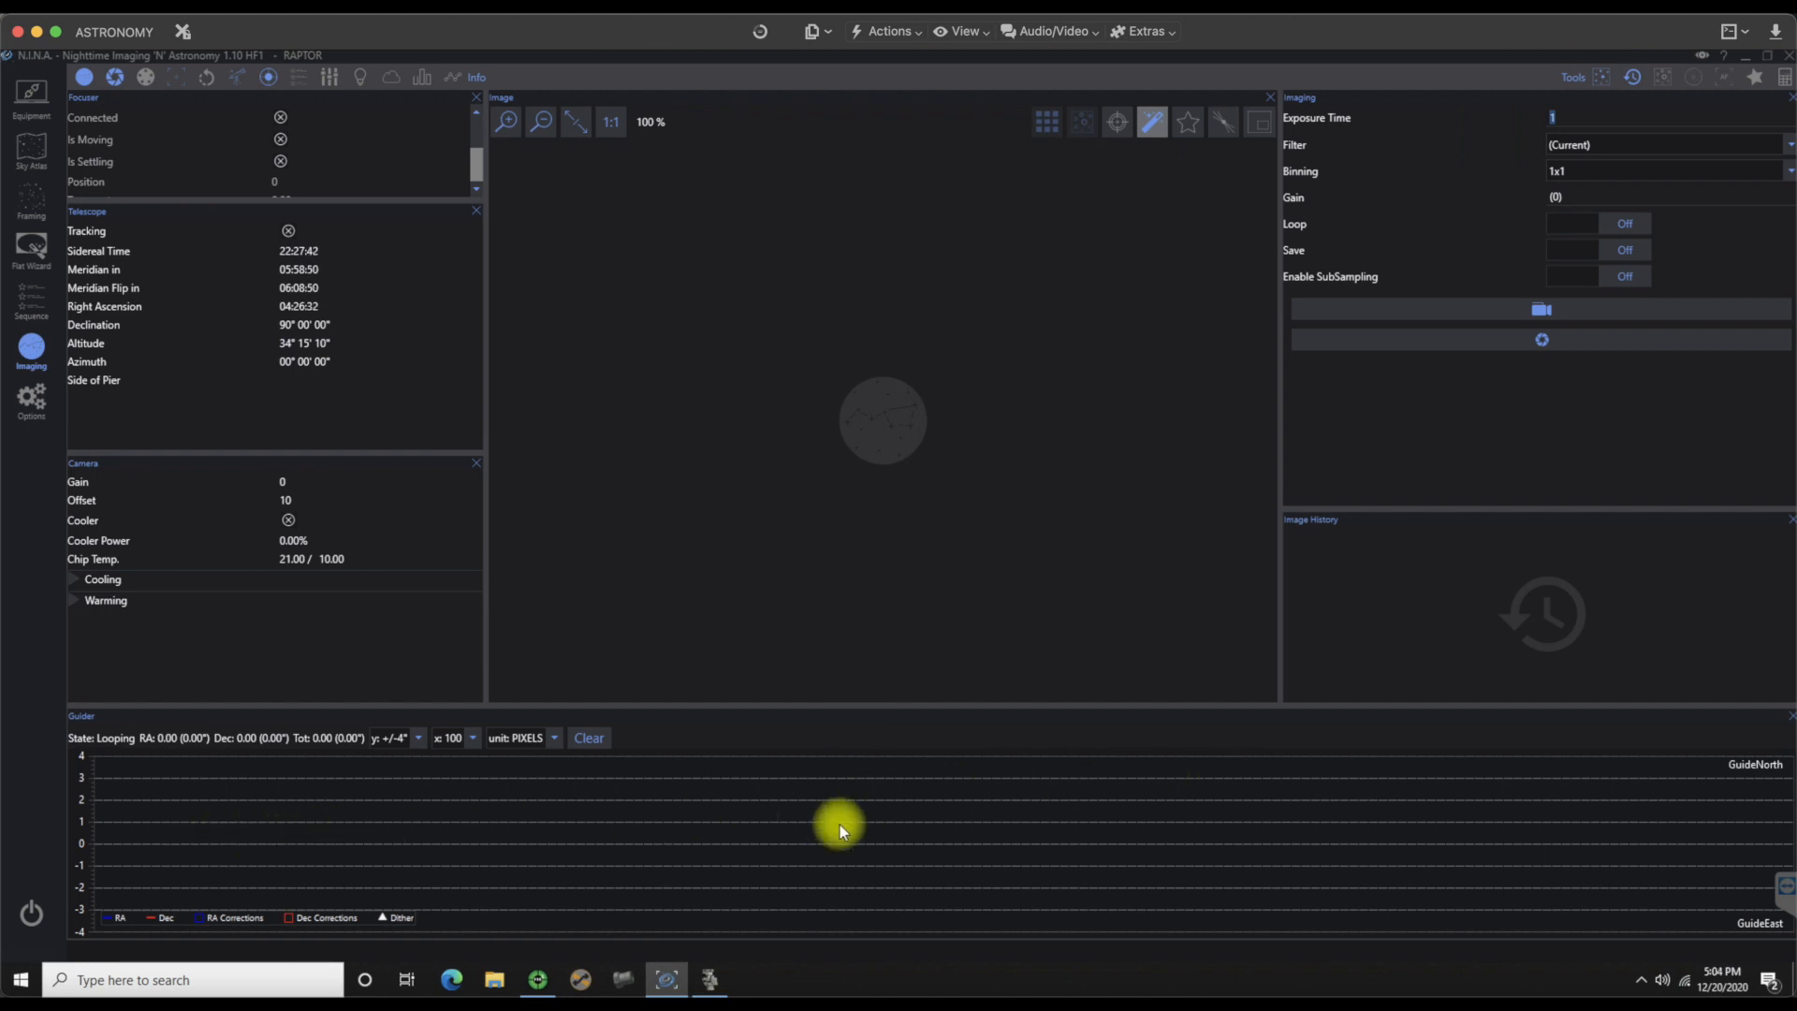
mouse_move(1224, 806)
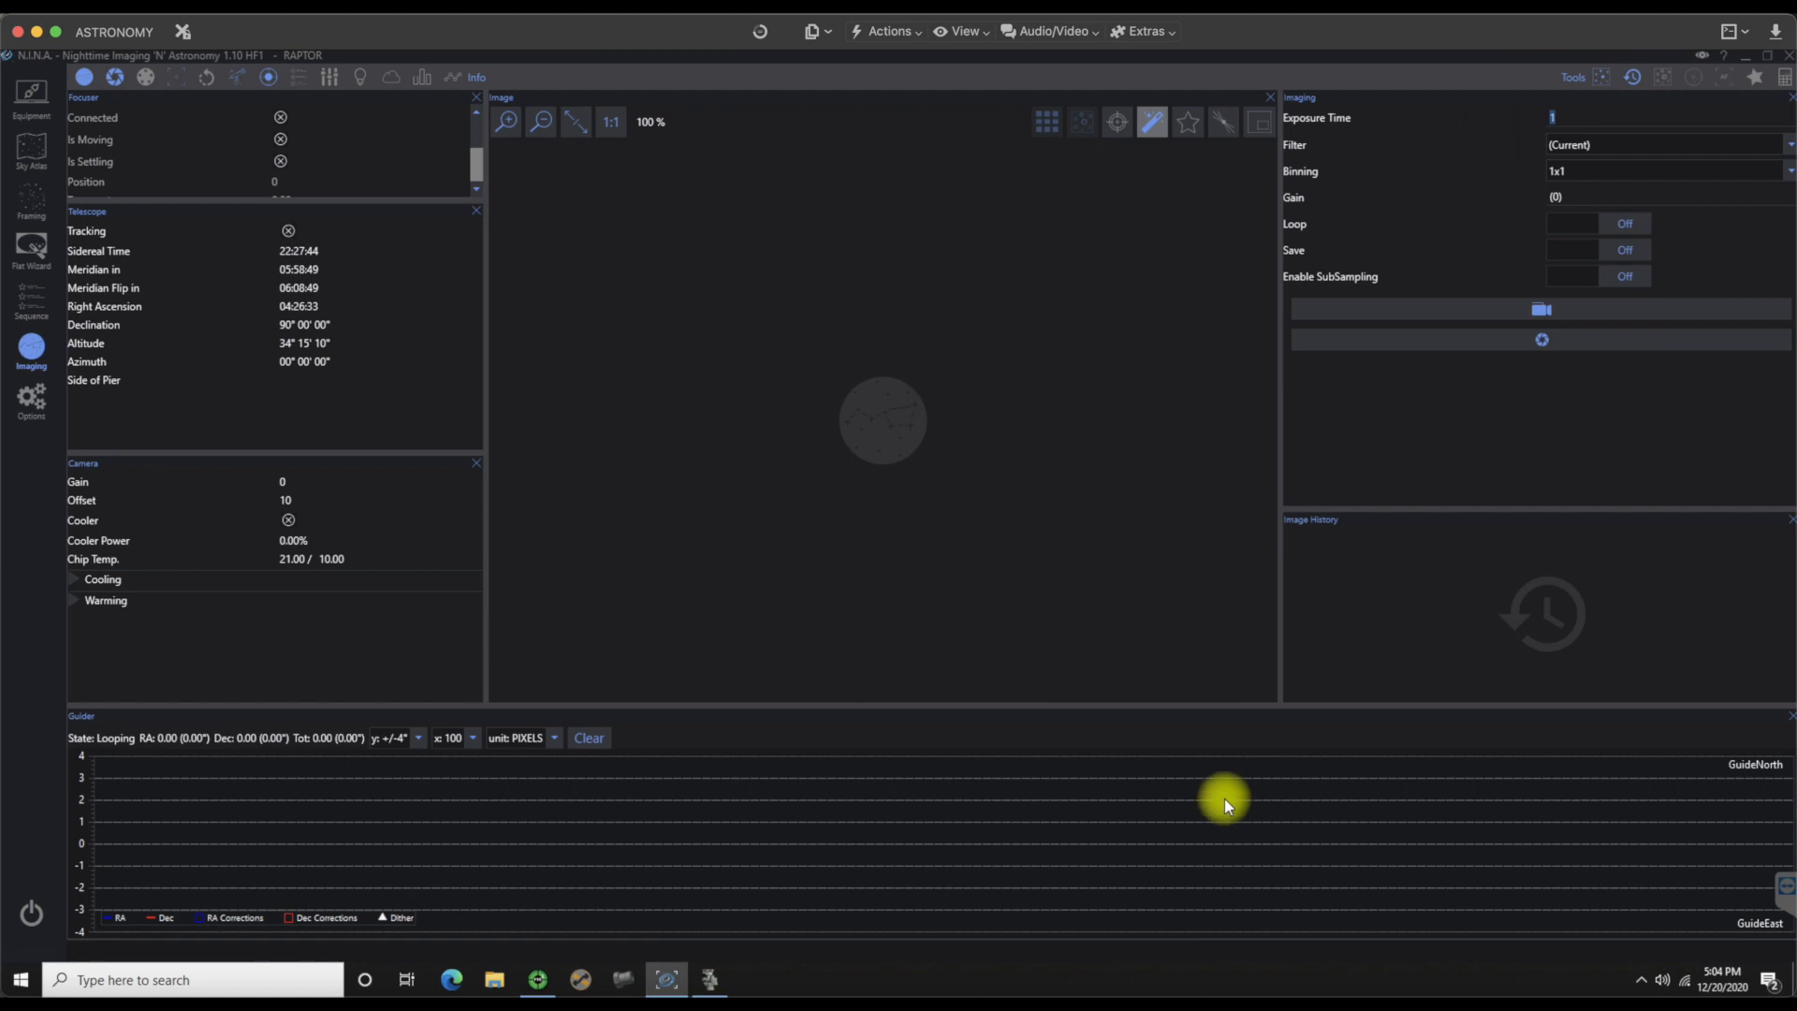
mouse_move(229, 95)
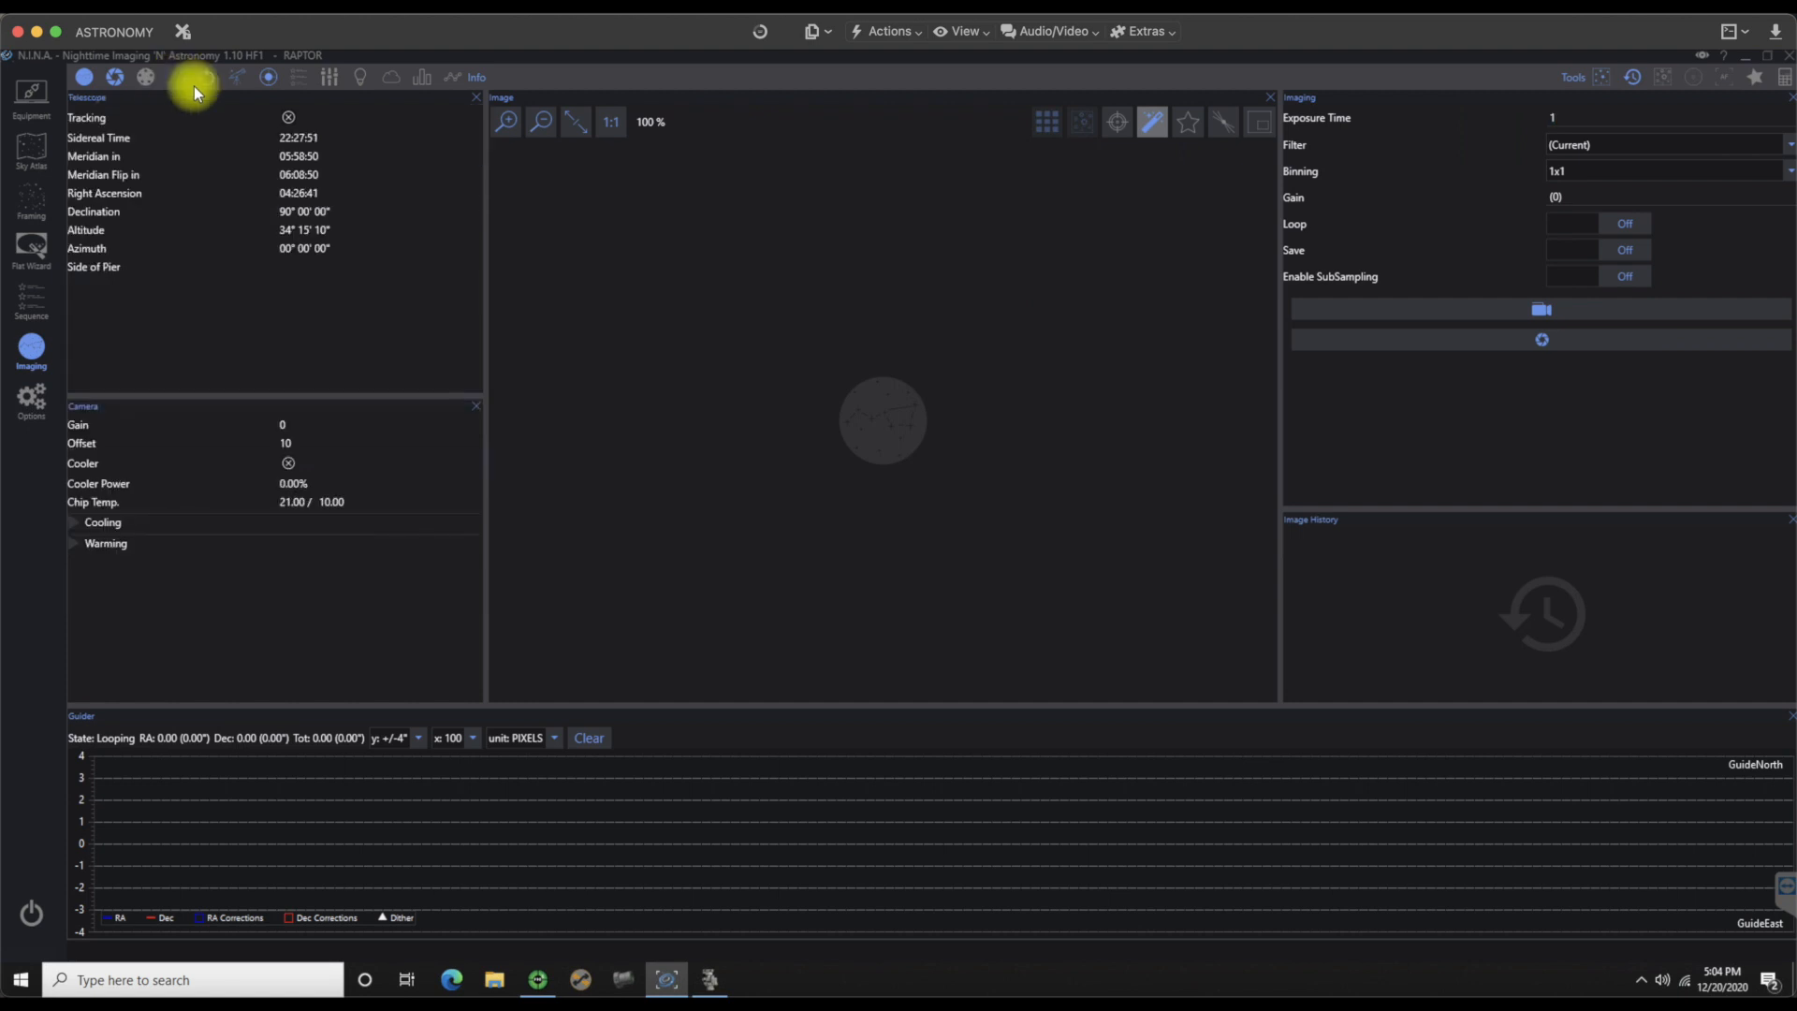
mouse_move(174, 83)
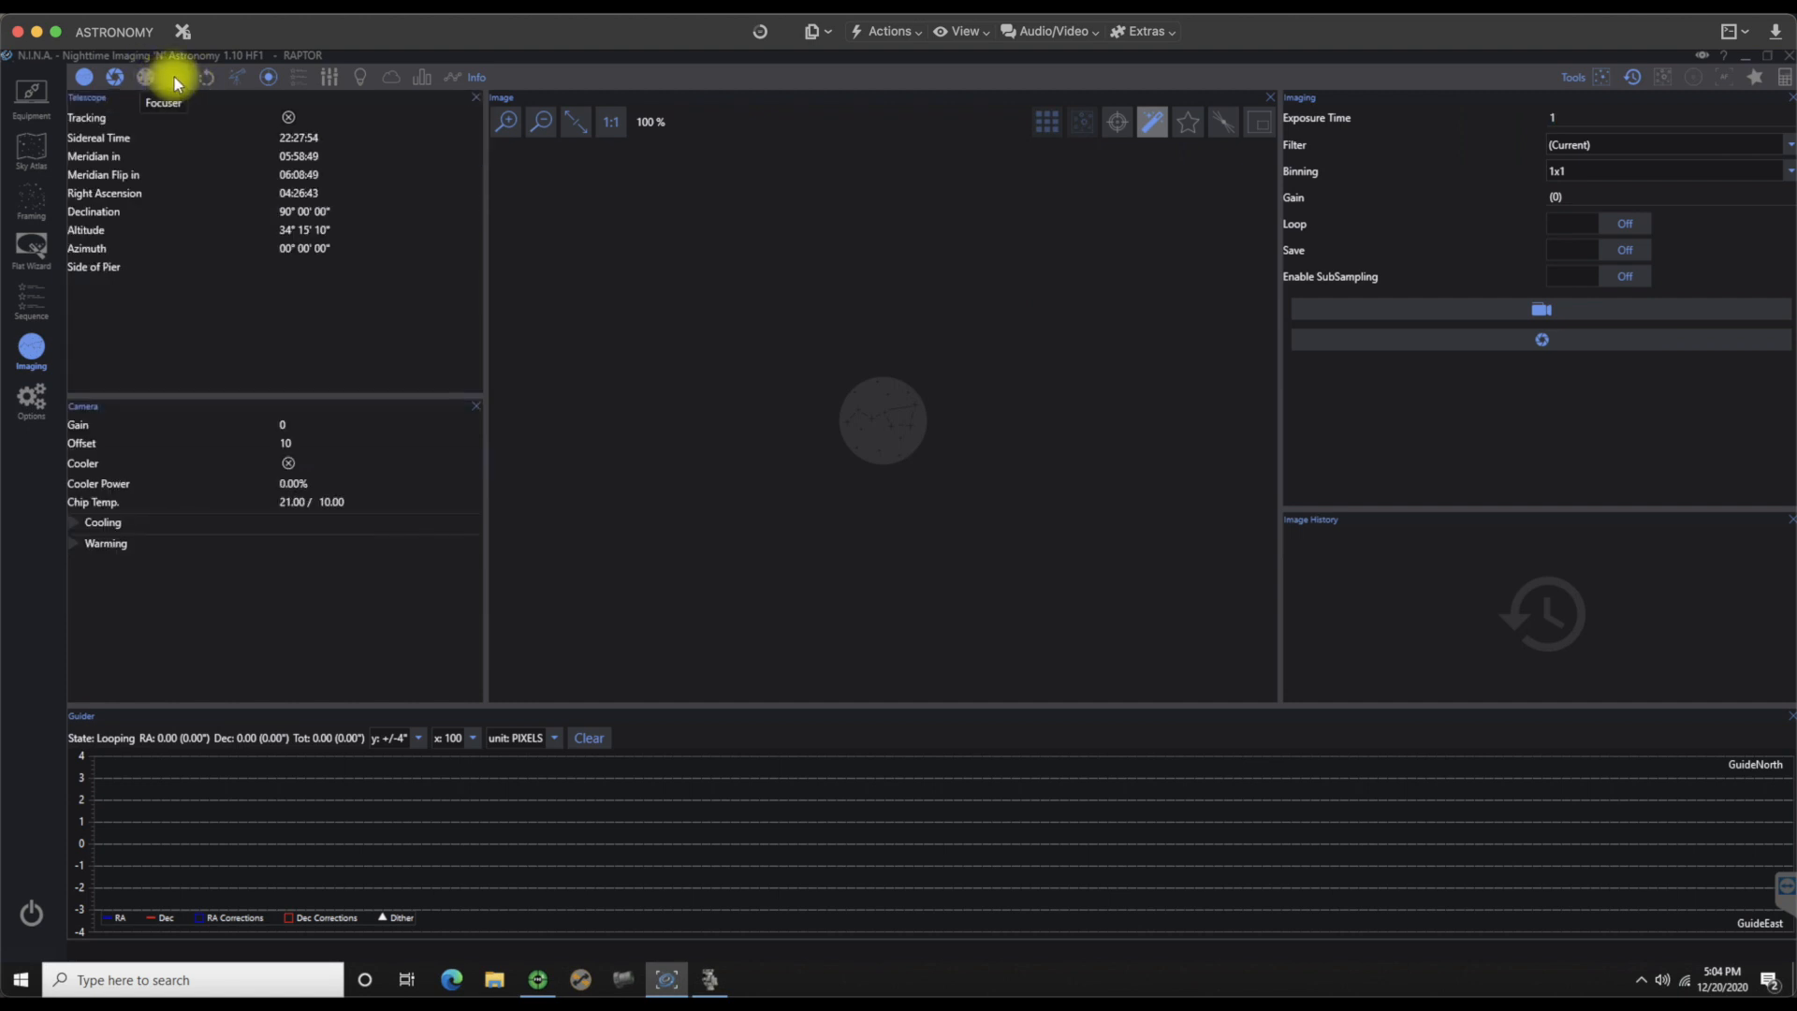
click(146, 76)
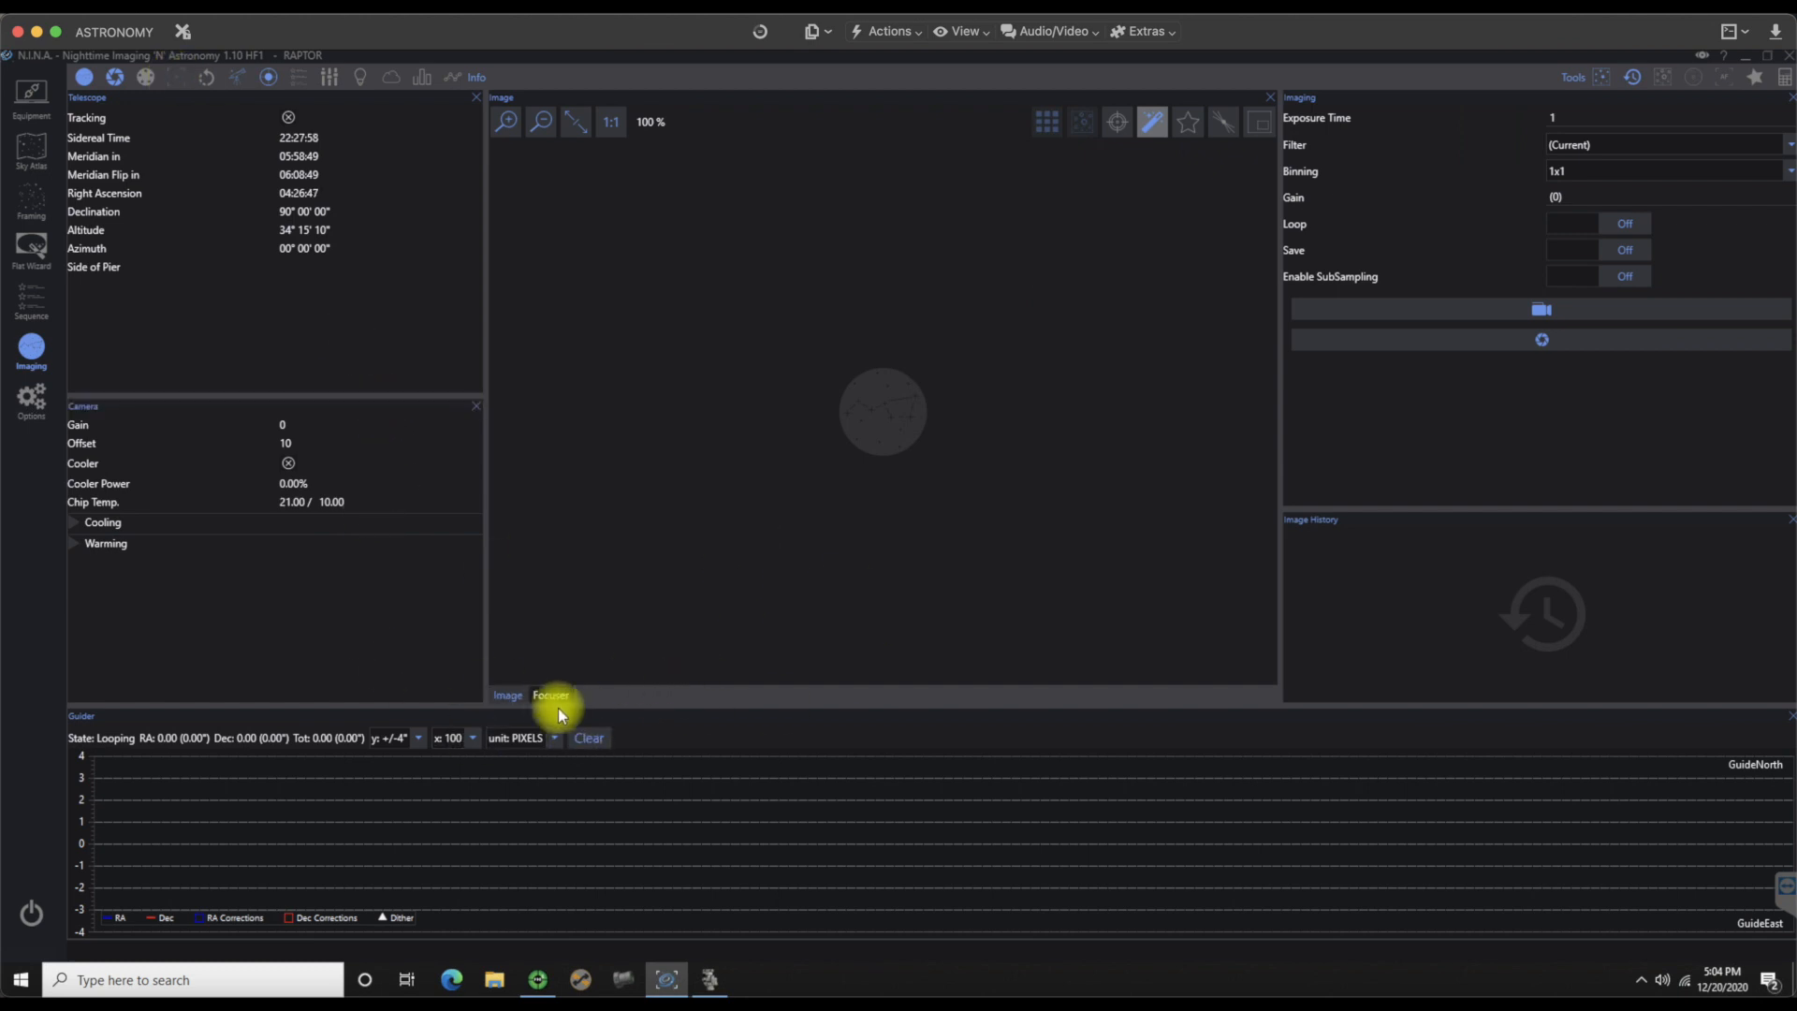
click(550, 695)
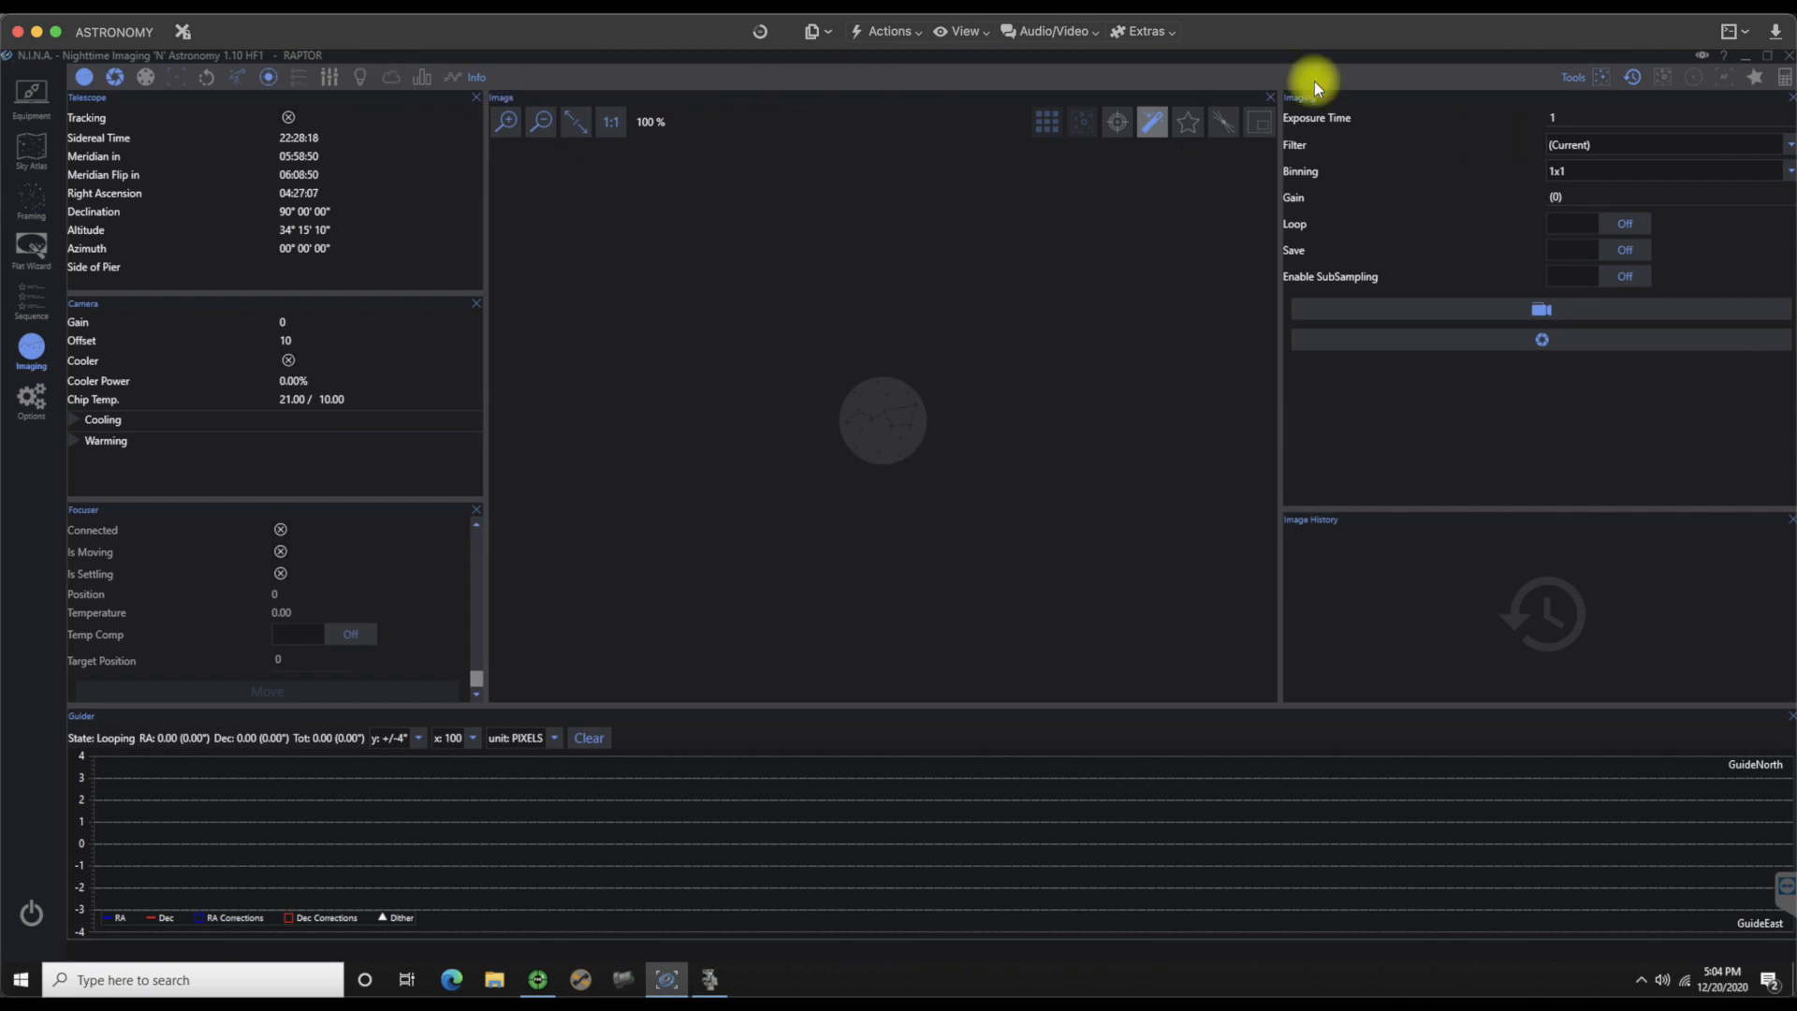
mouse_move(1665, 76)
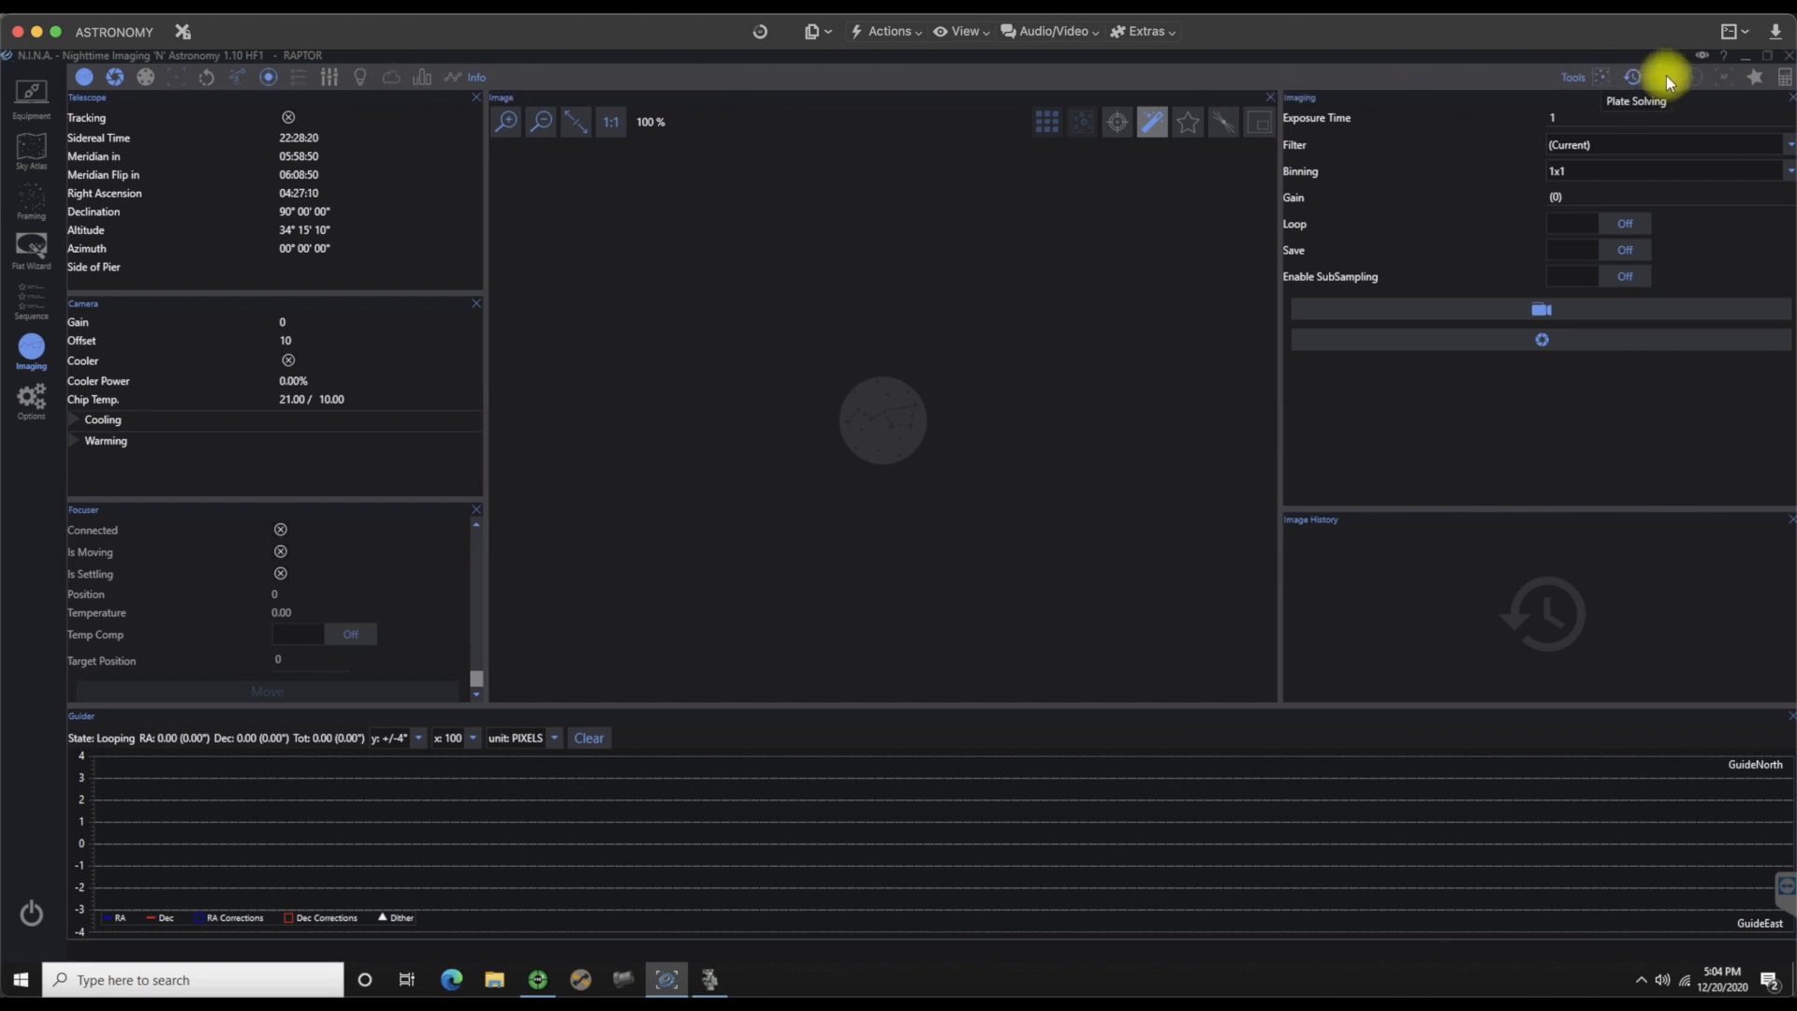
Step: Reopen Plate Solving as a centre tab and bring it in front of the Image
click(1632, 77)
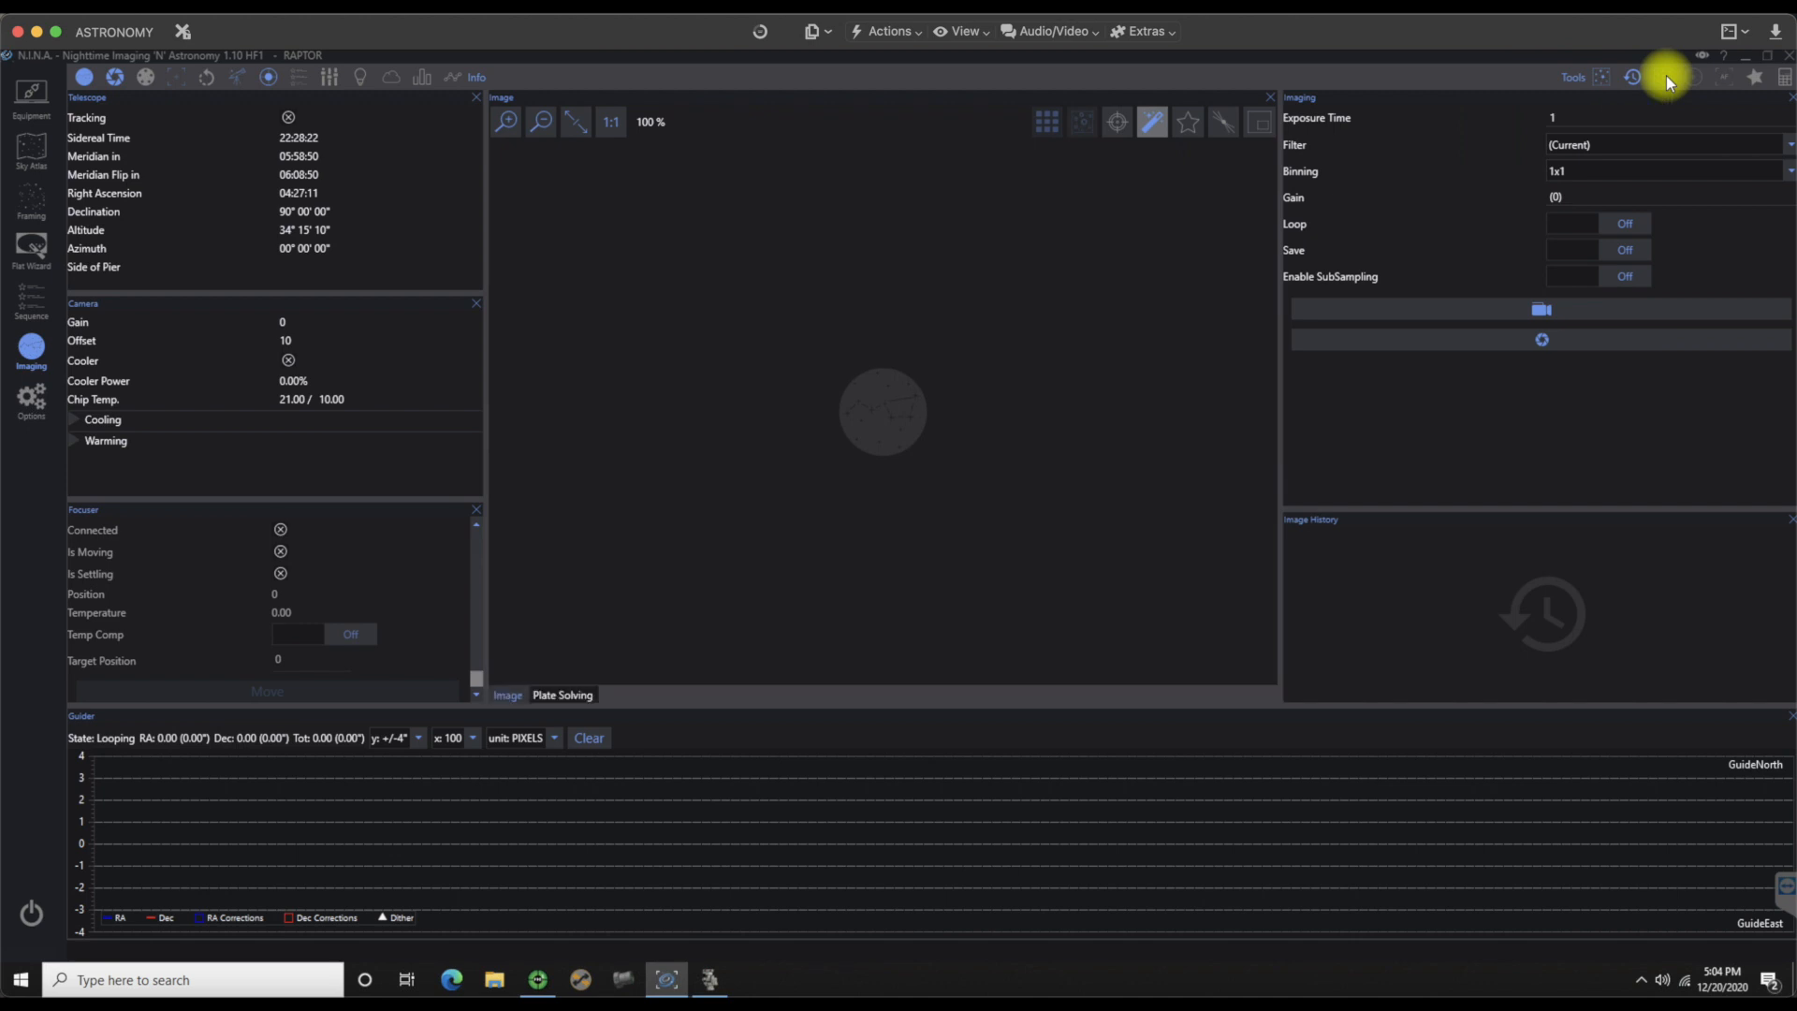
mouse_move(664, 471)
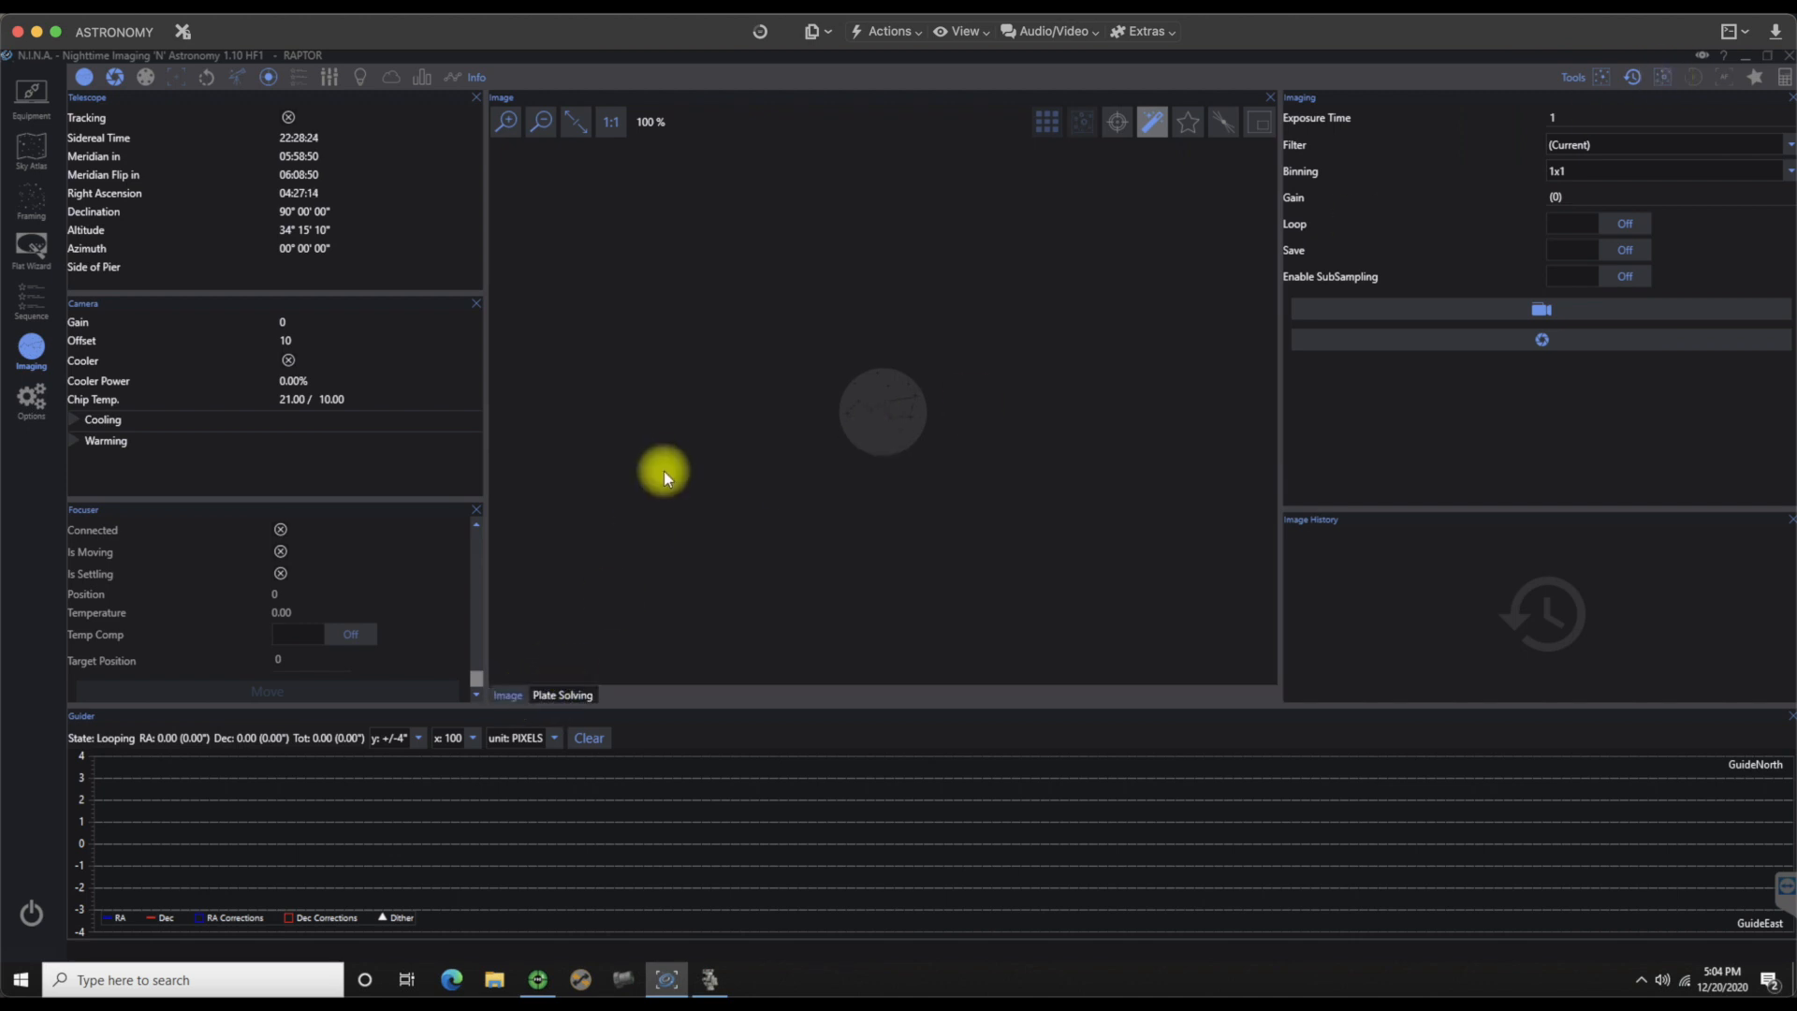
mouse_move(579, 676)
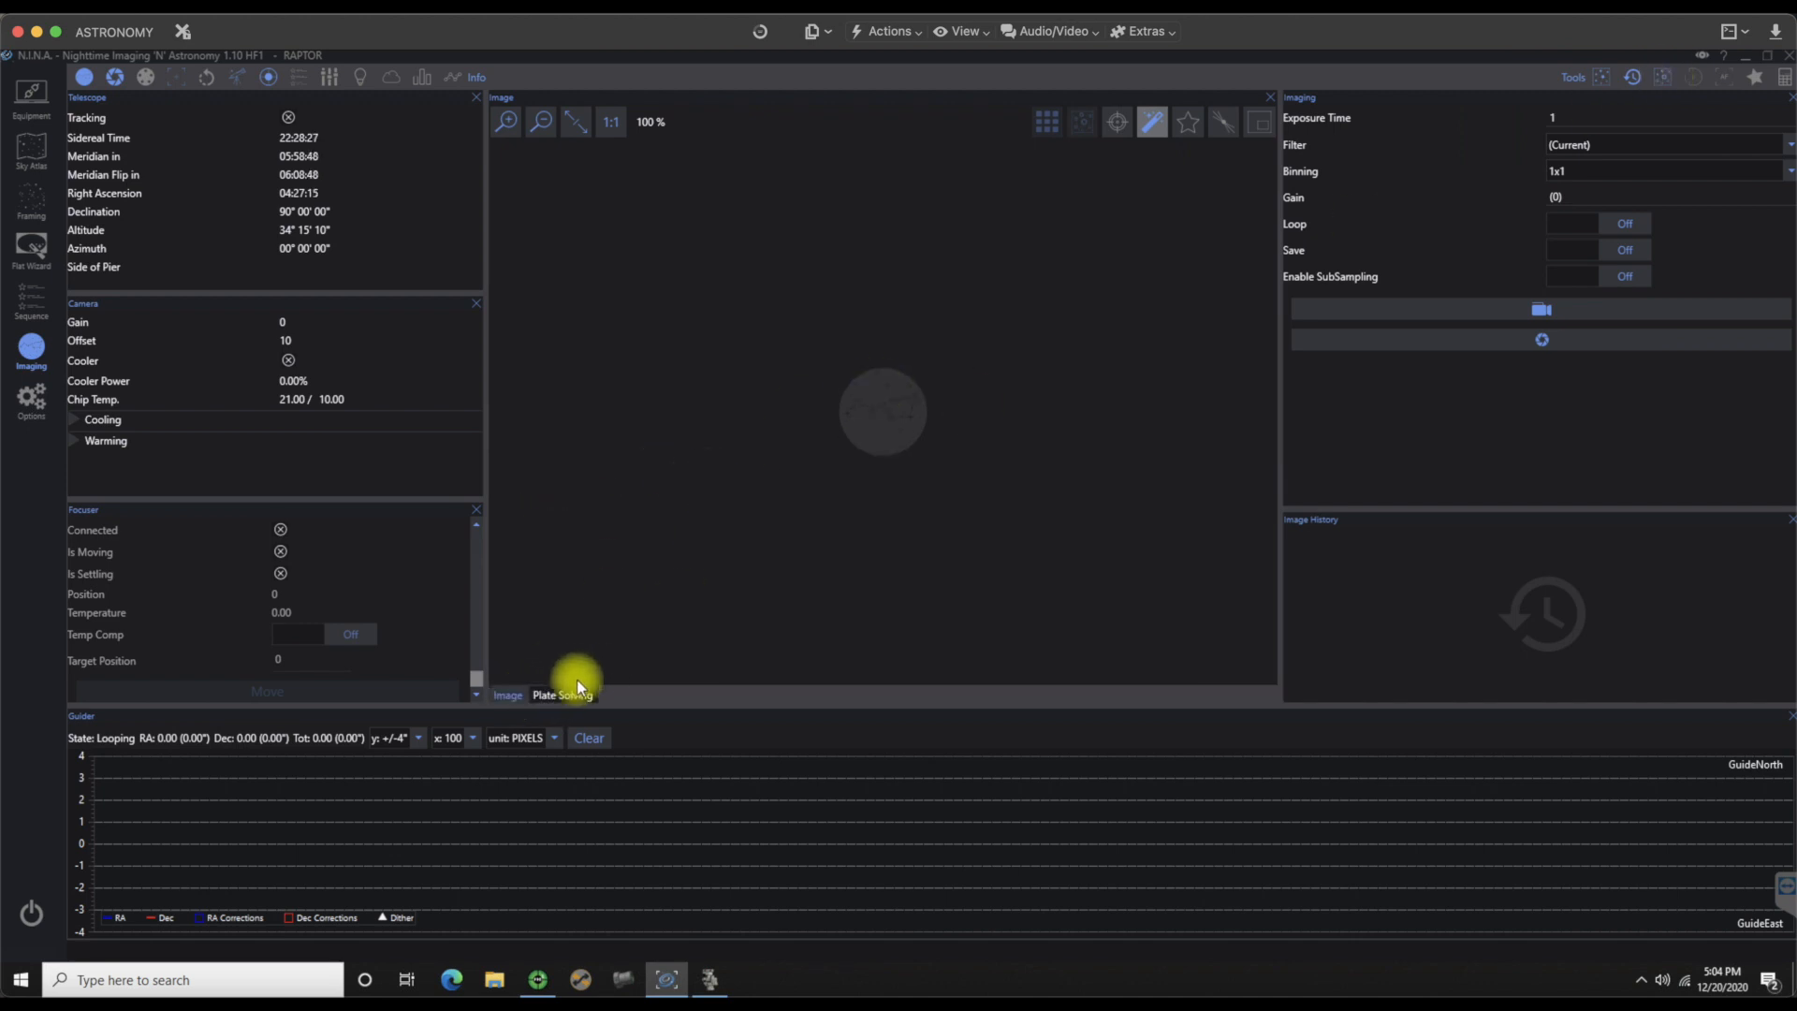
click(563, 695)
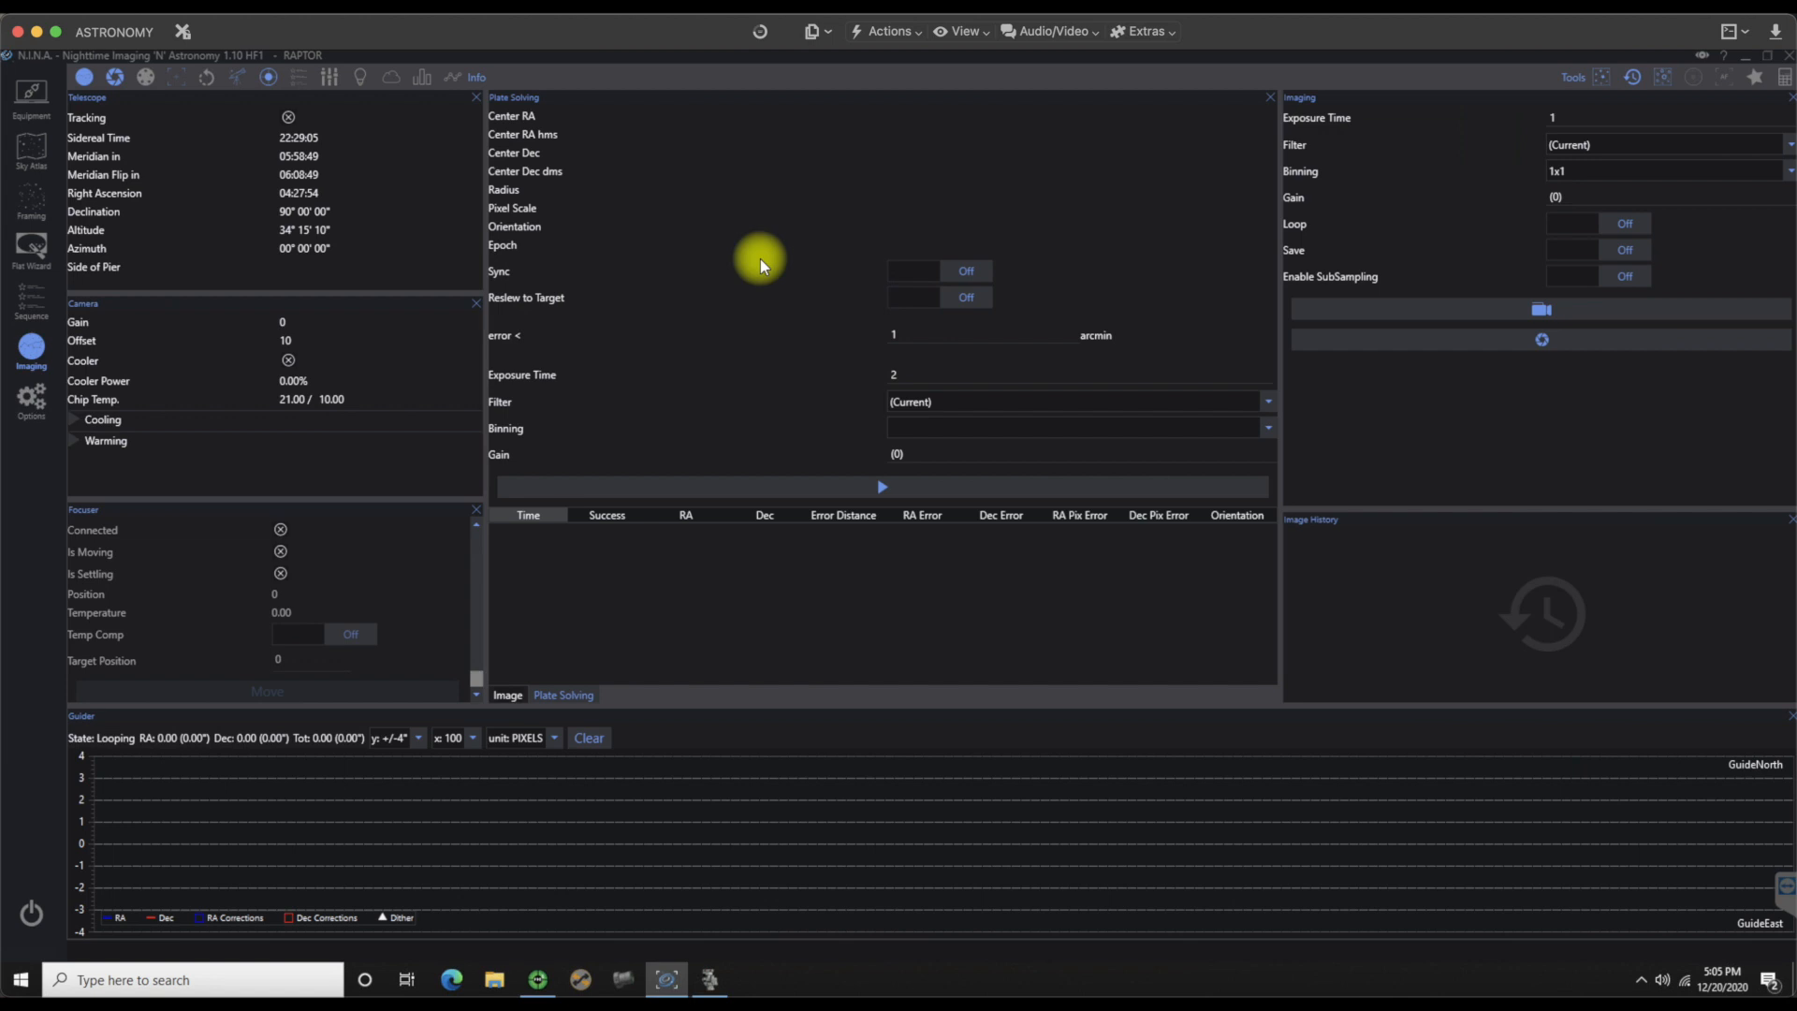
mouse_move(728, 189)
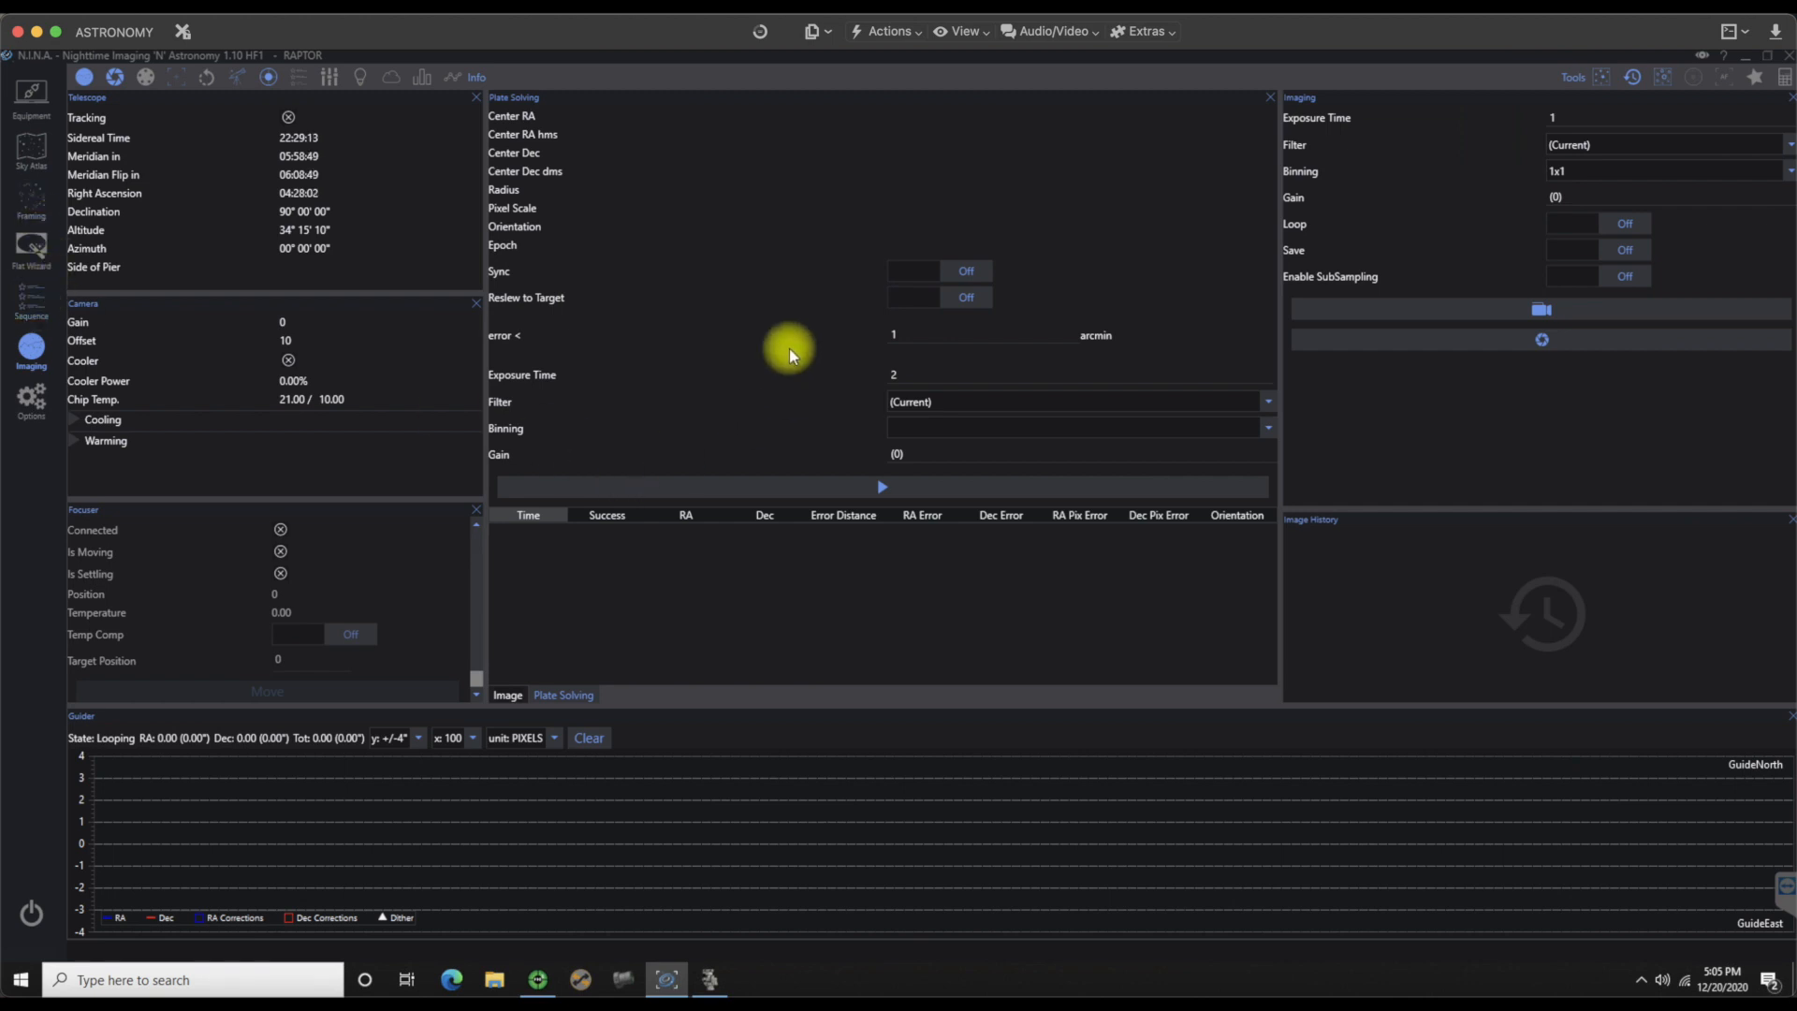
mouse_move(753, 347)
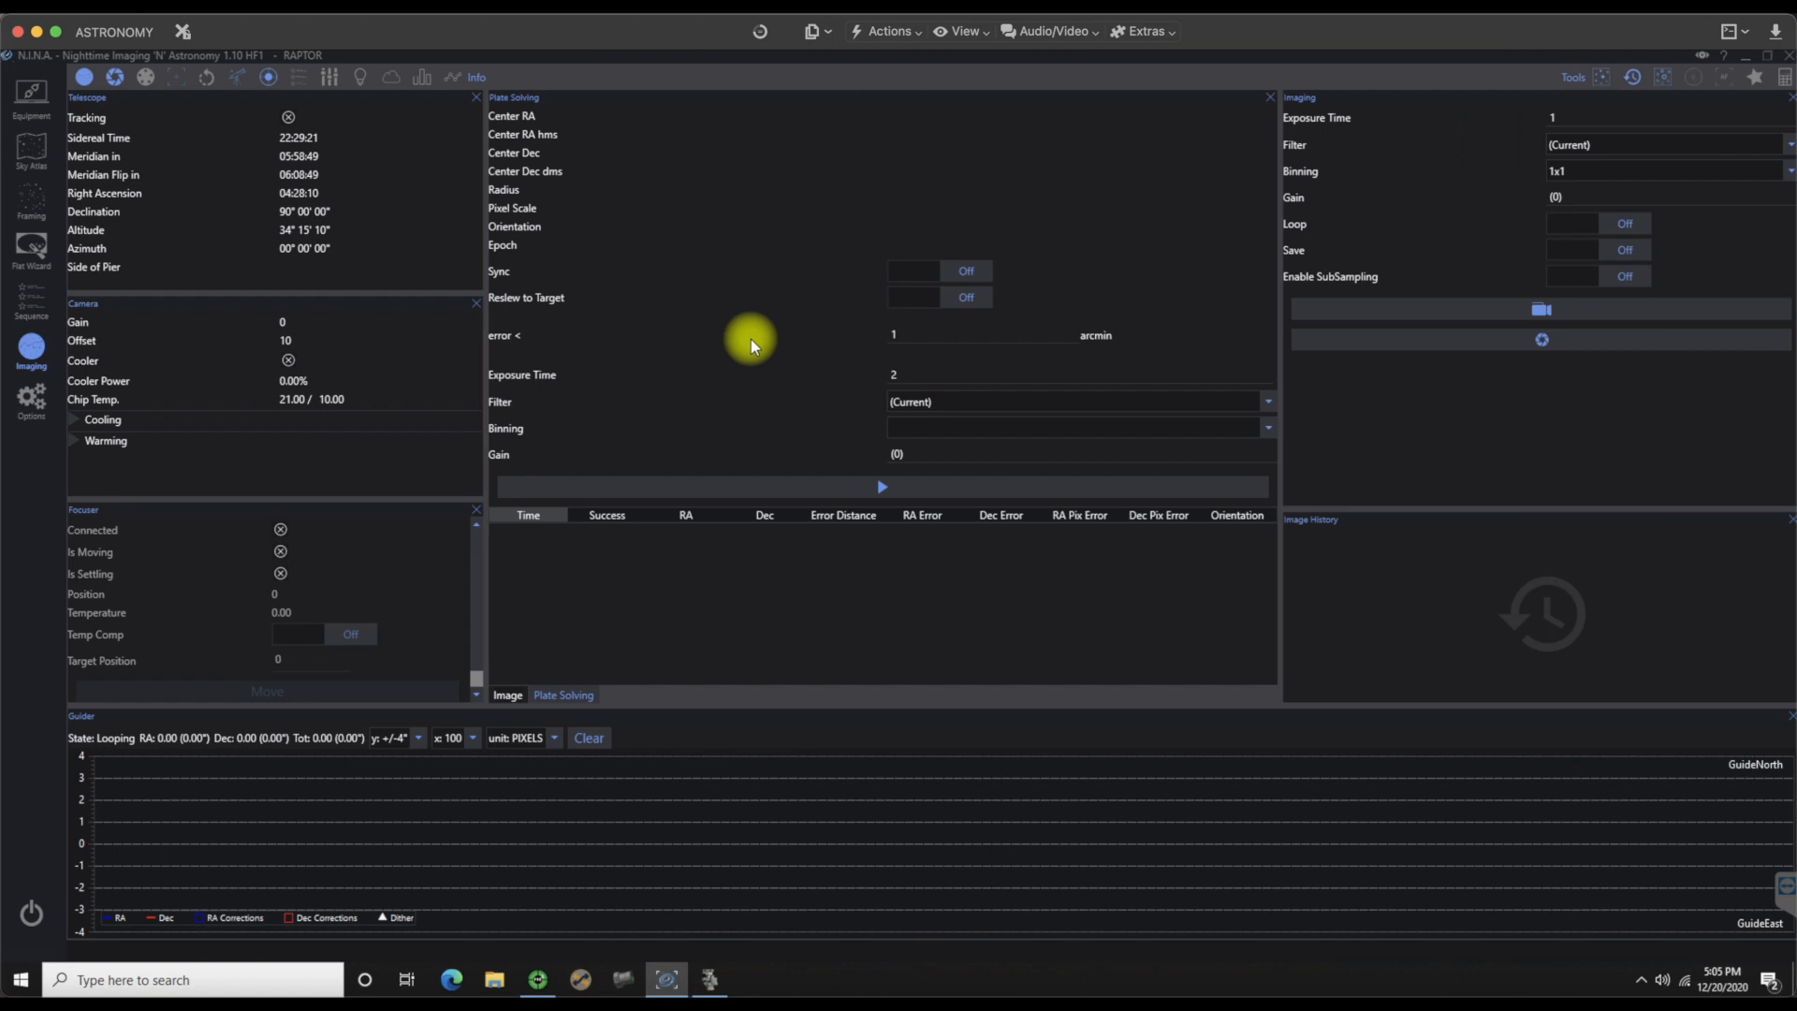
mouse_move(468, 338)
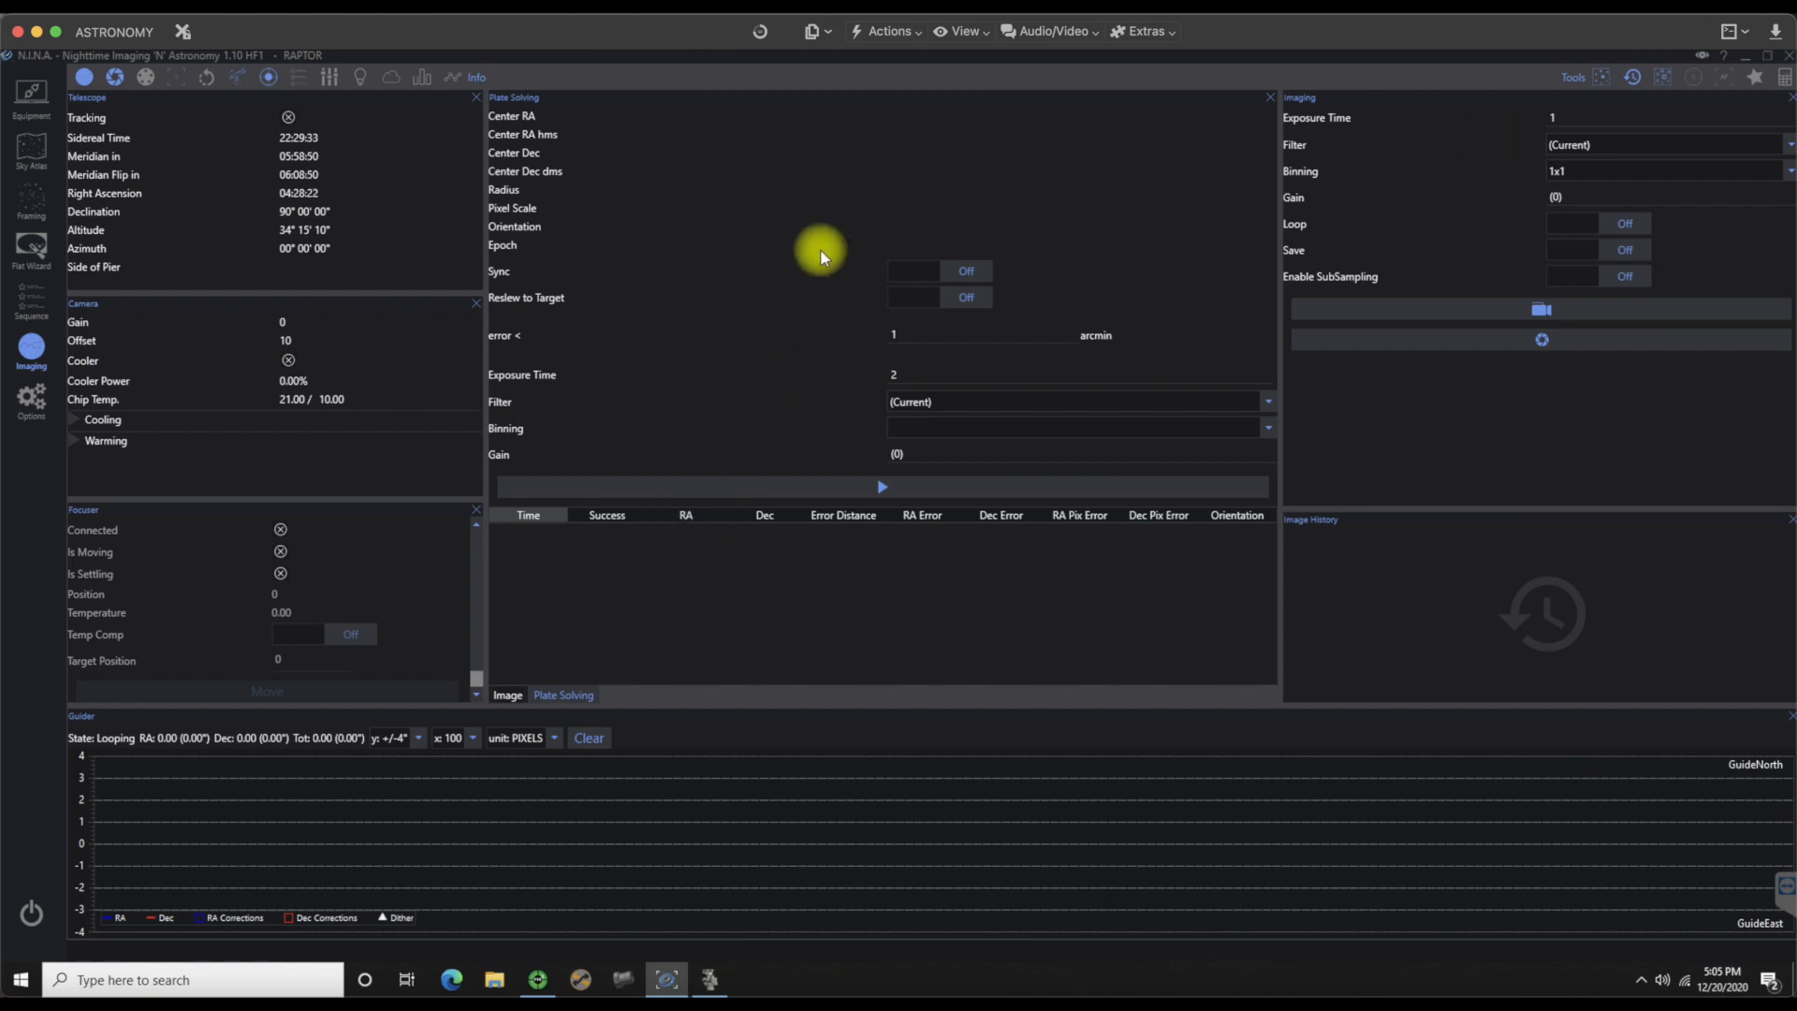
mouse_move(506, 699)
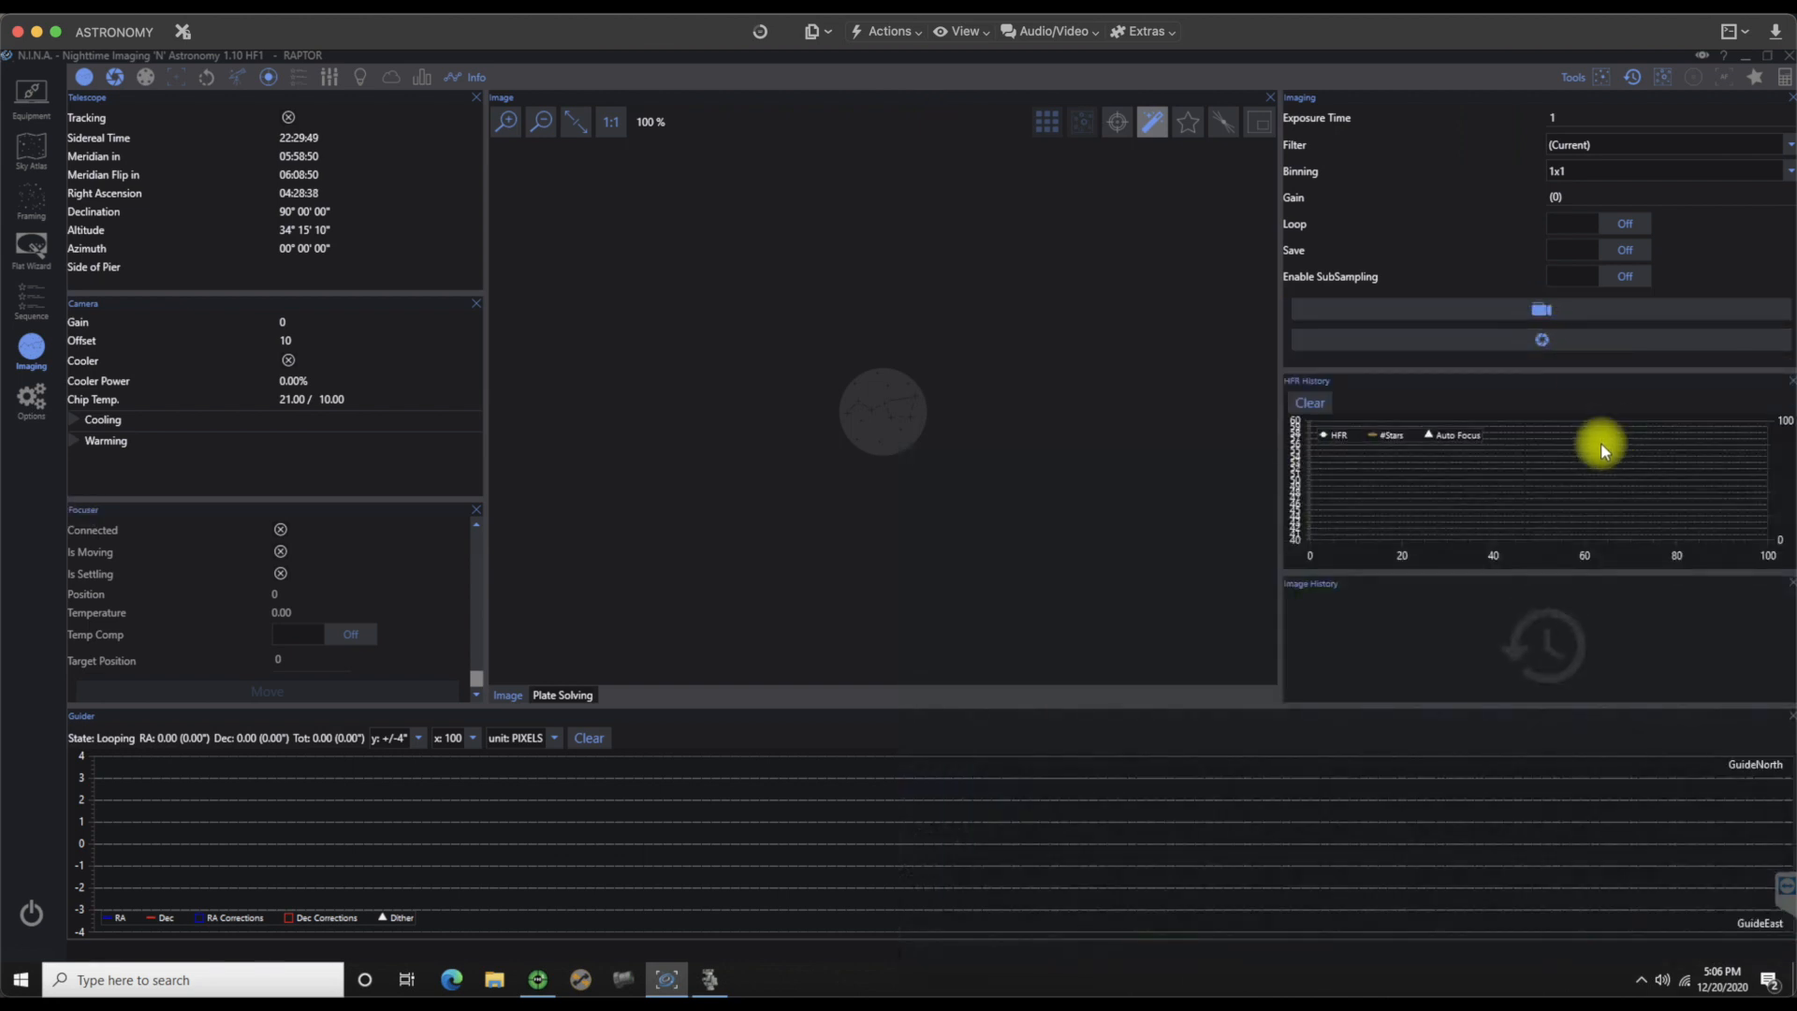
mouse_move(1533, 553)
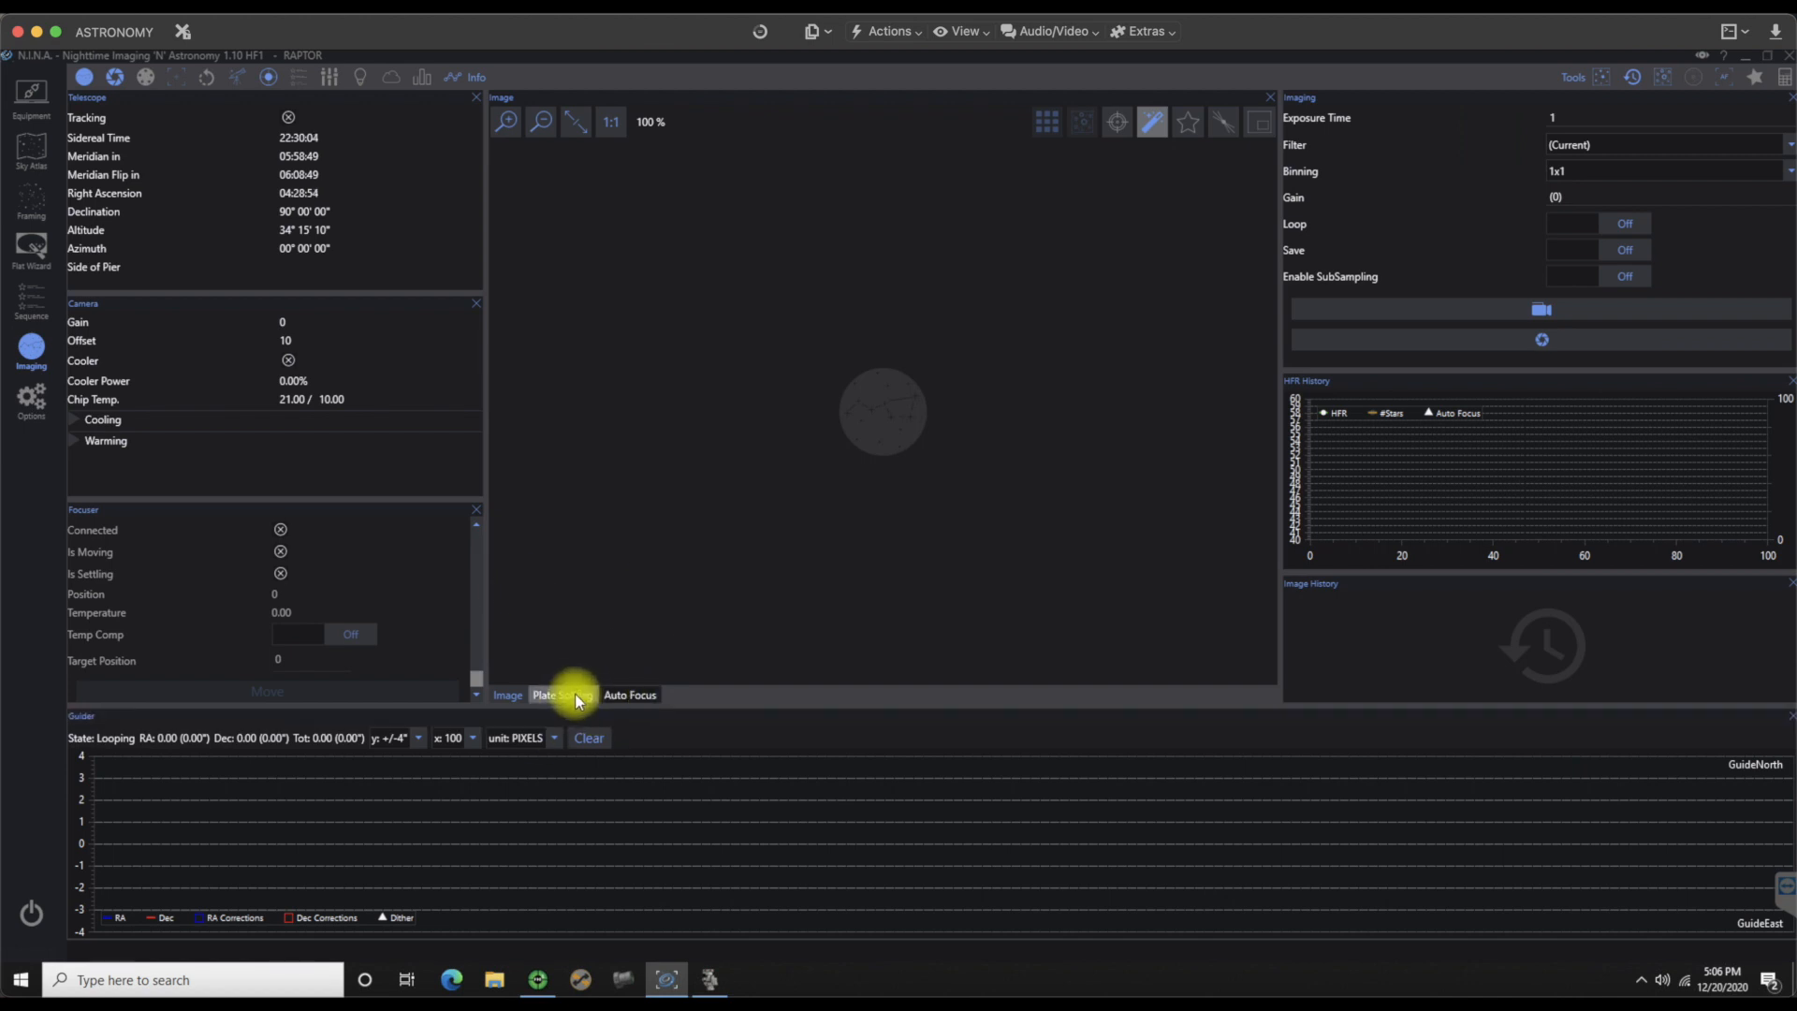
Step: Bring the Auto Focus panel with its focus curve chart to the front of the centre group
click(629, 695)
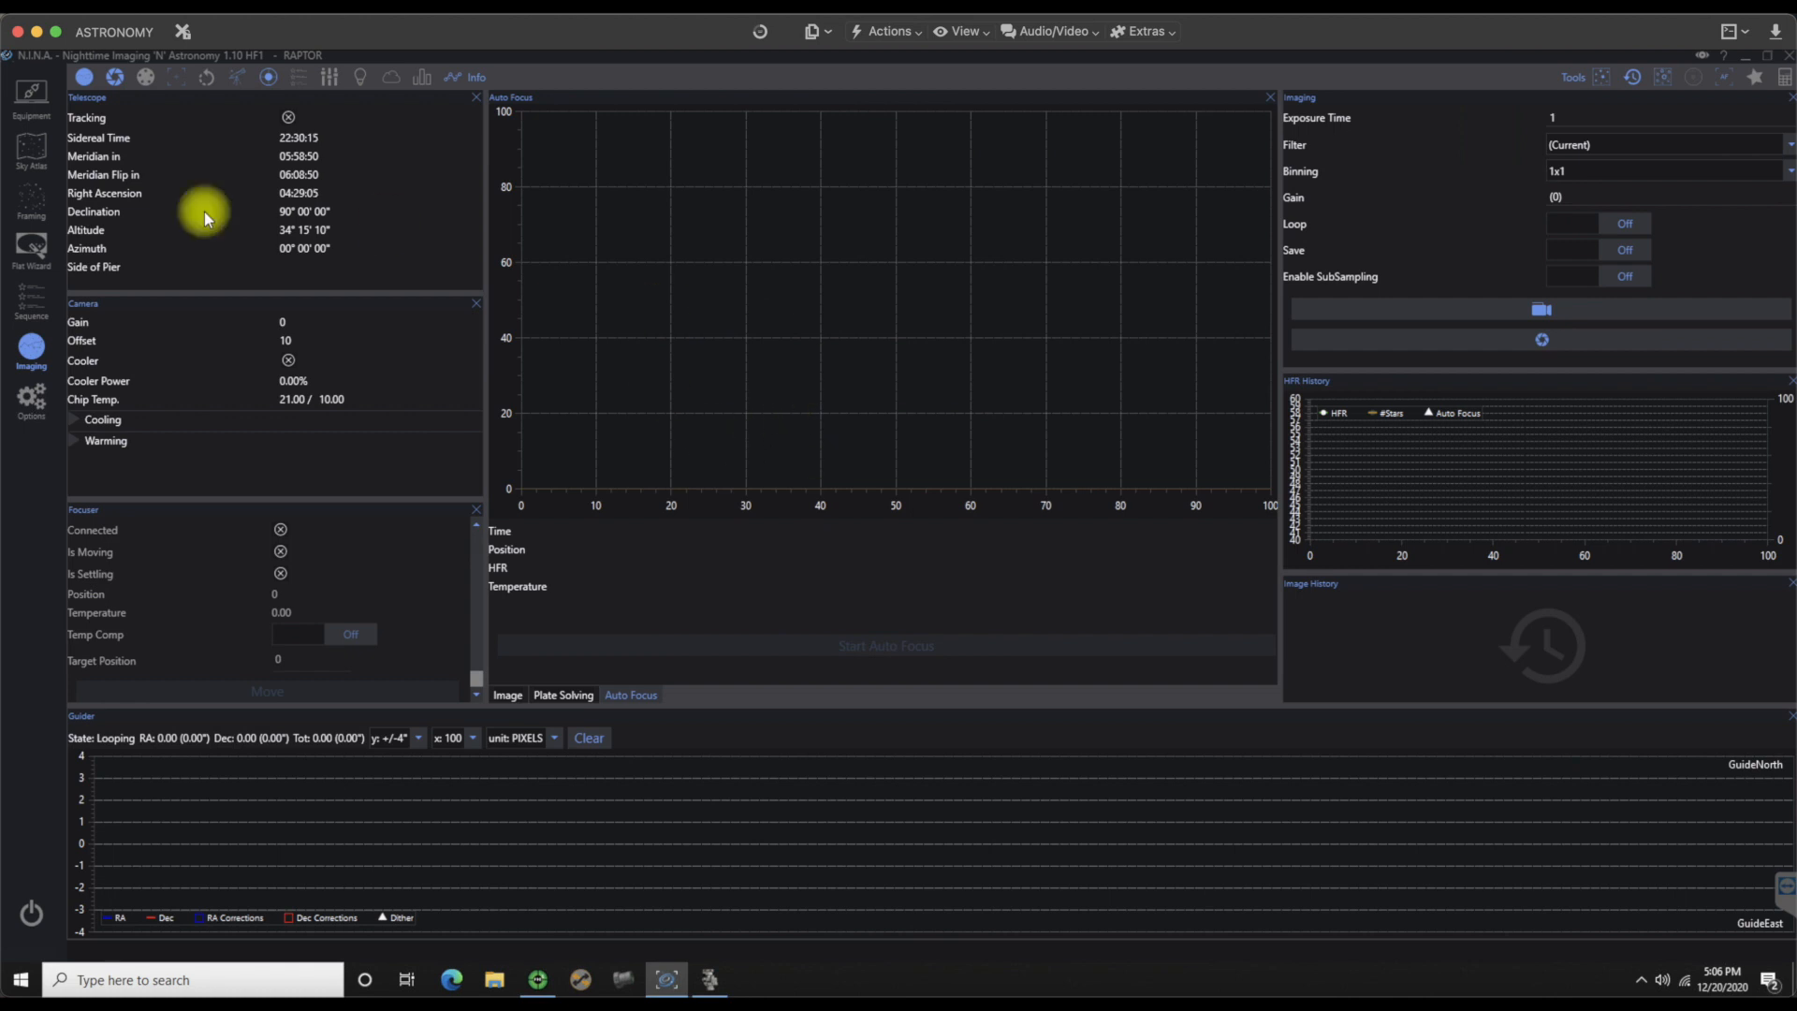
mouse_move(164, 116)
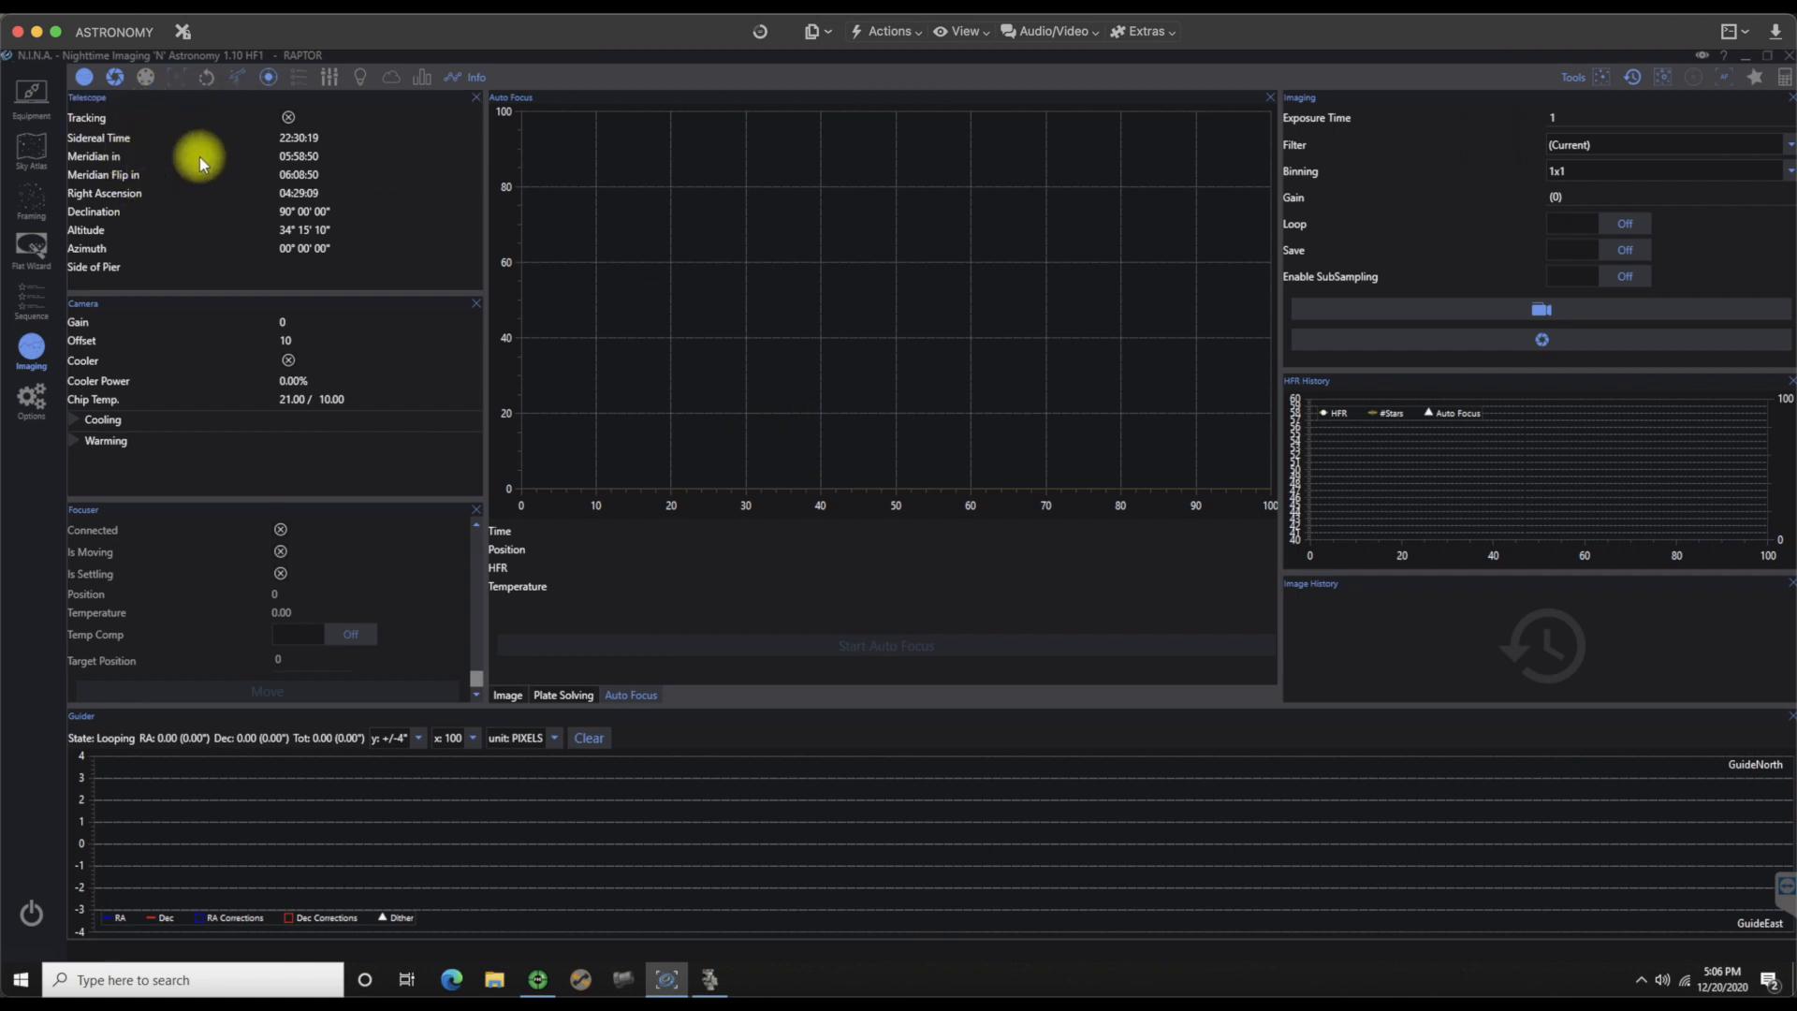
mouse_move(229, 256)
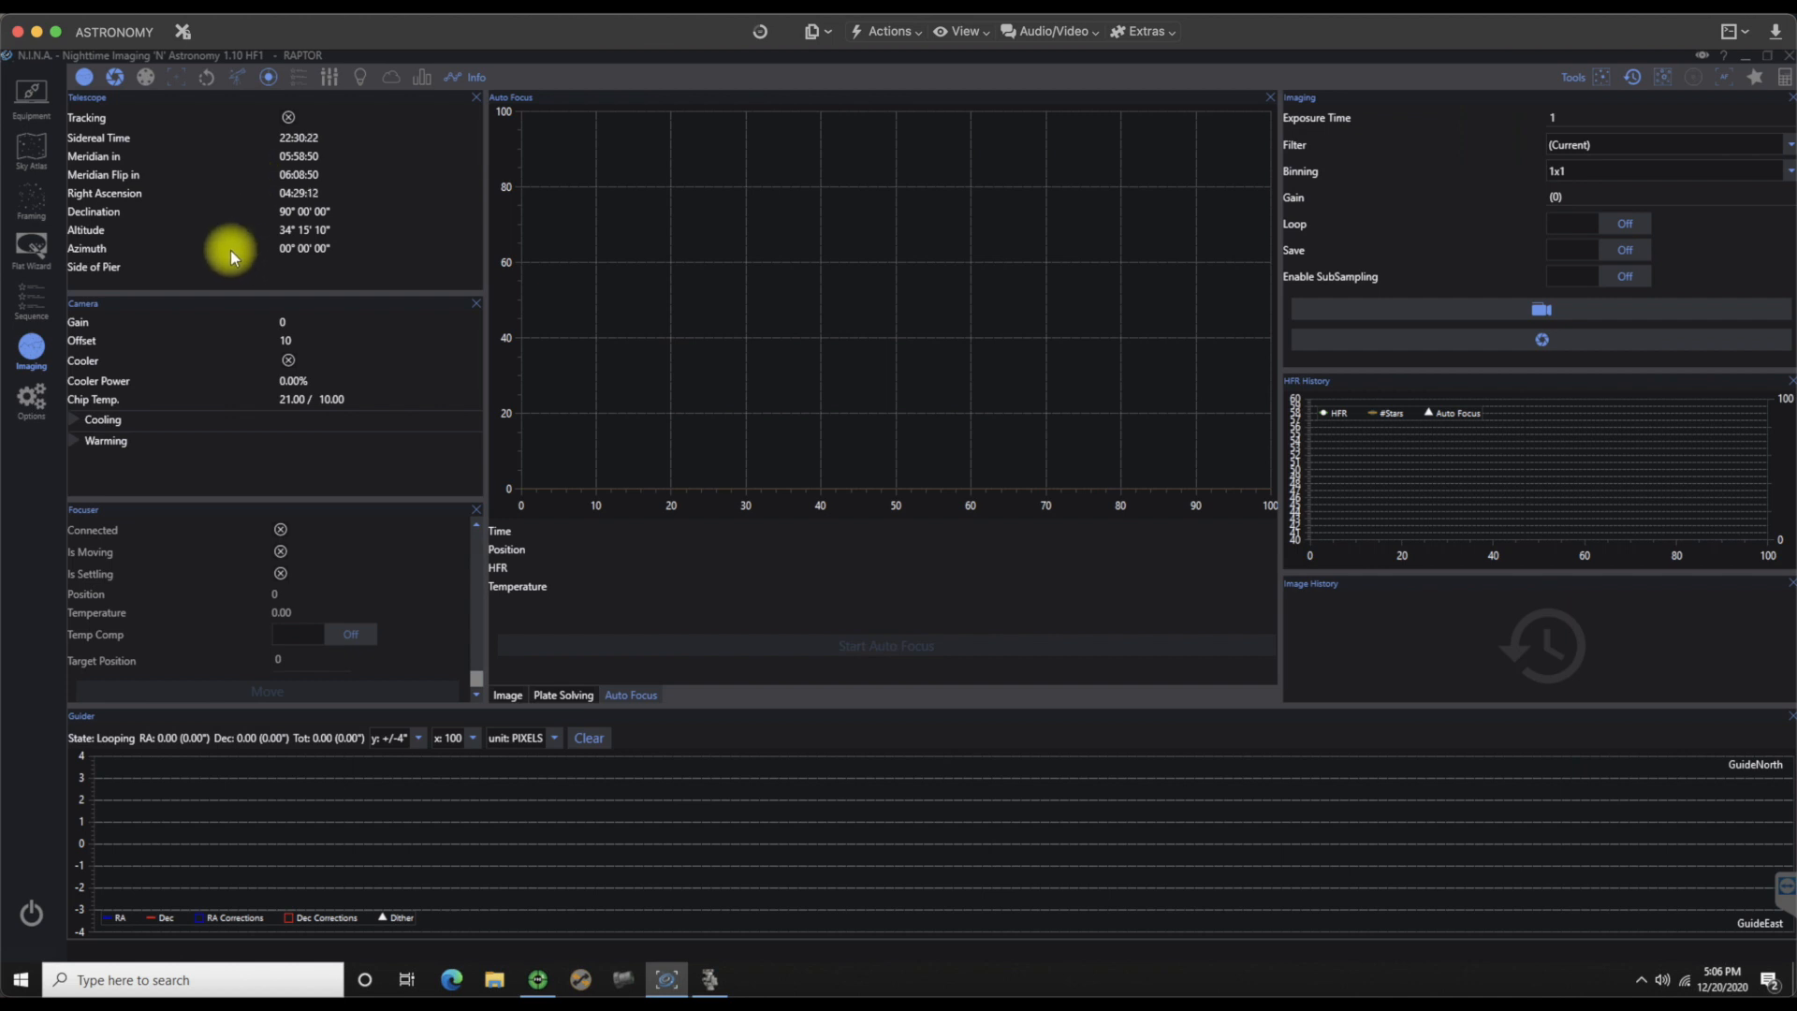
mouse_move(114, 378)
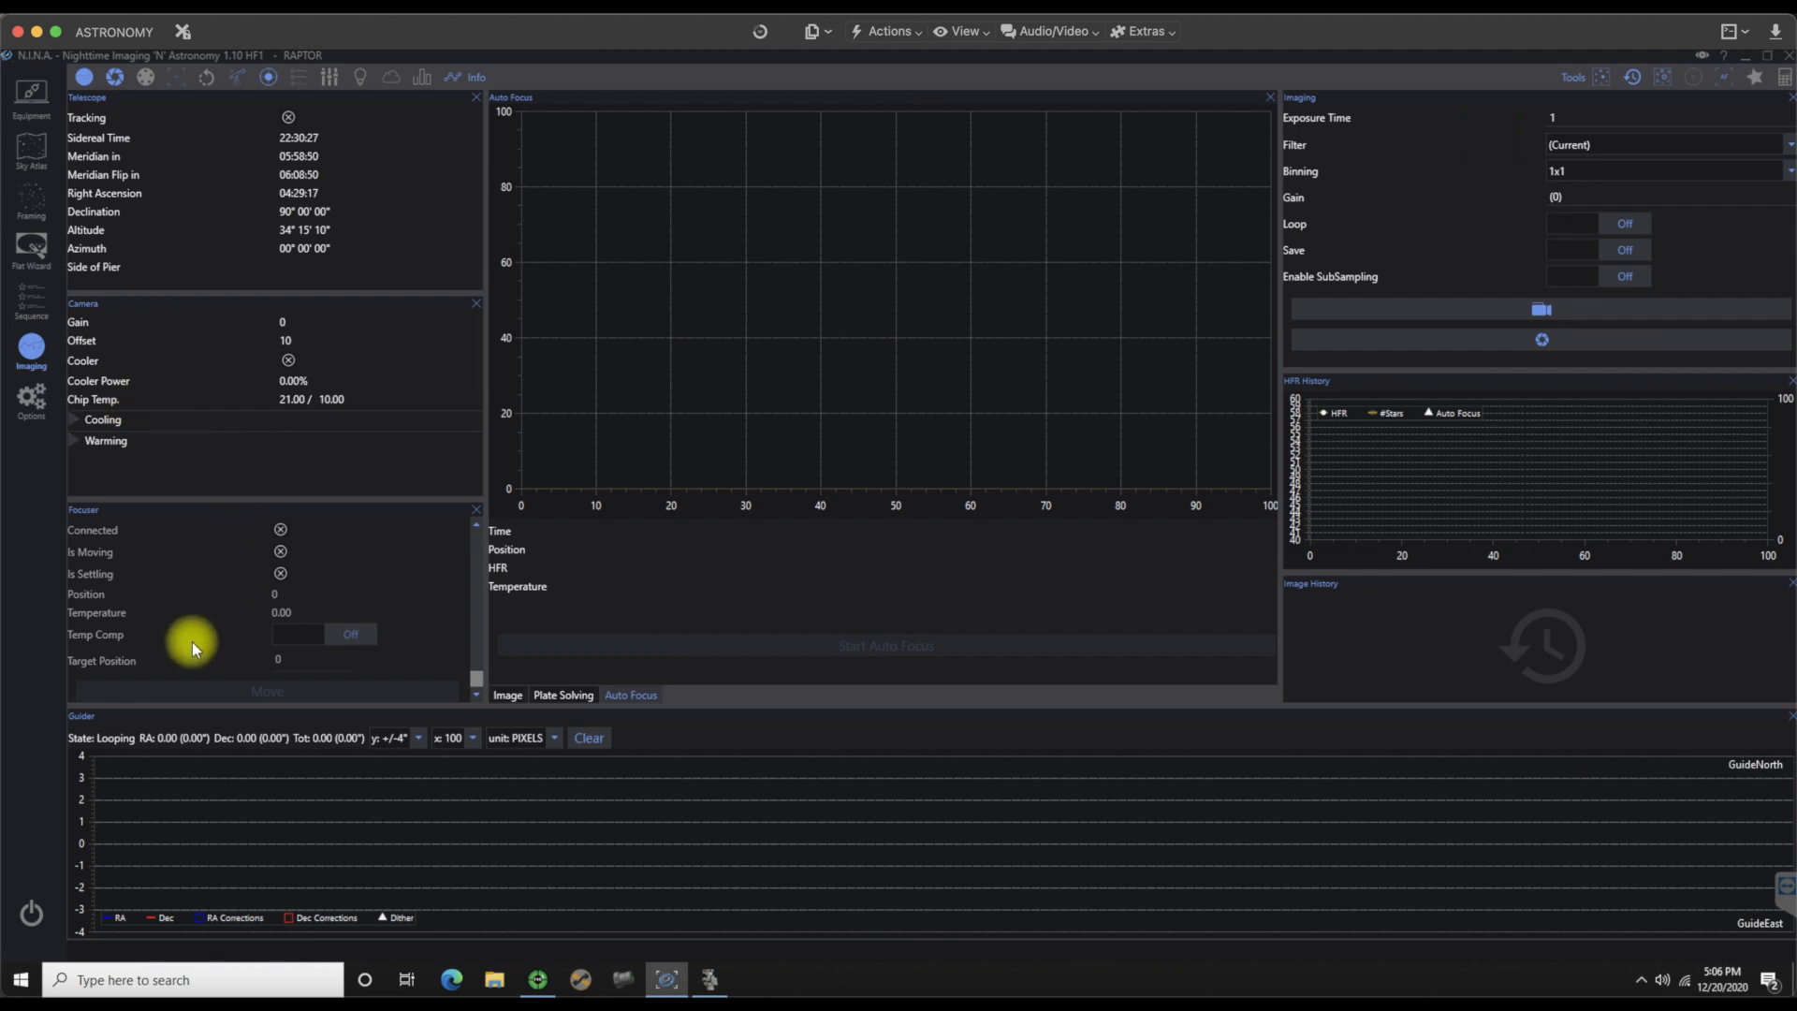
mouse_move(1466, 195)
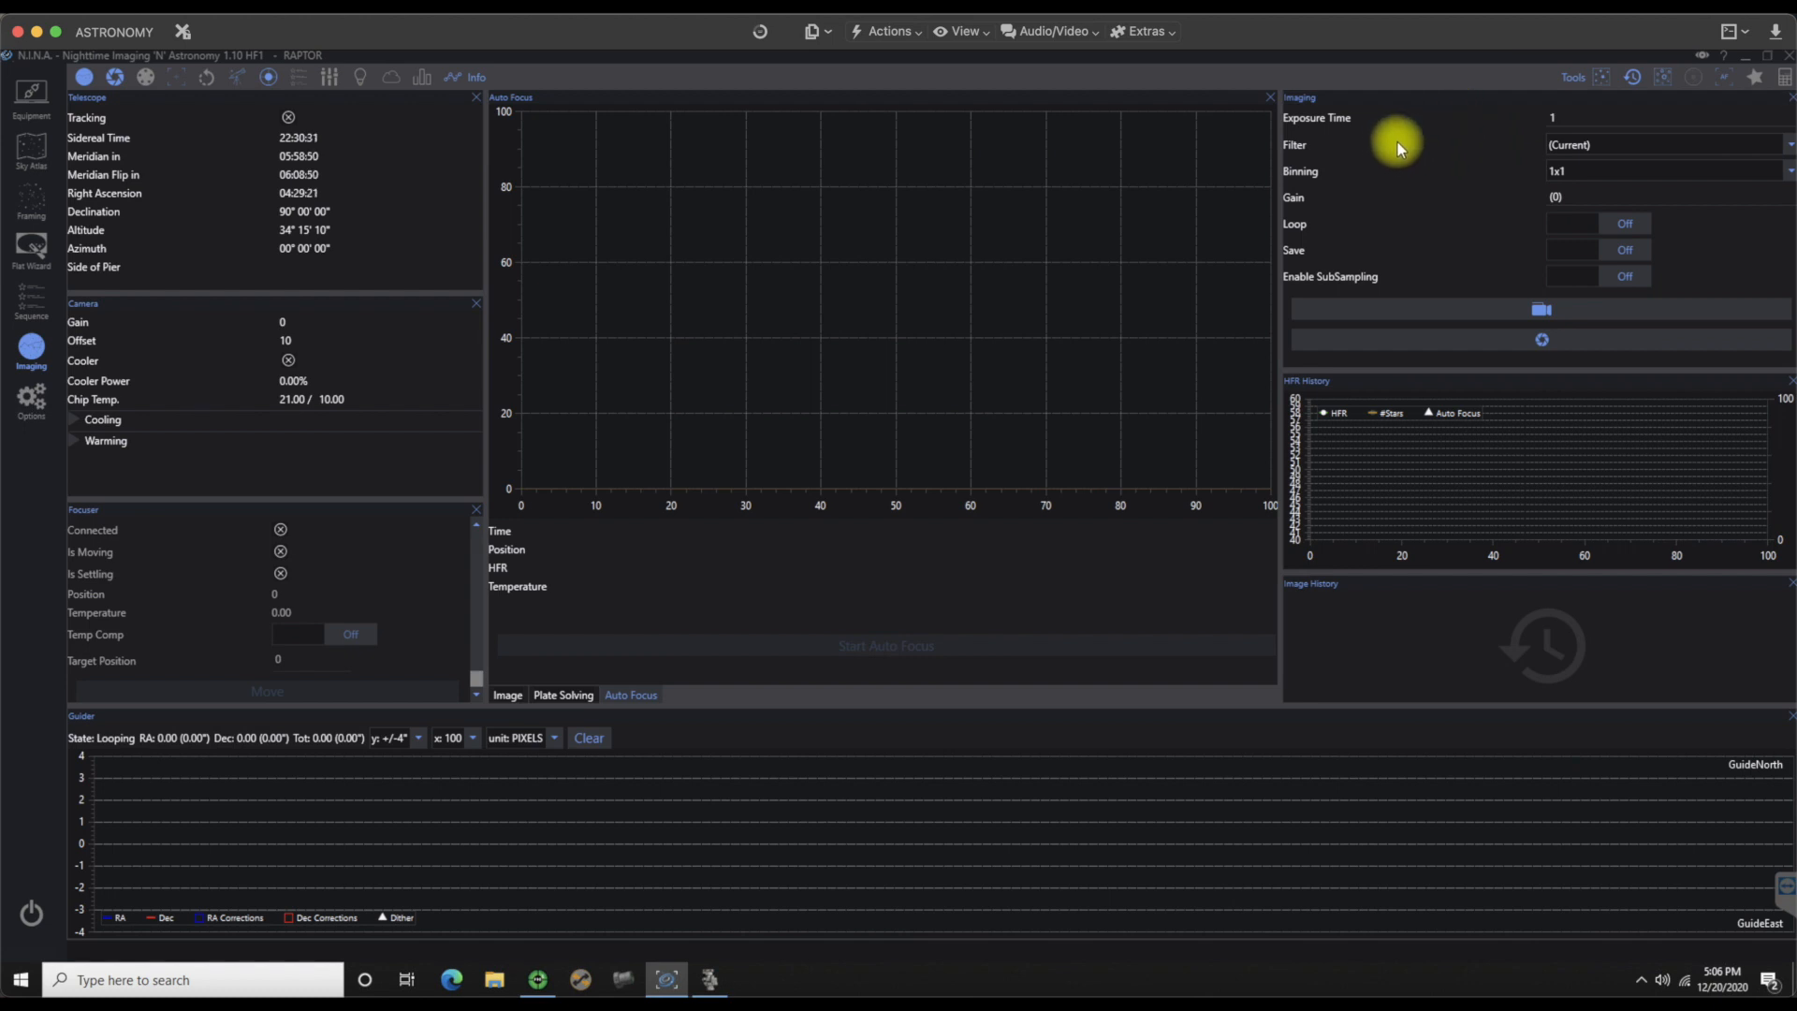
mouse_move(1476, 147)
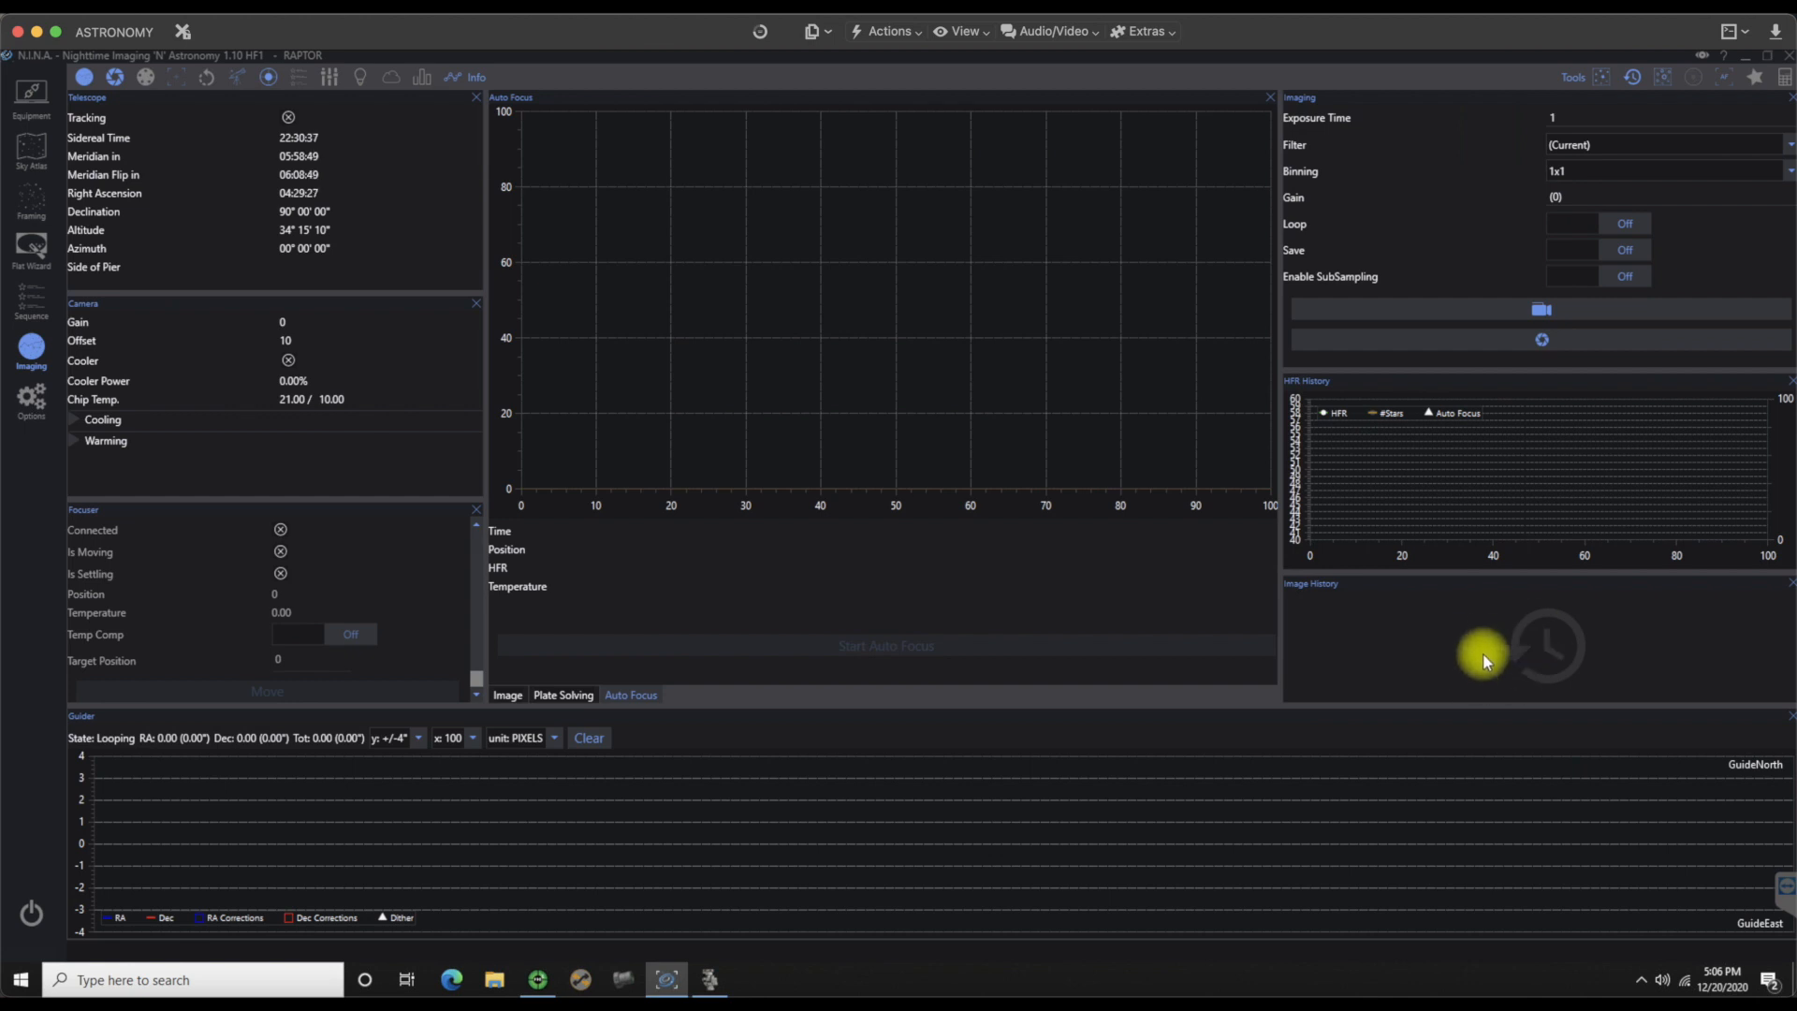
mouse_move(516, 127)
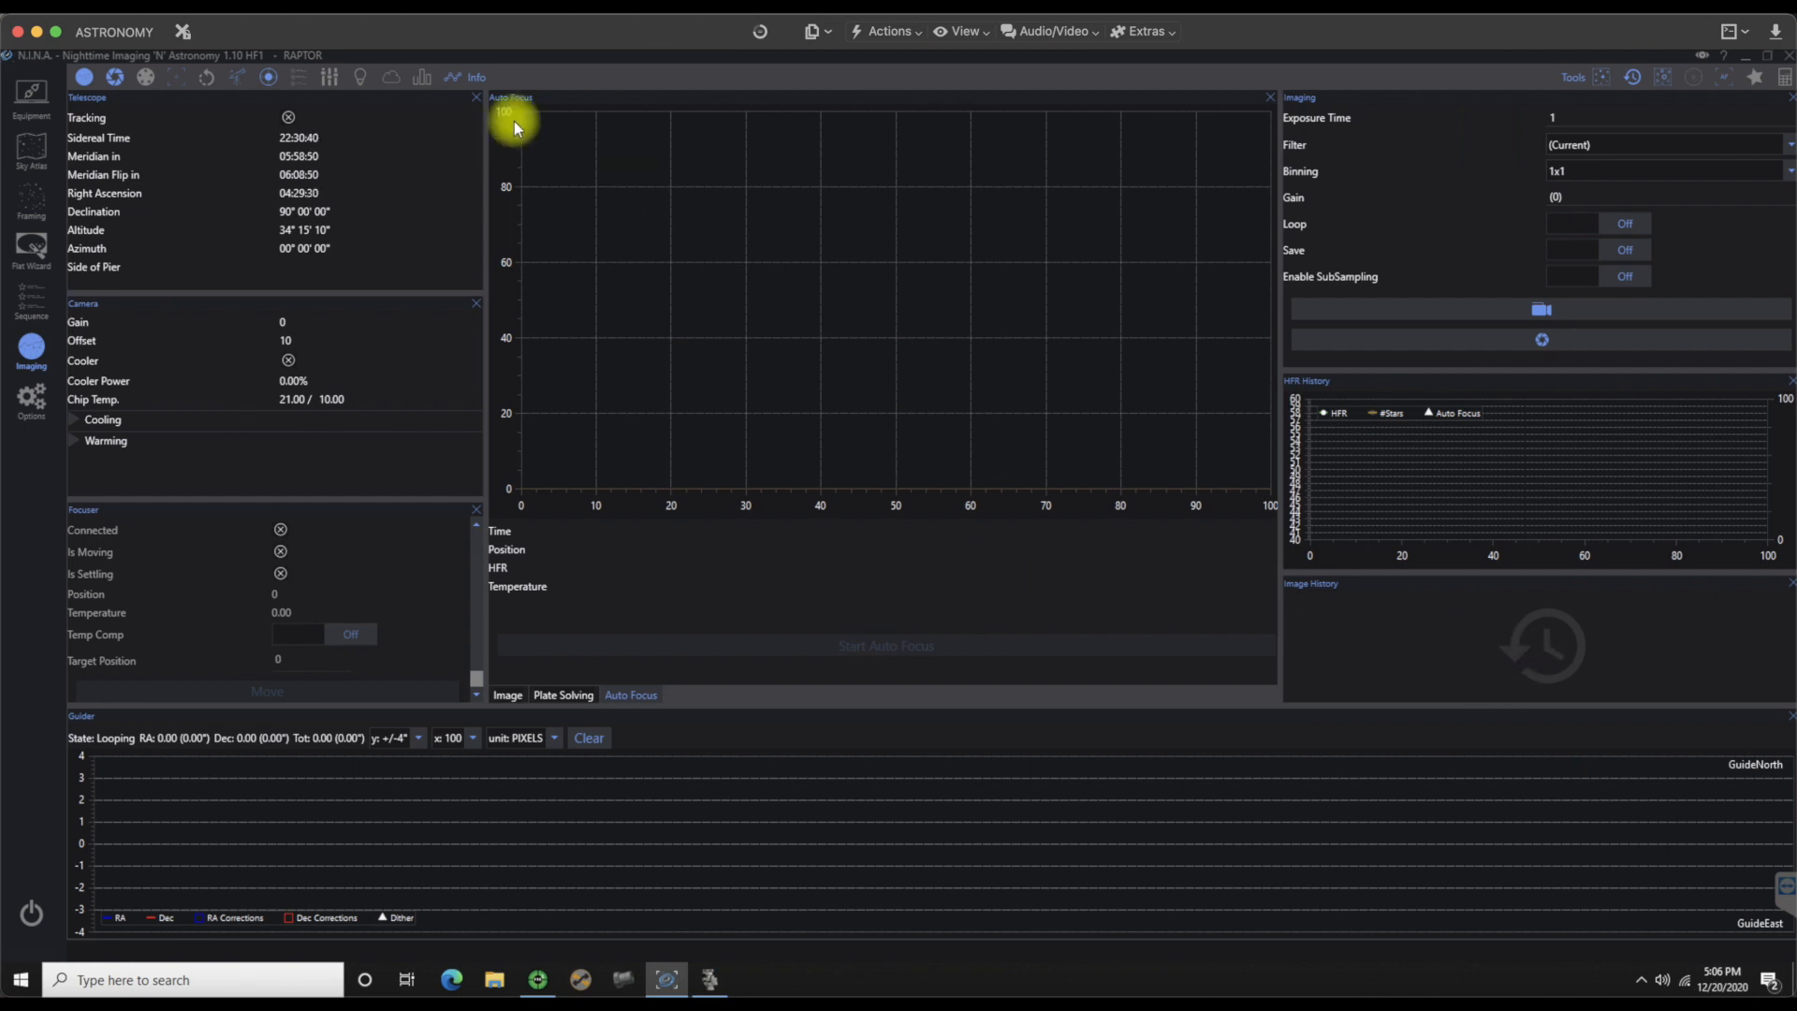
mouse_move(424, 86)
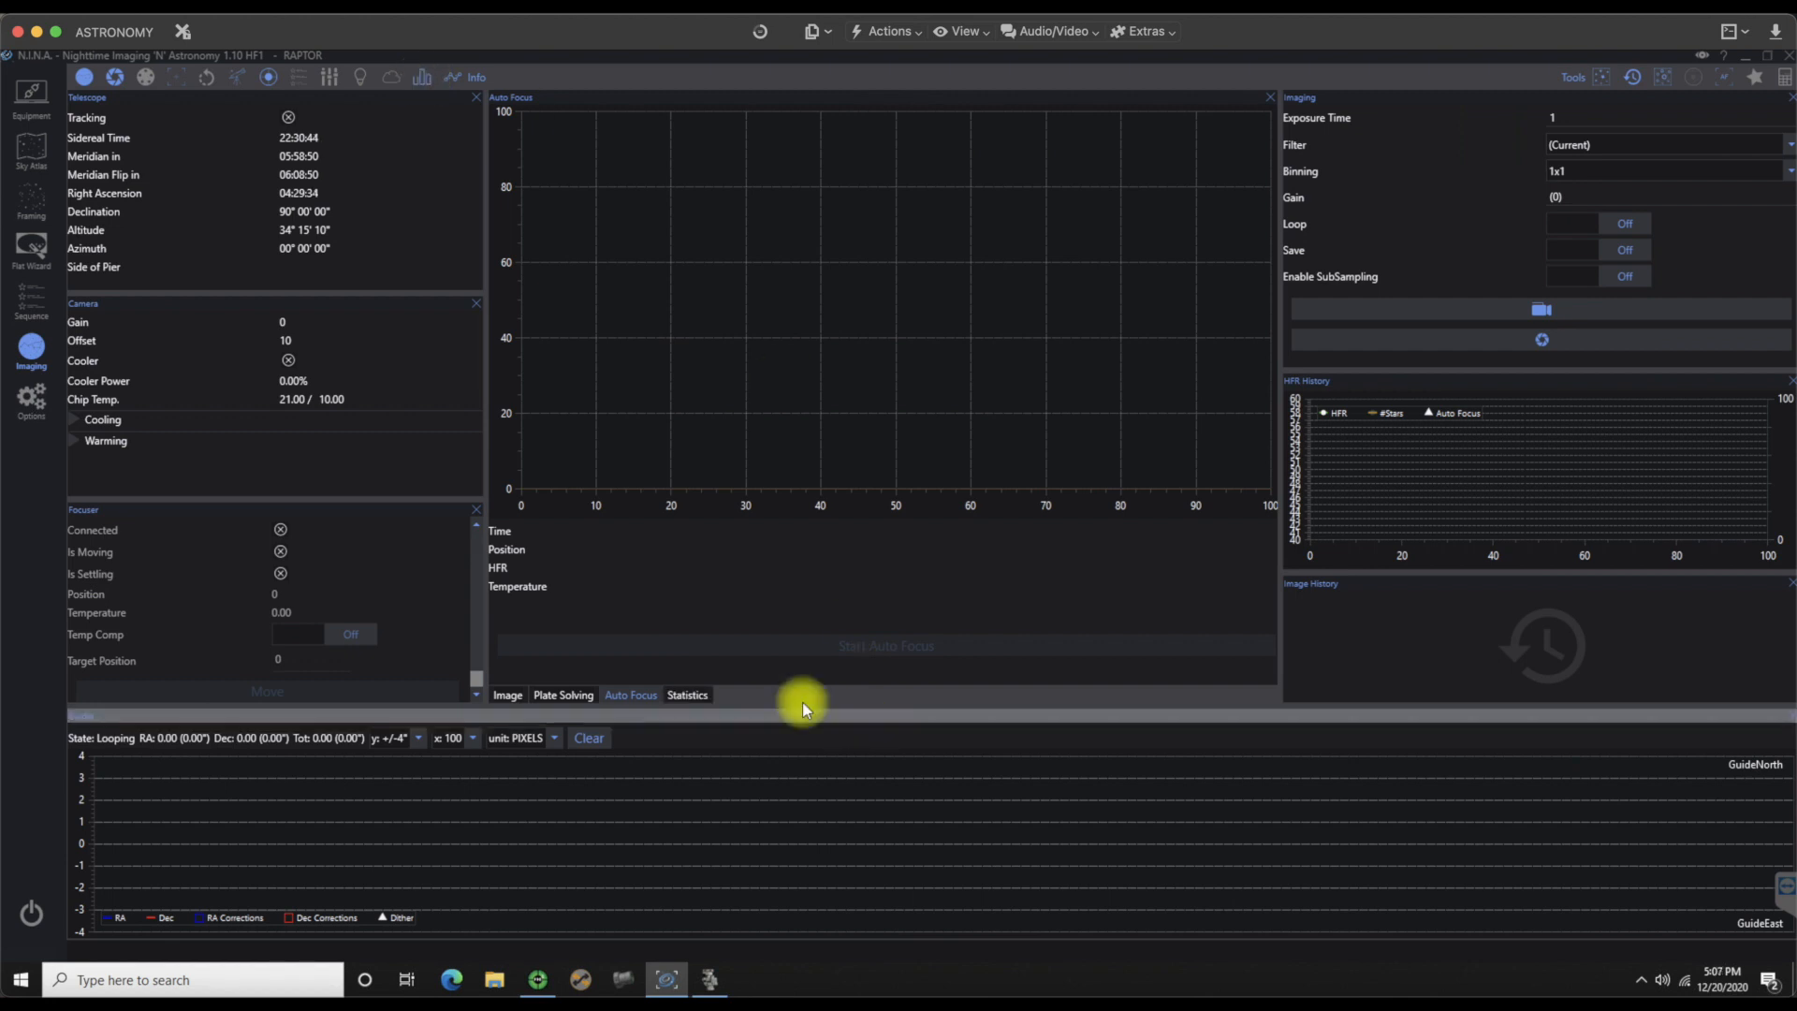
Step: Dock Statistics in the right column below HFR History and make the HFR chart taller
click(686, 695)
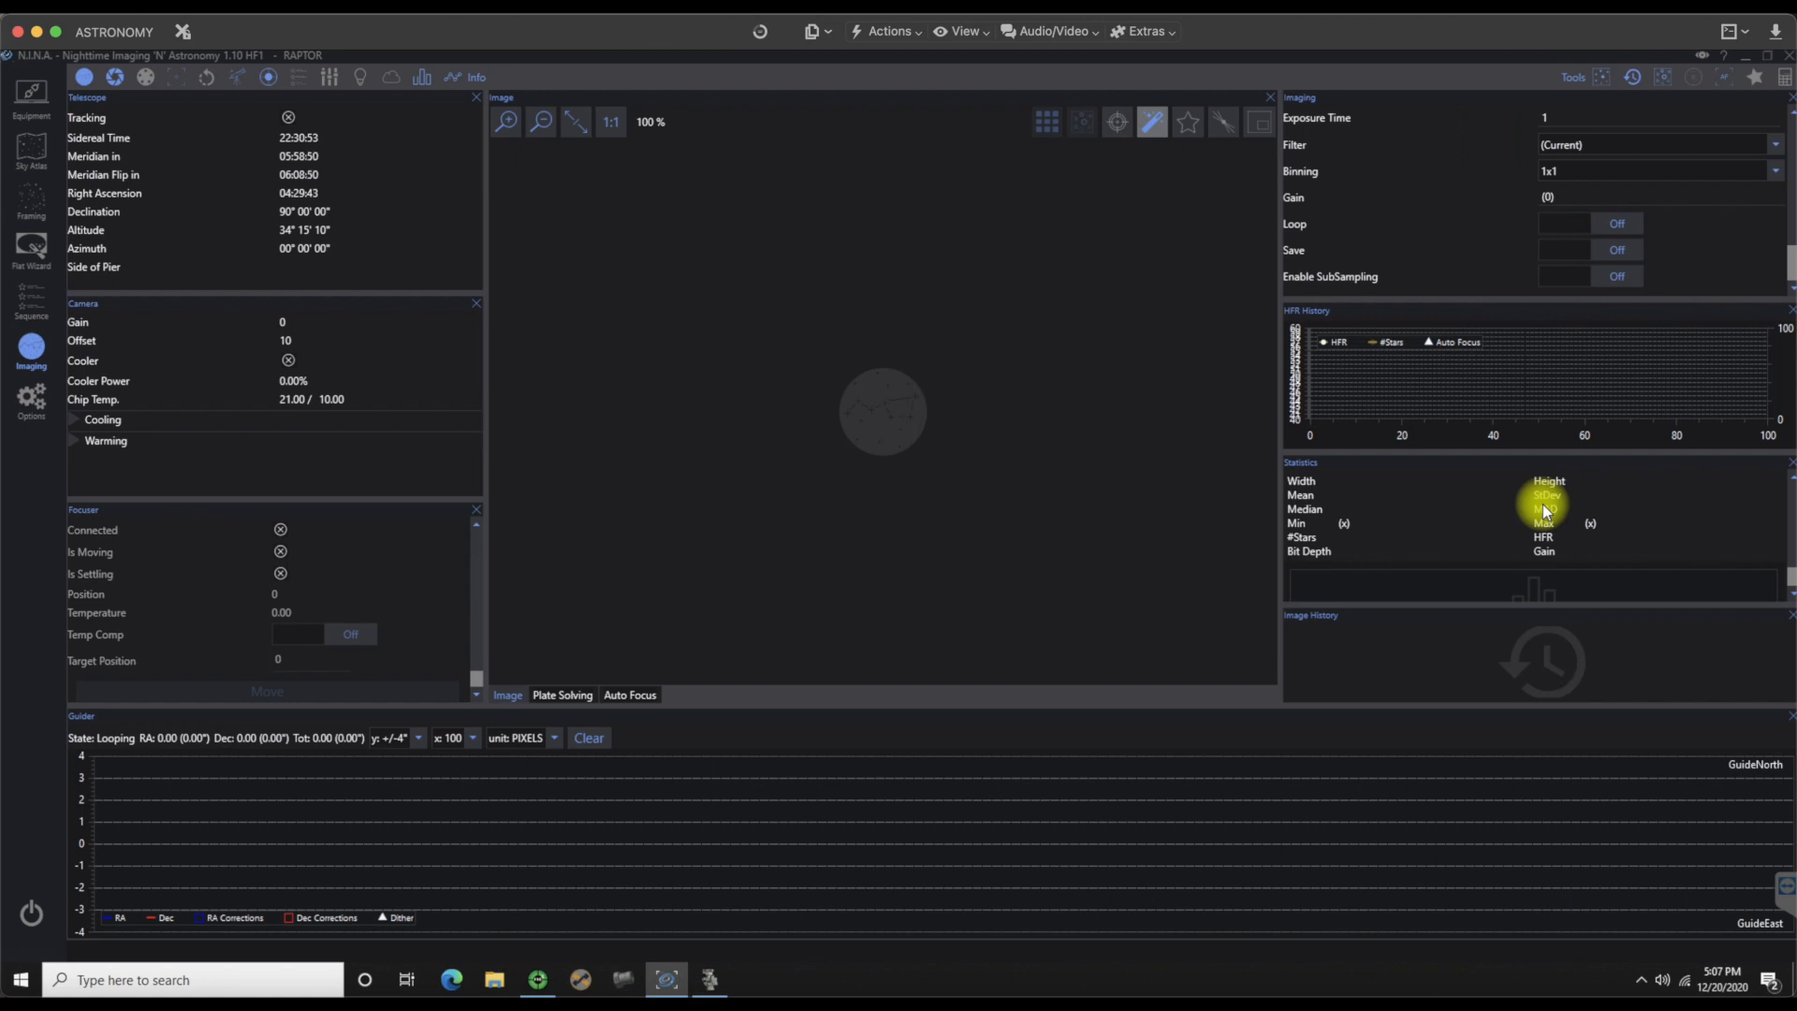
mouse_move(1788, 204)
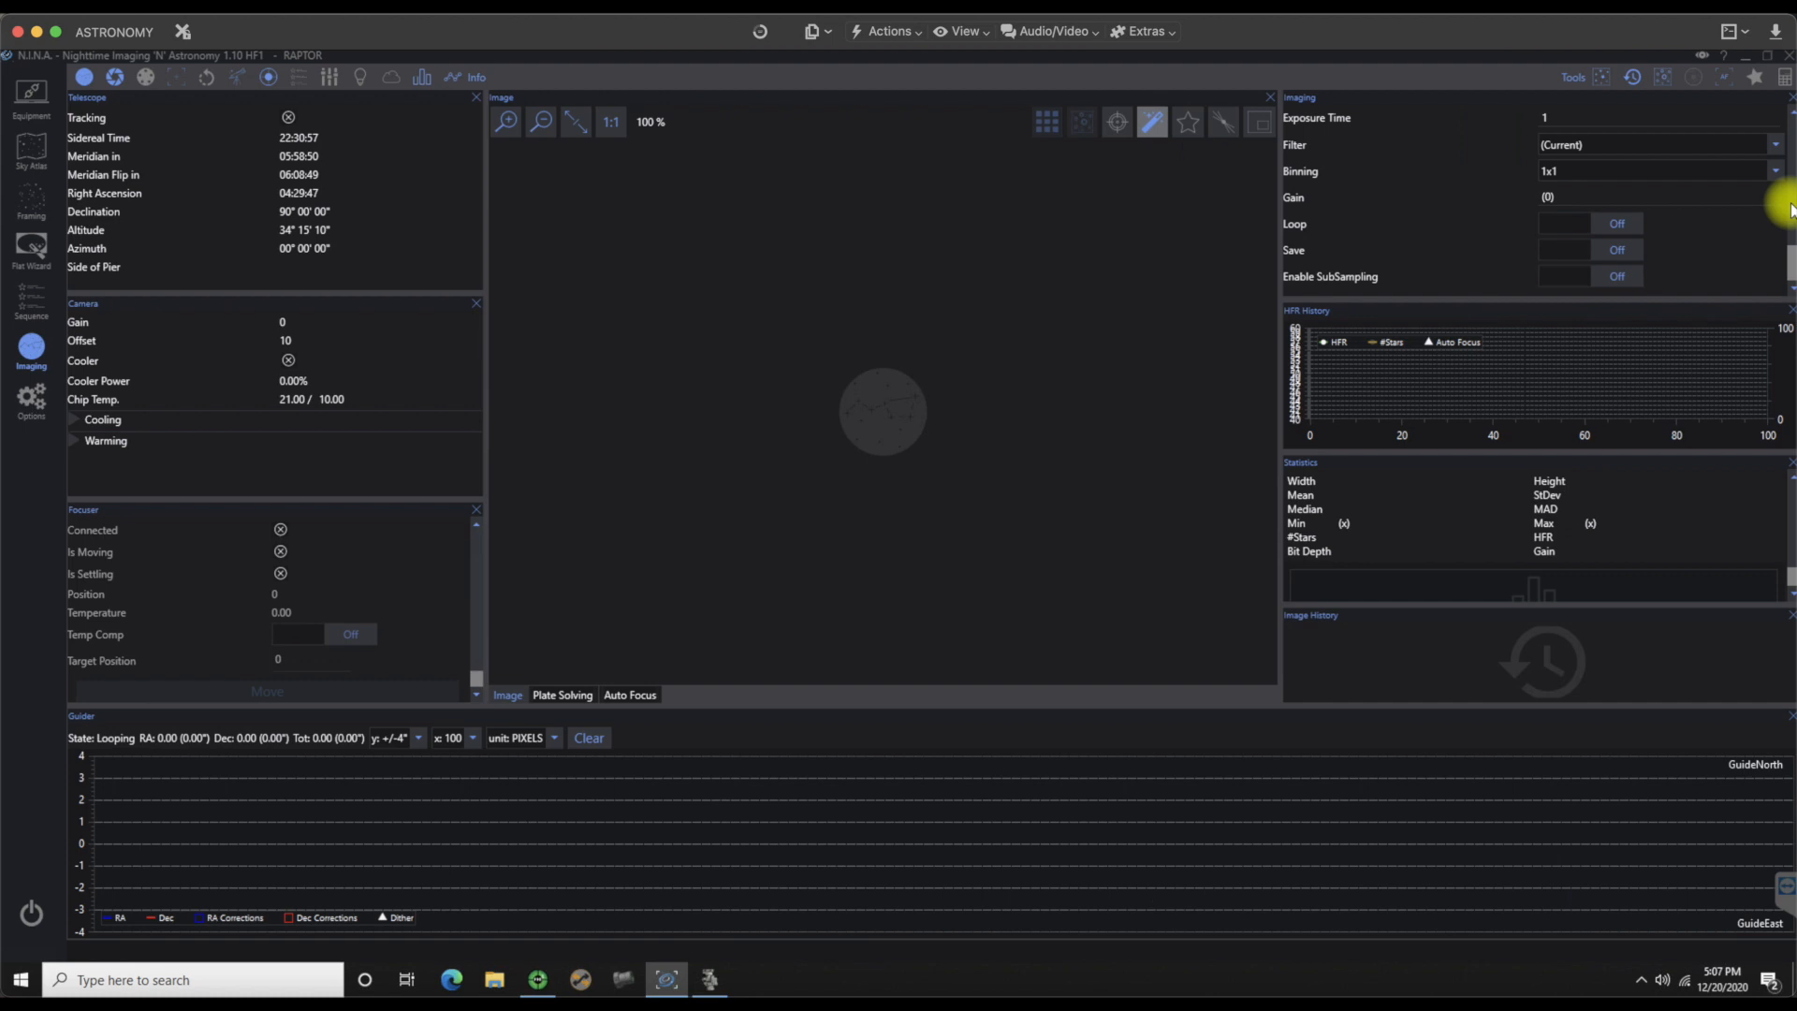
mouse_move(1762, 502)
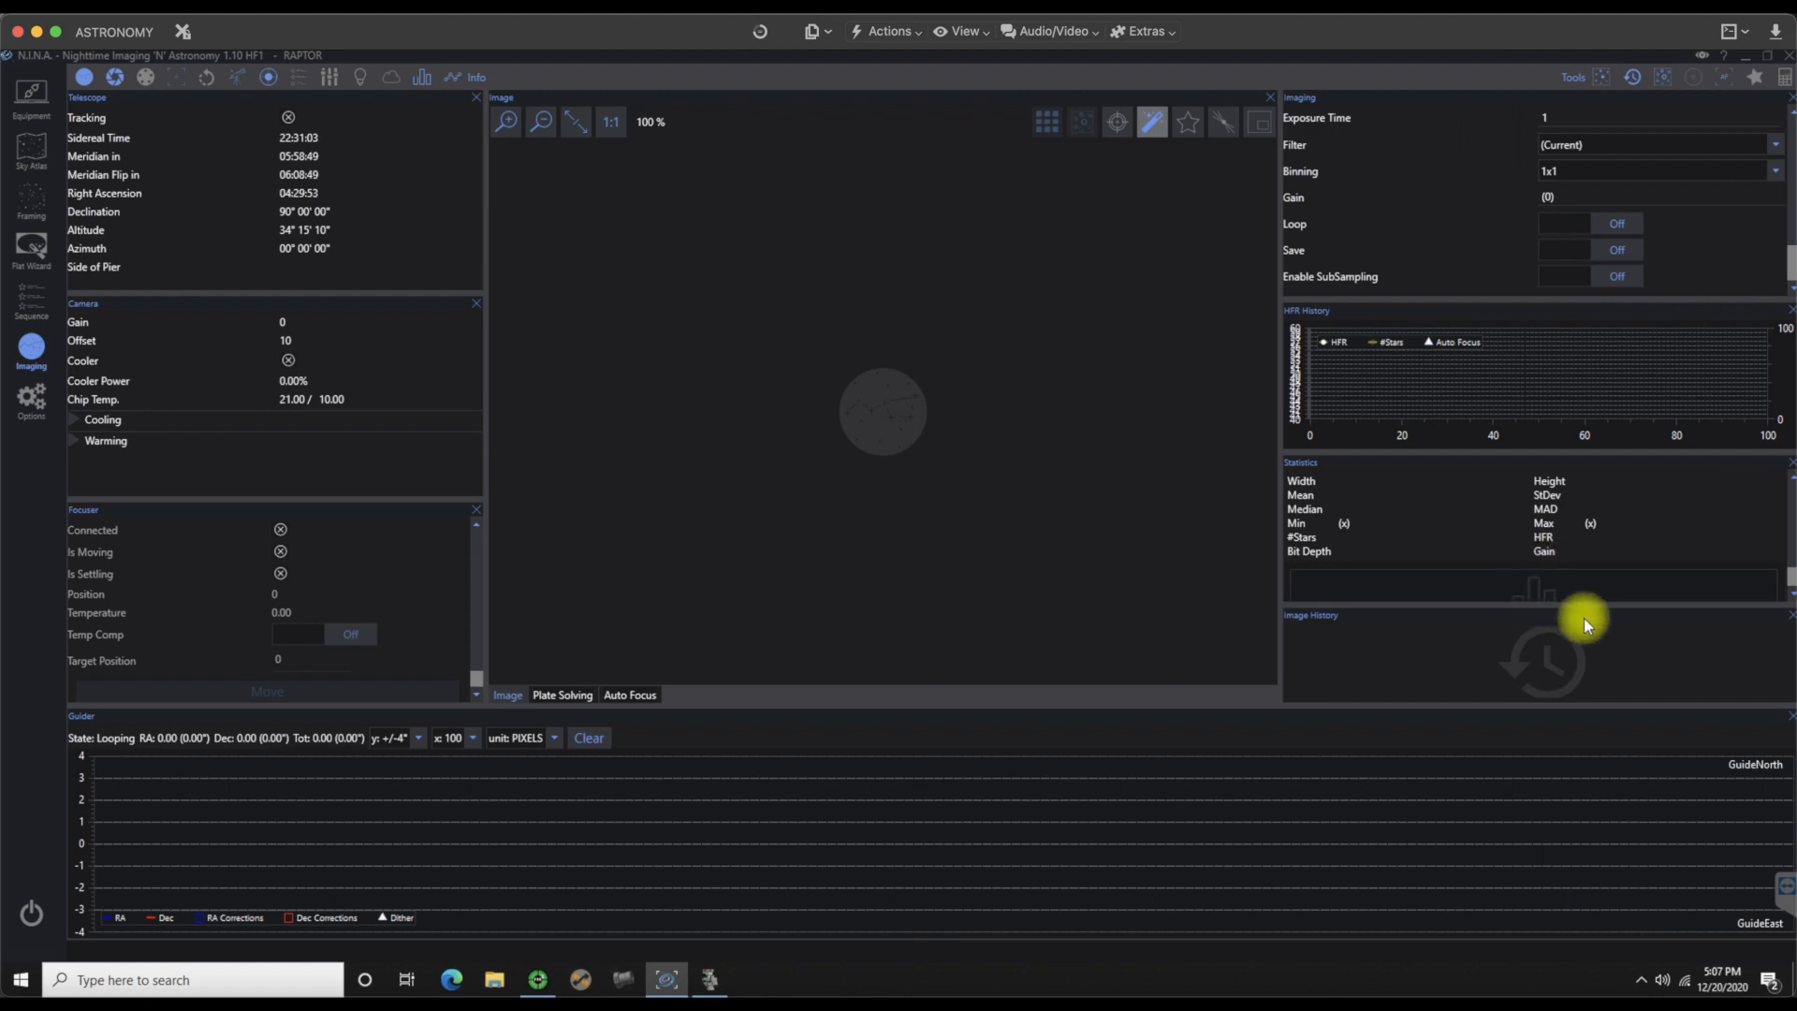
mouse_move(1247, 473)
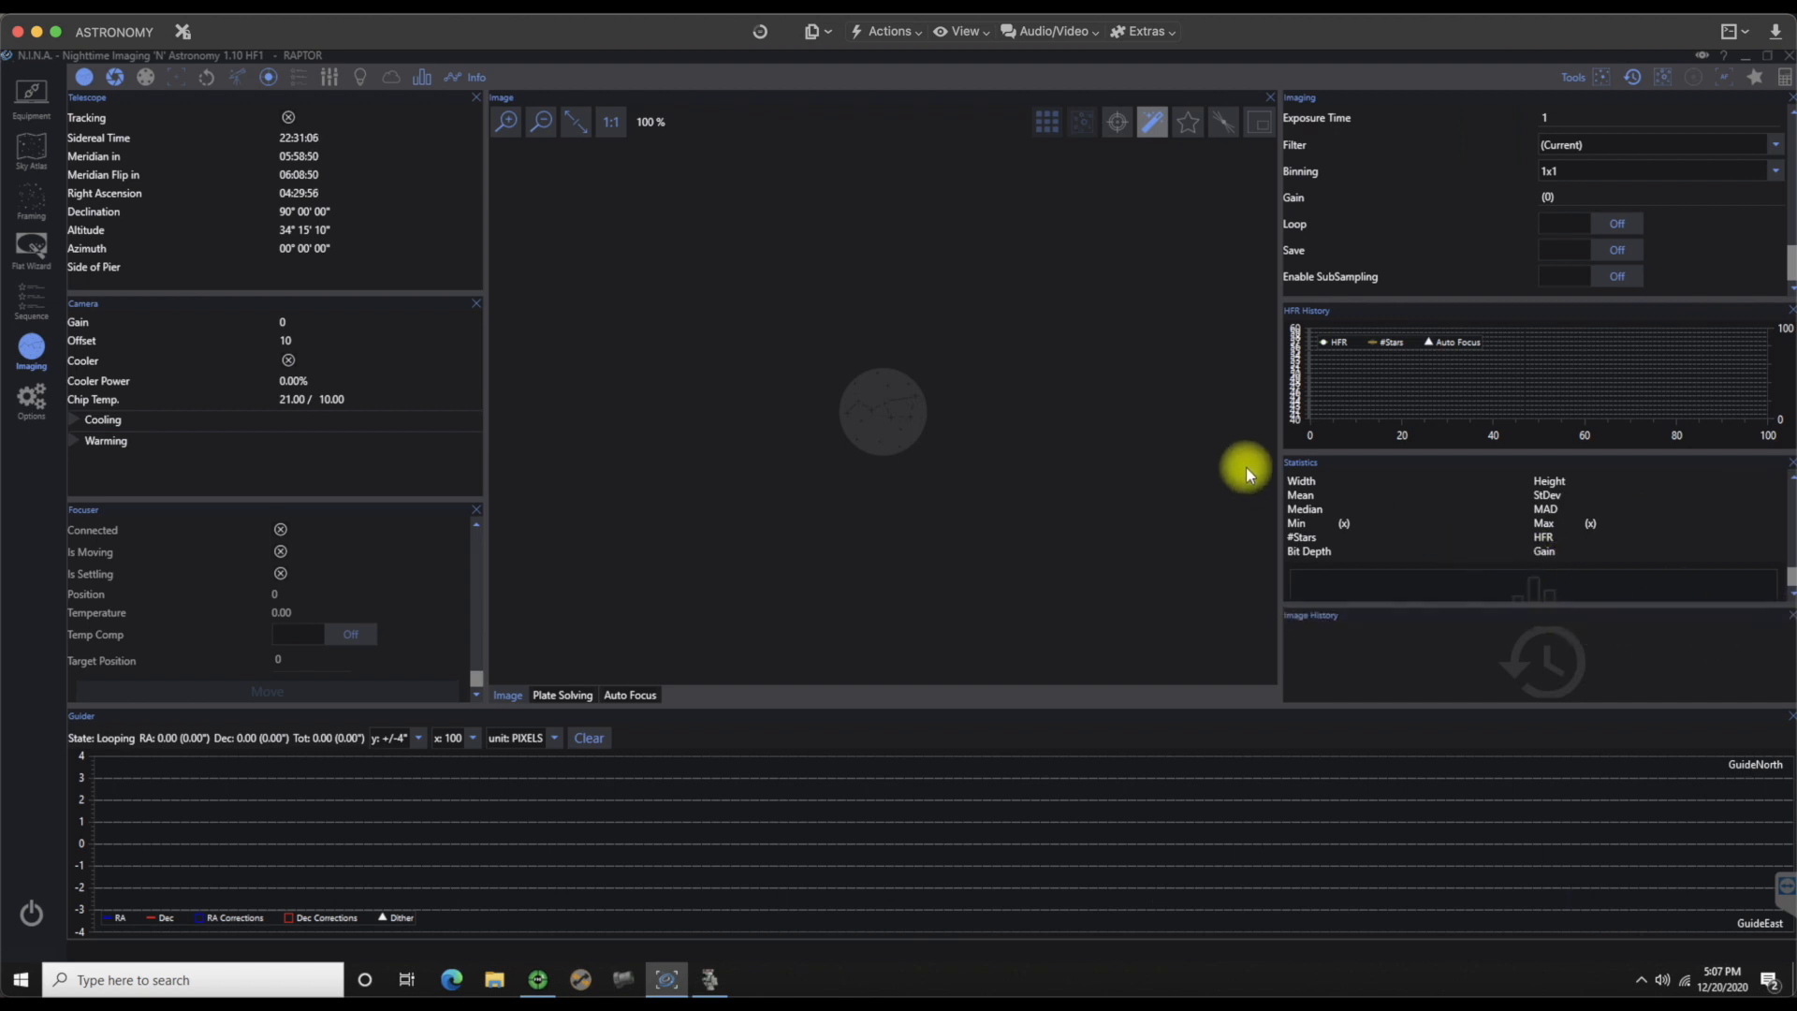
mouse_move(1450, 458)
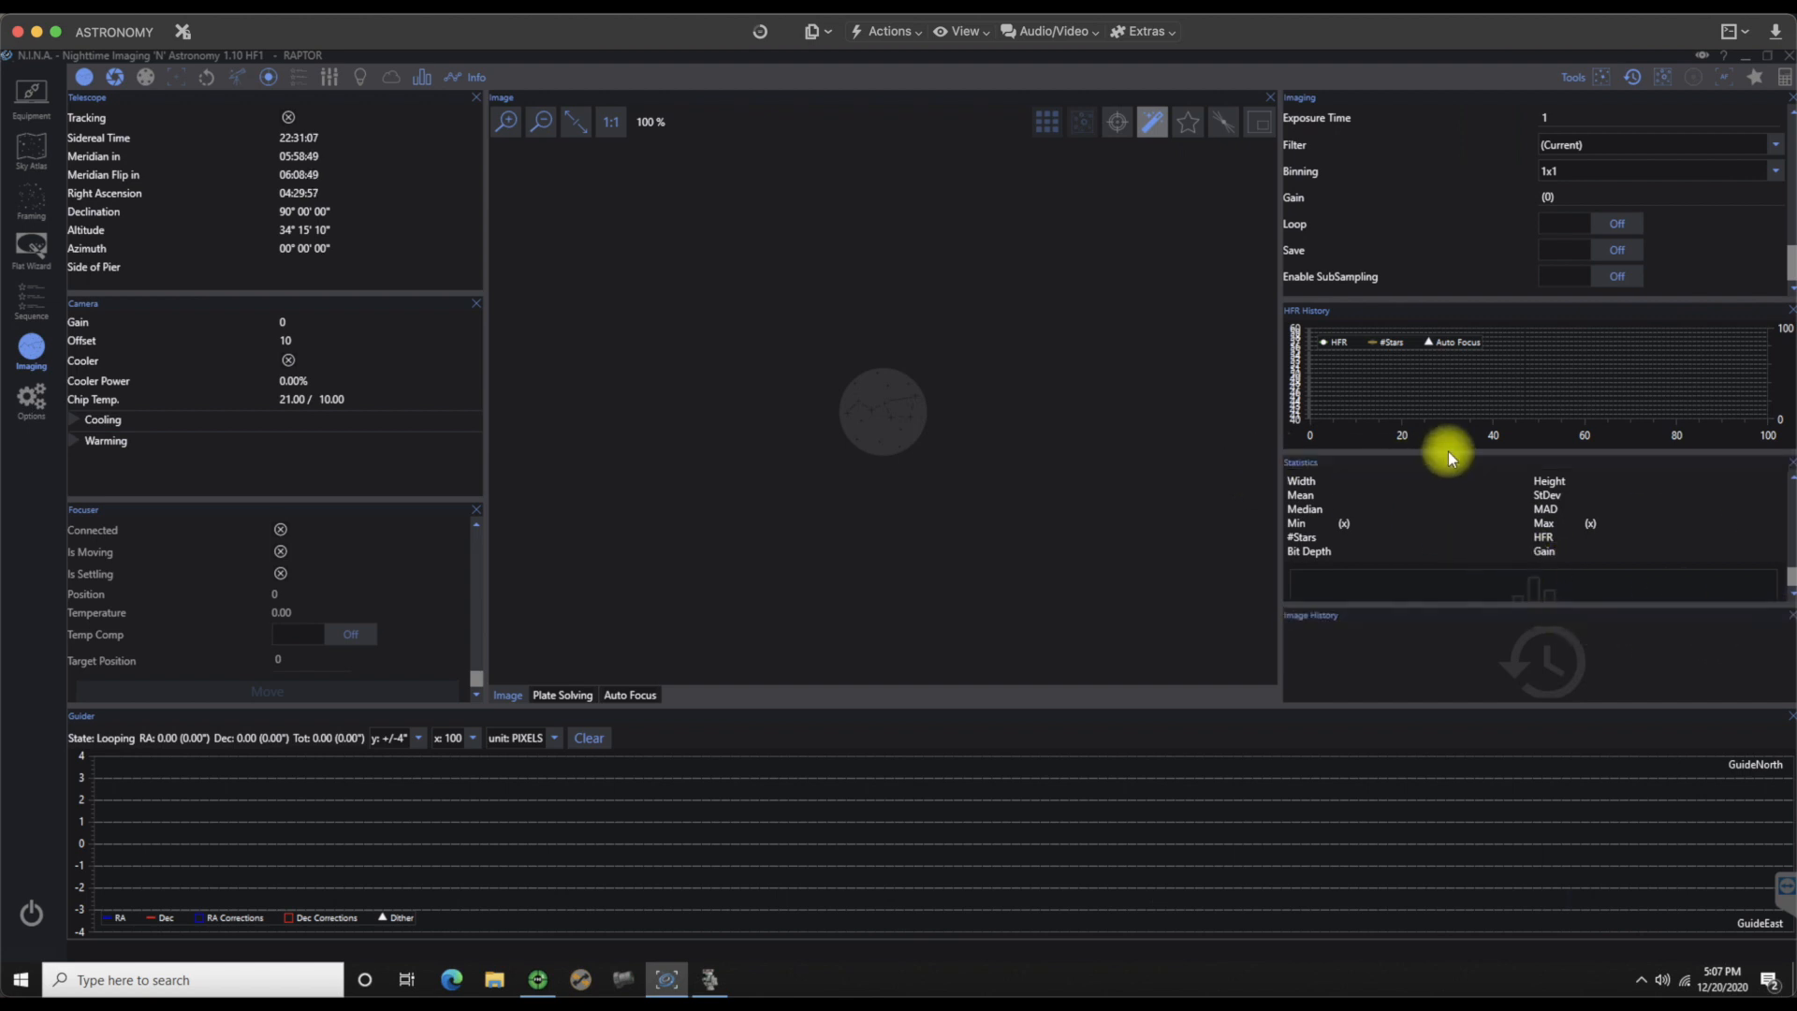
click(1306, 311)
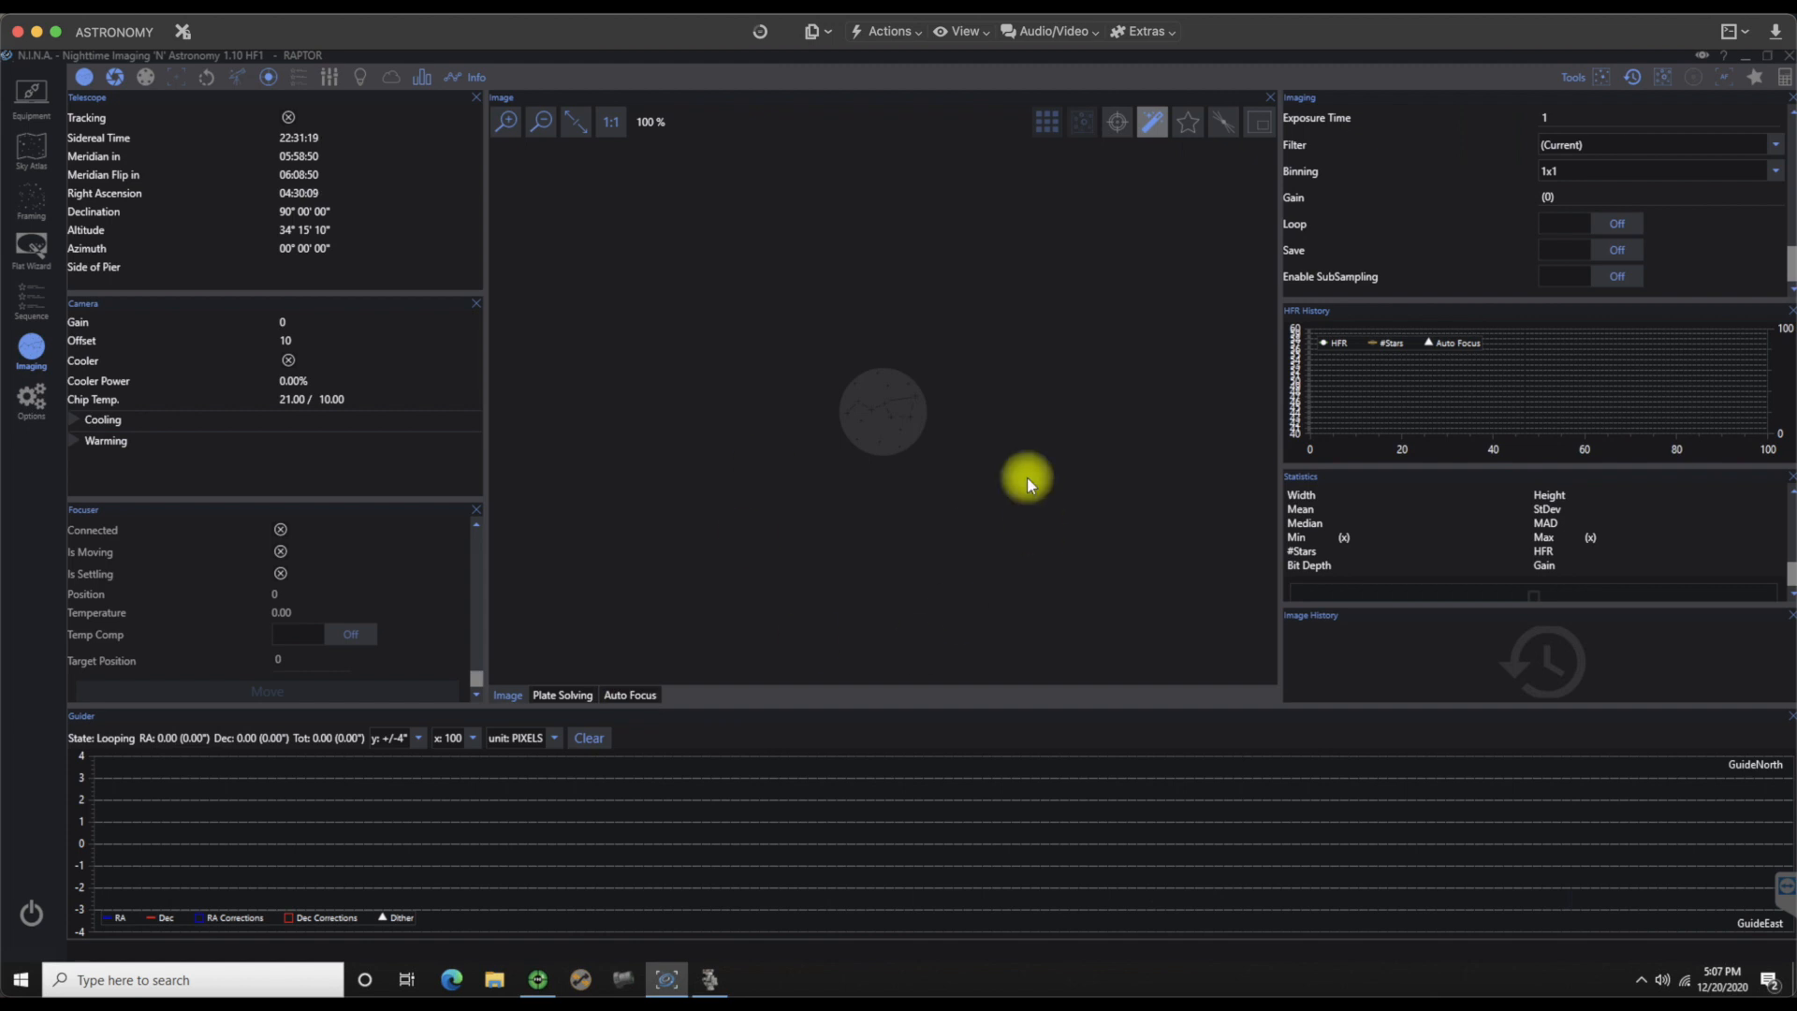
mouse_move(1755, 76)
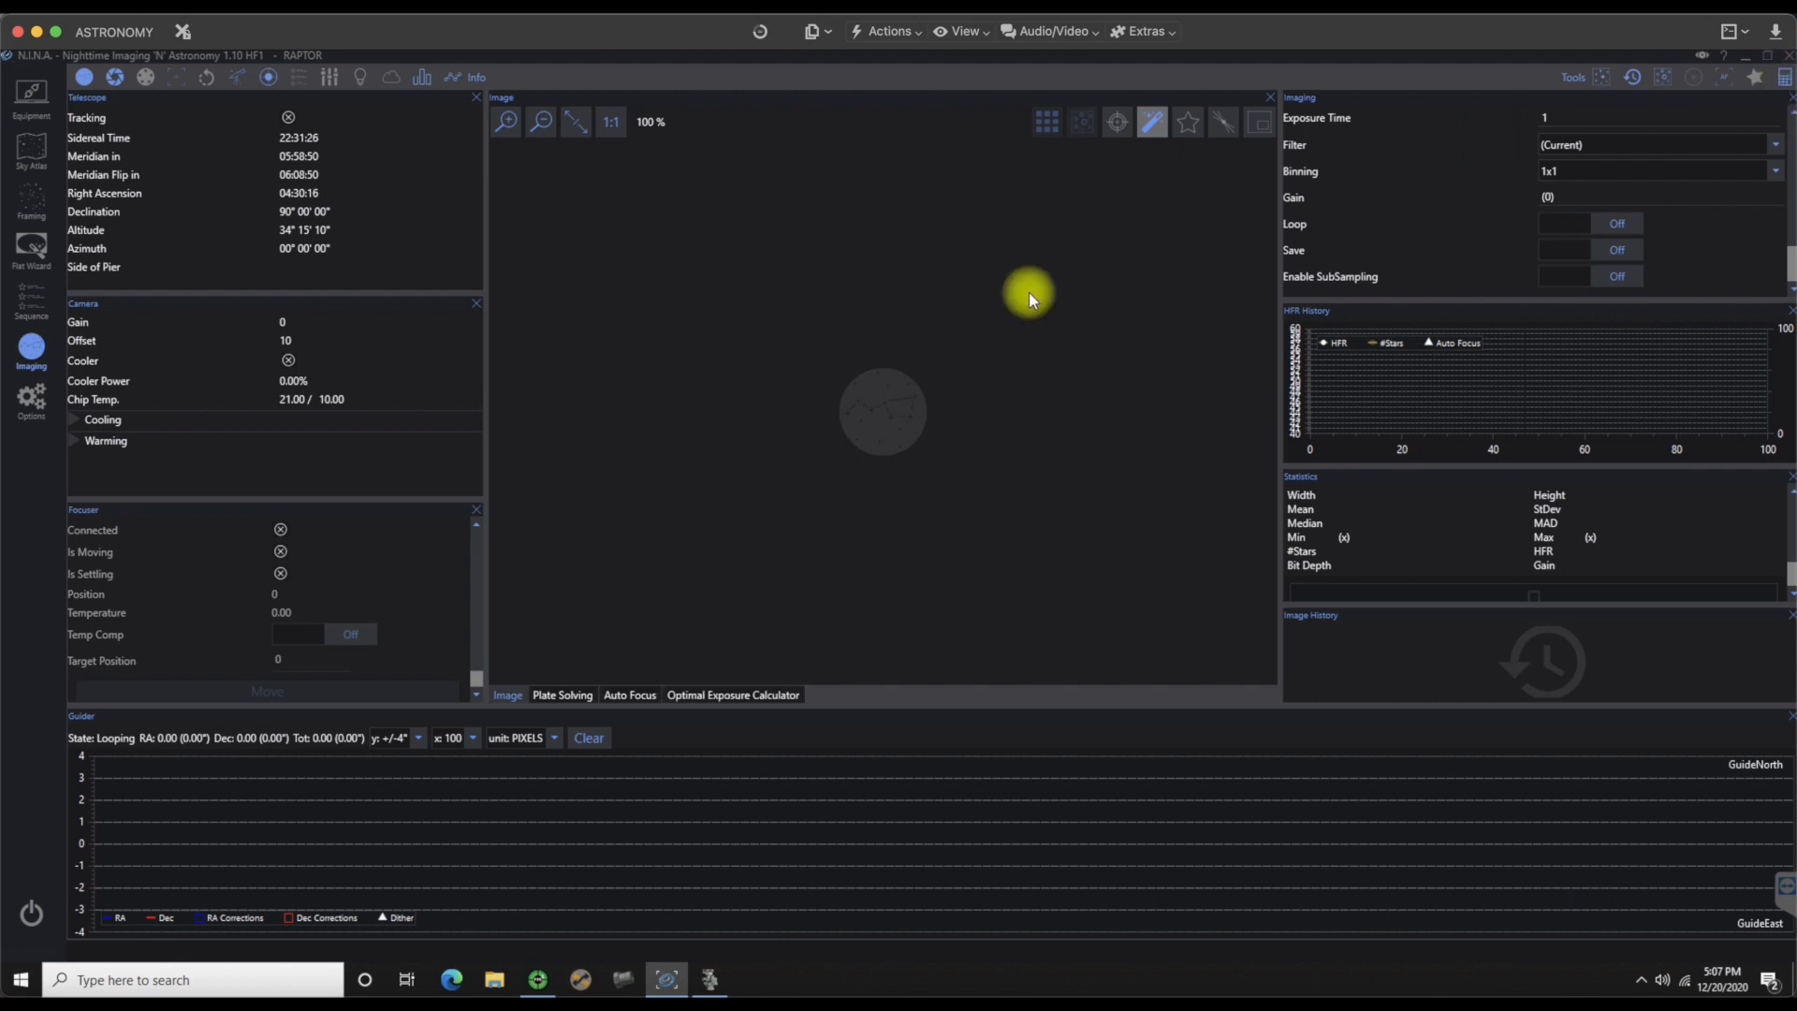
mouse_move(738, 694)
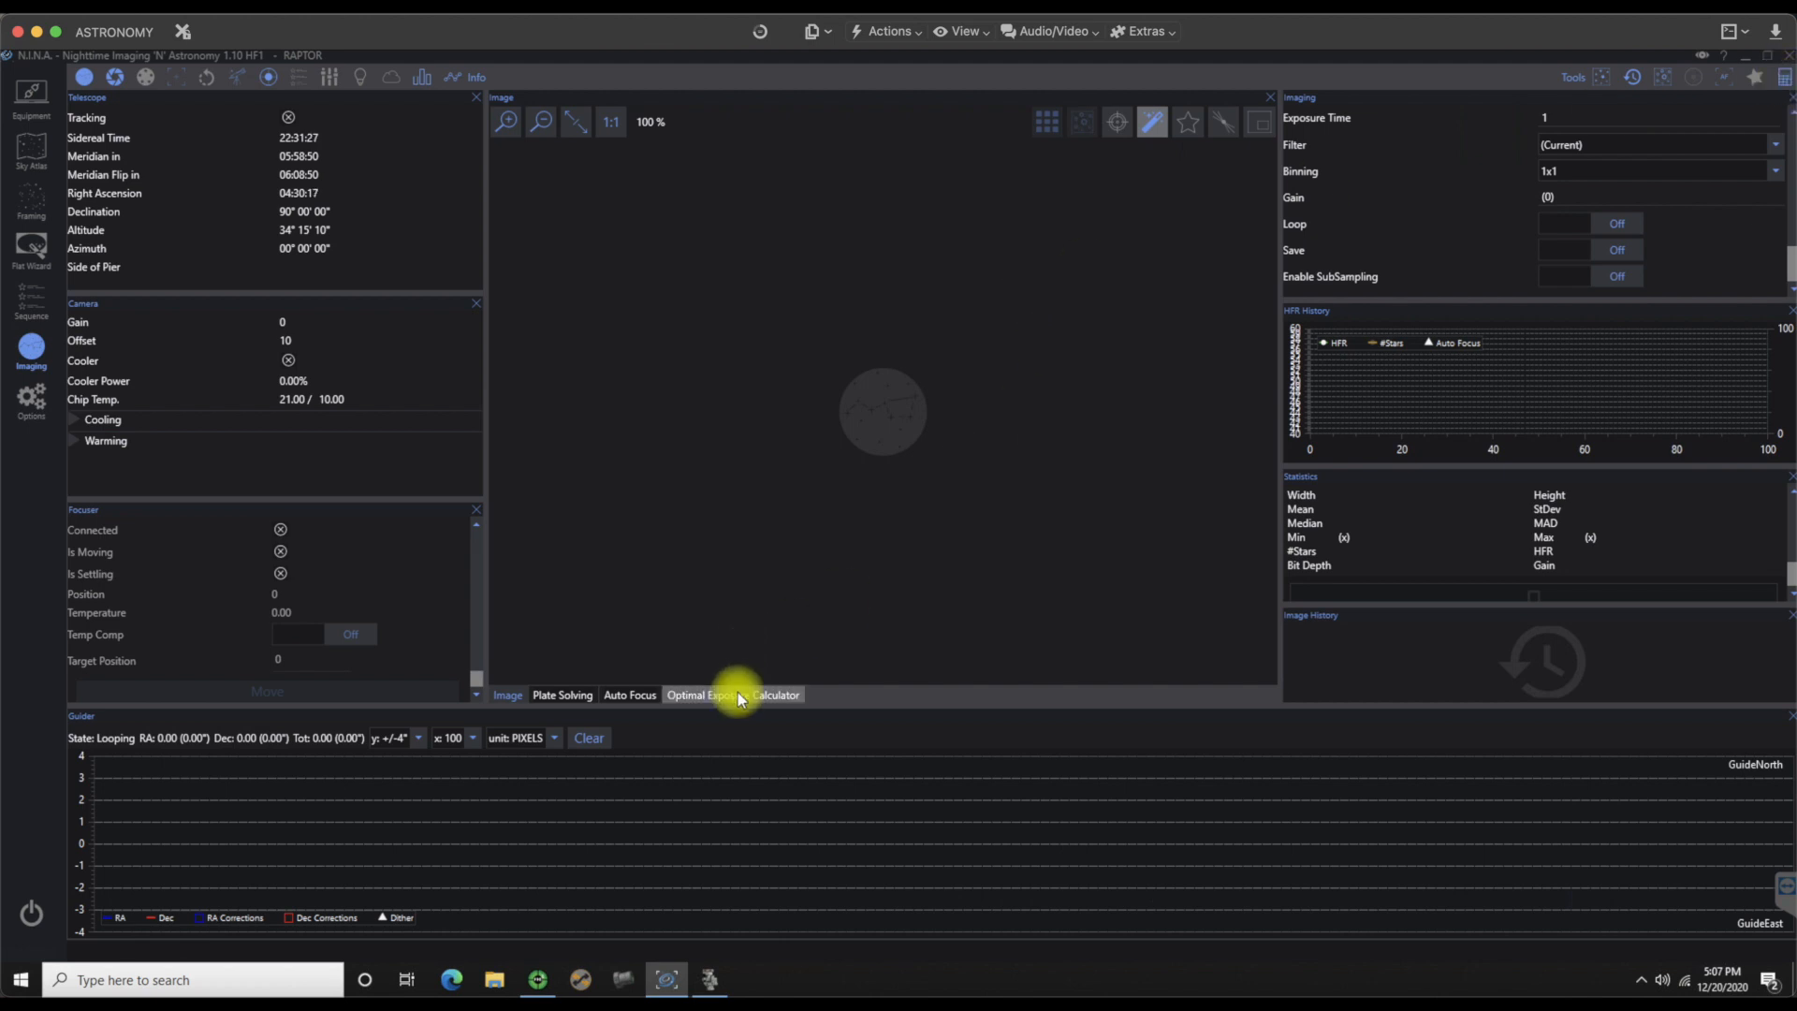
Step: Bring the Optimal Exposure Calculator tab to the front of the center dock
click(732, 695)
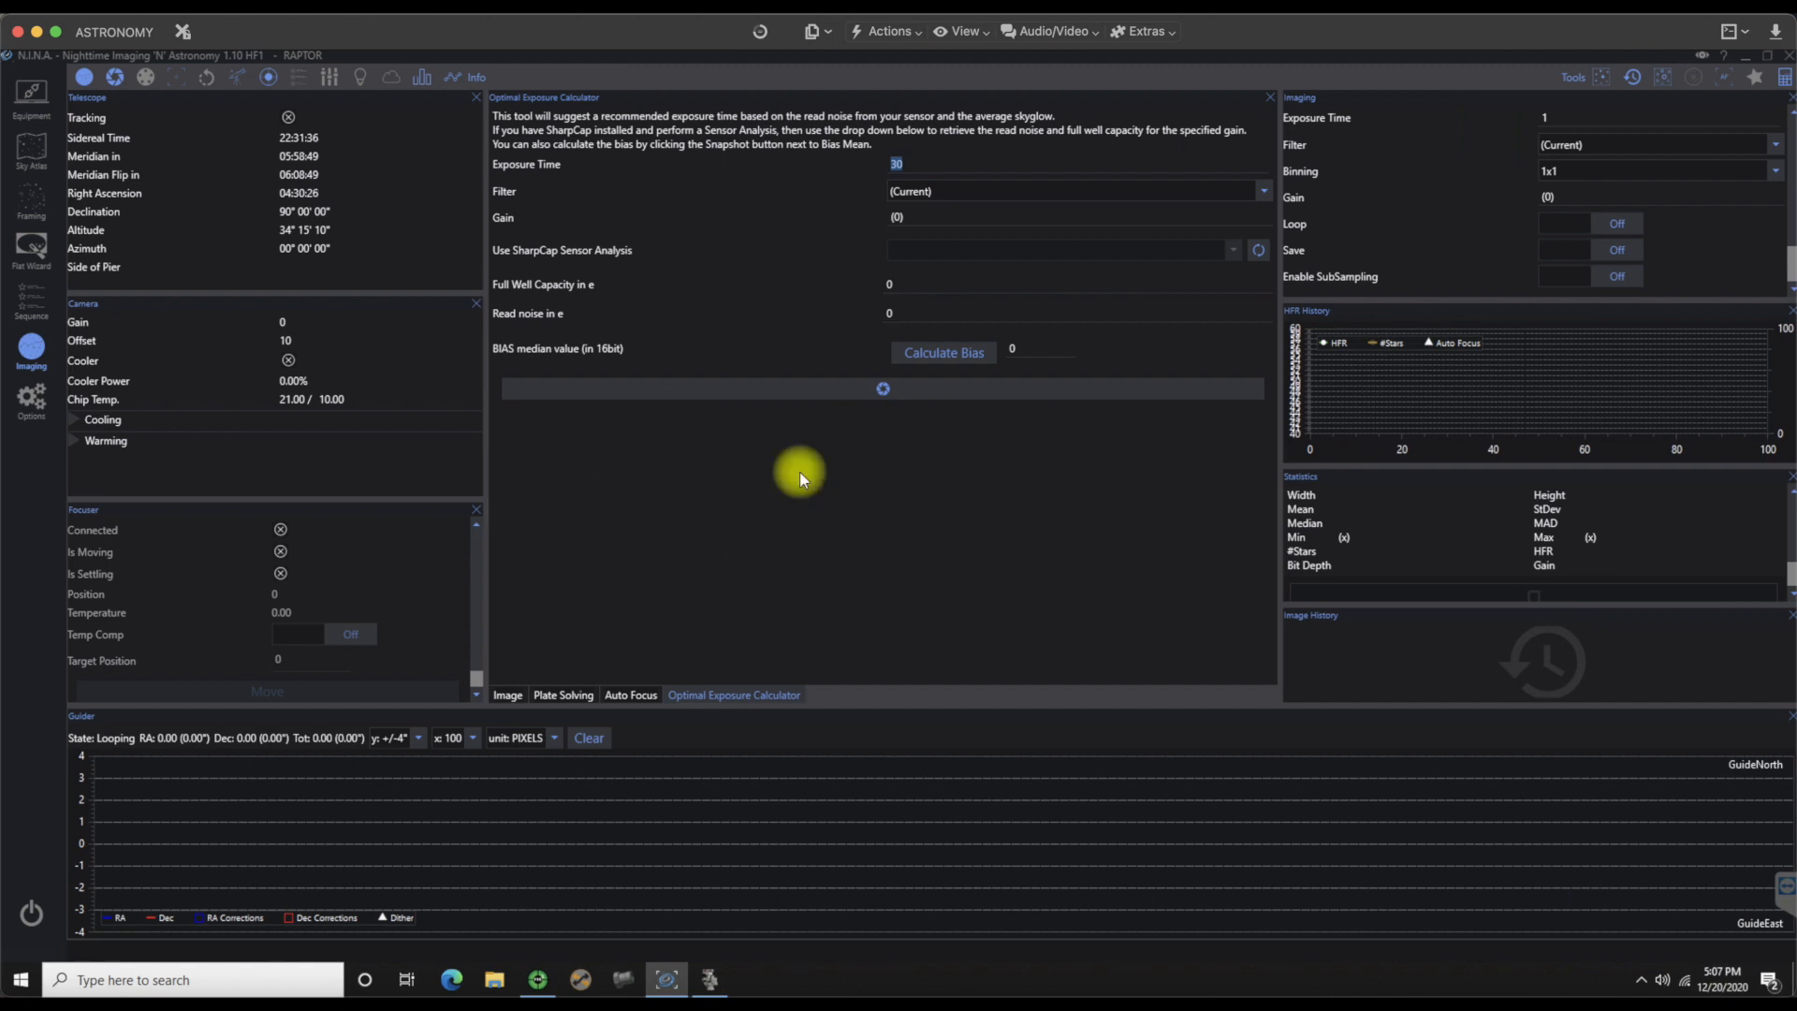
mouse_move(762, 213)
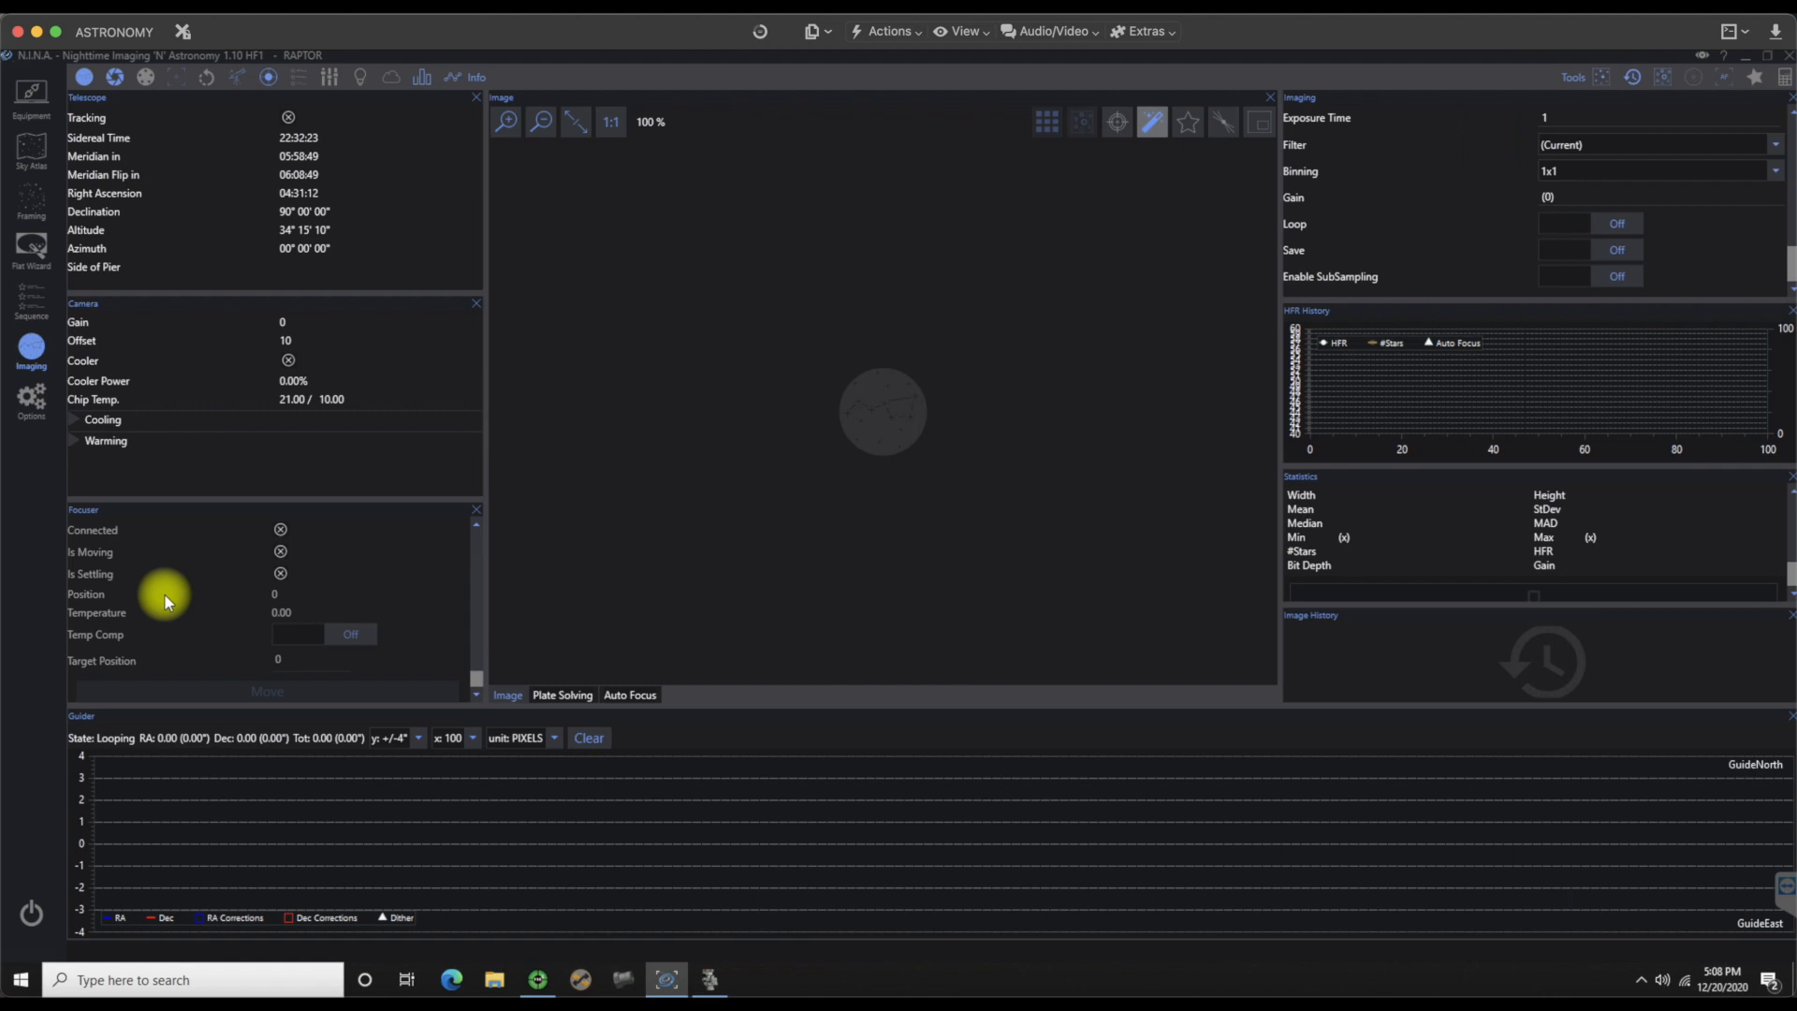
mouse_move(167, 540)
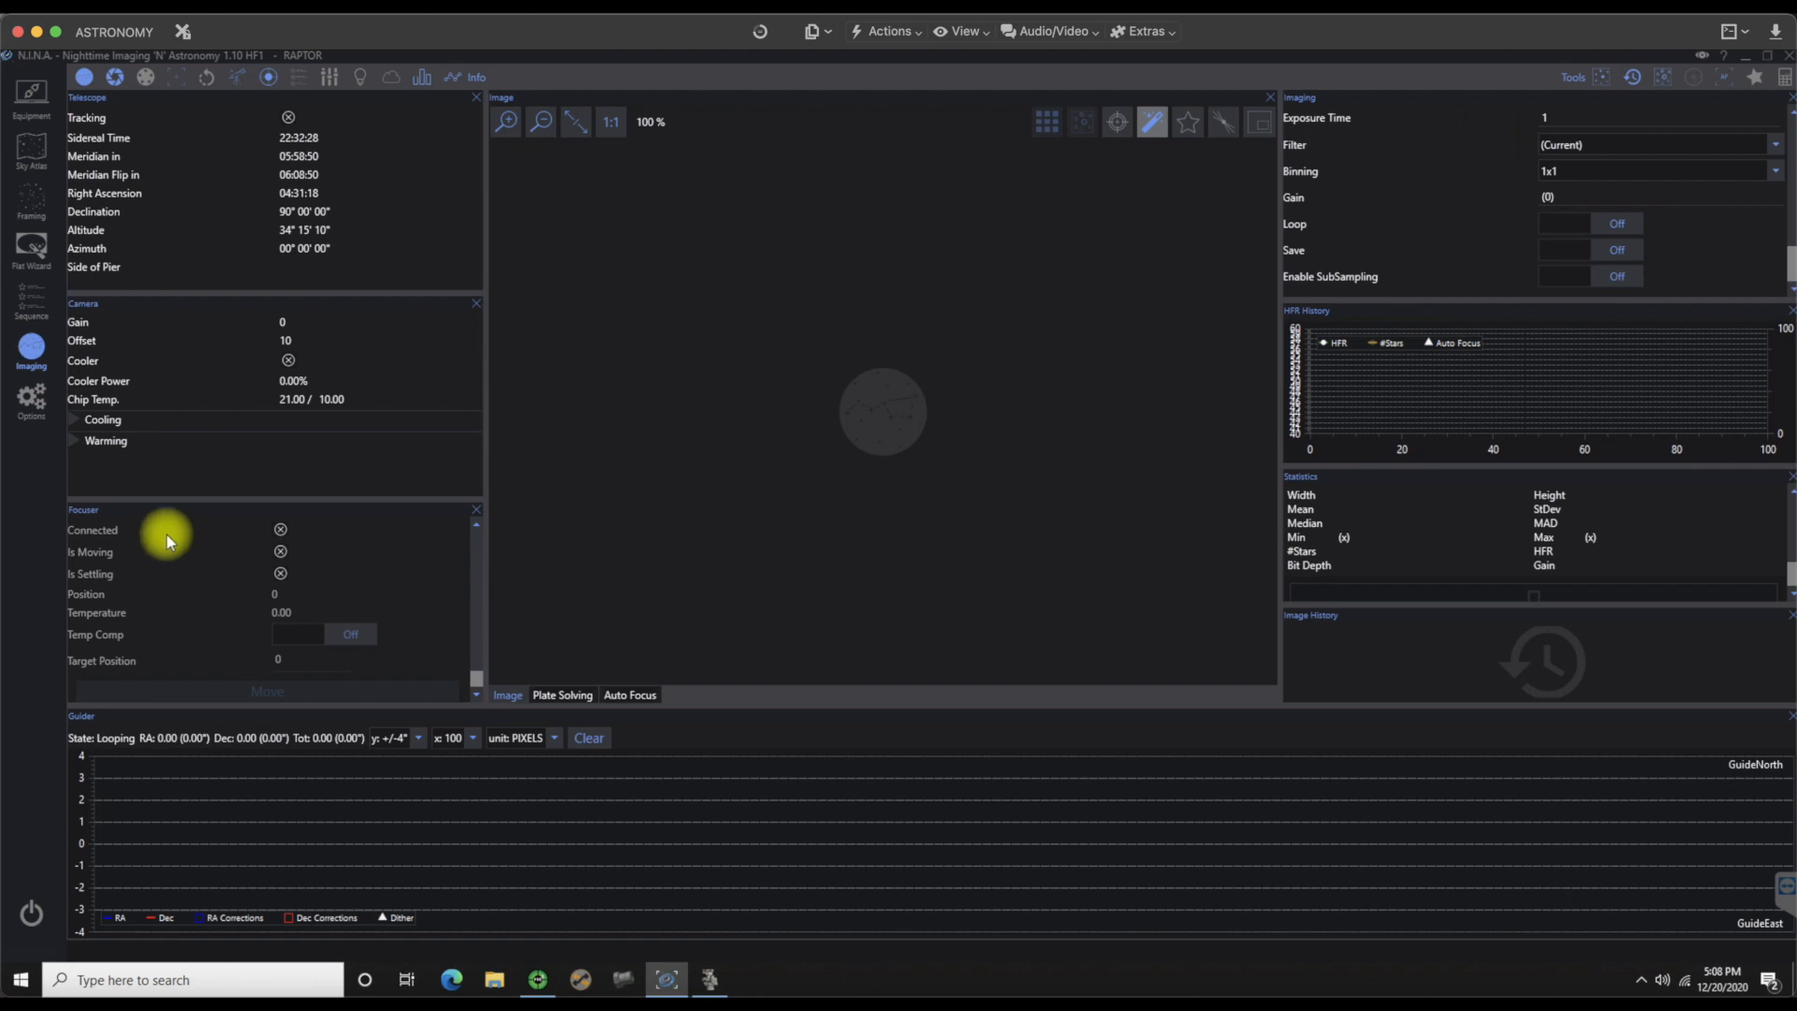